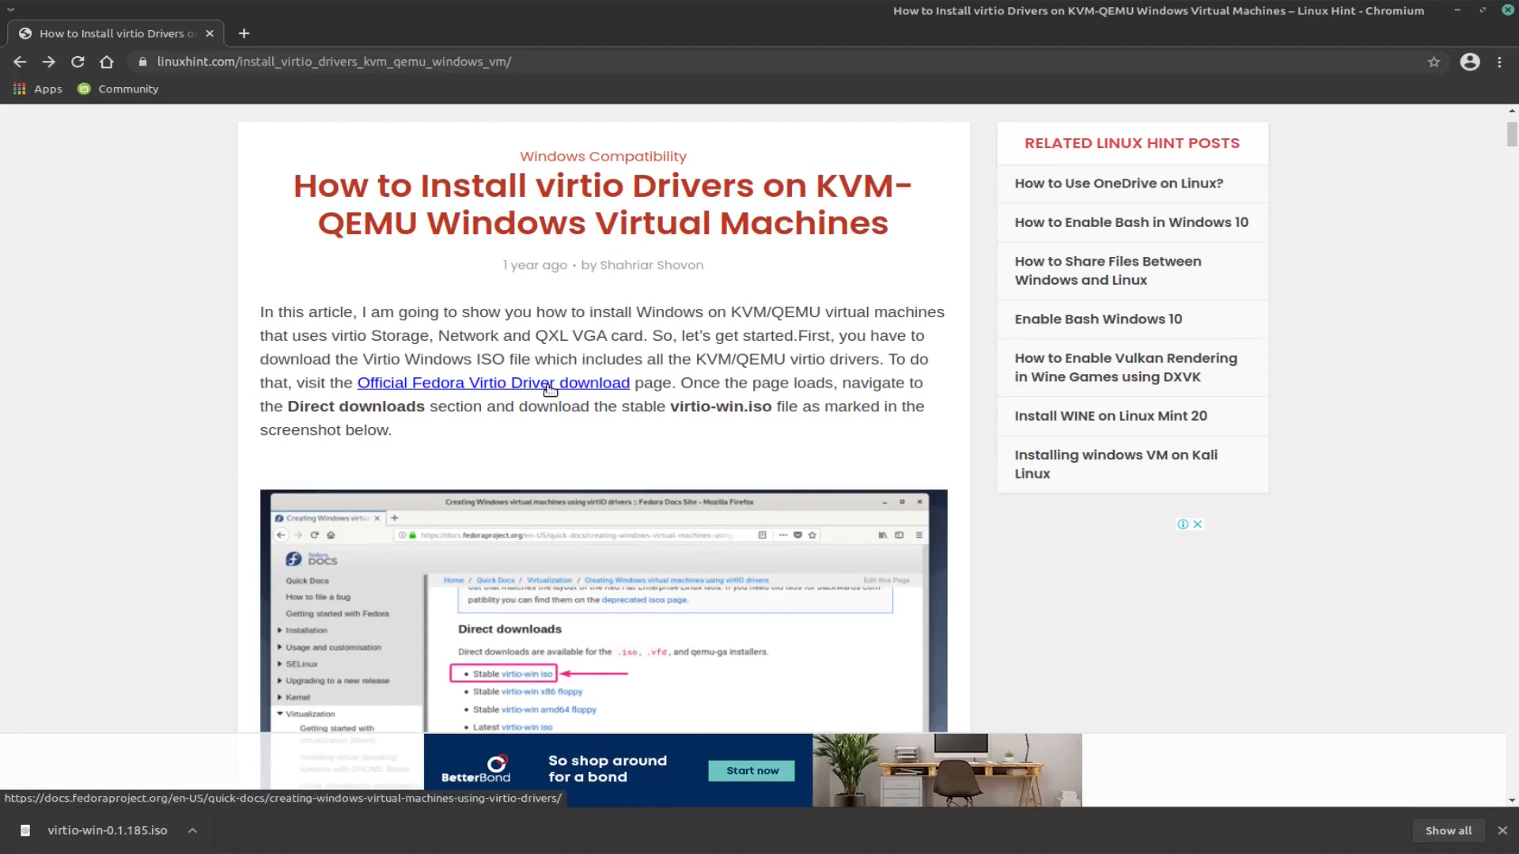
Step: Follow the Fedora virtio driver link to the virtio-win downloads list, then go back to Fedora Docs
click(493, 381)
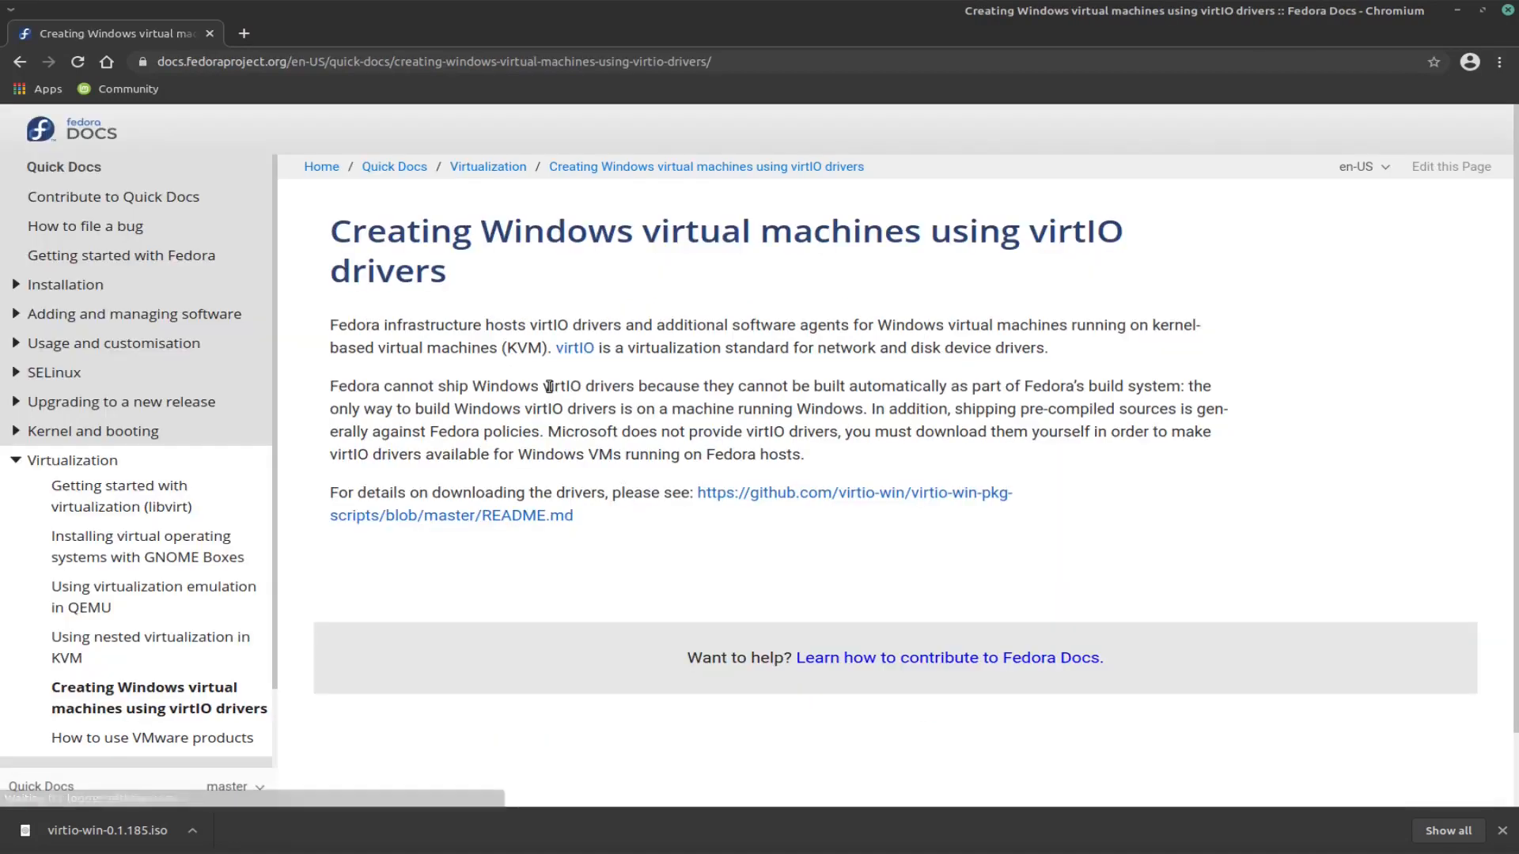
mouse_move(756, 502)
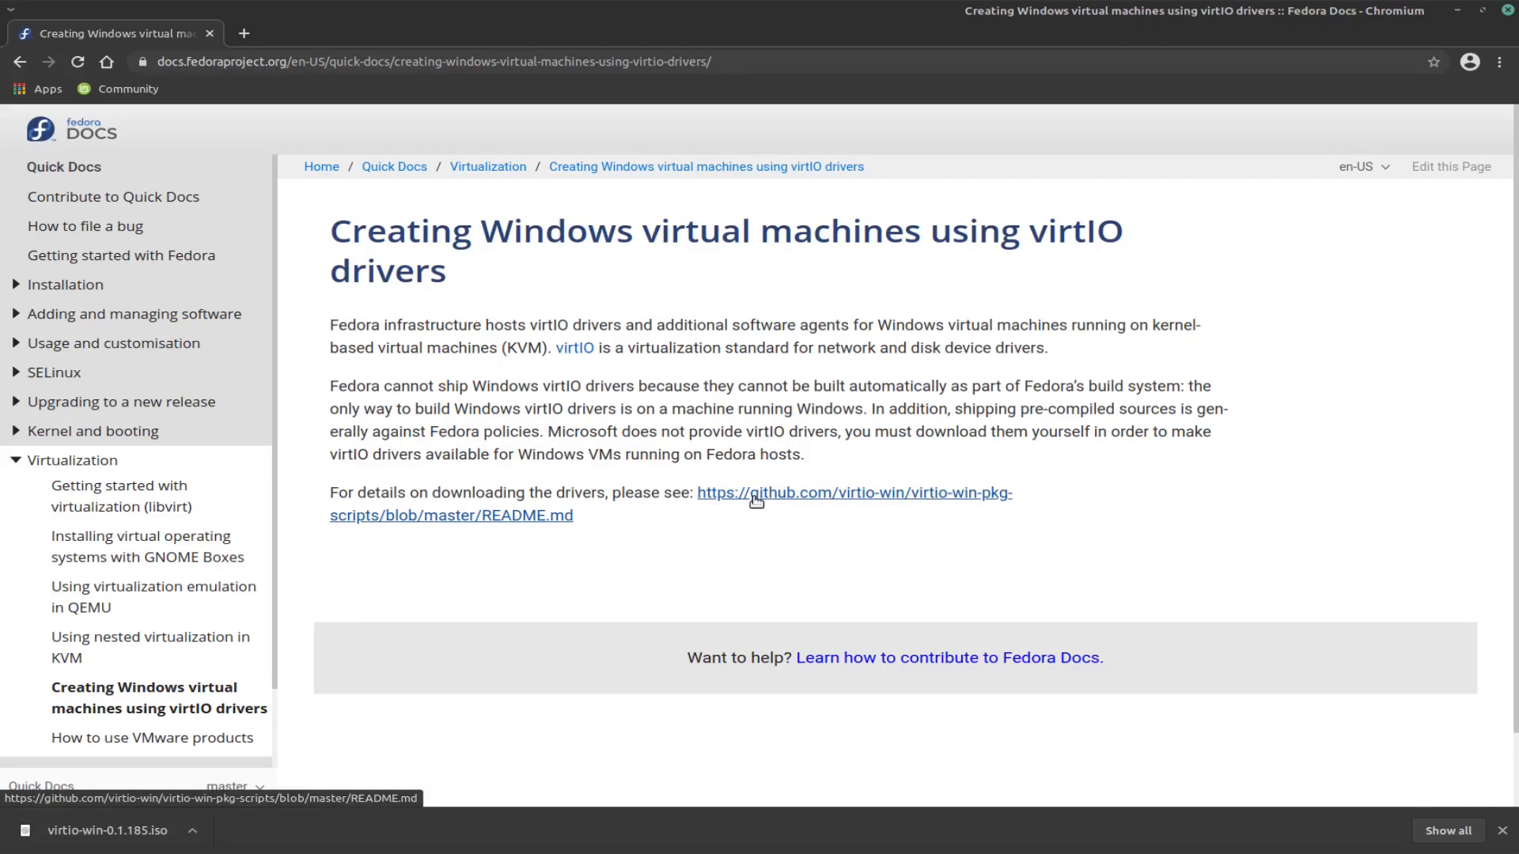
mouse_move(567, 525)
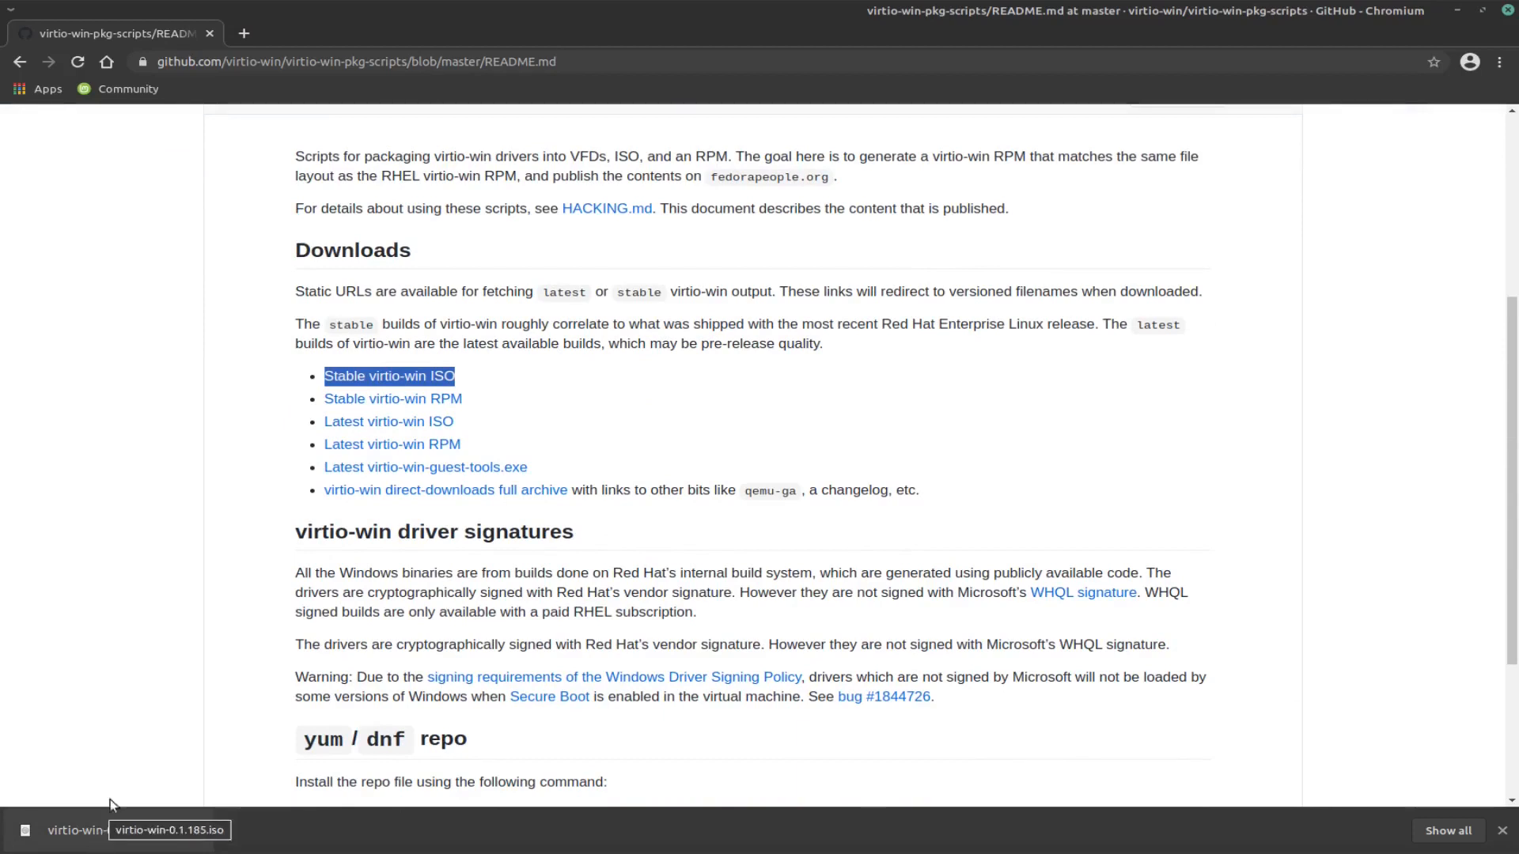
click(21, 61)
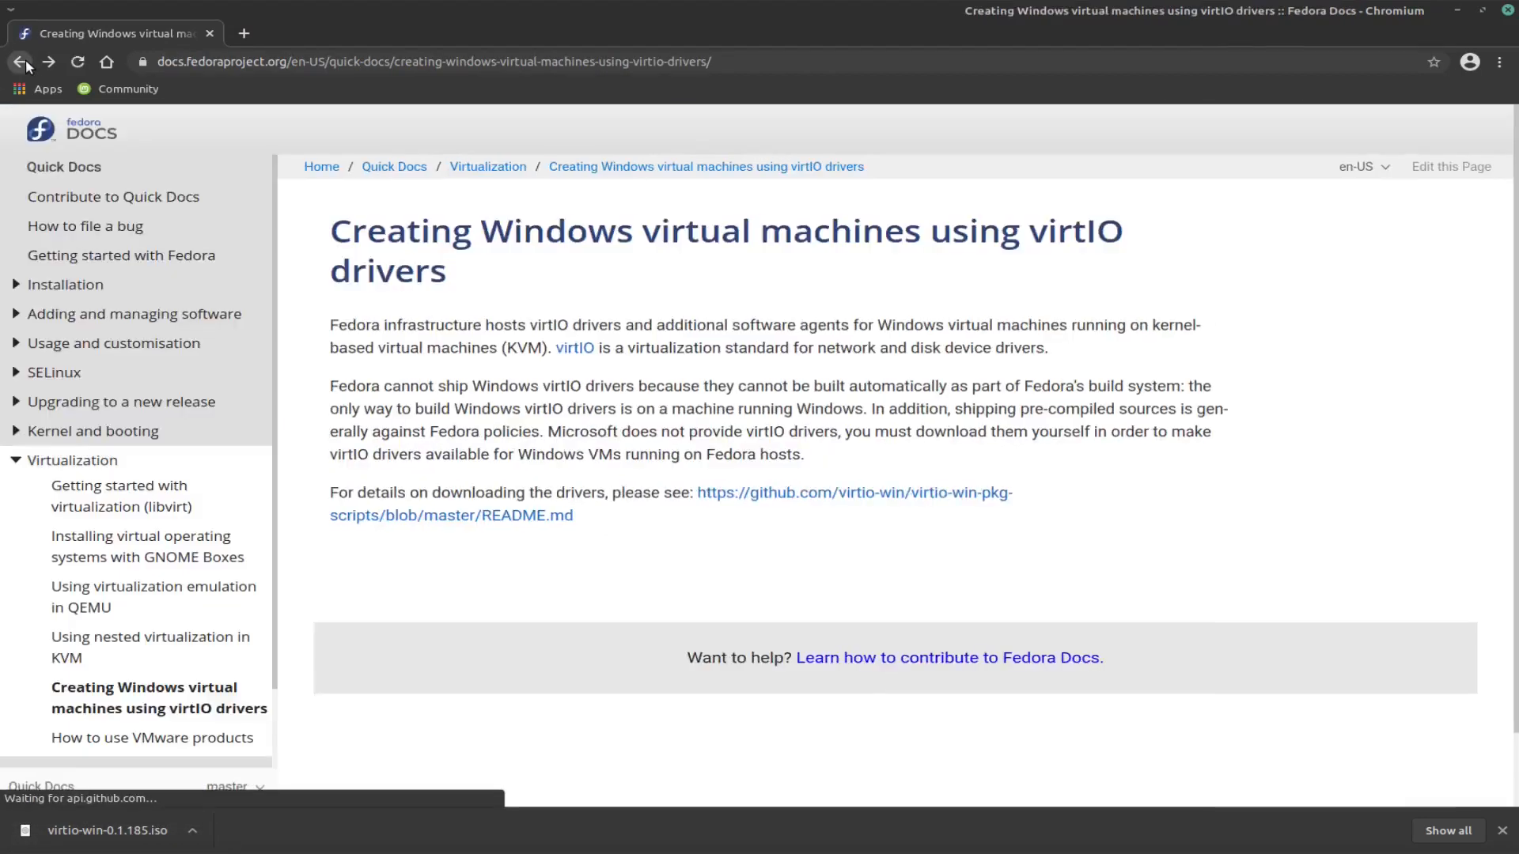
click(19, 61)
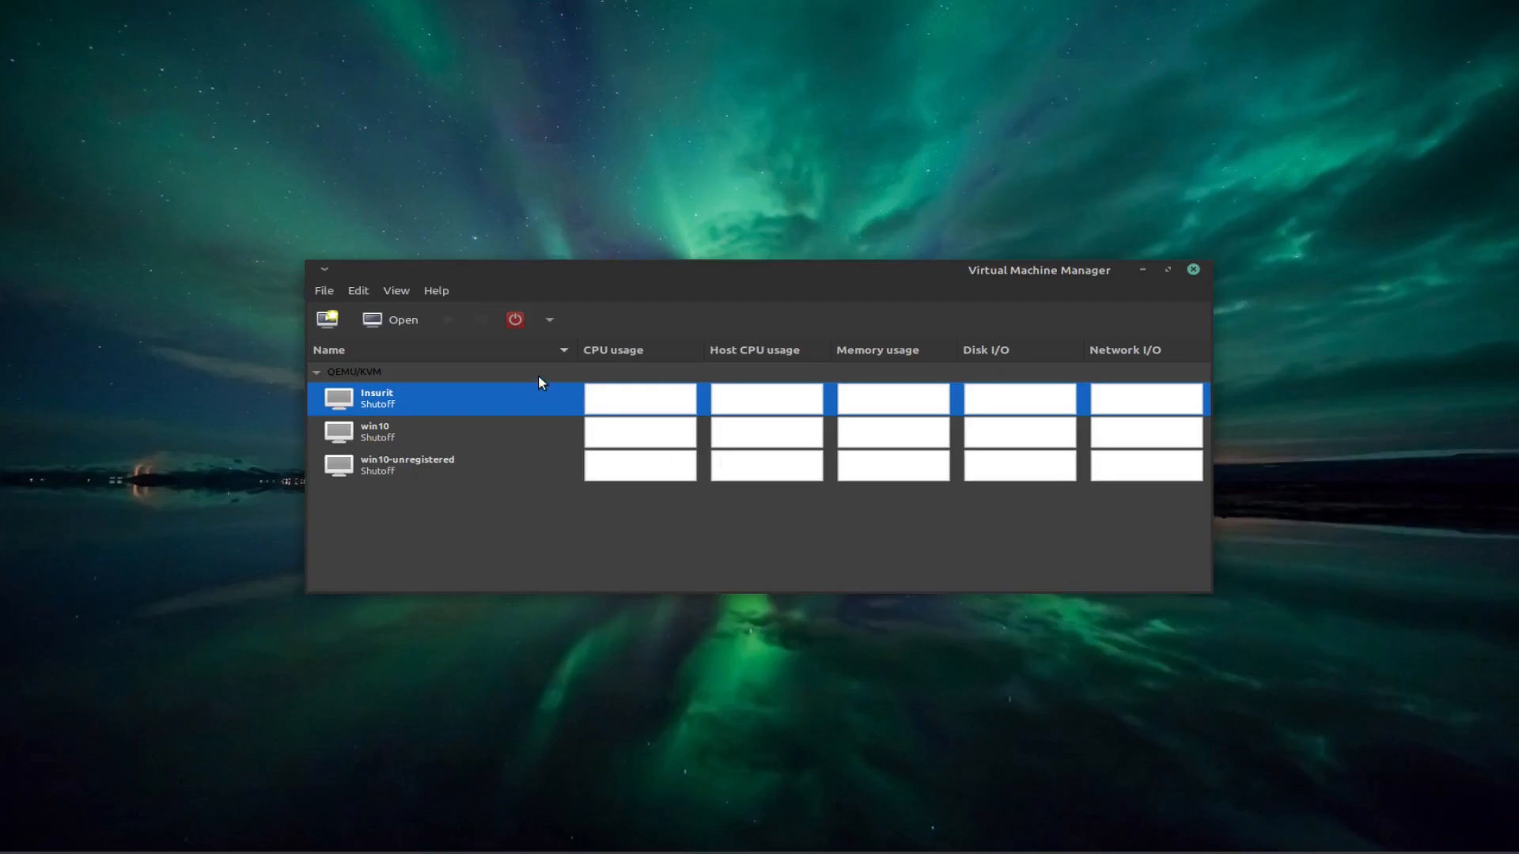
mouse_move(327, 320)
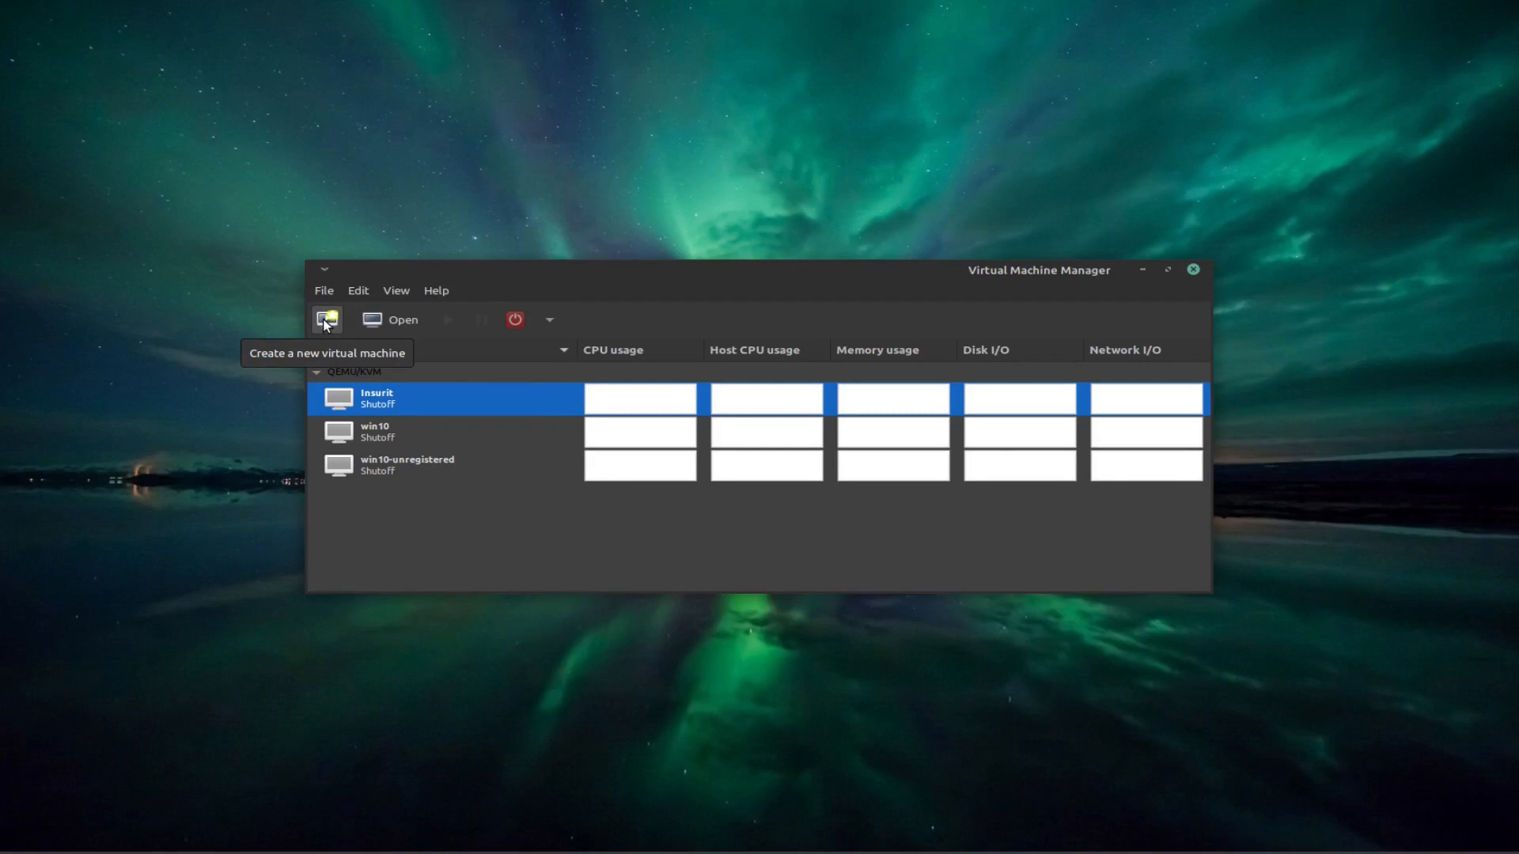
Step: Start a new VM from local install media using Win10_20H2_English_x64.iso
click(325, 320)
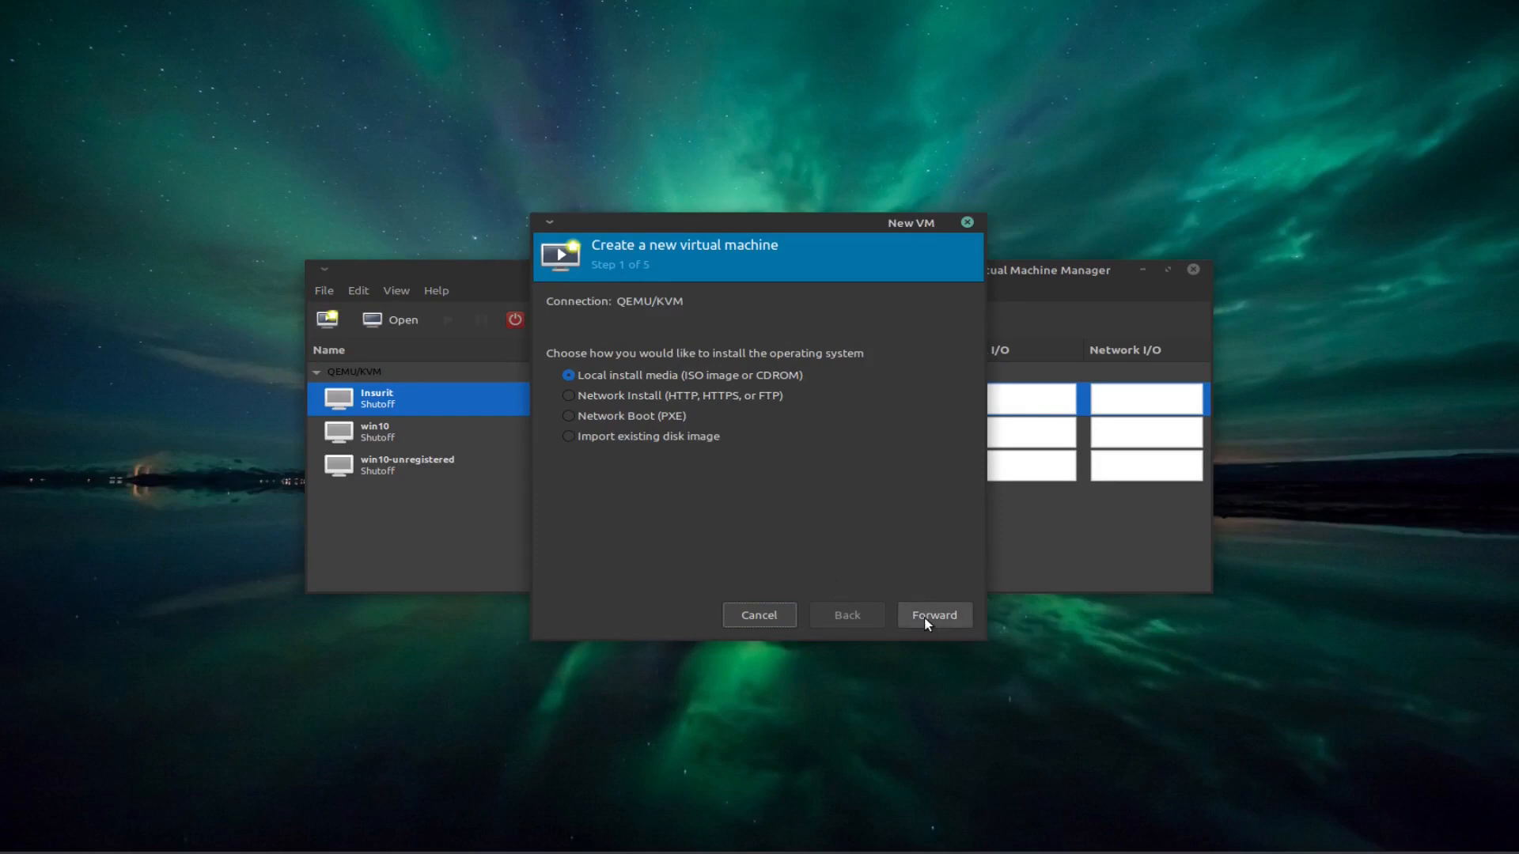
click(932, 615)
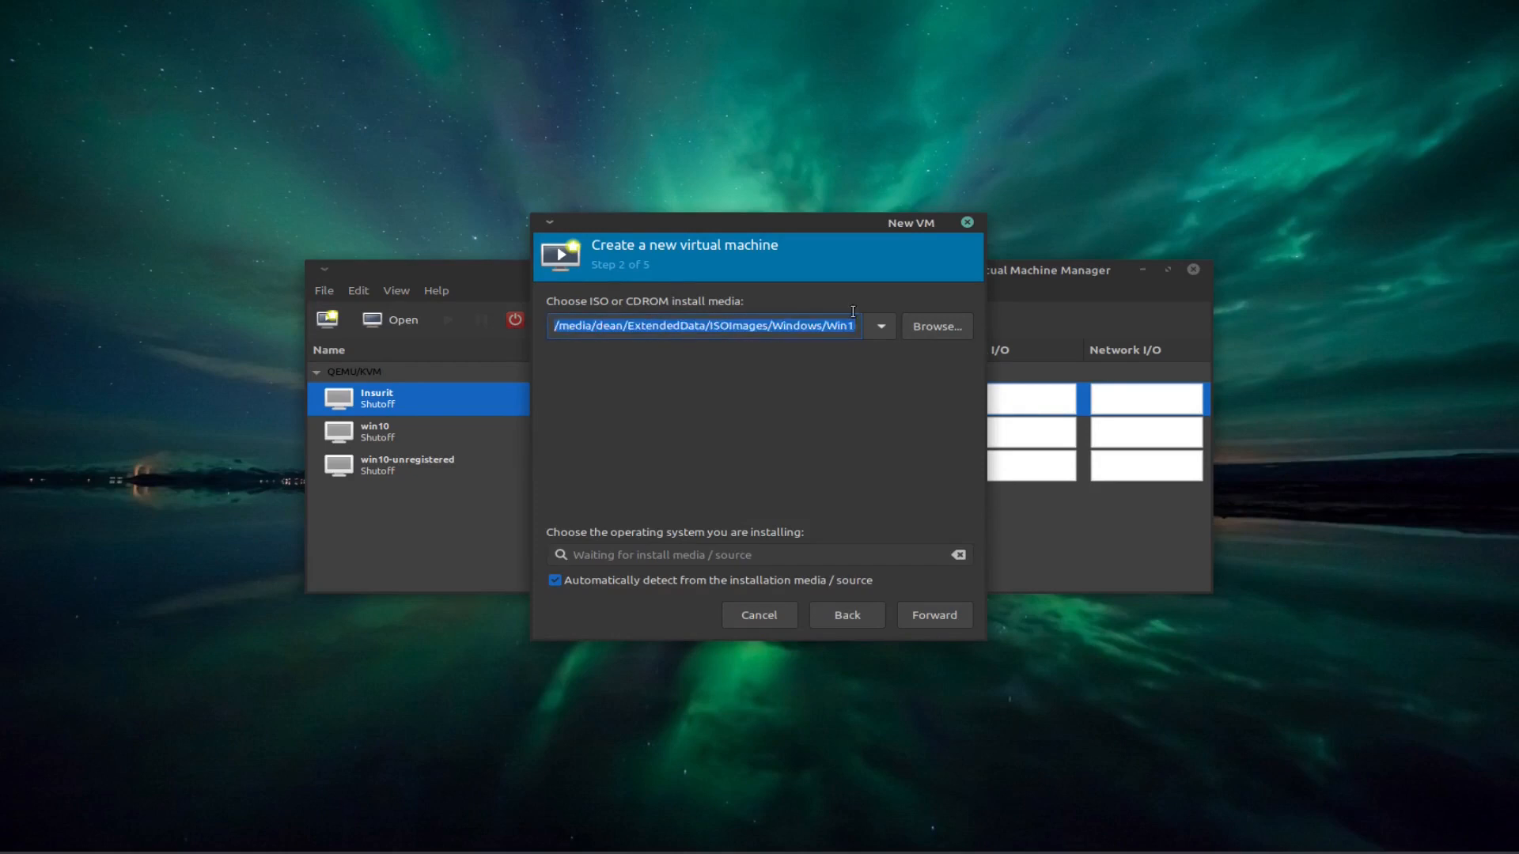
click(934, 326)
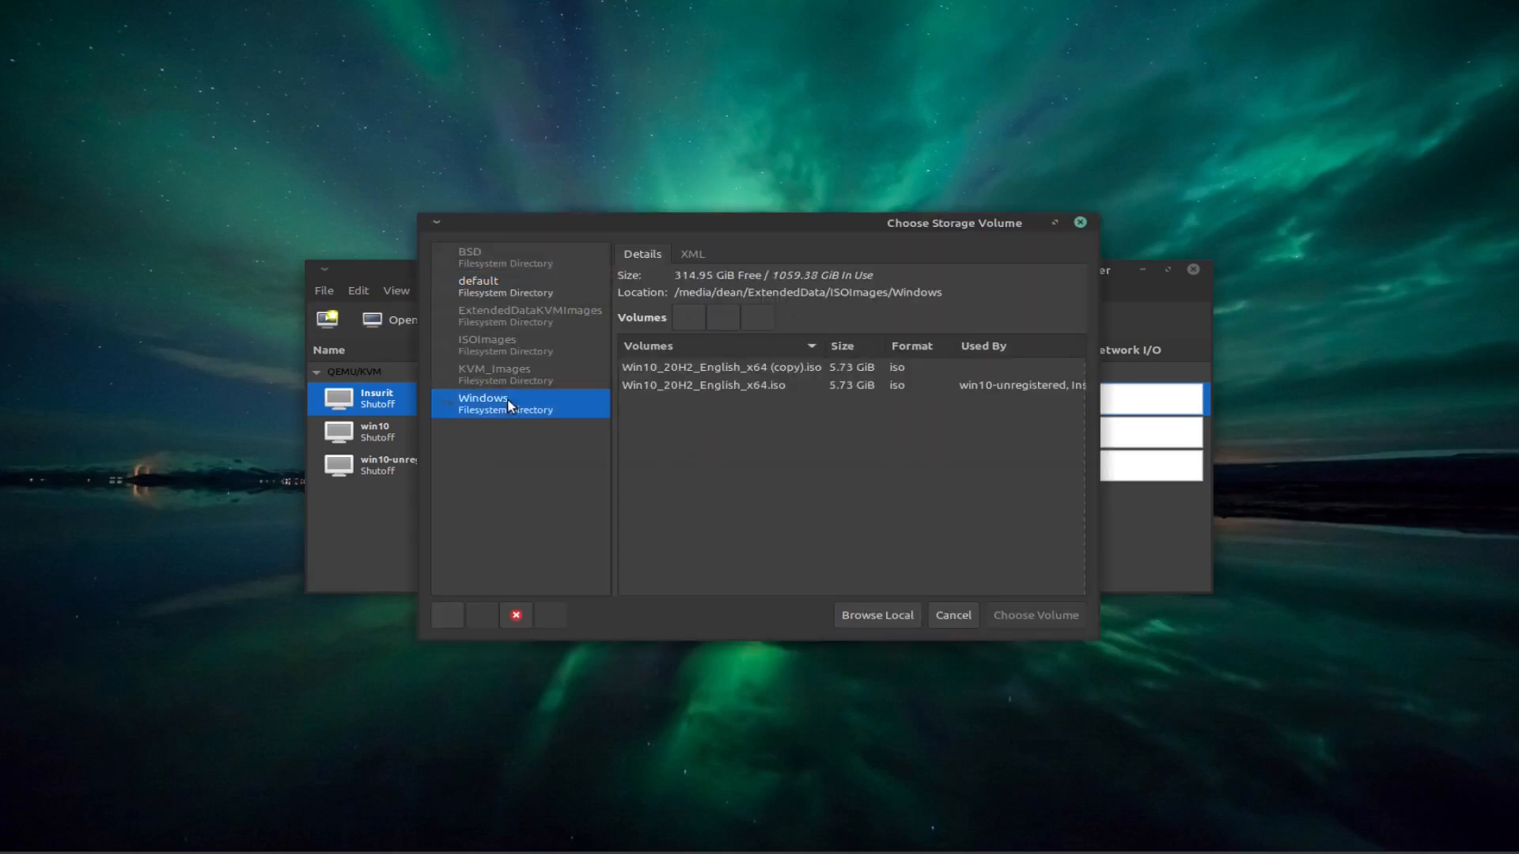
click(875, 615)
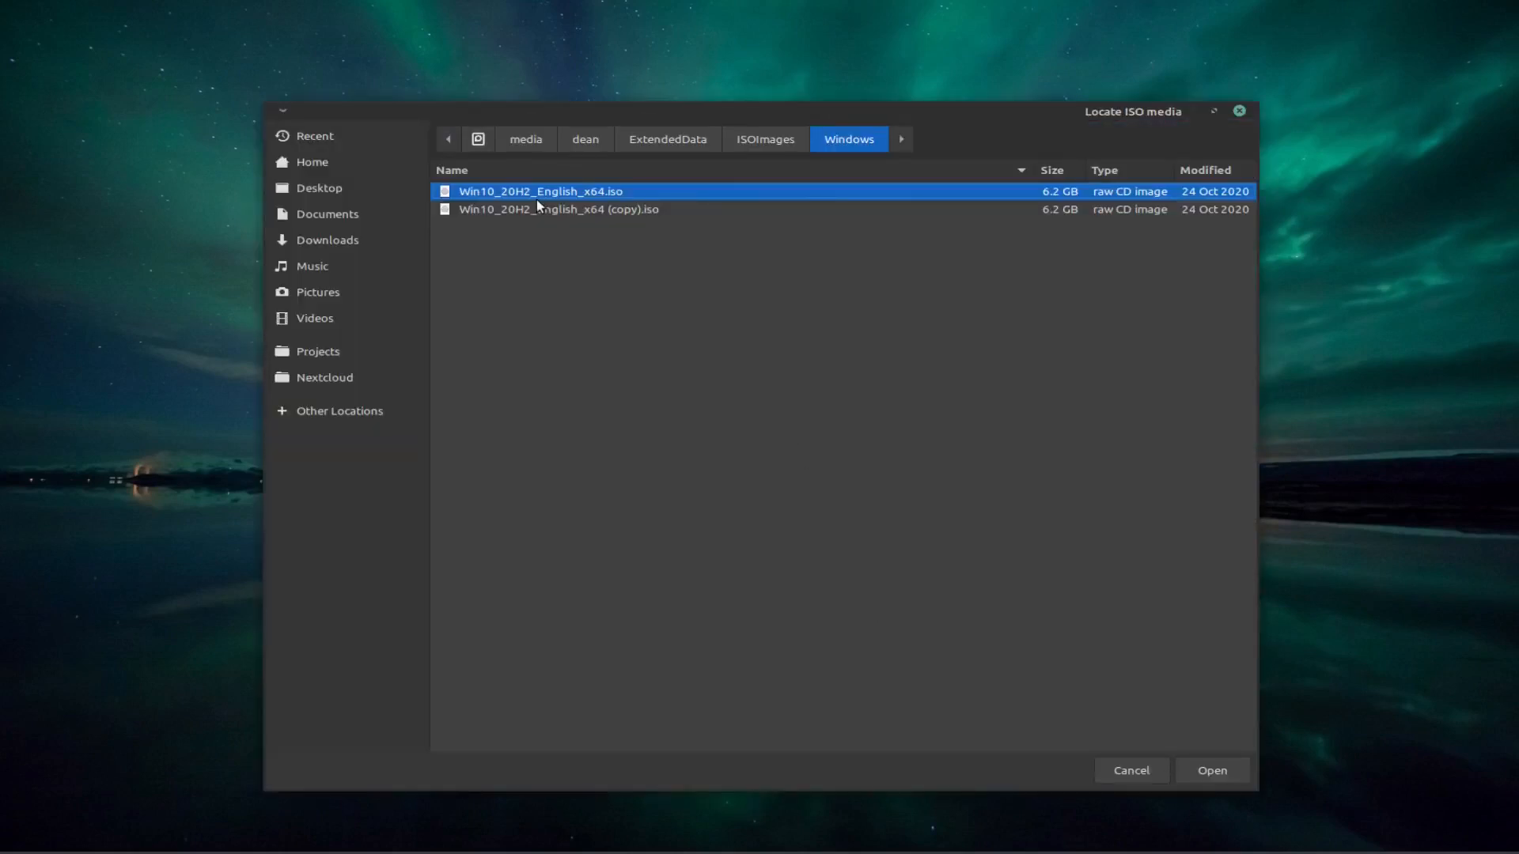
click(1210, 771)
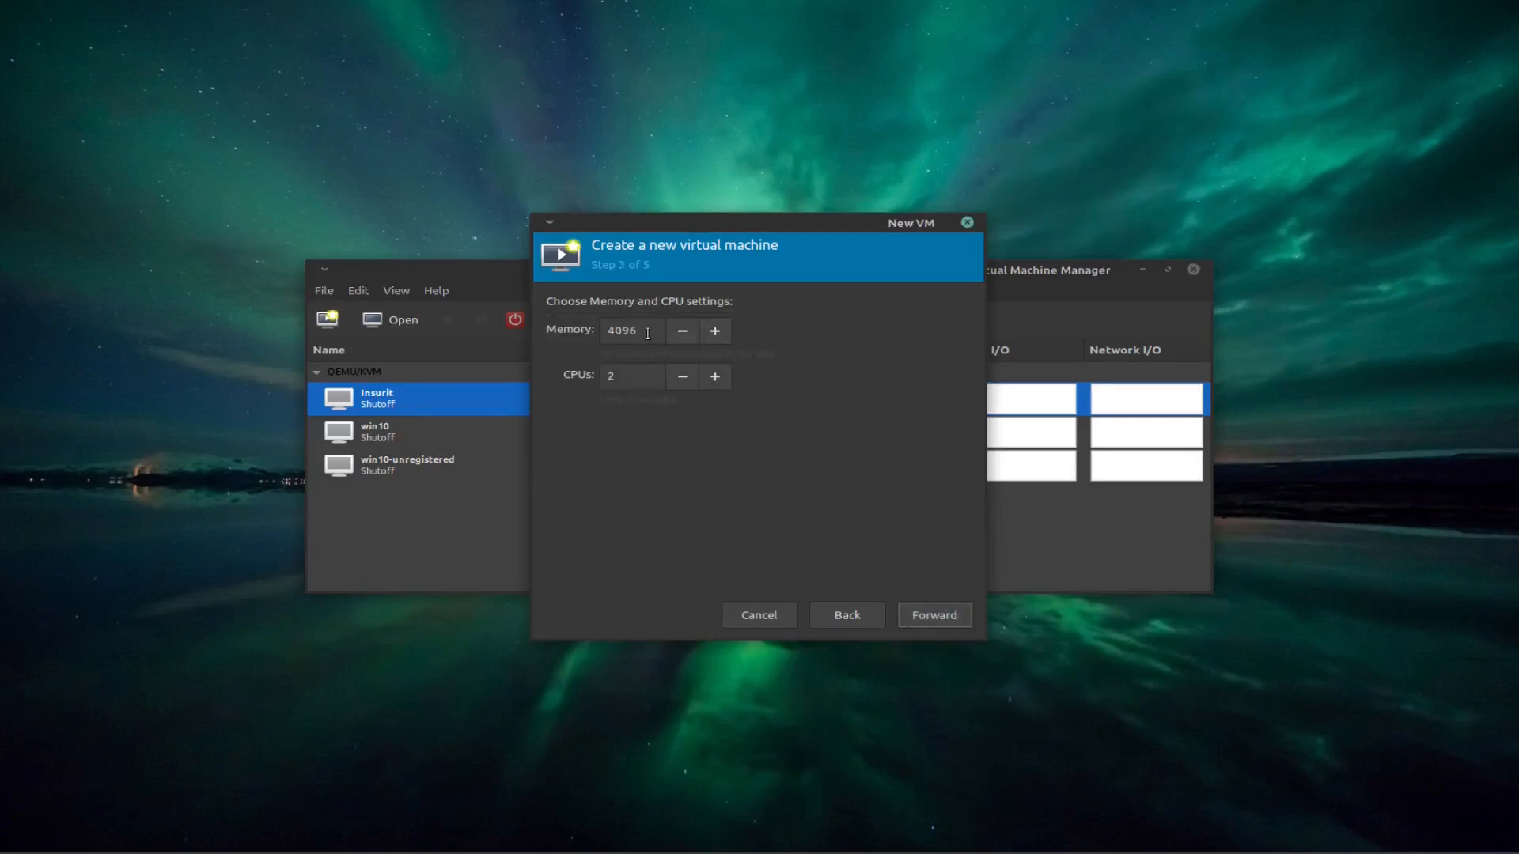
Step: Give the new VM 6000 MB of memory and 8 virtual CPUs
triple_click(631, 331)
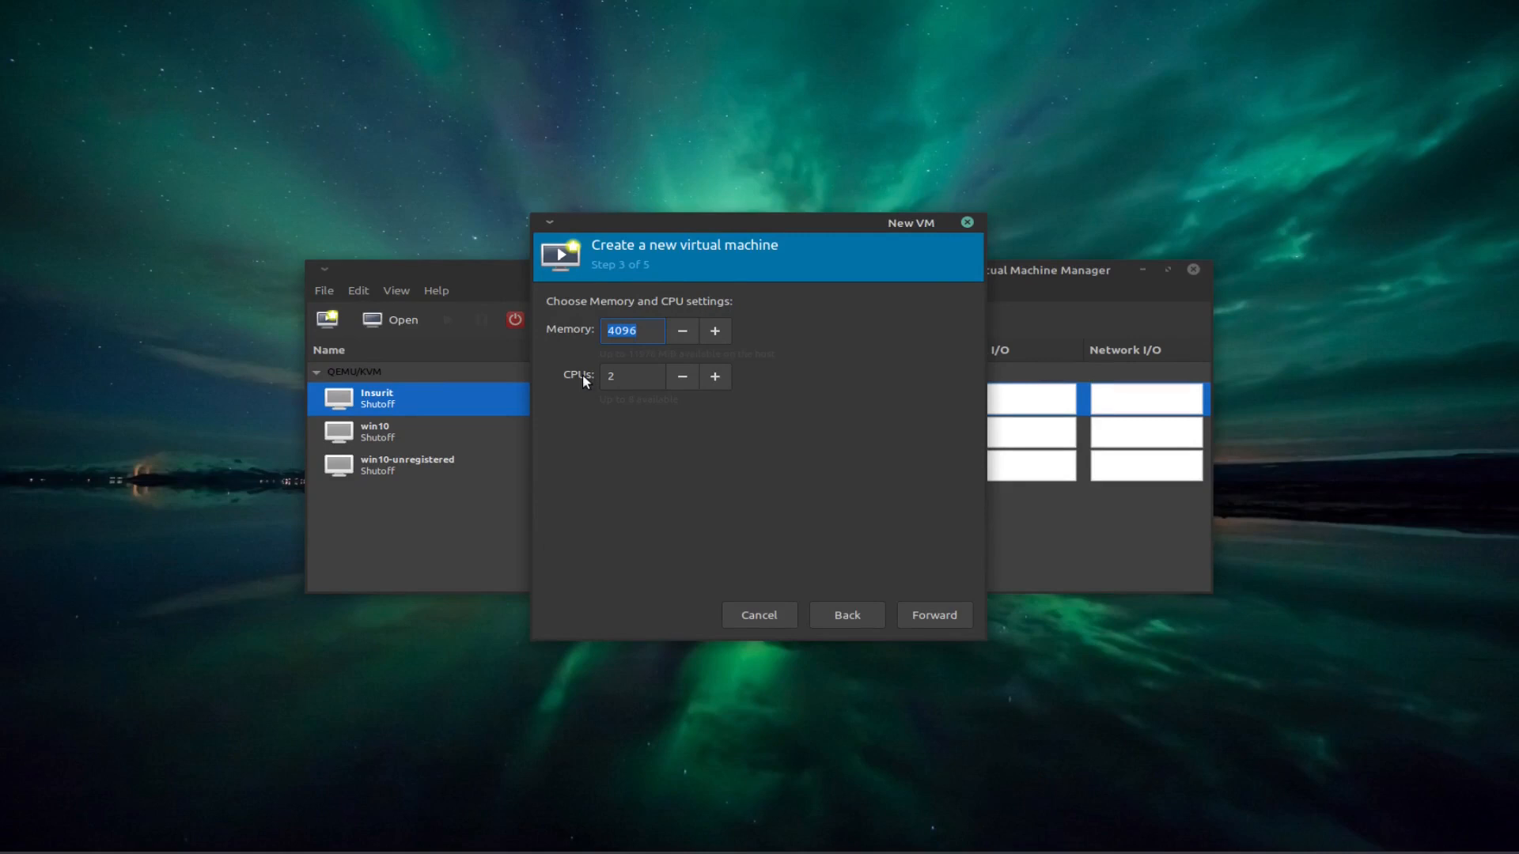
text(6000)
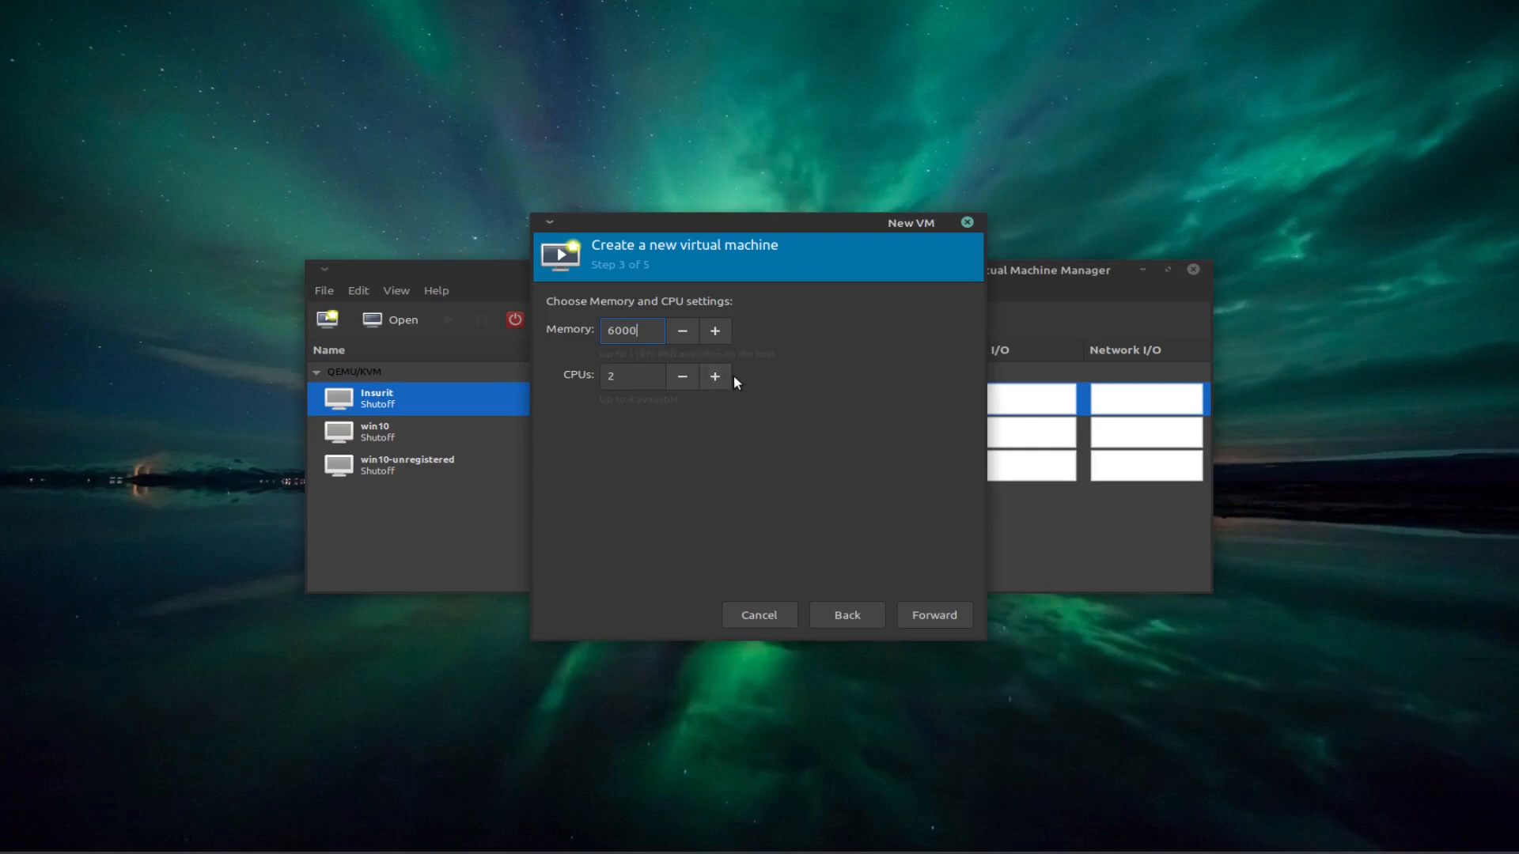
click(715, 376)
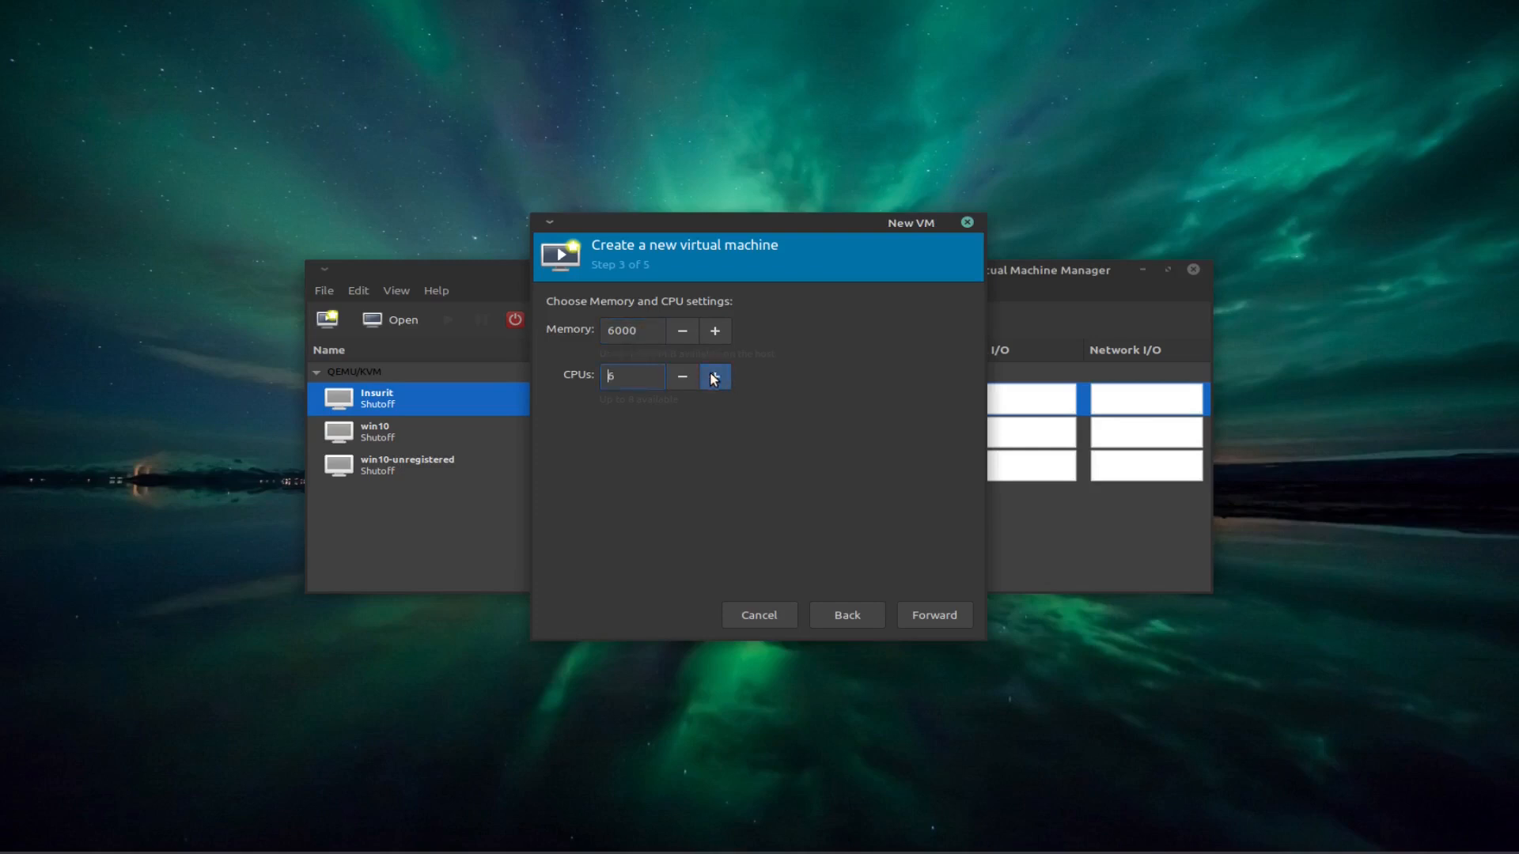
Step: Choose custom storage for the VM's disk and bring up the storage volume chooser
click(931, 616)
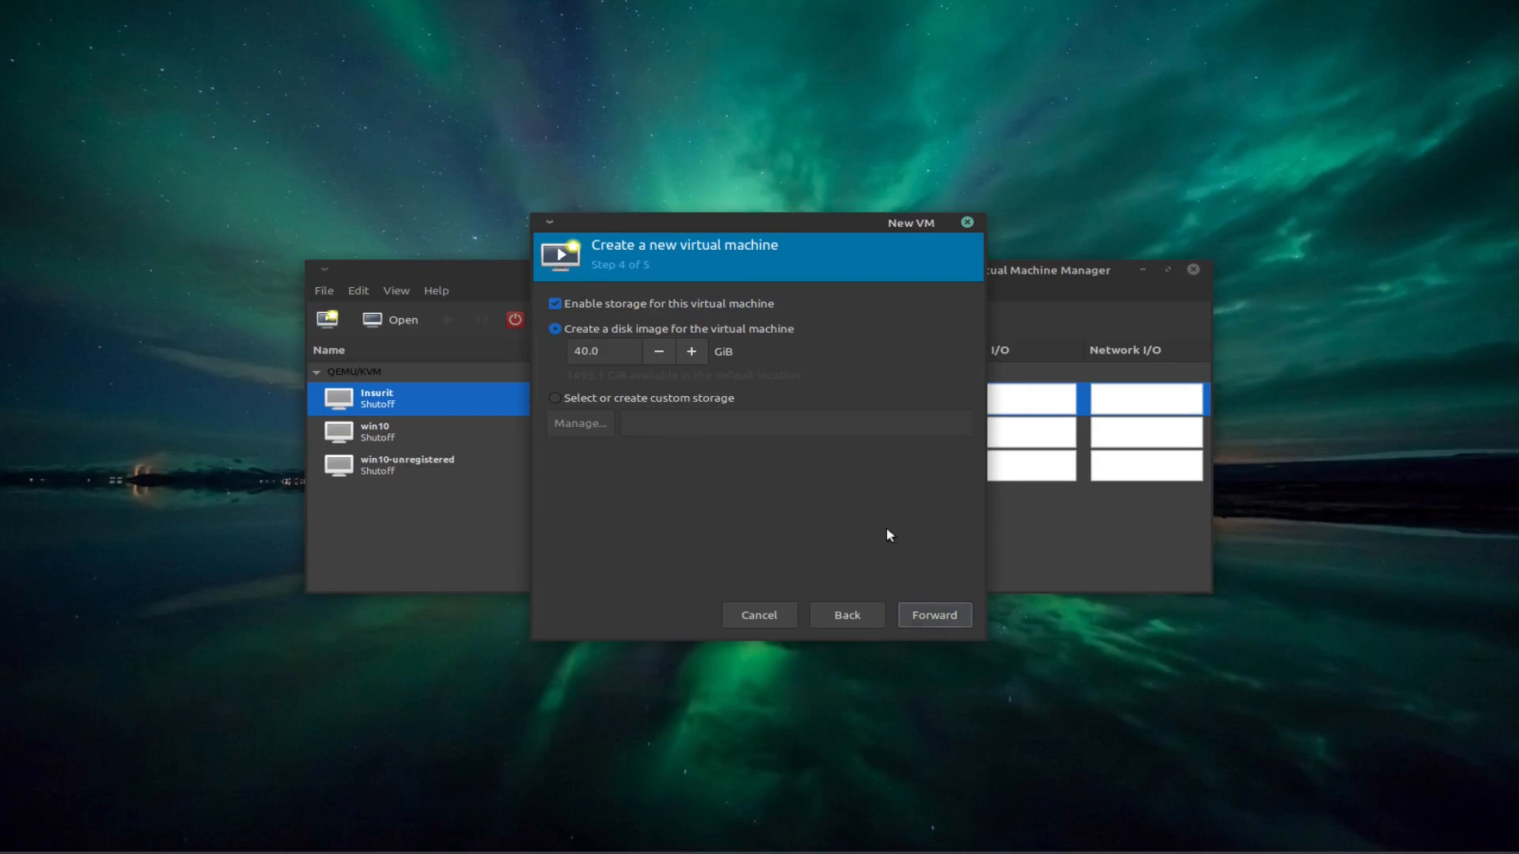
mouse_move(631, 378)
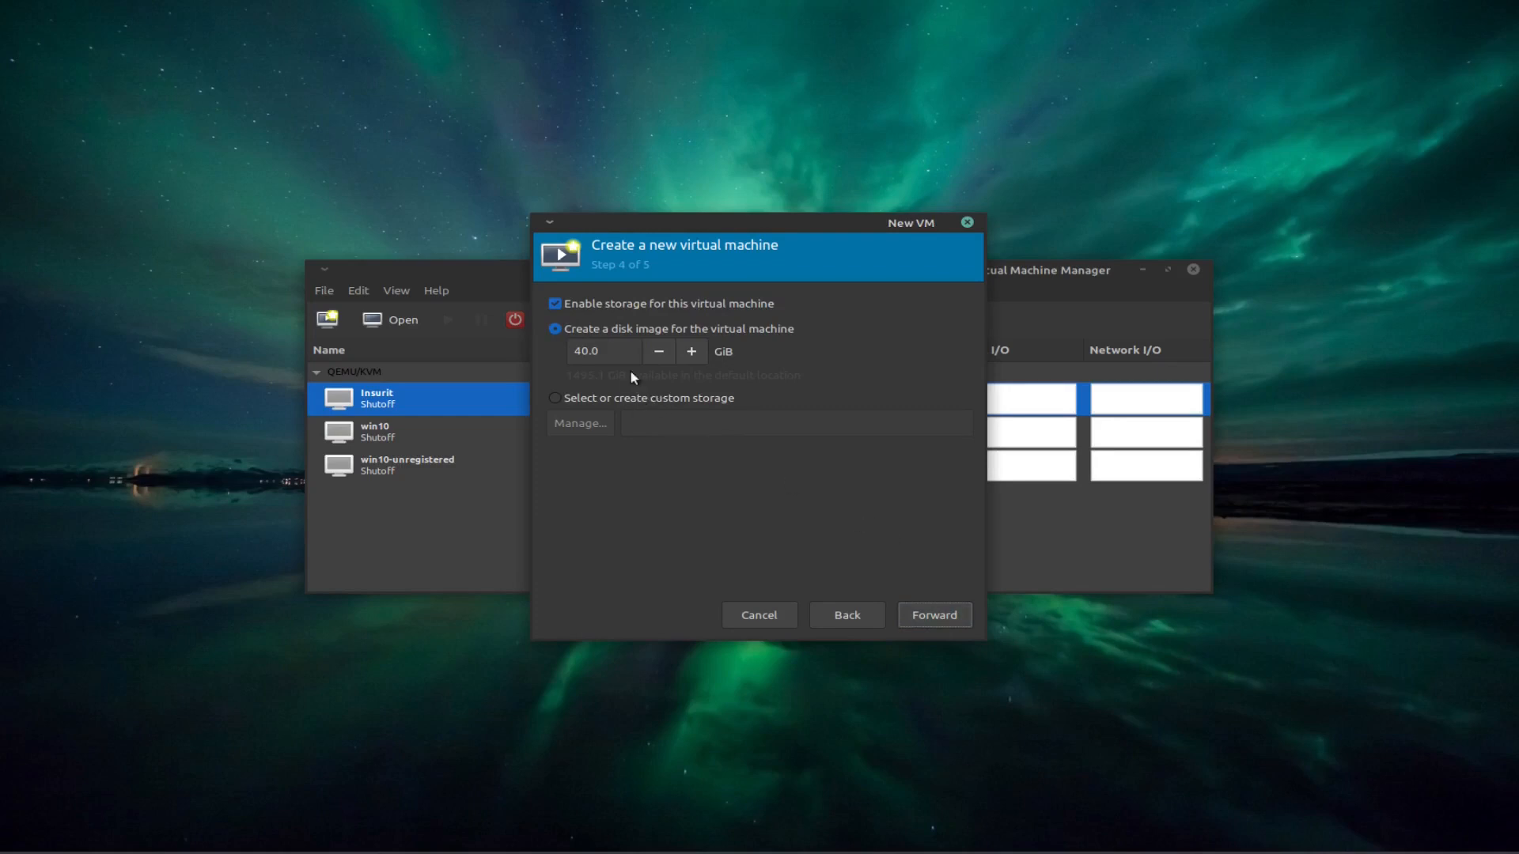
mouse_move(698, 410)
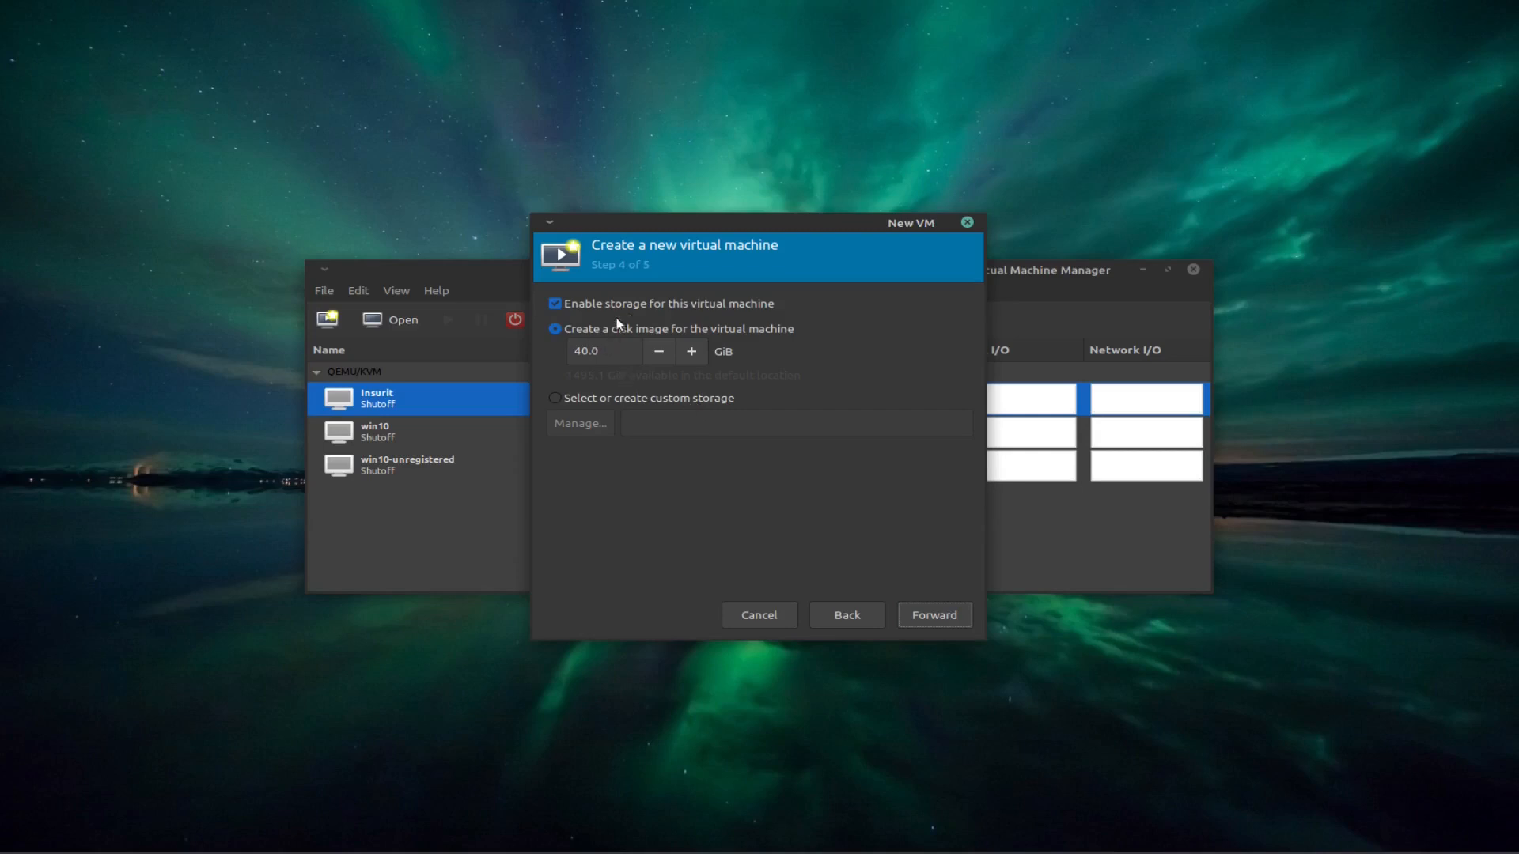
mouse_move(584, 421)
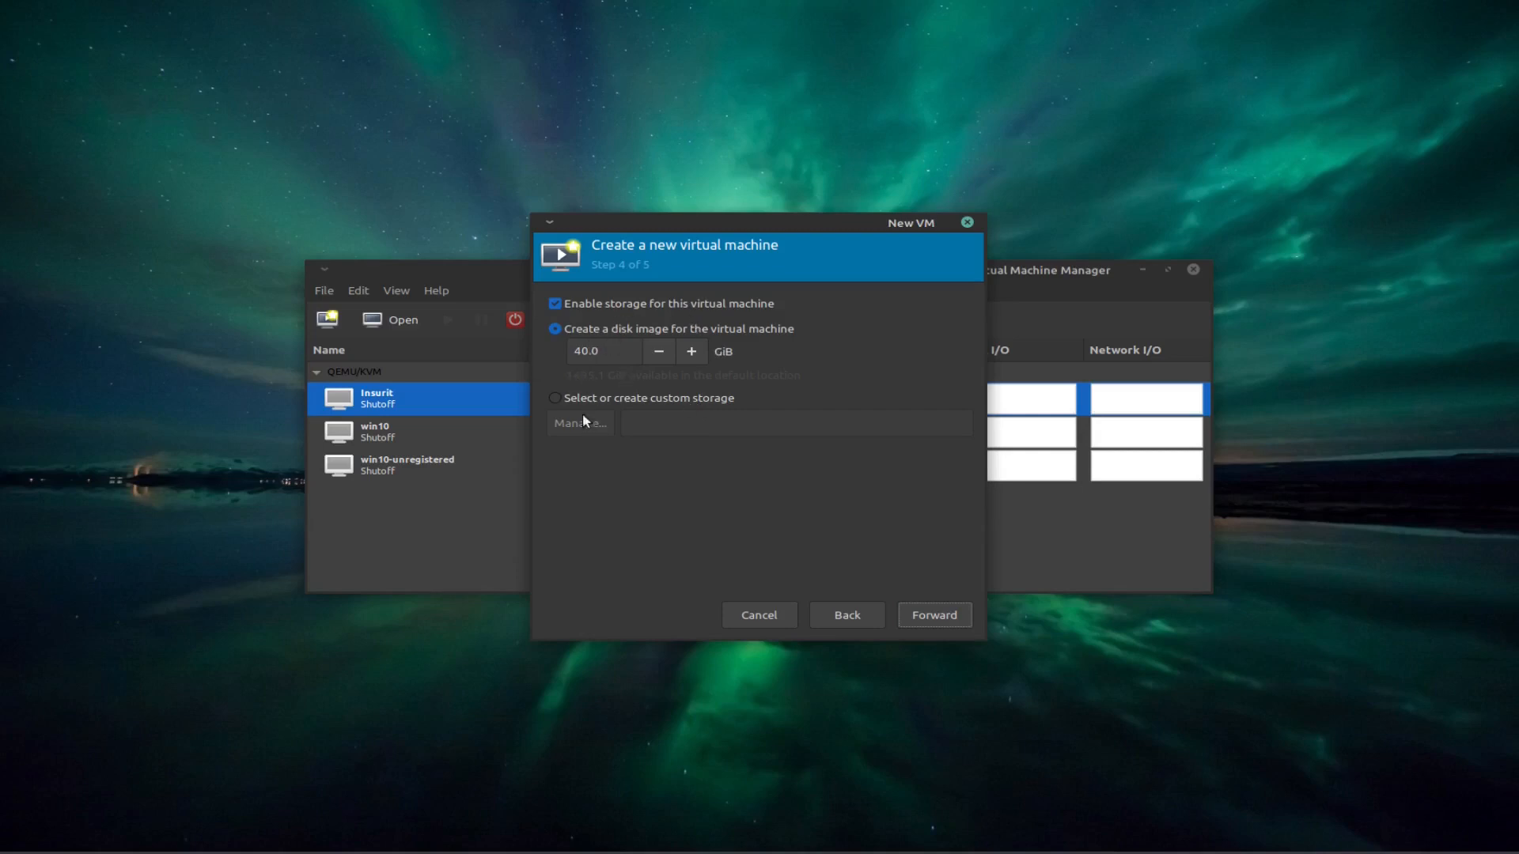
click(555, 398)
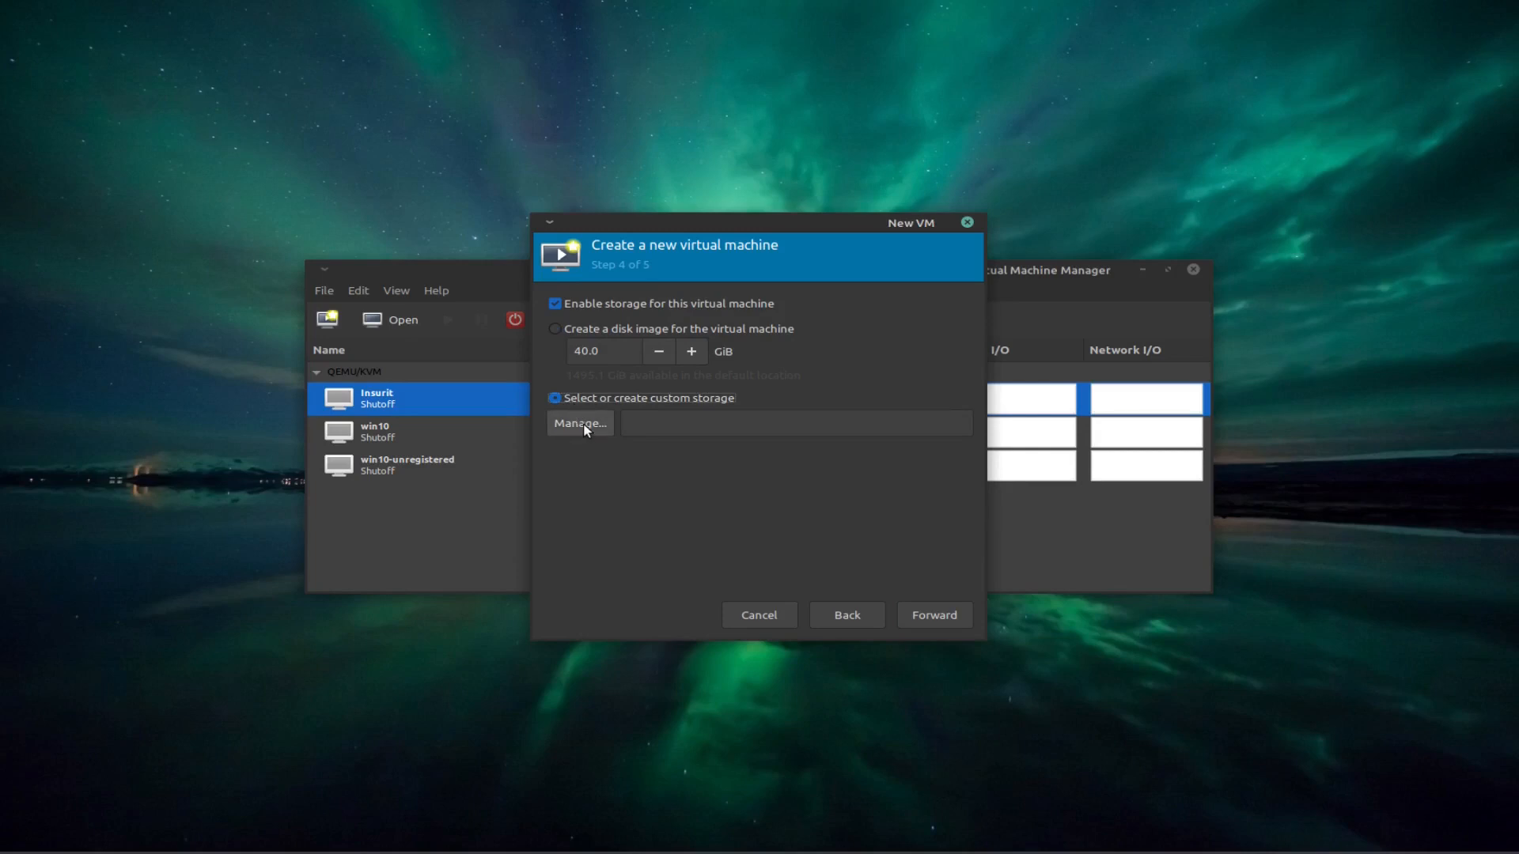
click(579, 424)
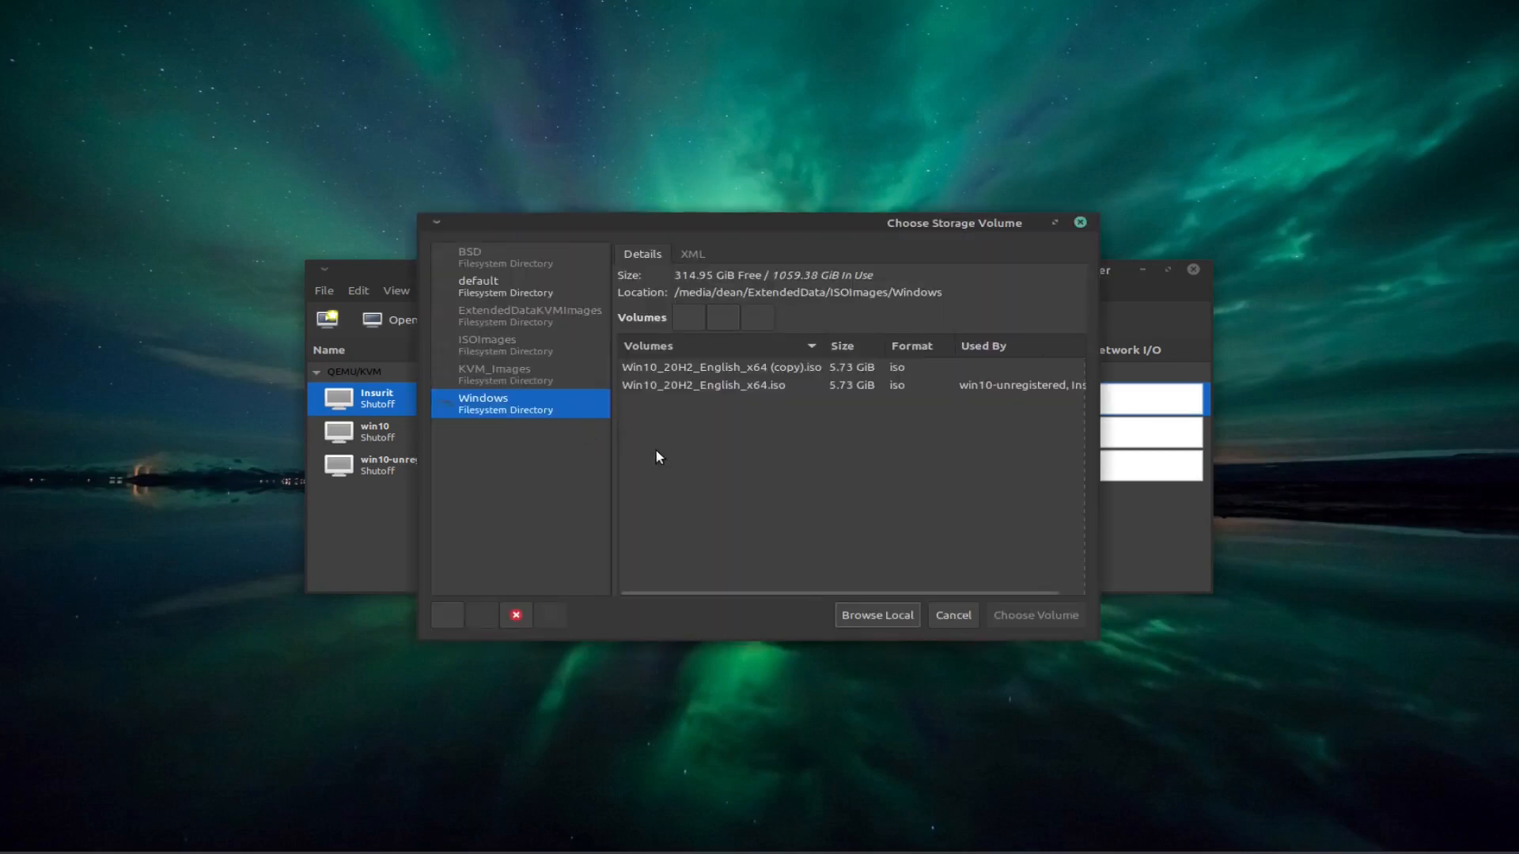
mouse_move(525, 256)
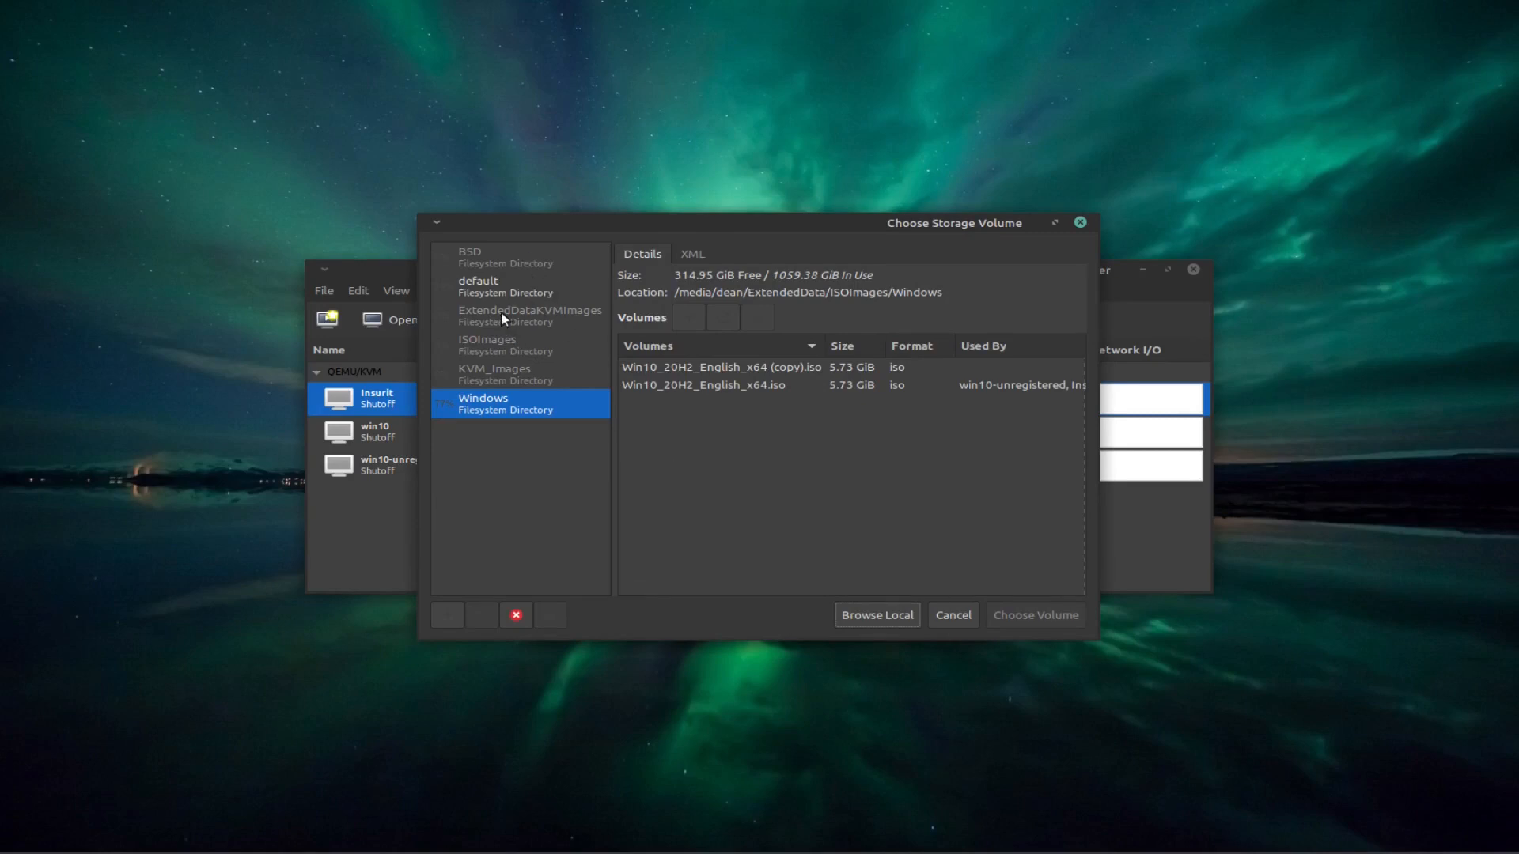
Step: Inspect the ExtendedDataKVMImages and KVM_Images pools in the chooser
click(530, 316)
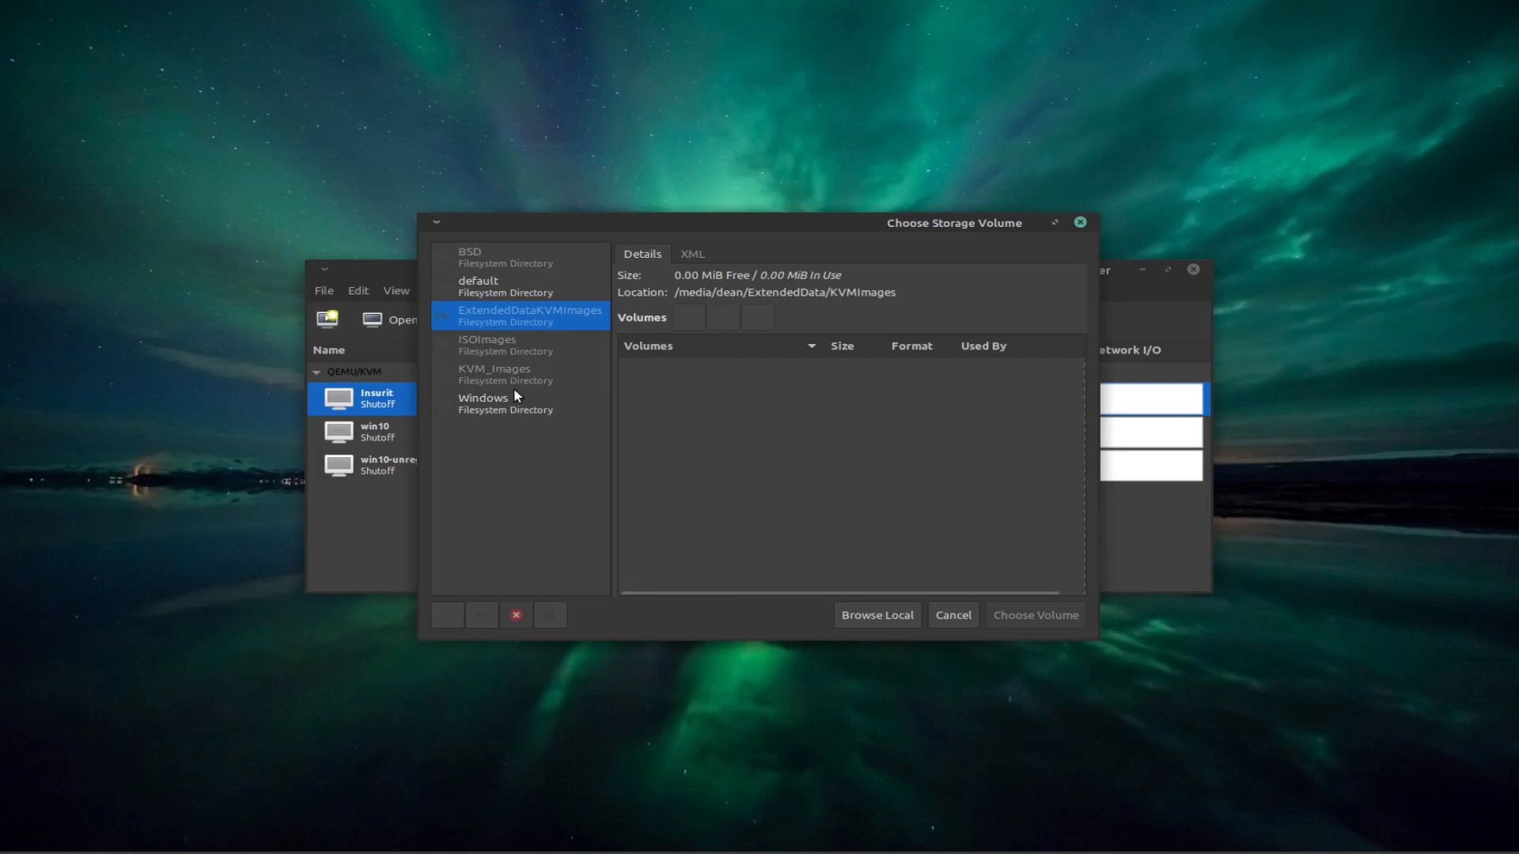
mouse_move(498, 279)
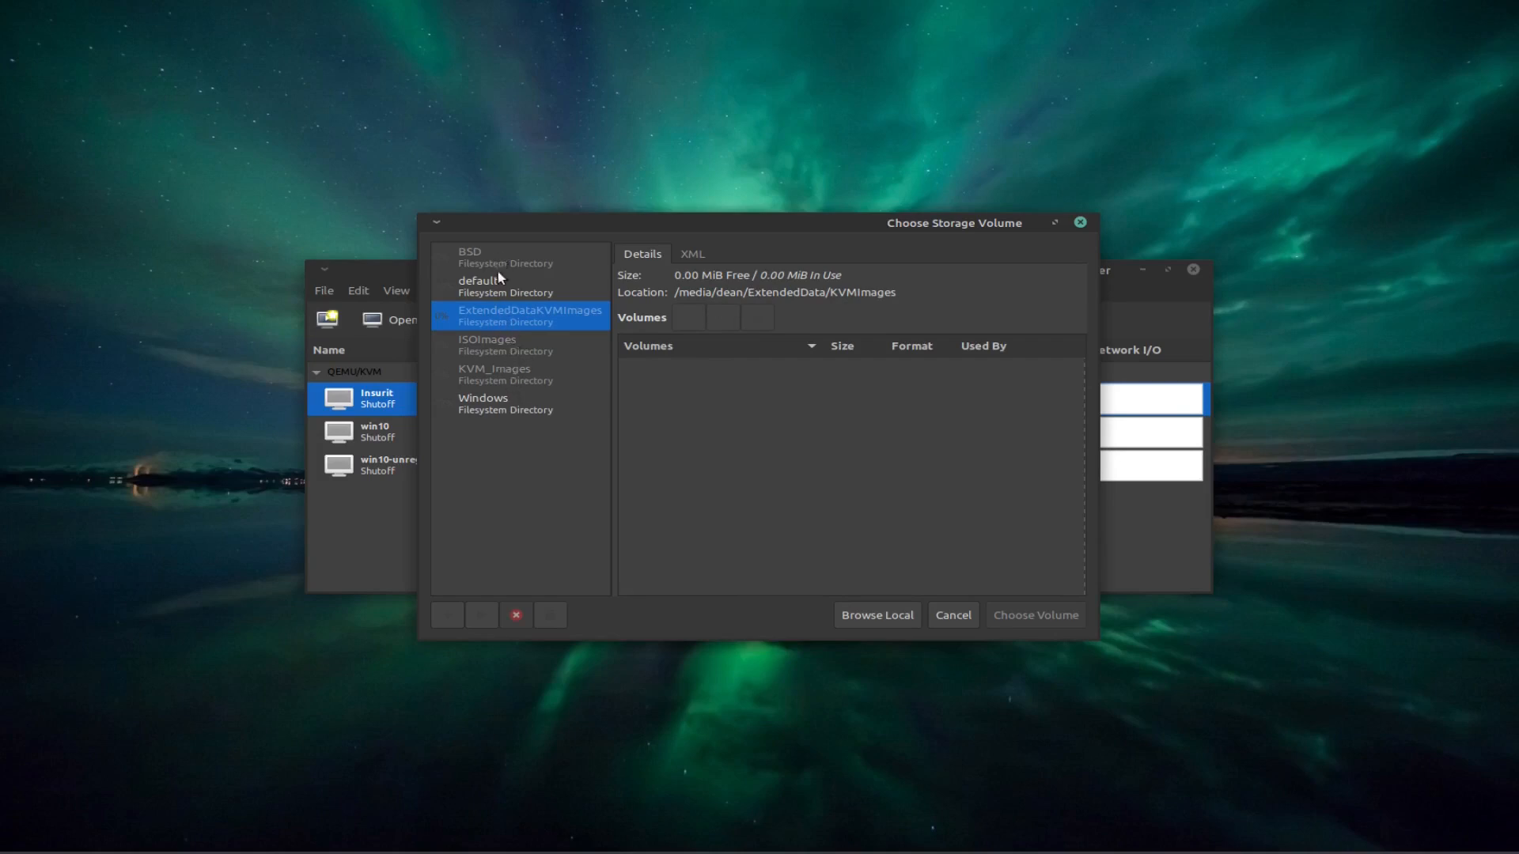
click(495, 373)
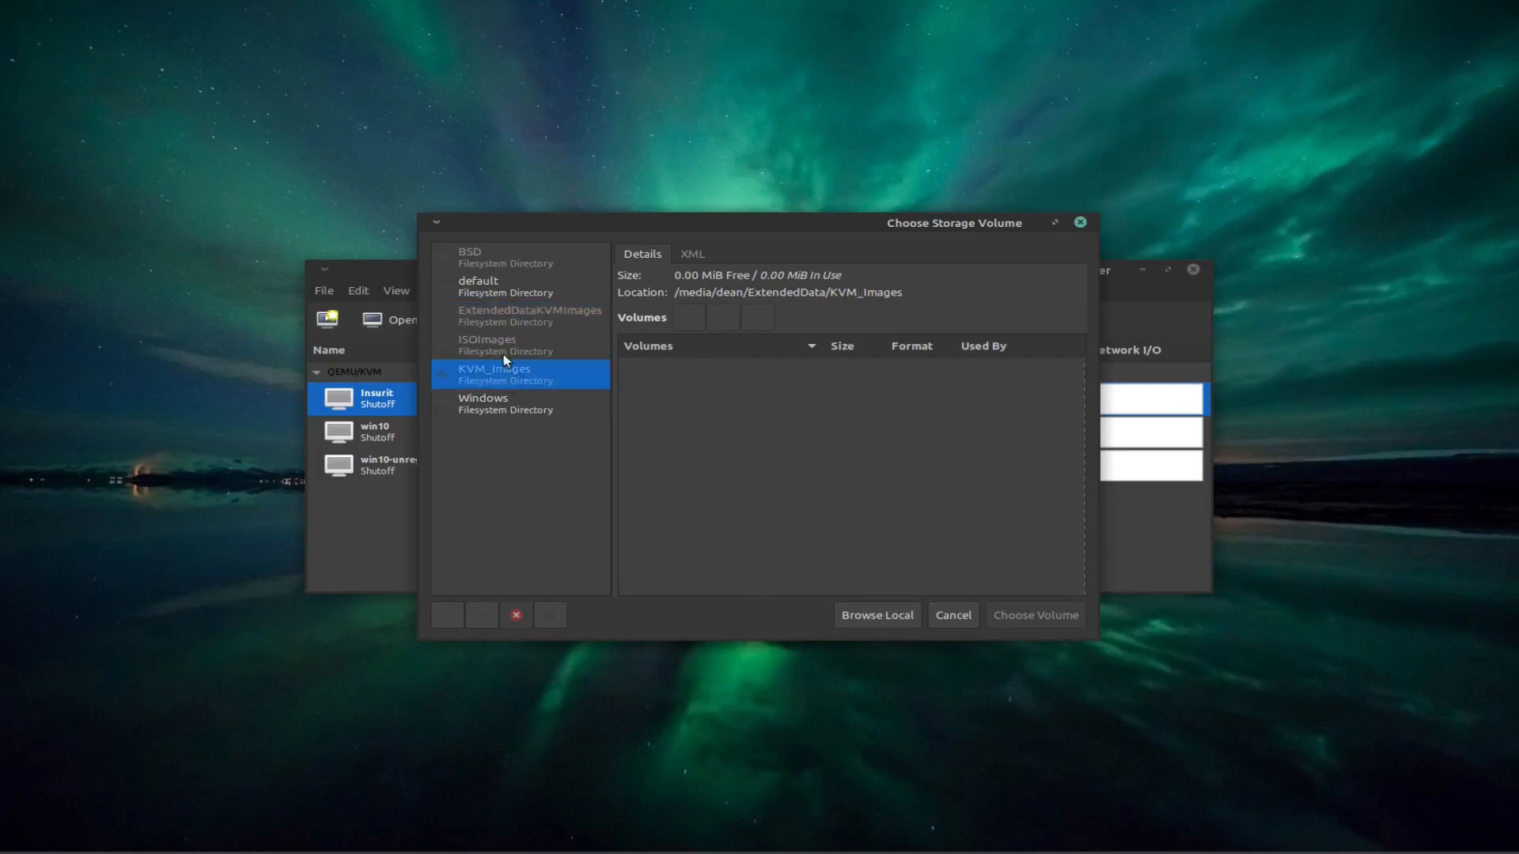
click(530, 316)
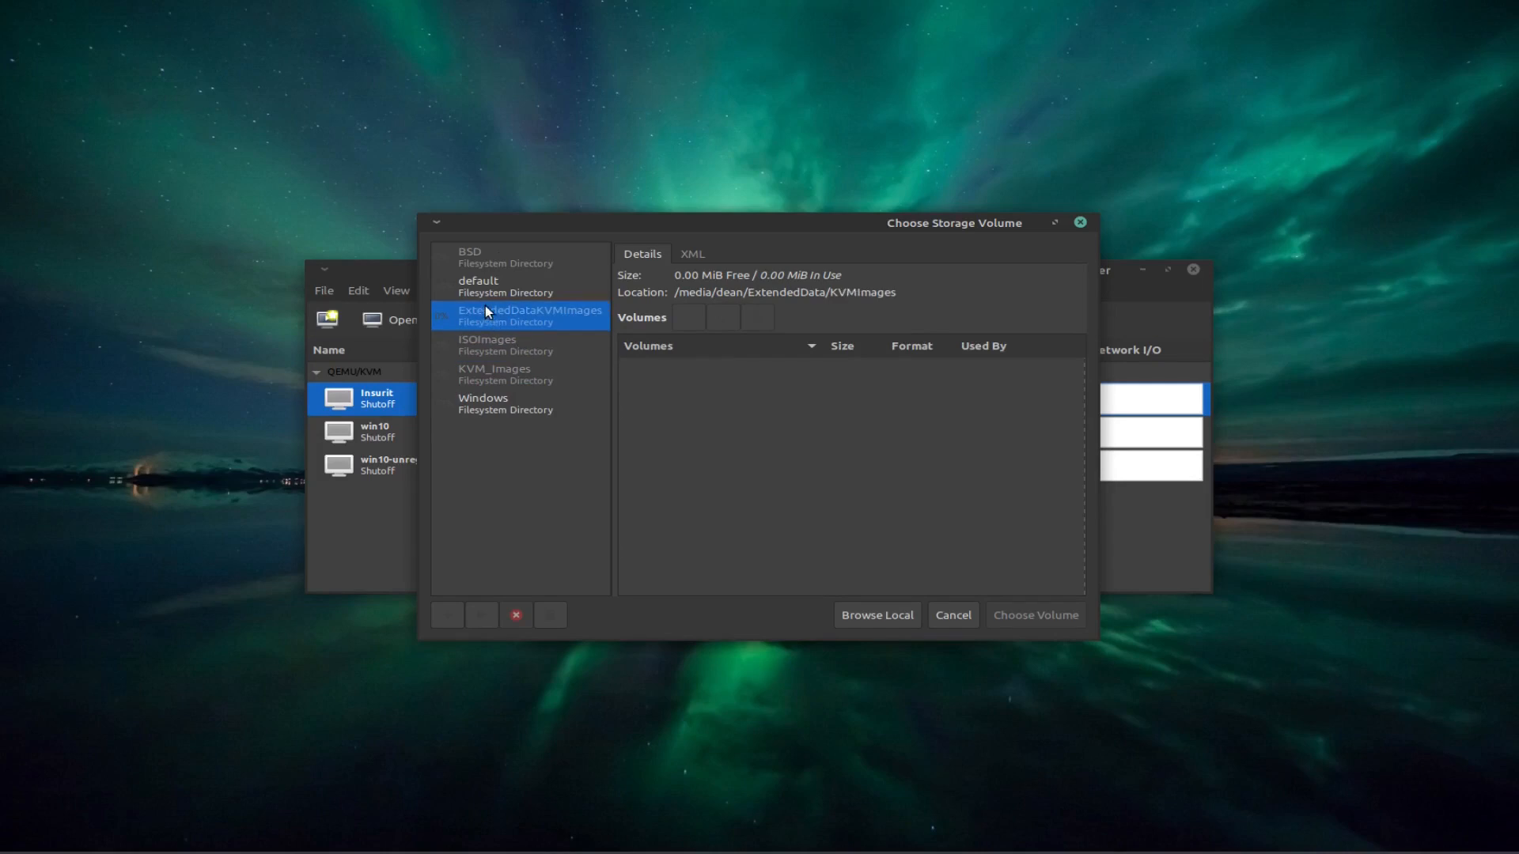
Step: Begin a new storage pool named Testpool
click(478, 286)
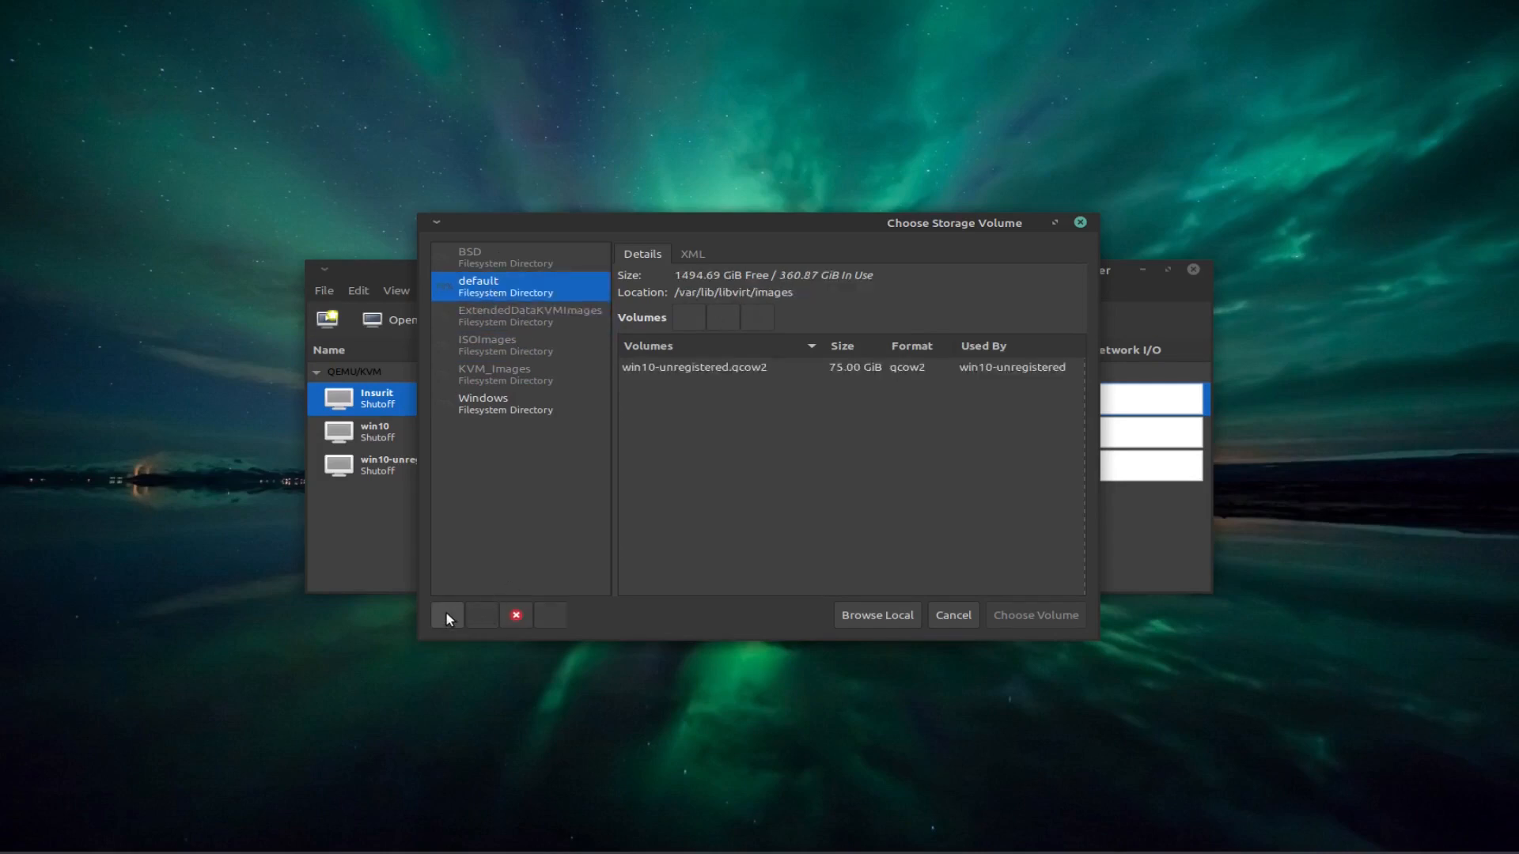
click(446, 615)
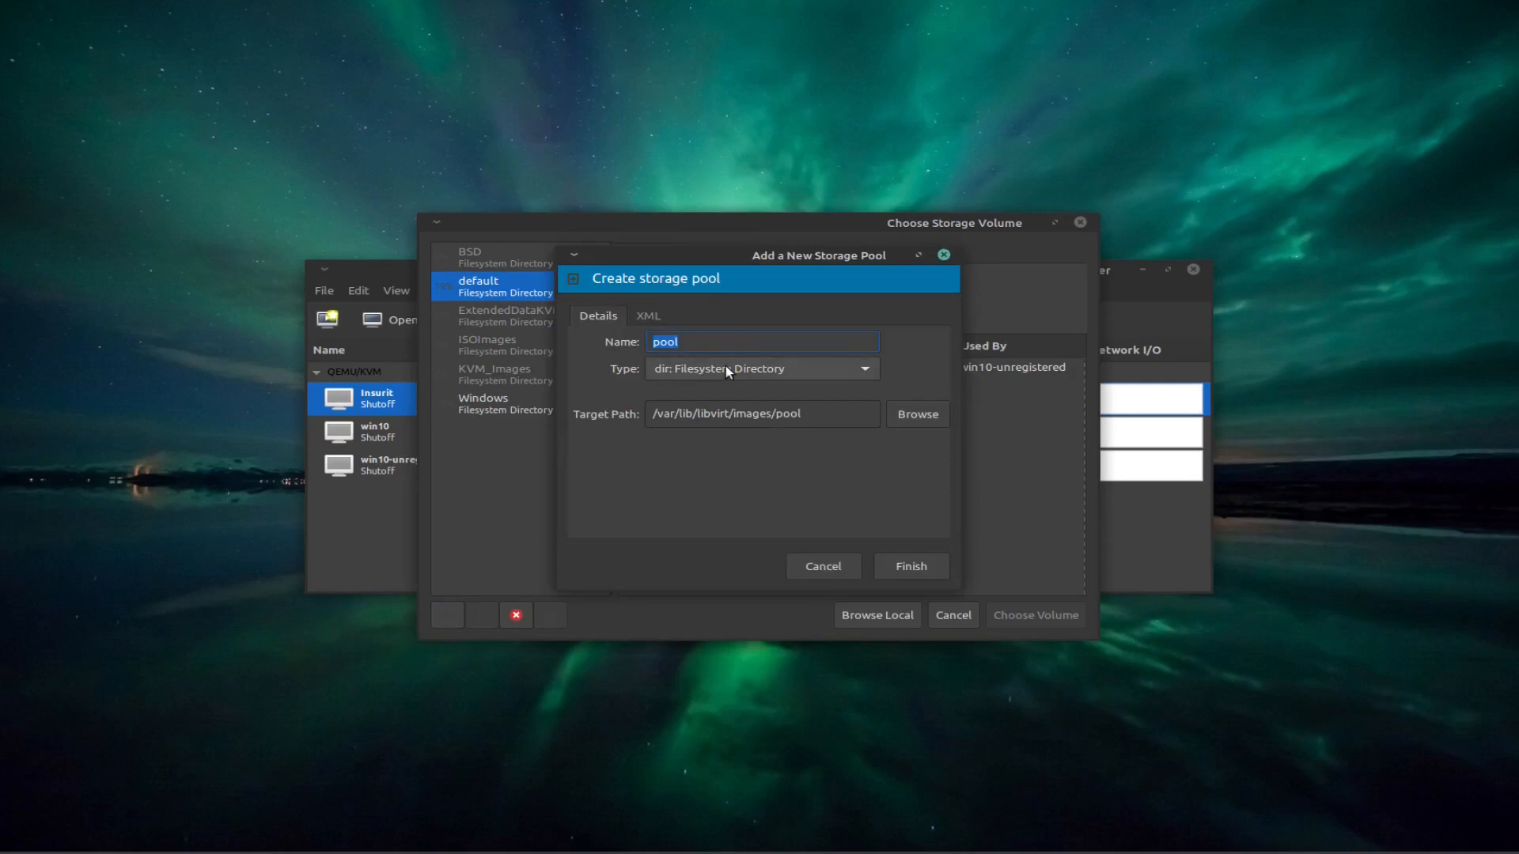
mouse_move(533, 331)
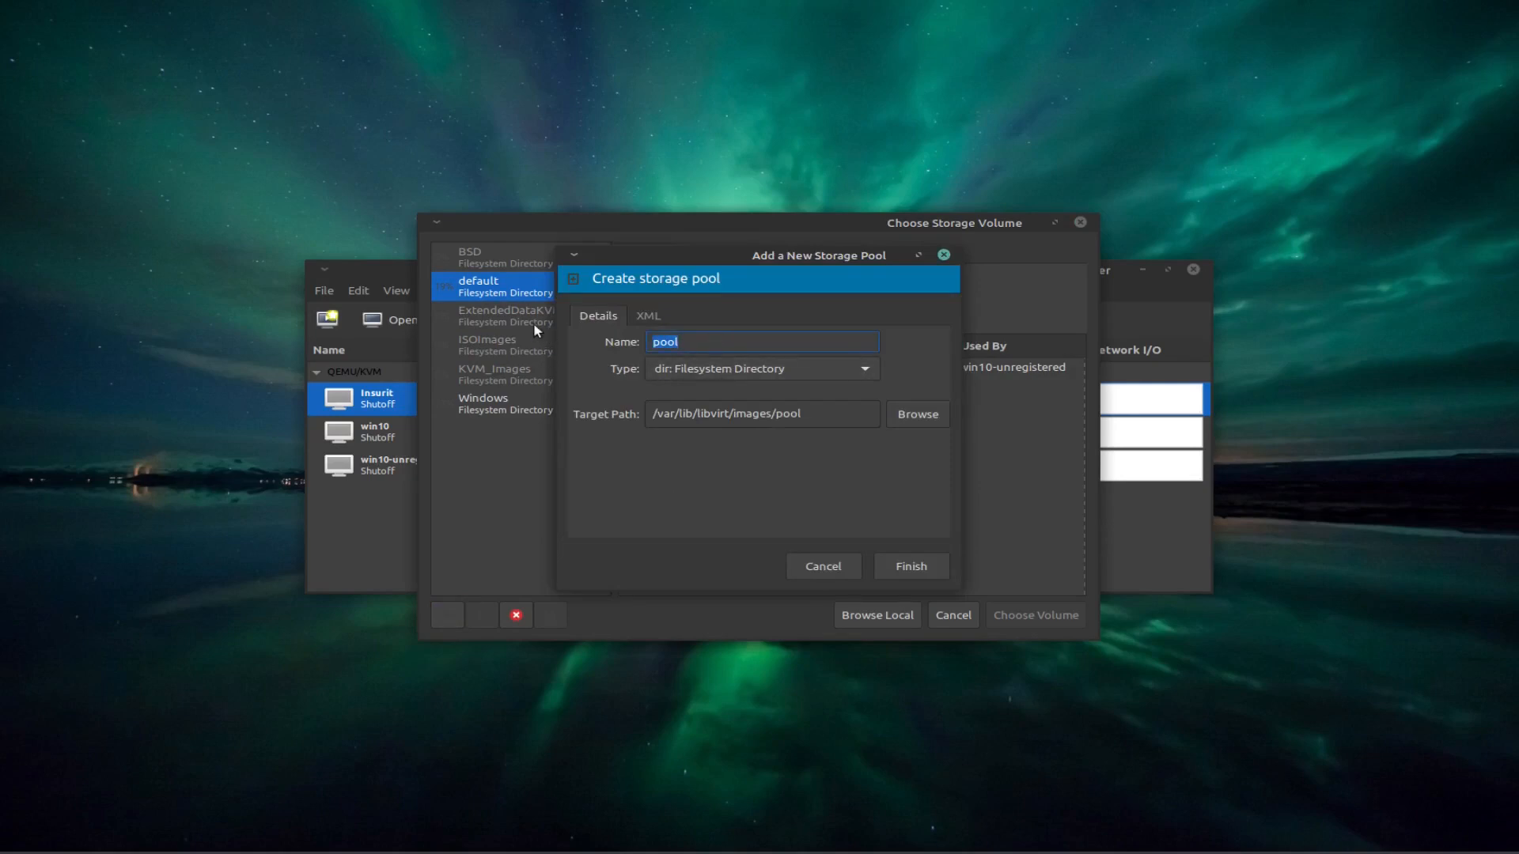
text(Testpool)
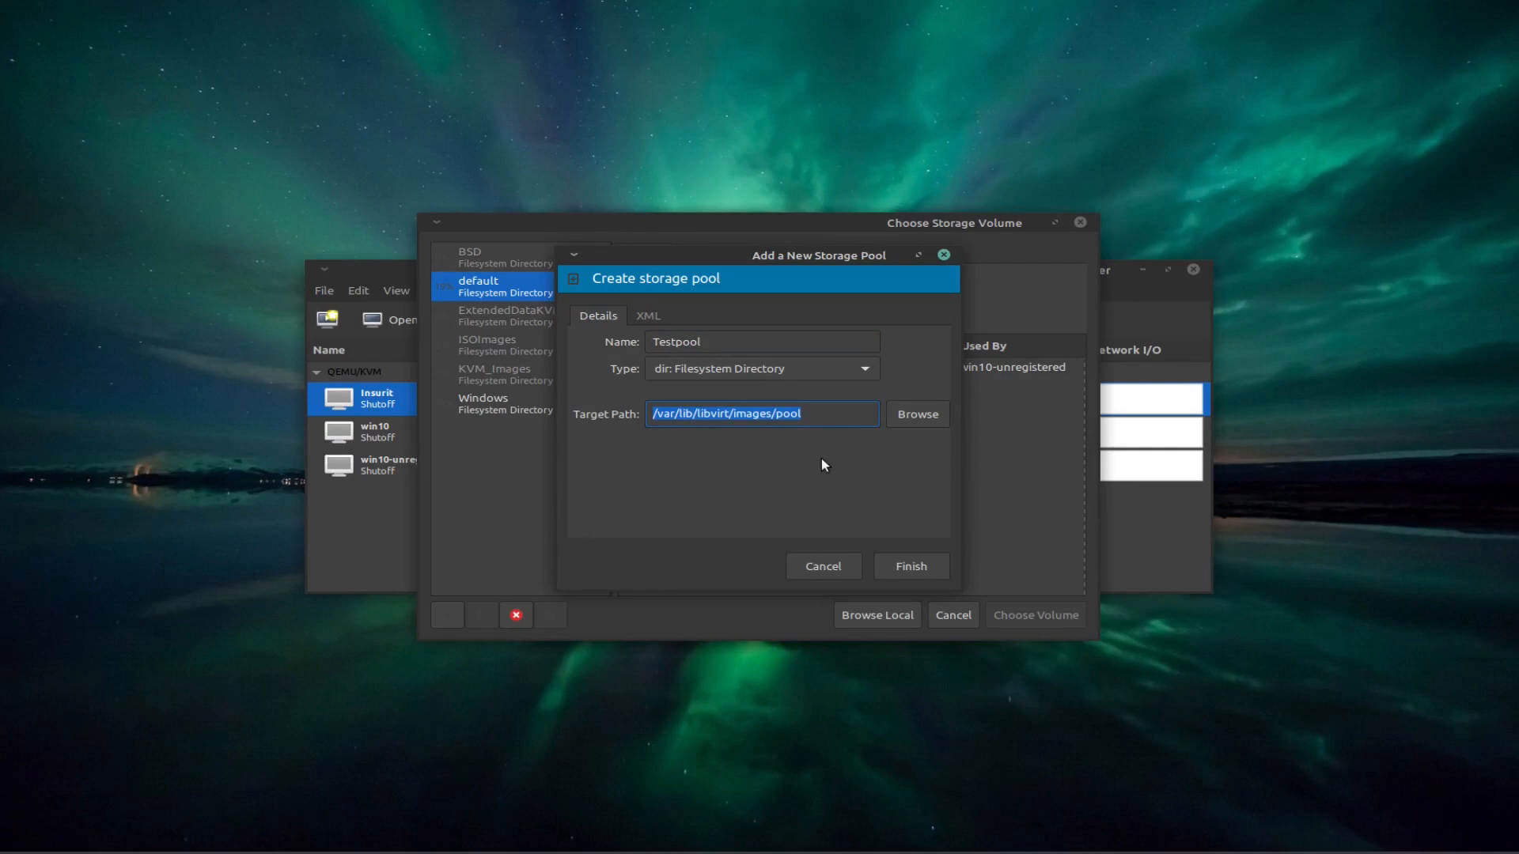
mouse_move(810, 442)
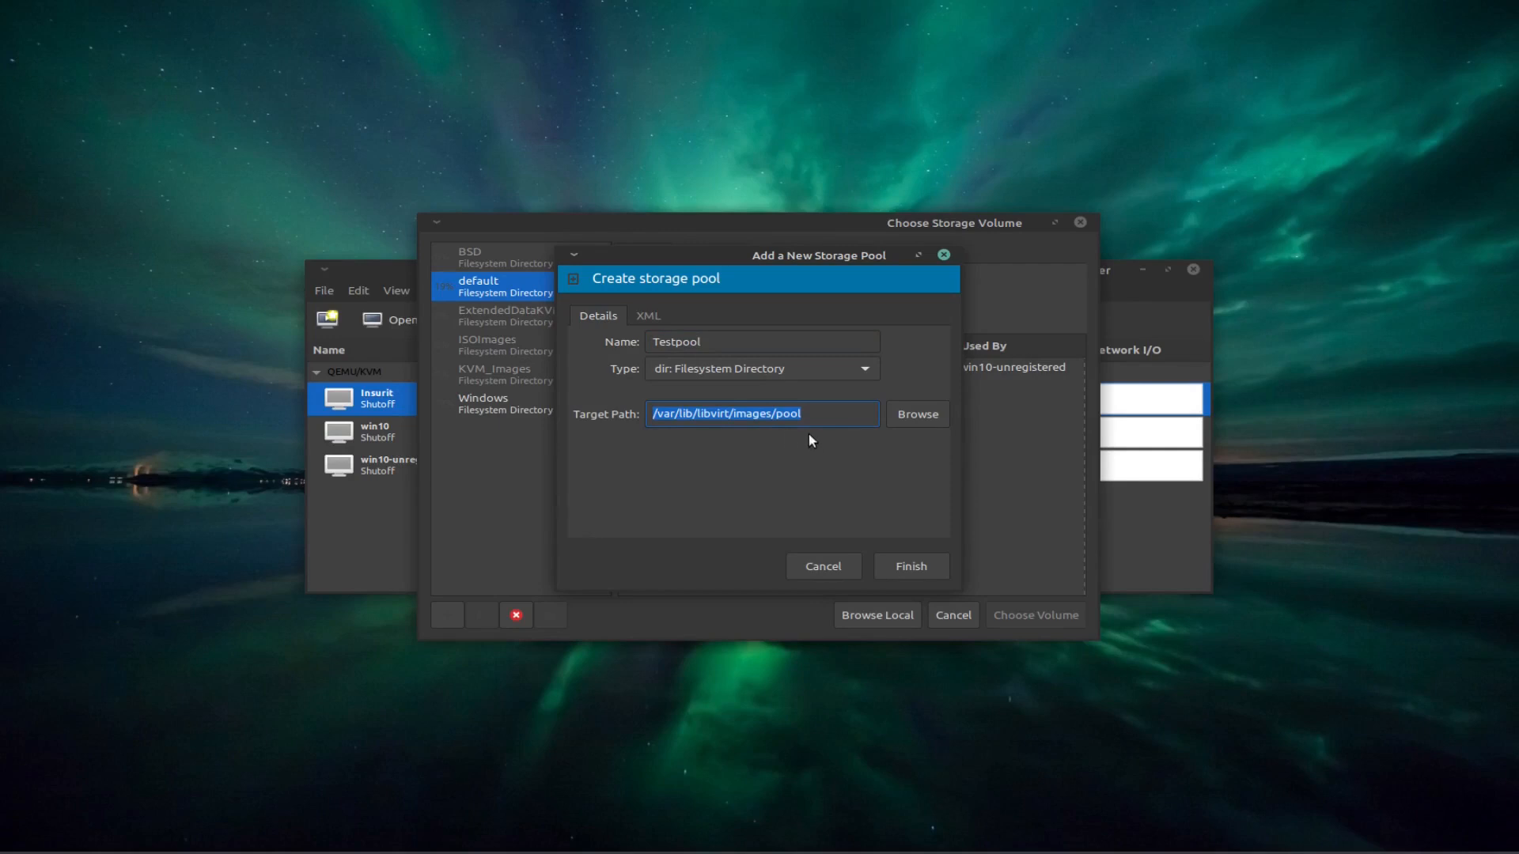
Step: Create a Test folder inside ExtendedData as Testpool's target path and finish the pool
click(916, 413)
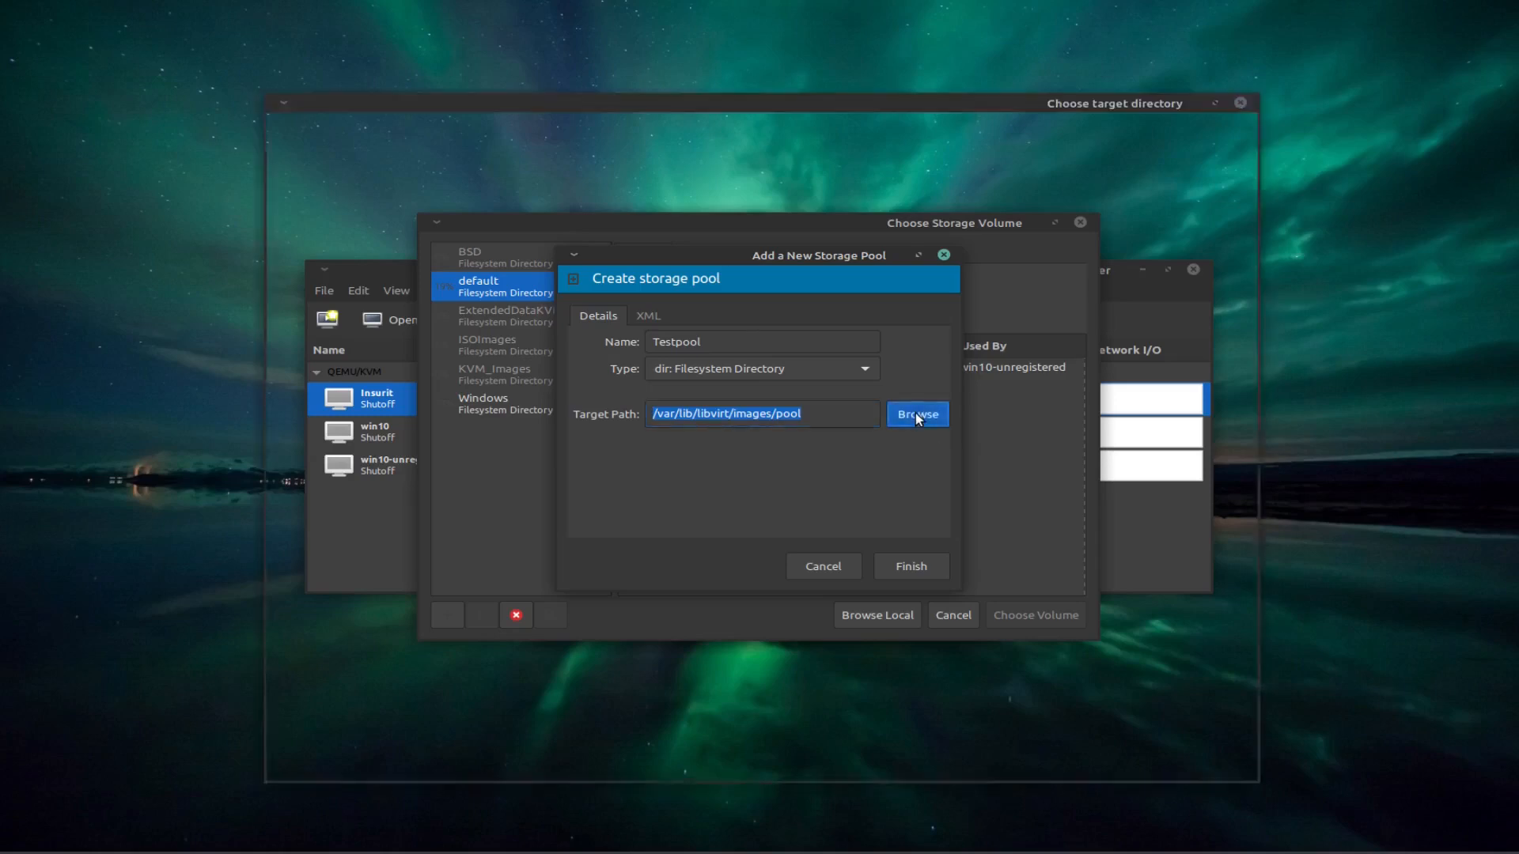
click(916, 412)
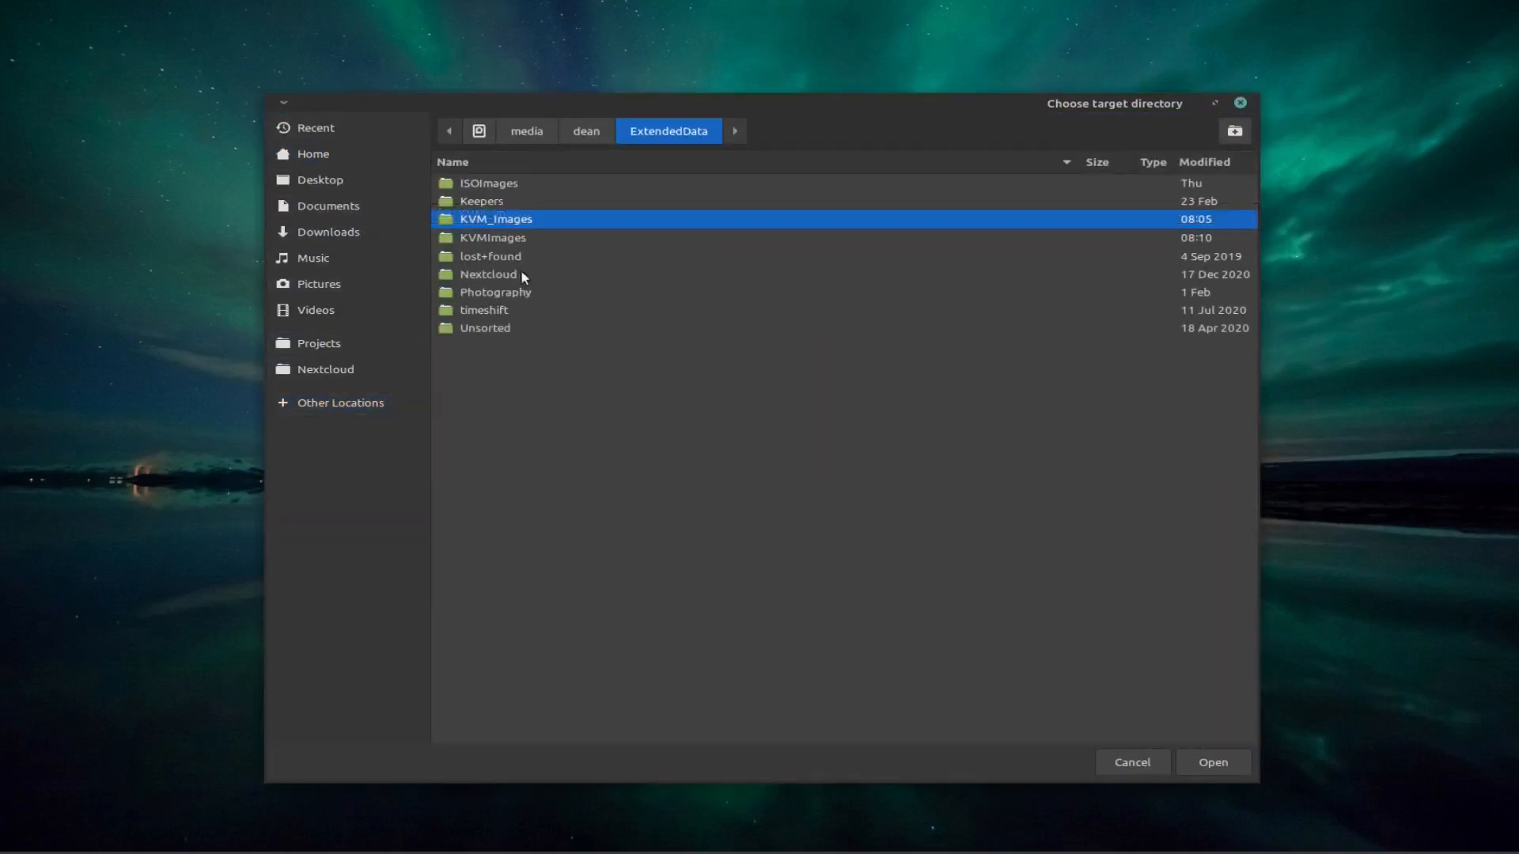
mouse_move(590, 355)
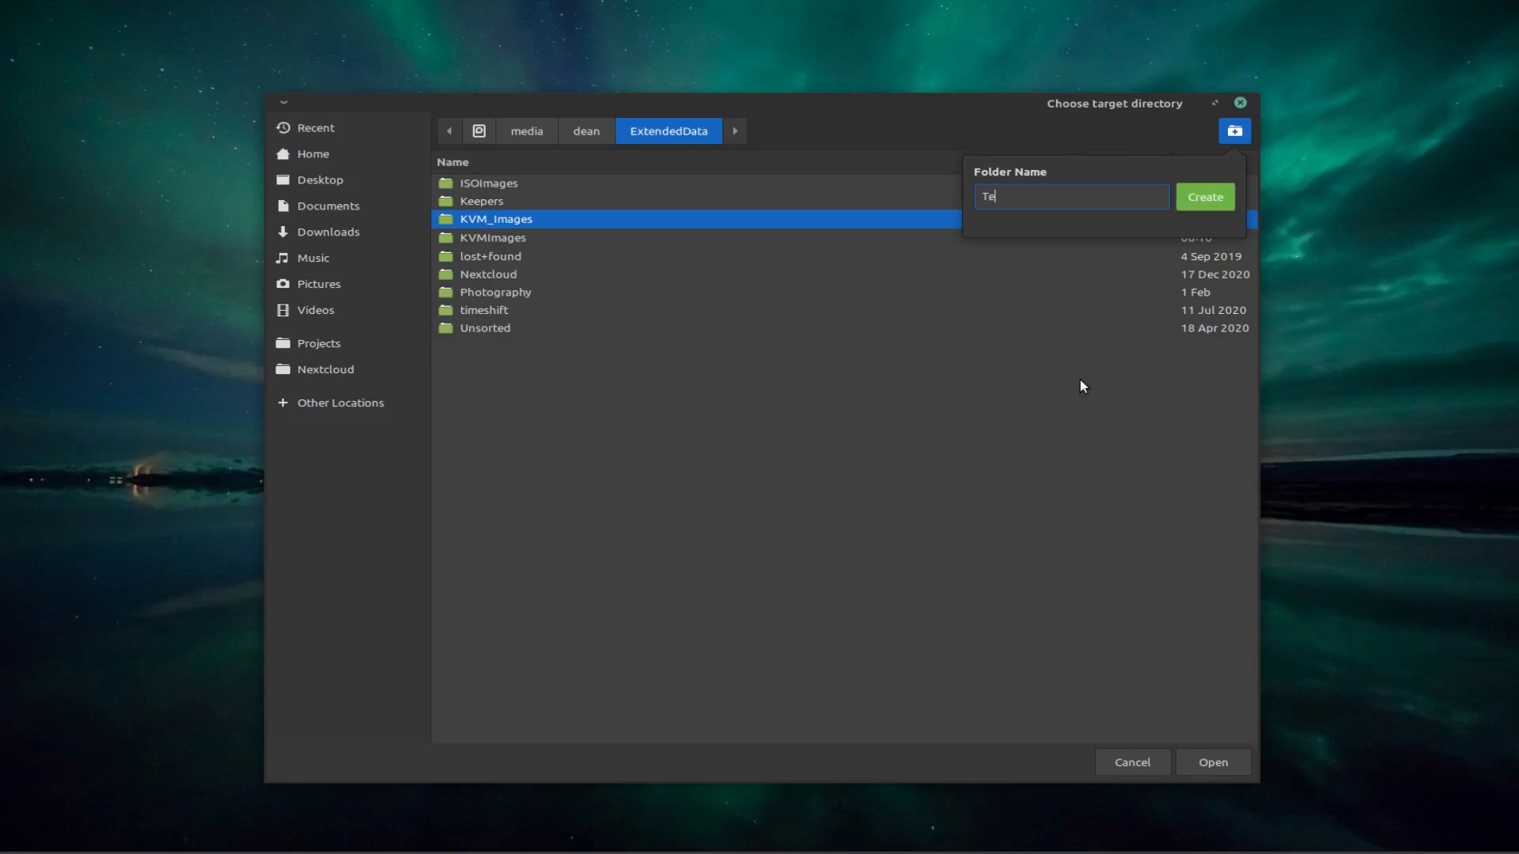
click(1204, 196)
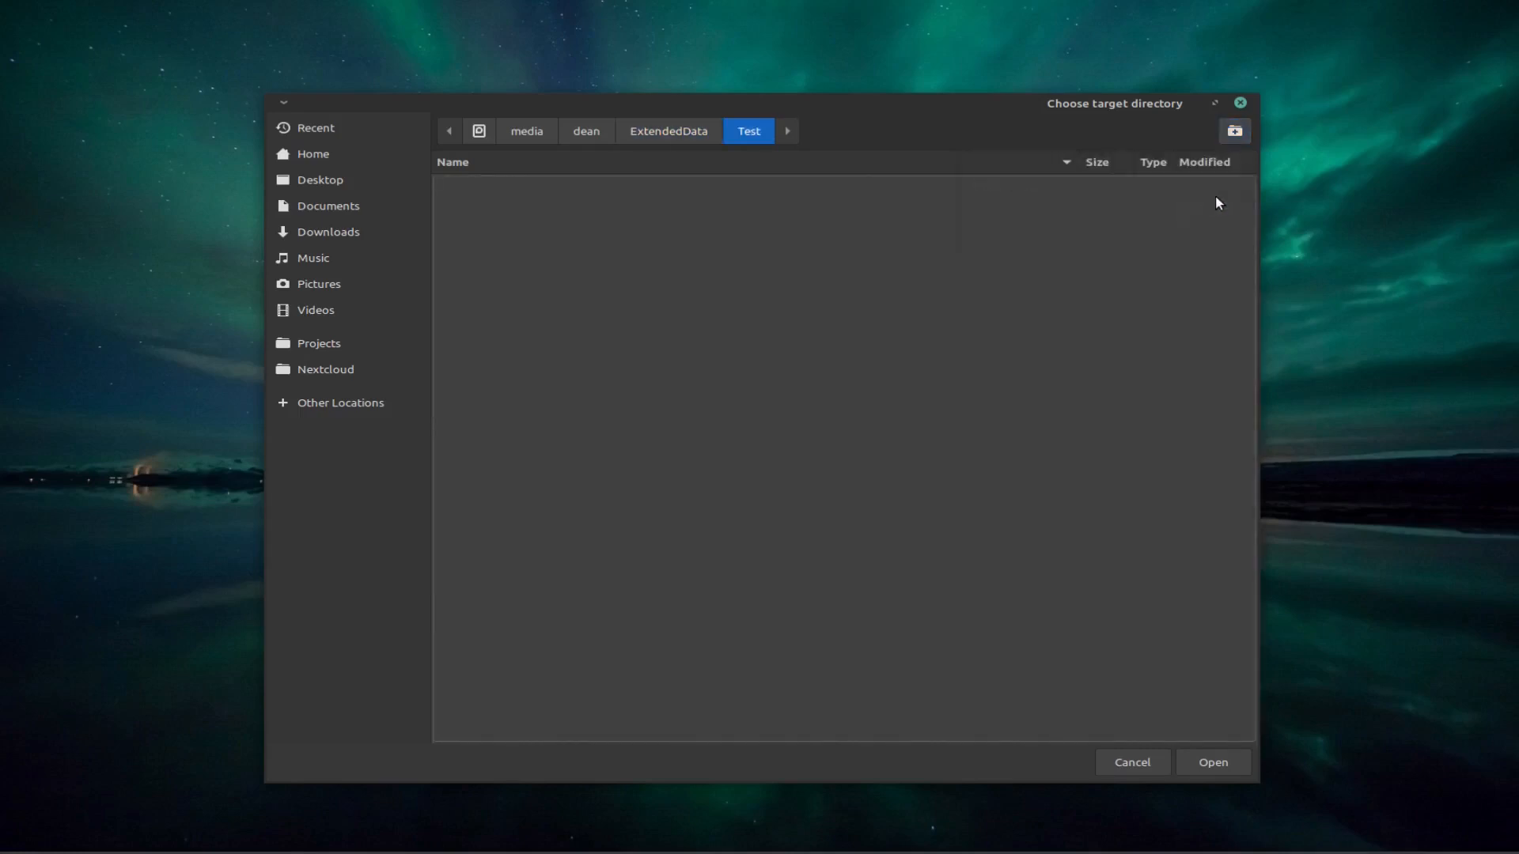
click(1212, 762)
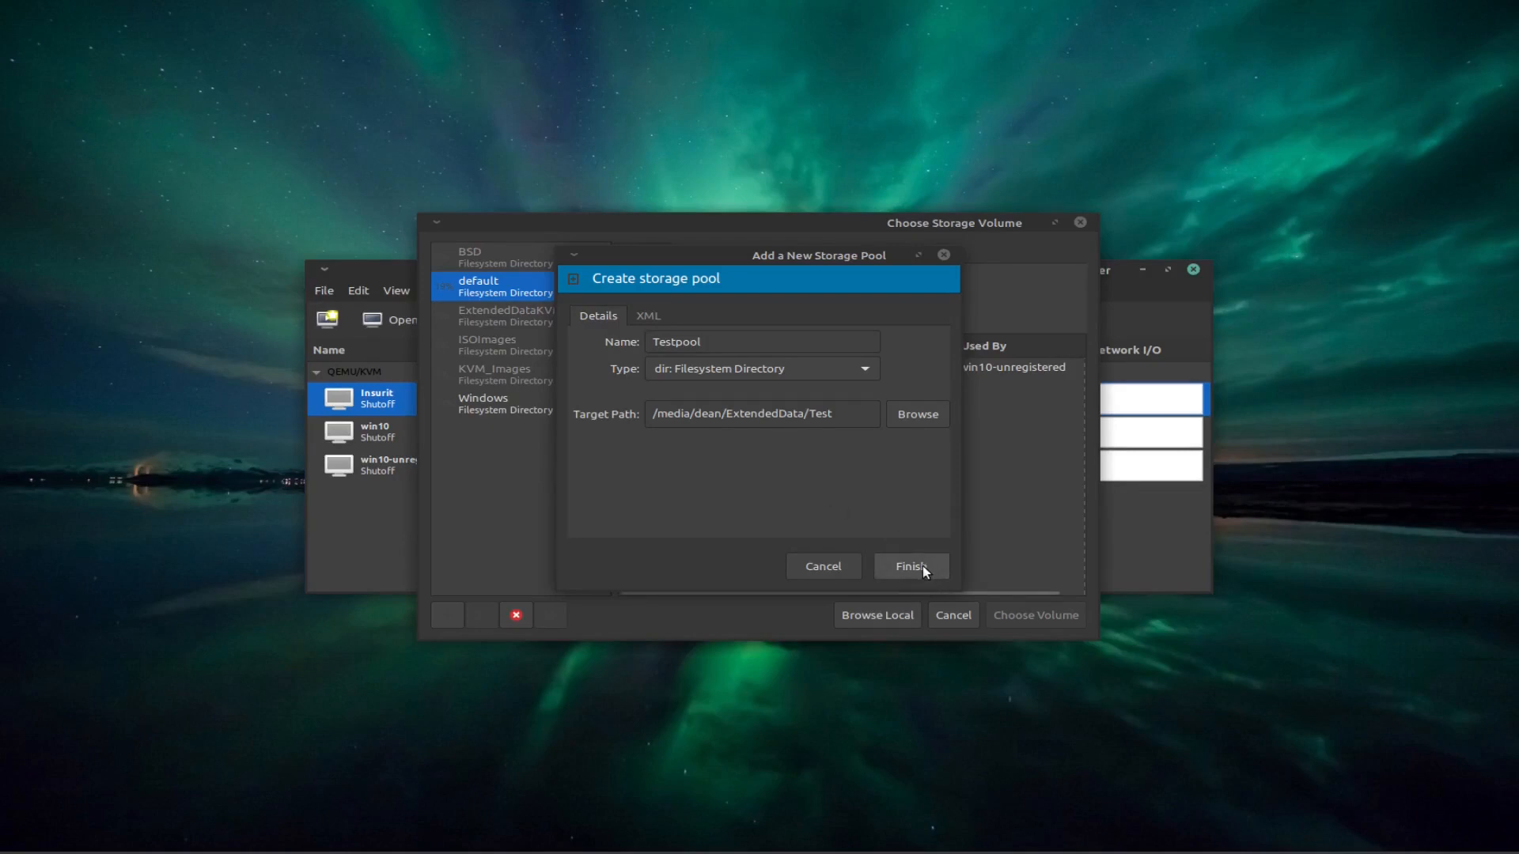
click(908, 566)
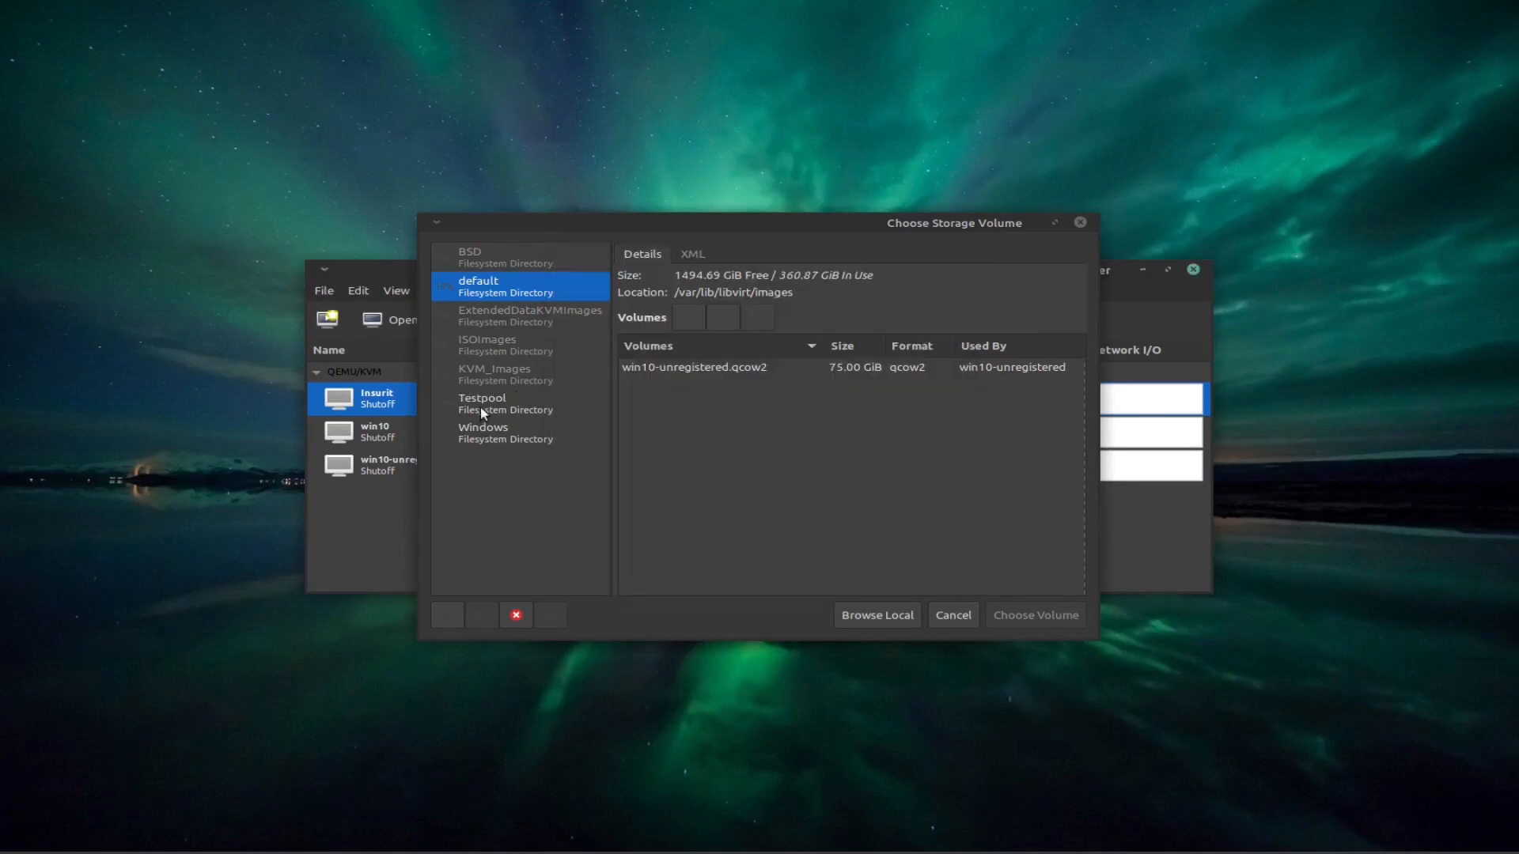
Step: In Testpool, start a raw-format volume named TestWin10
click(481, 403)
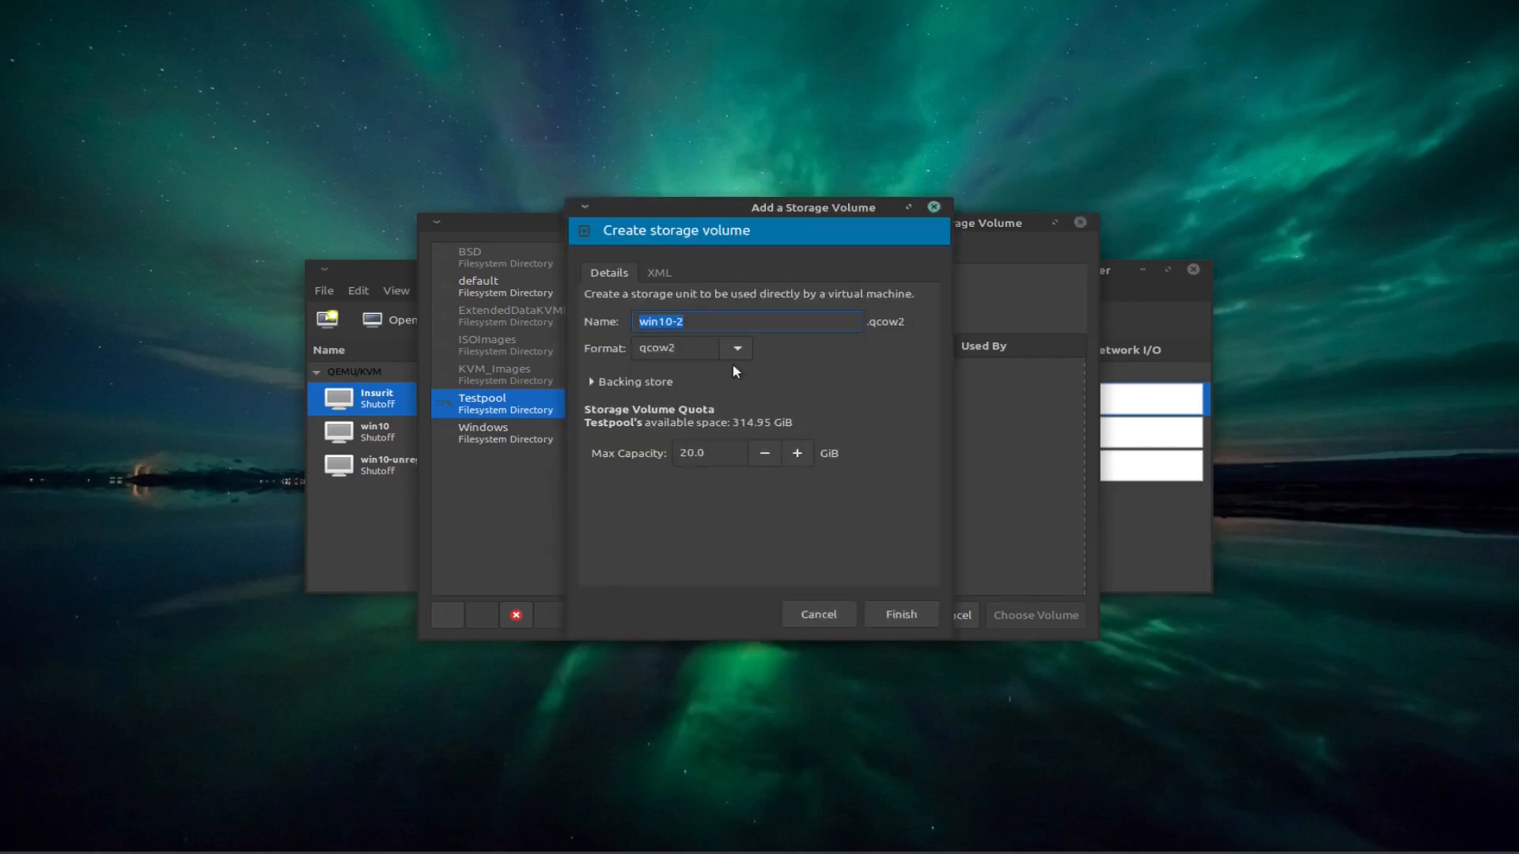
mouse_move(853, 376)
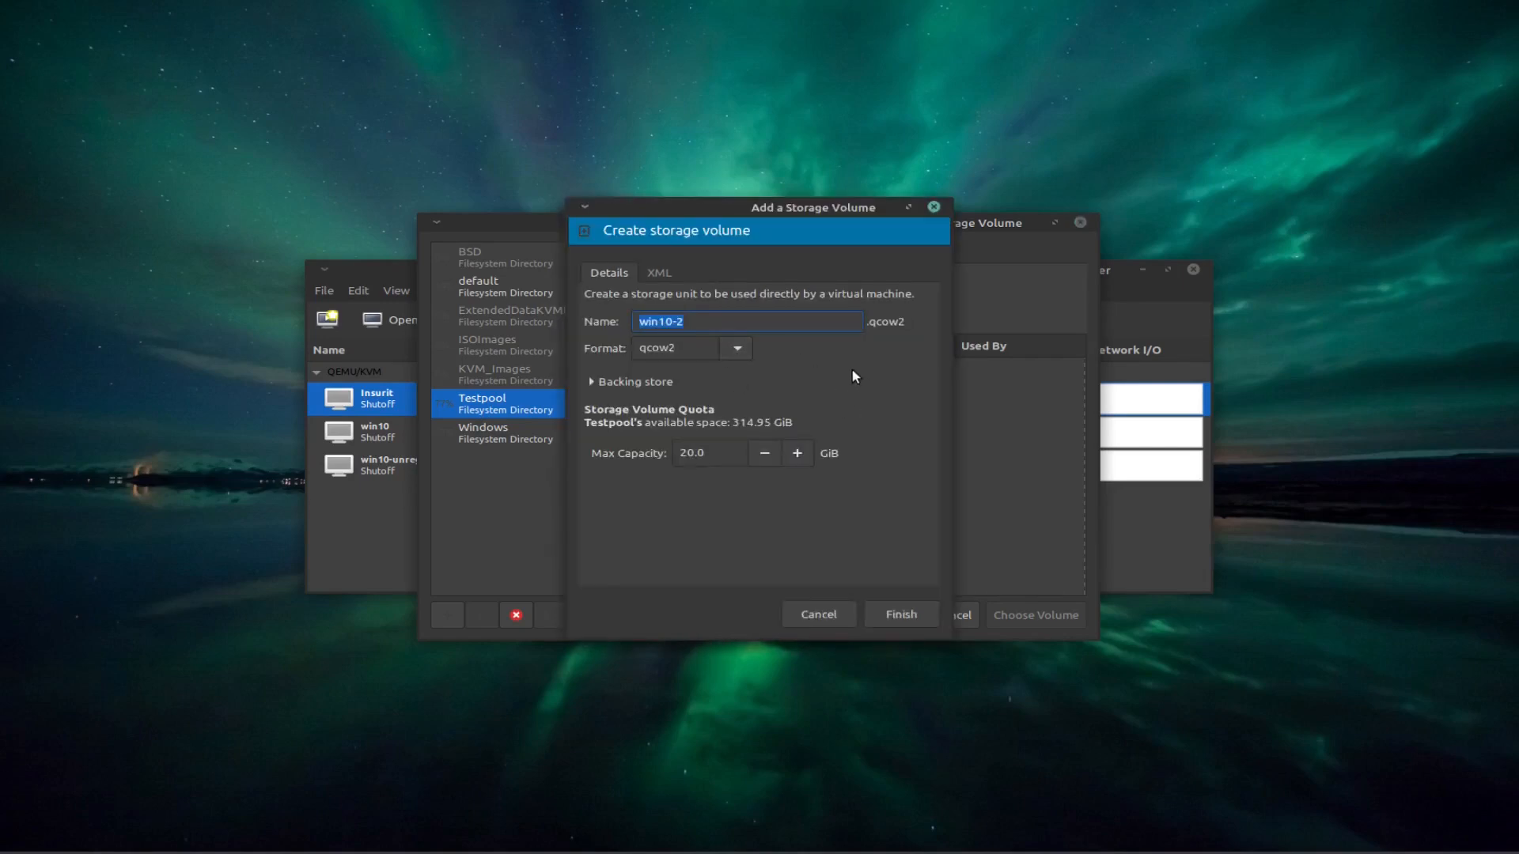
mouse_move(895, 329)
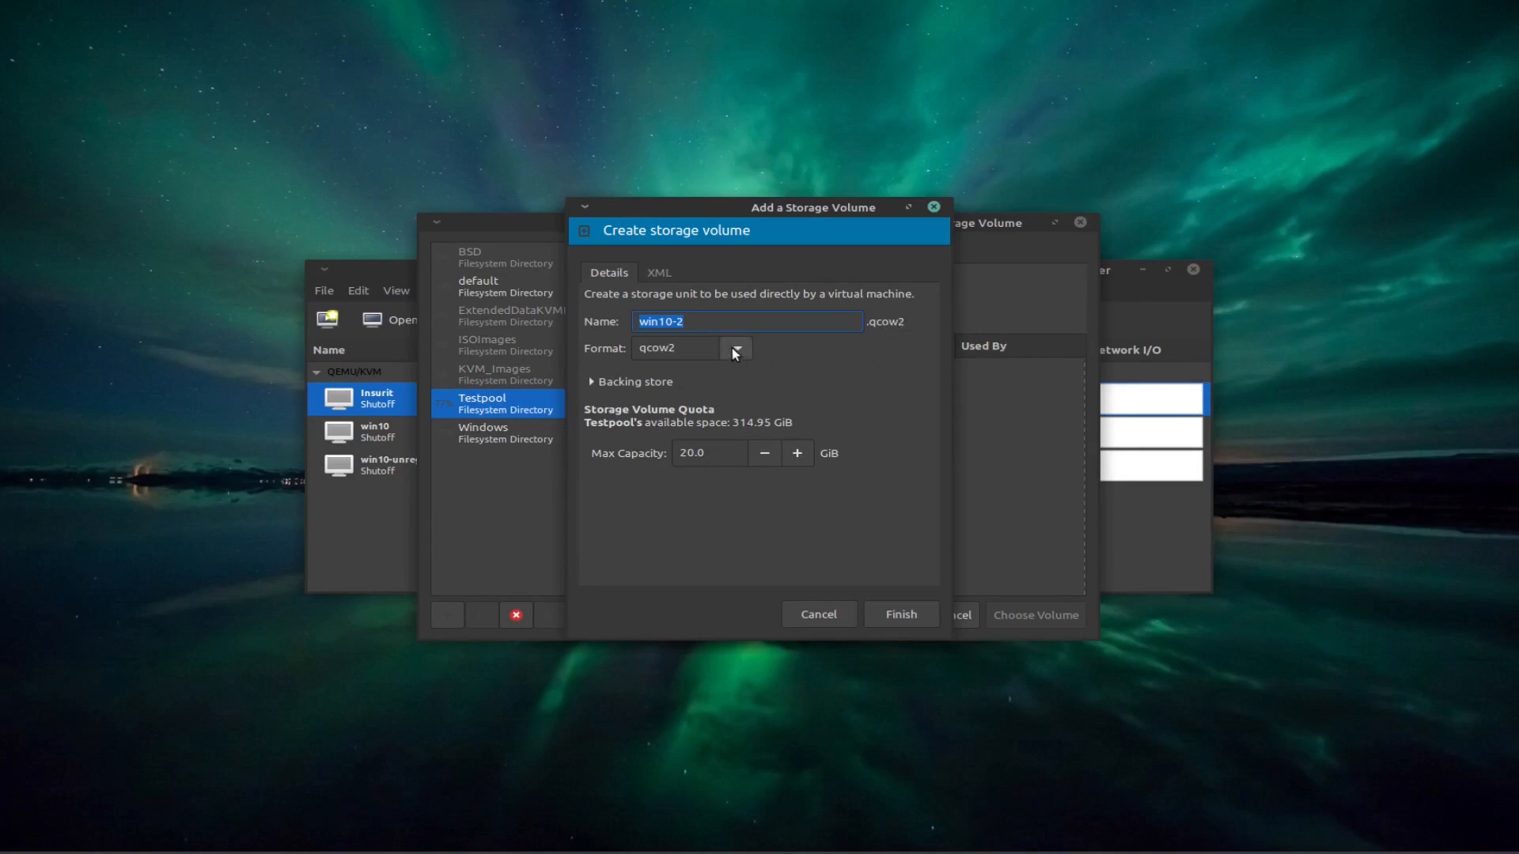
click(734, 348)
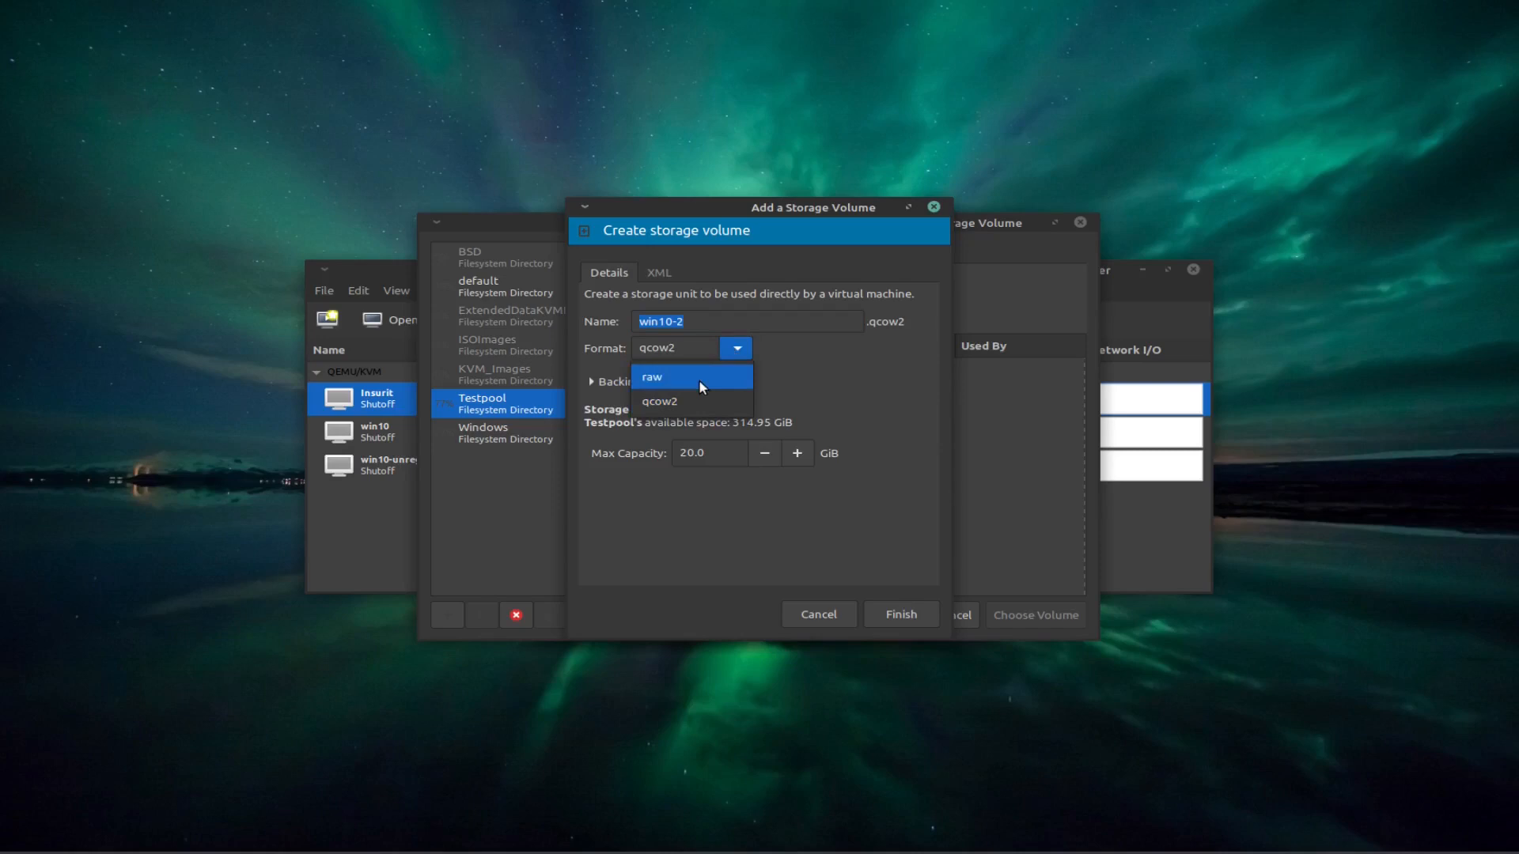
click(652, 376)
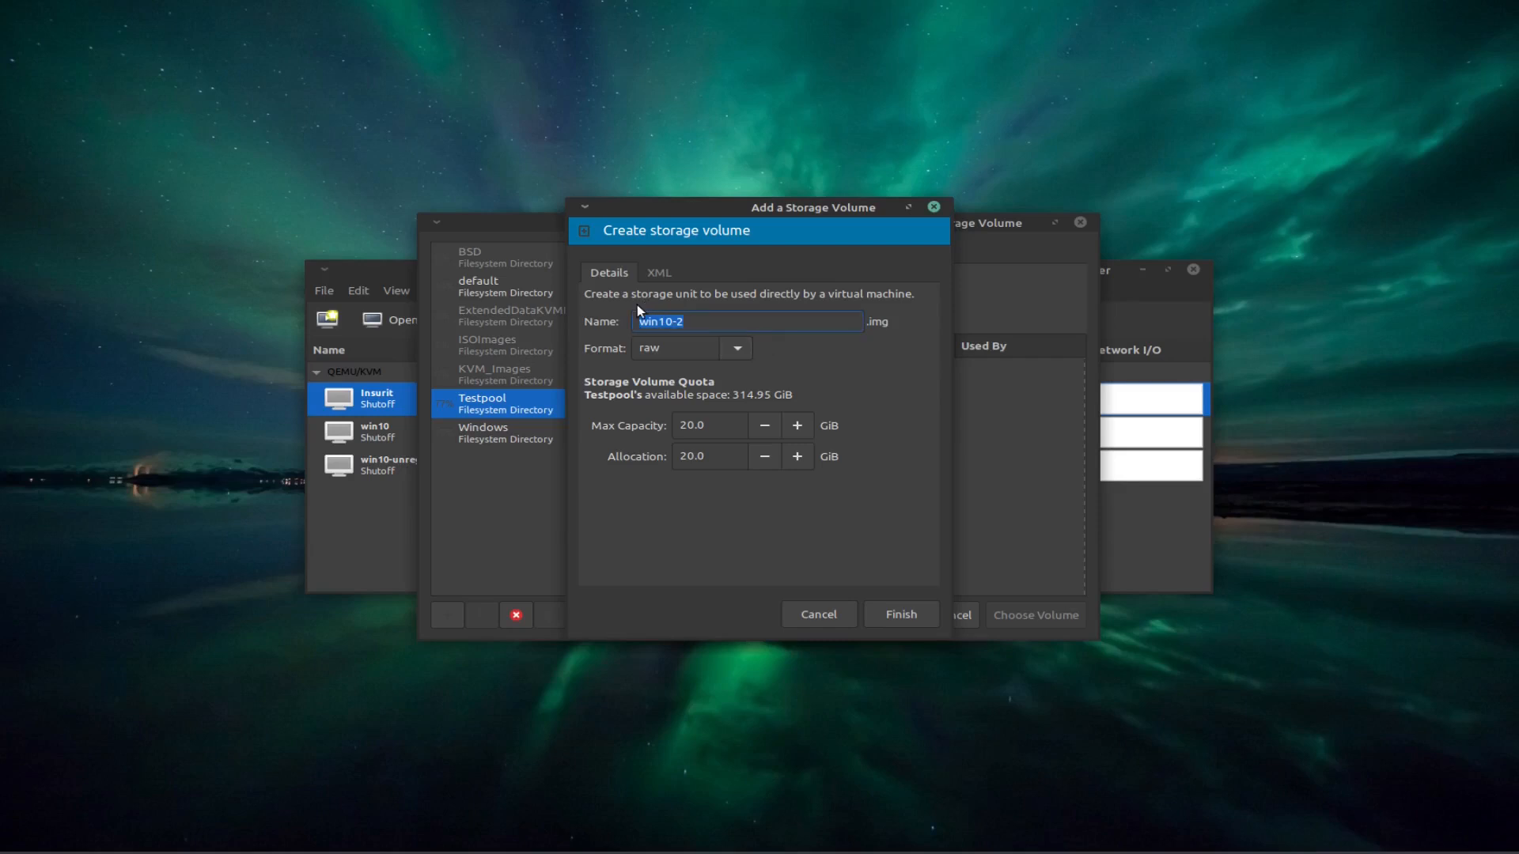
text(testW)
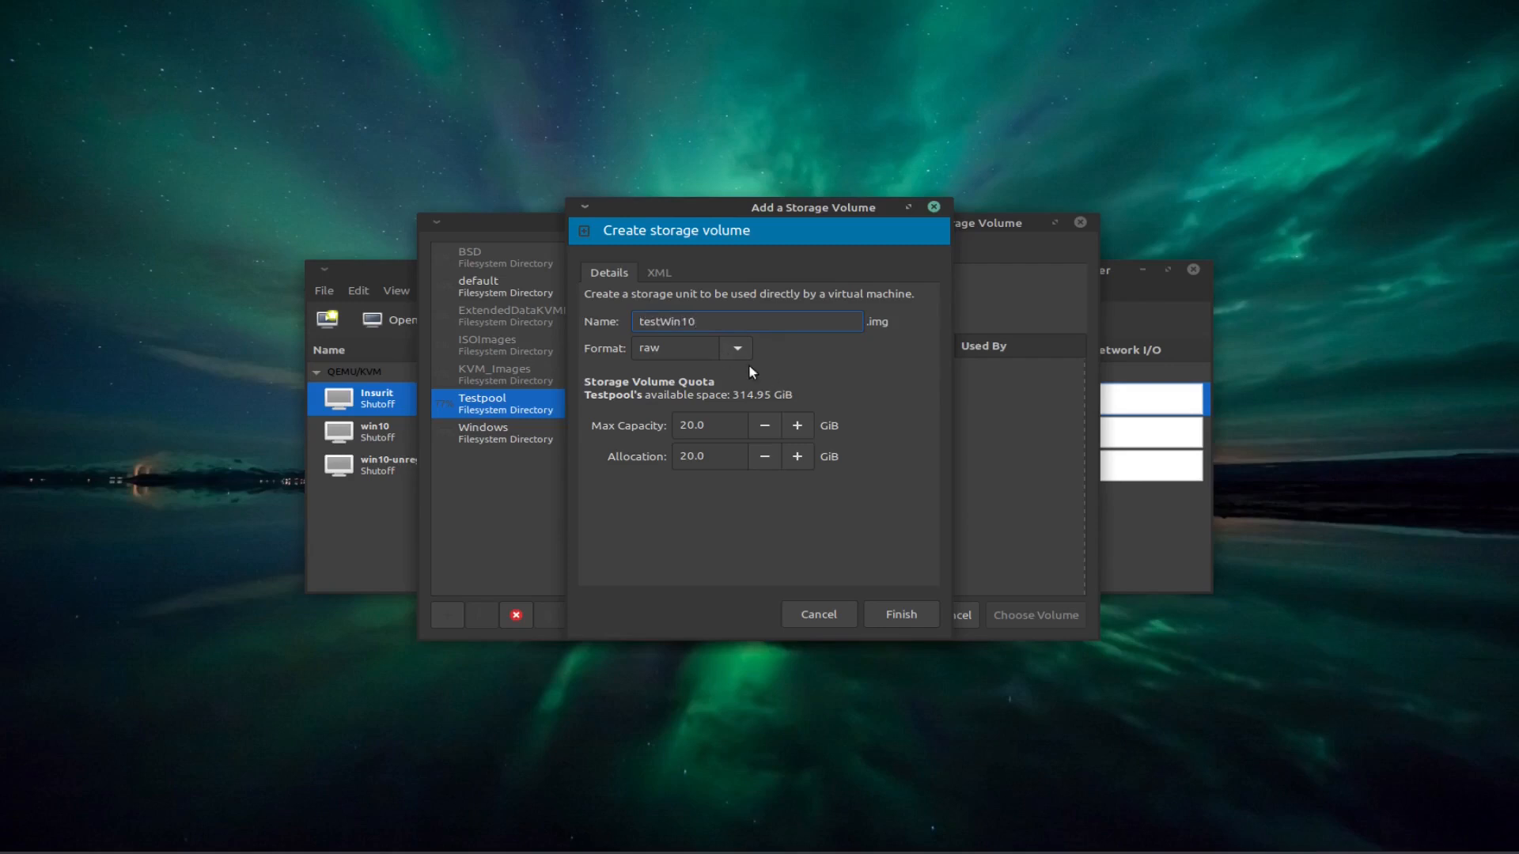
text(TestWin10)
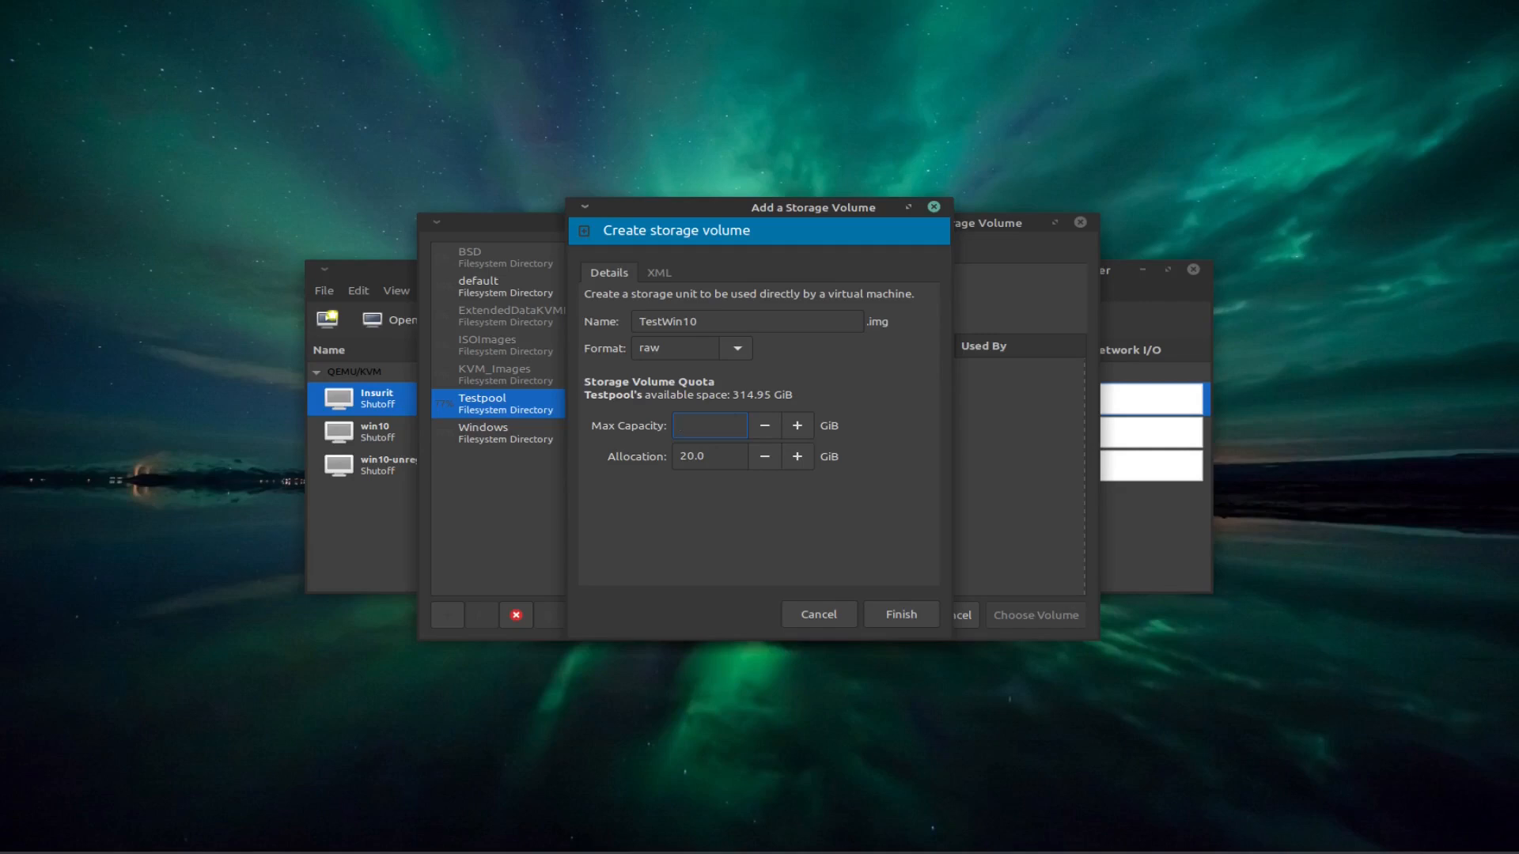
Step: Set the volume's capacity and allocation to 30.0 GiB and use TestWin10.img as the VM's disk
text(100)
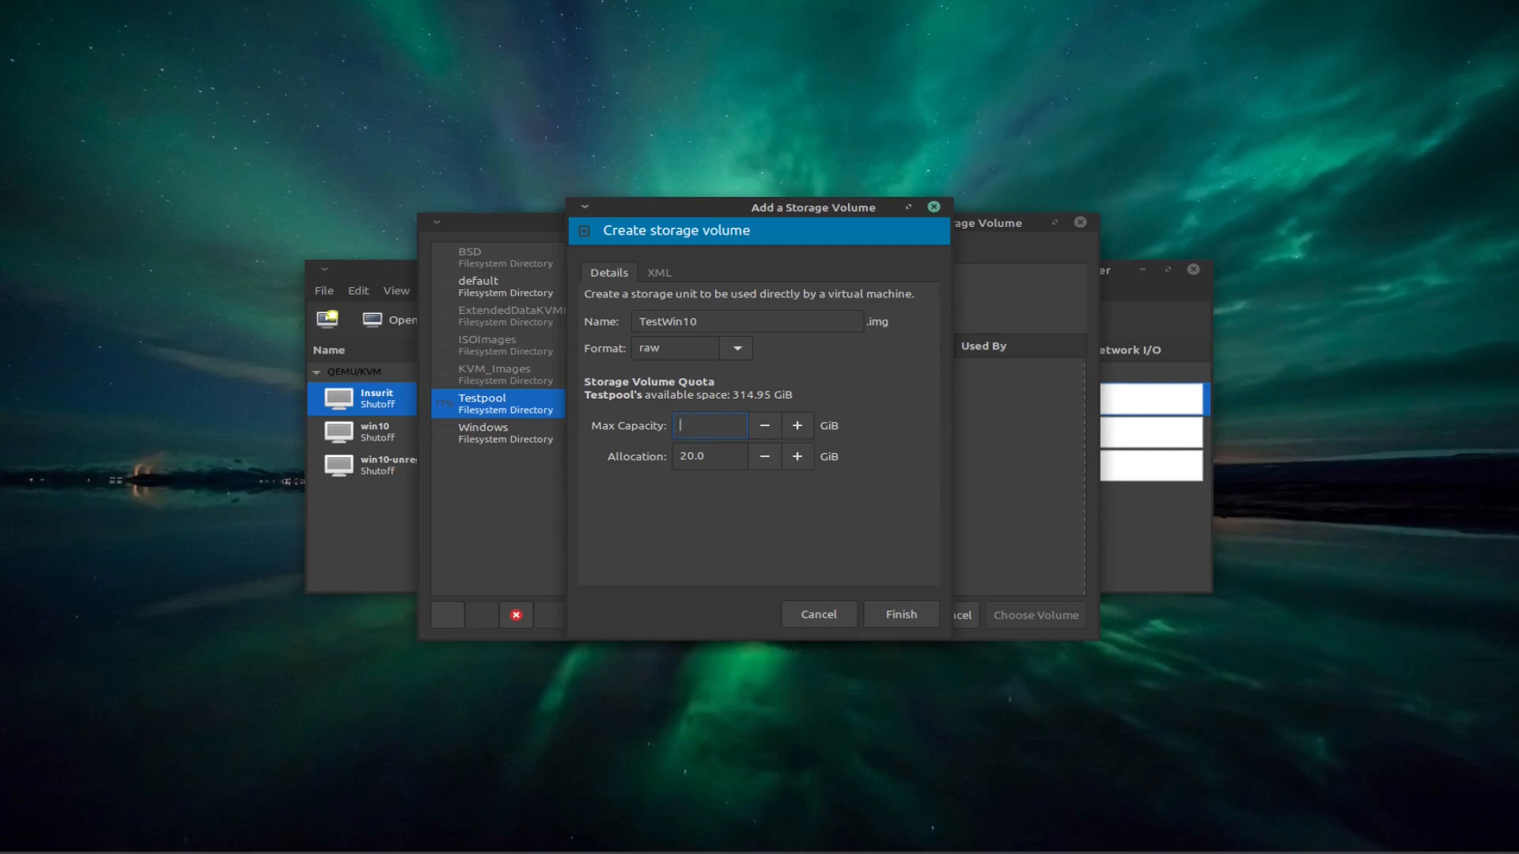
text(30.0)
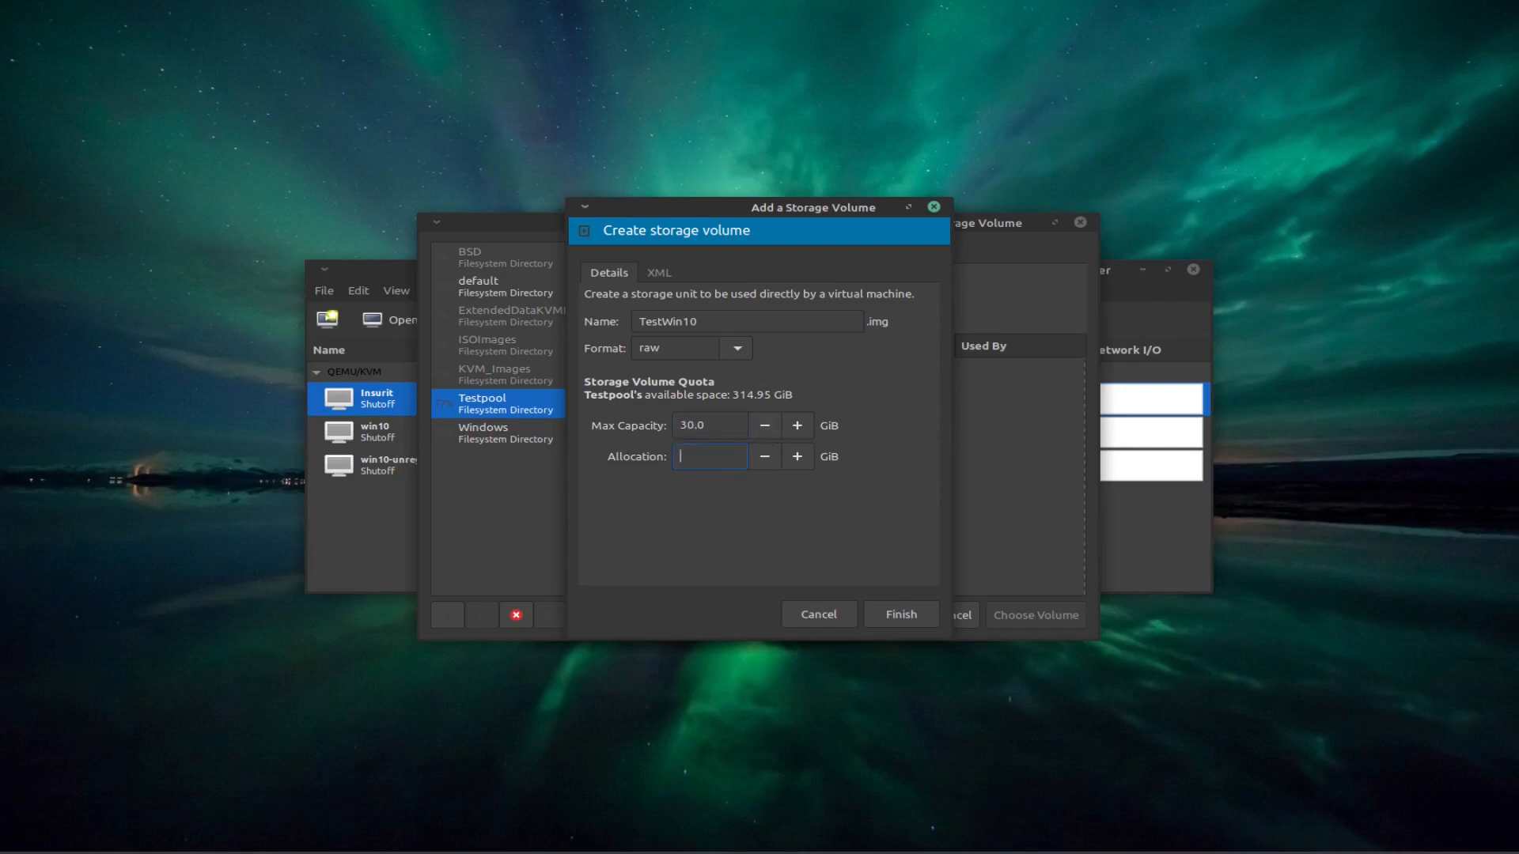
text(30)
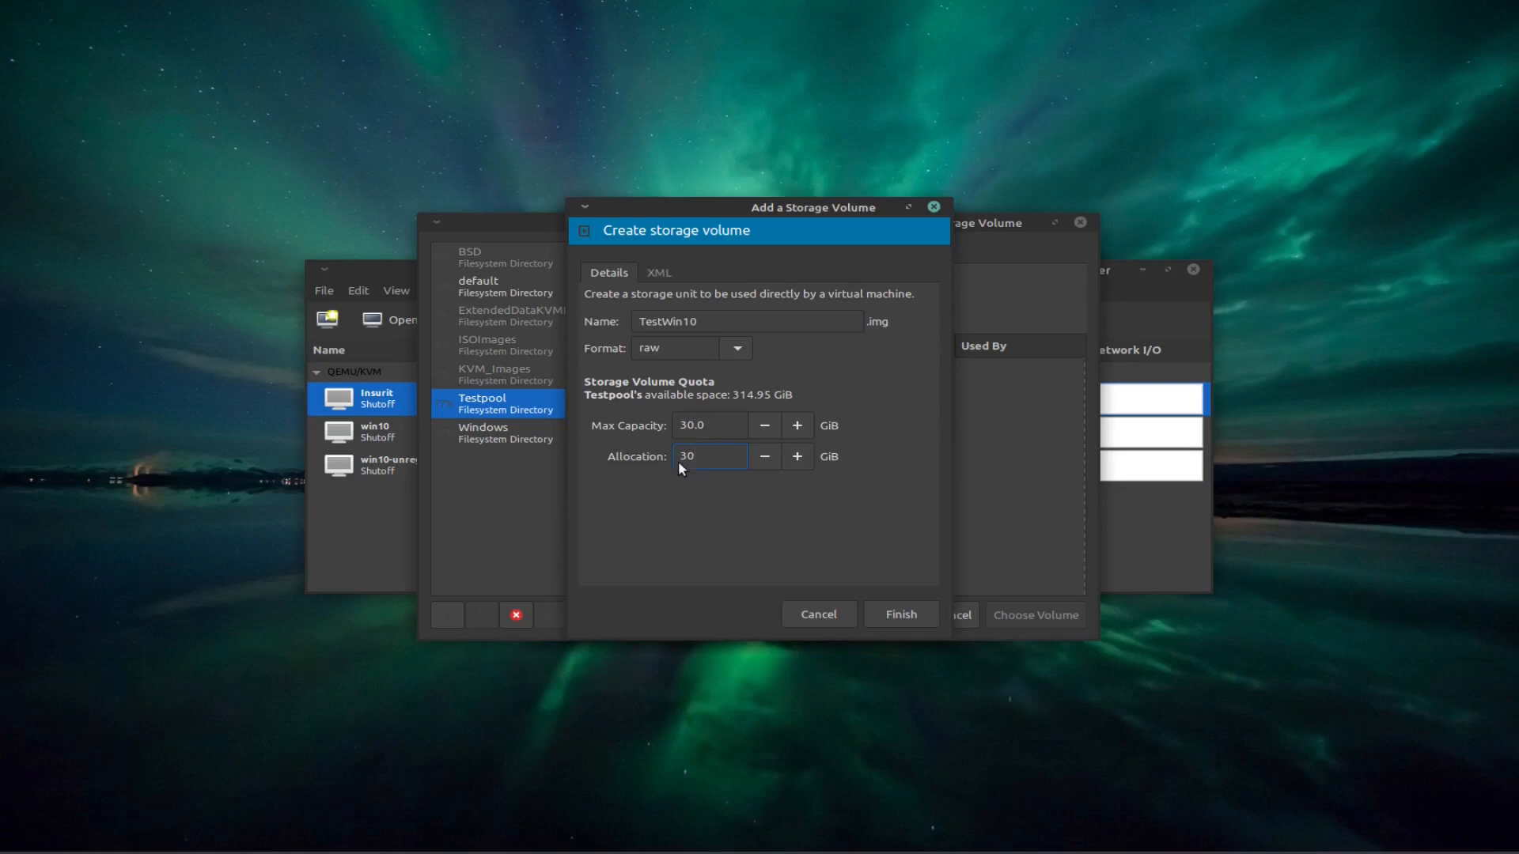
click(899, 614)
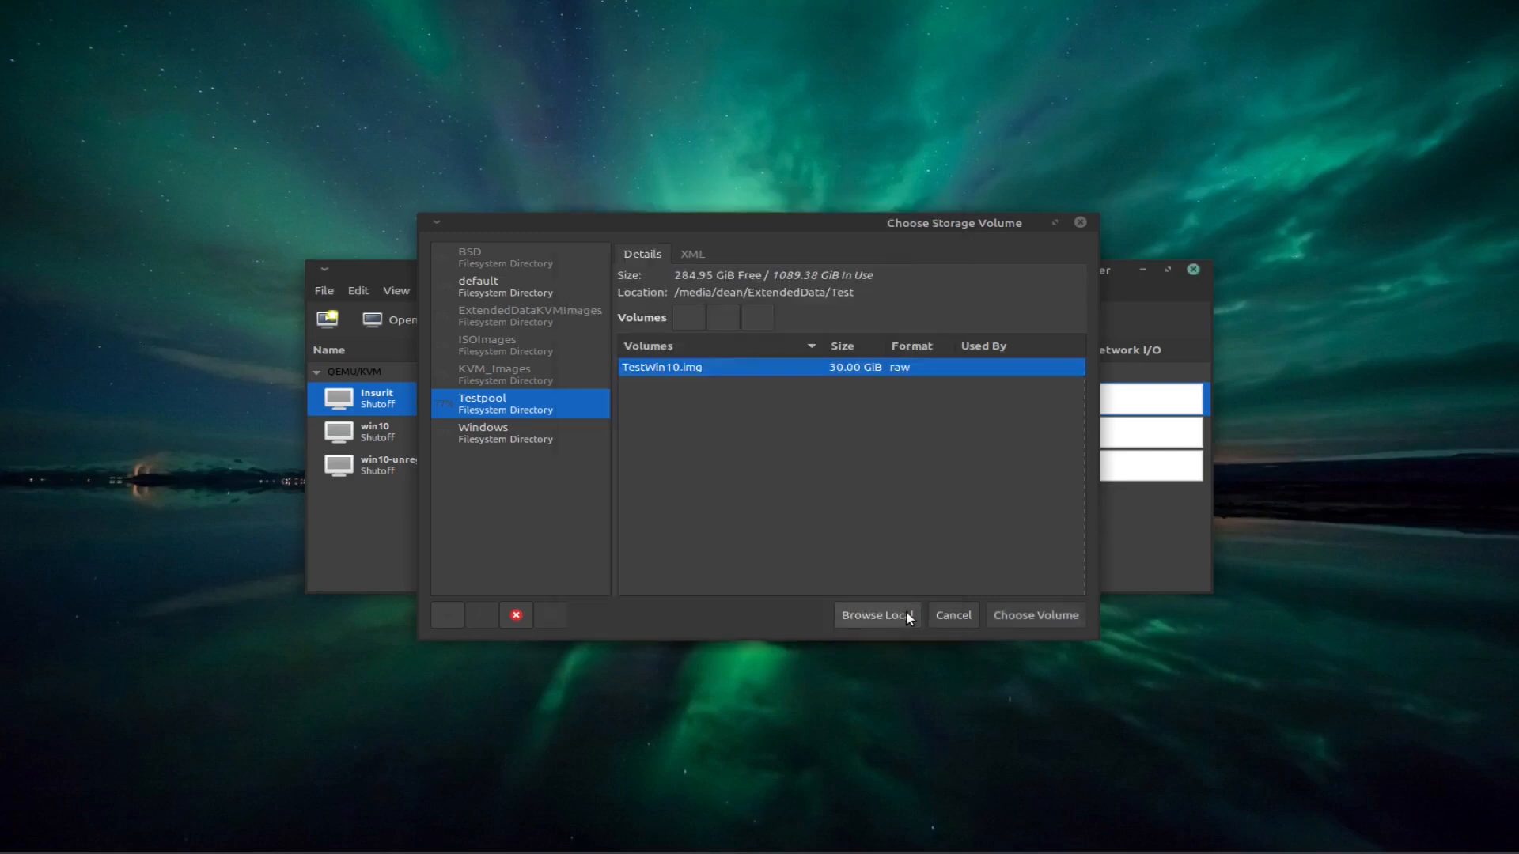
click(1034, 616)
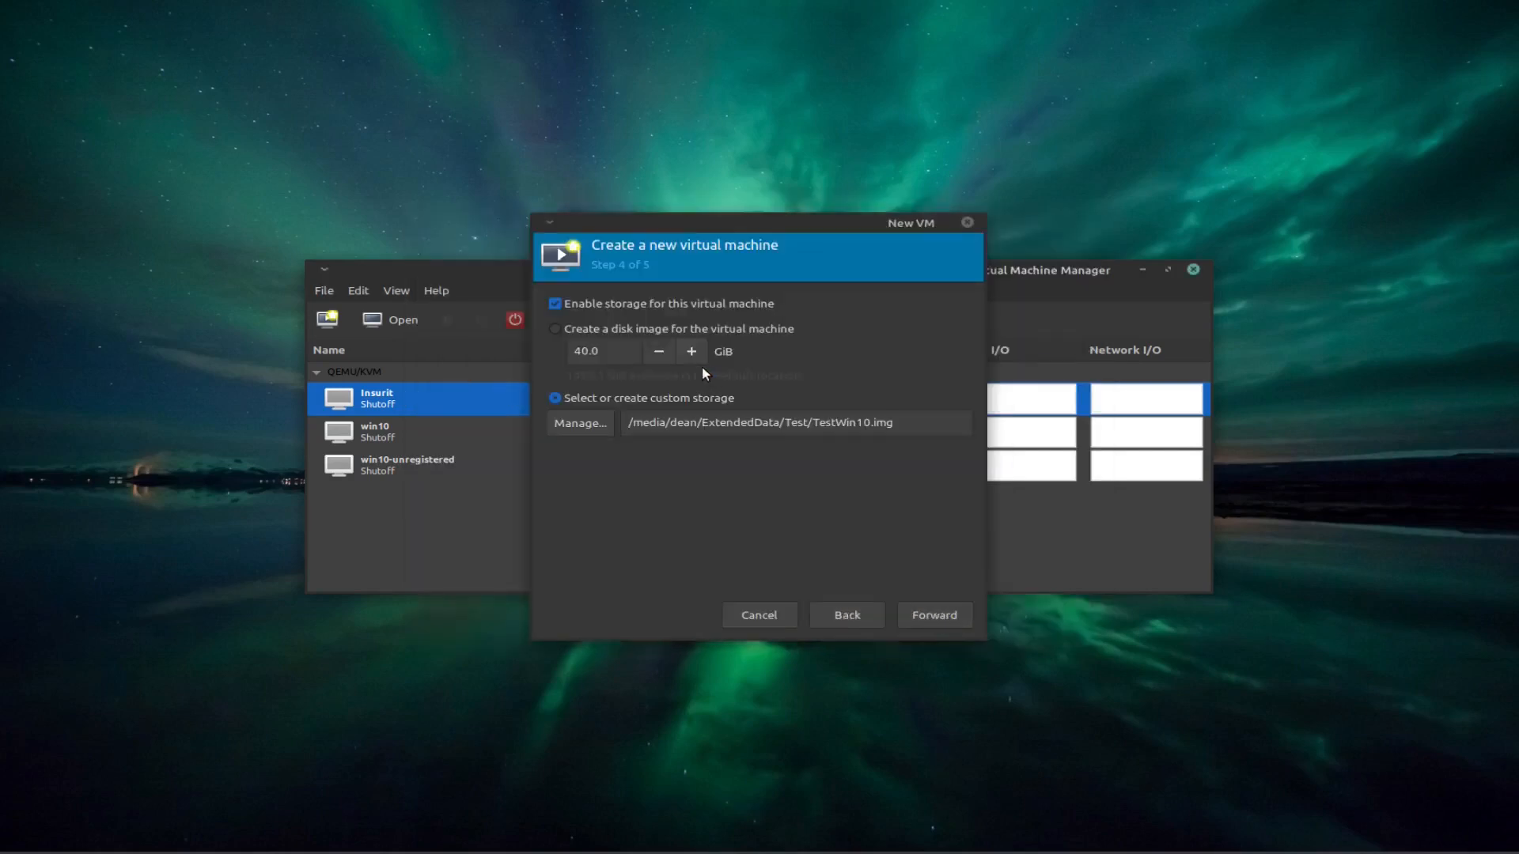
Step: Name the VM TestWin10 and enable customizing the configuration before install
click(932, 616)
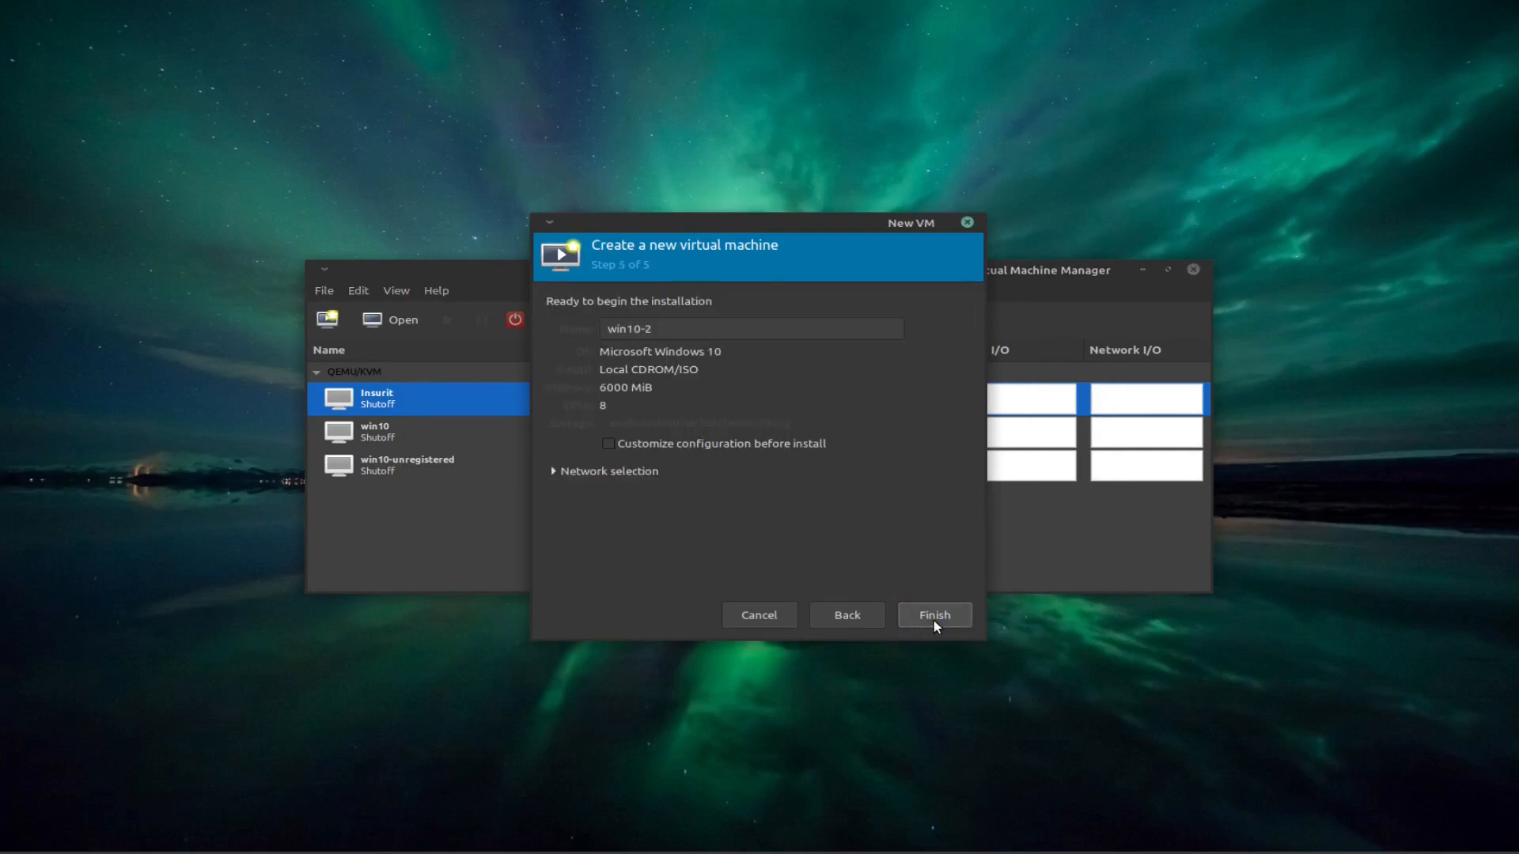
click(749, 329)
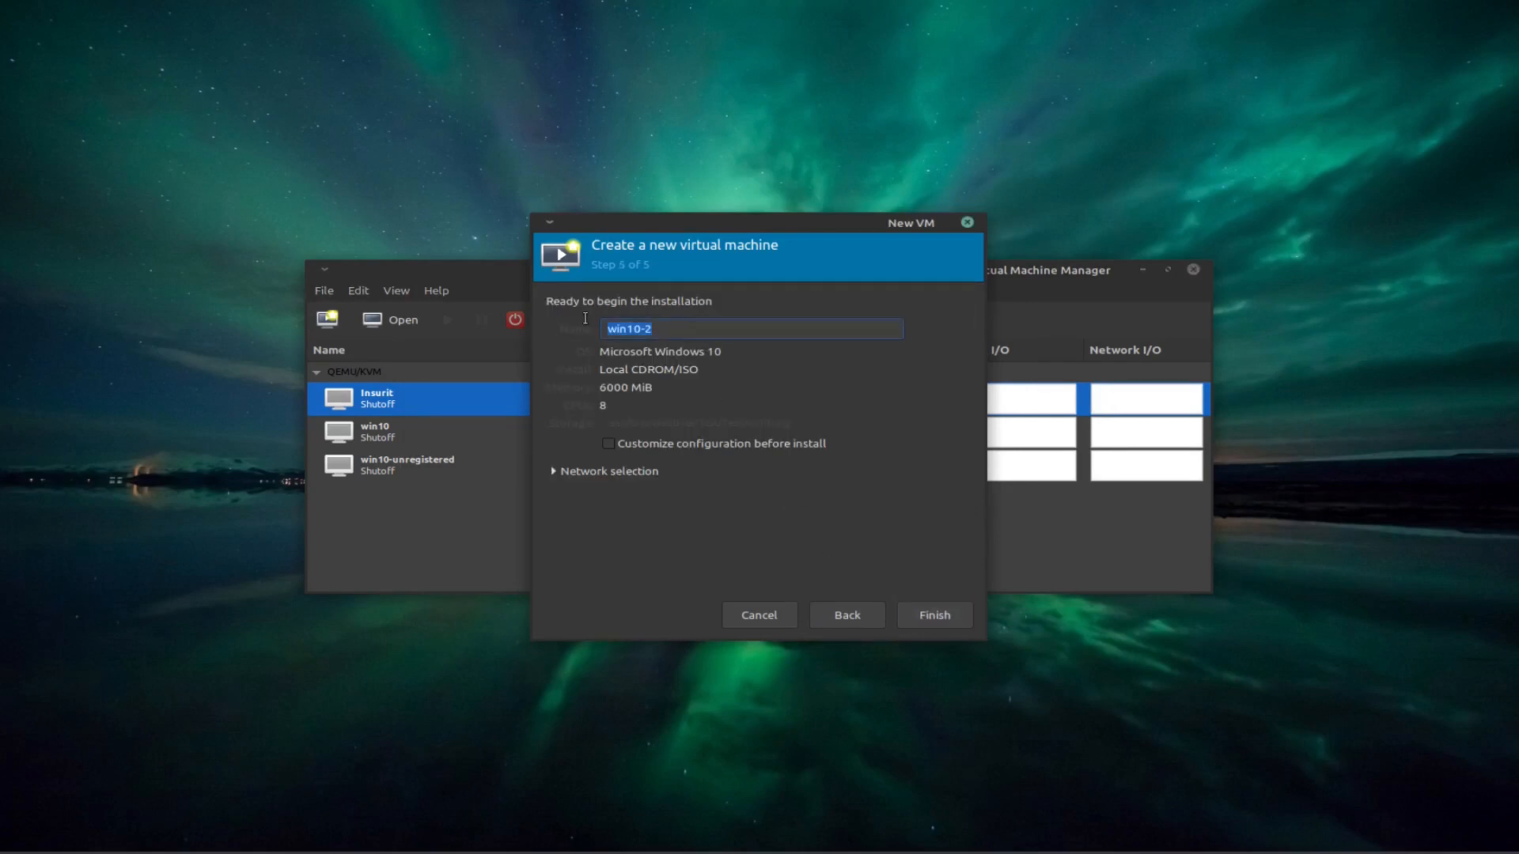
text(Te)
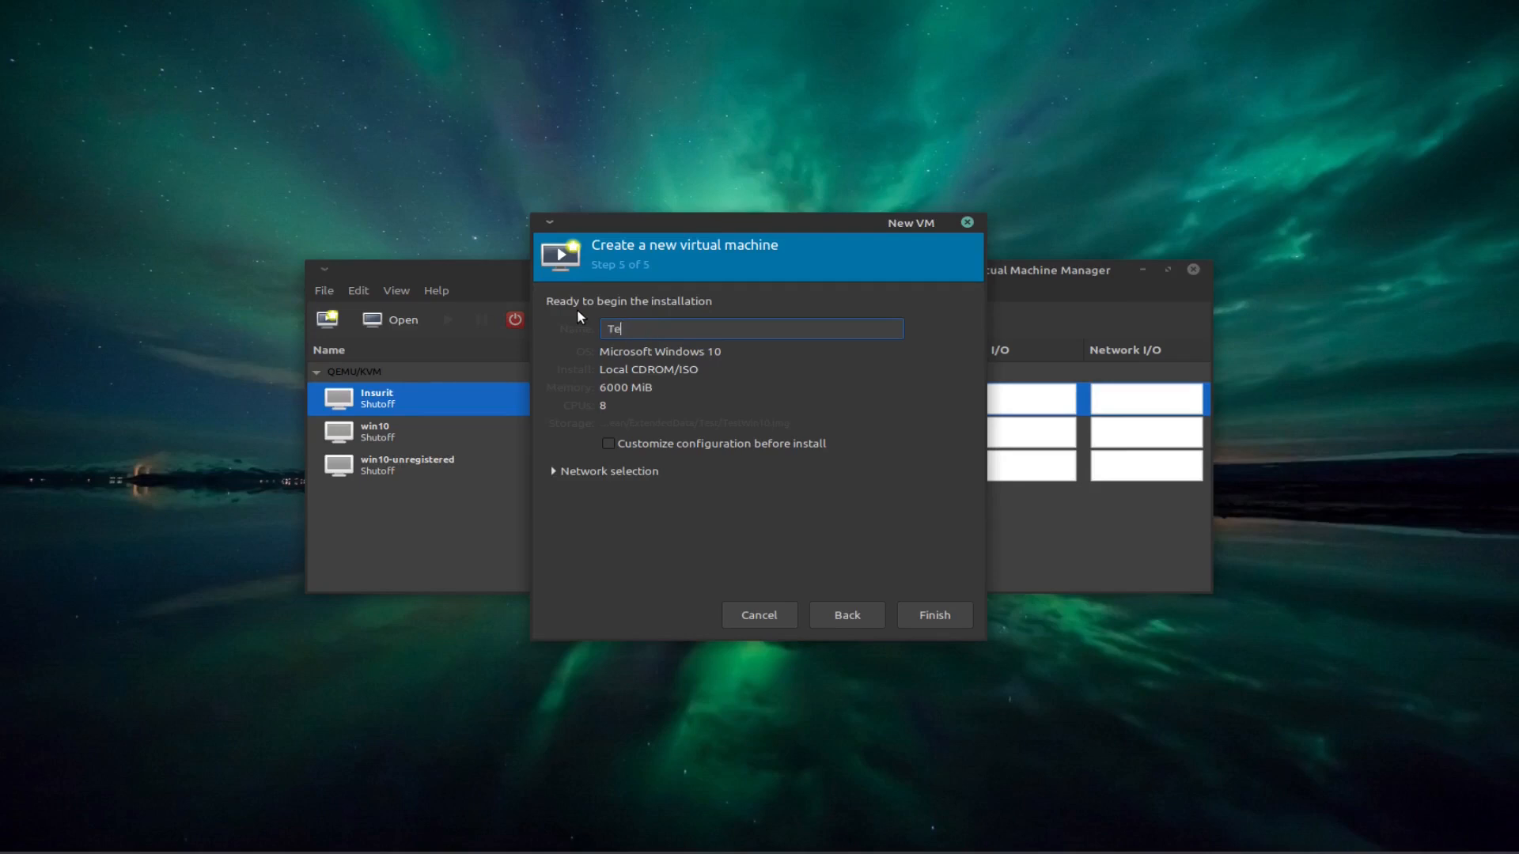
text(stWin10)
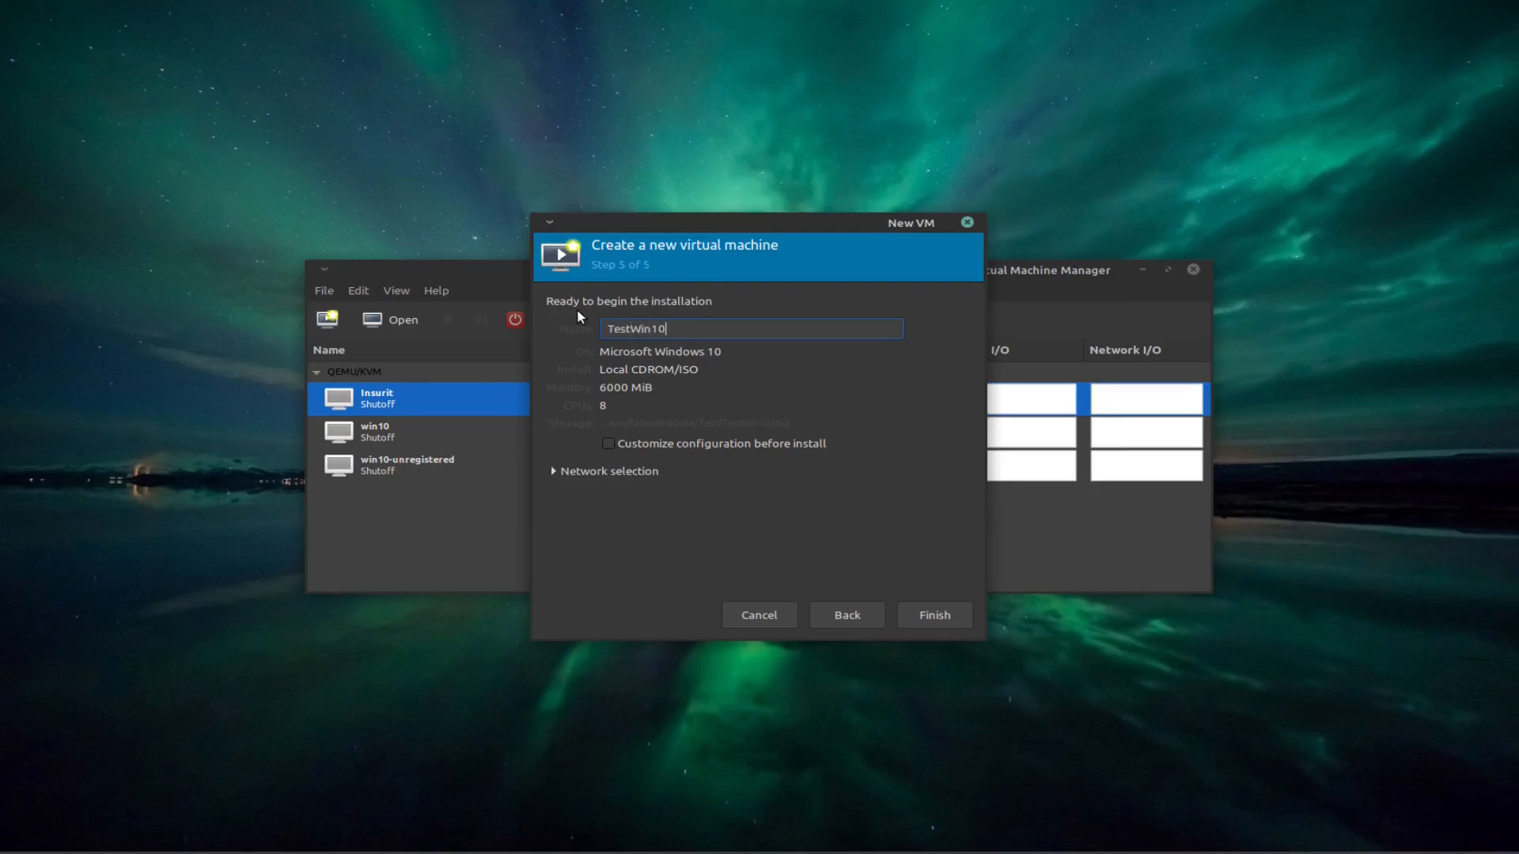
mouse_move(101, 184)
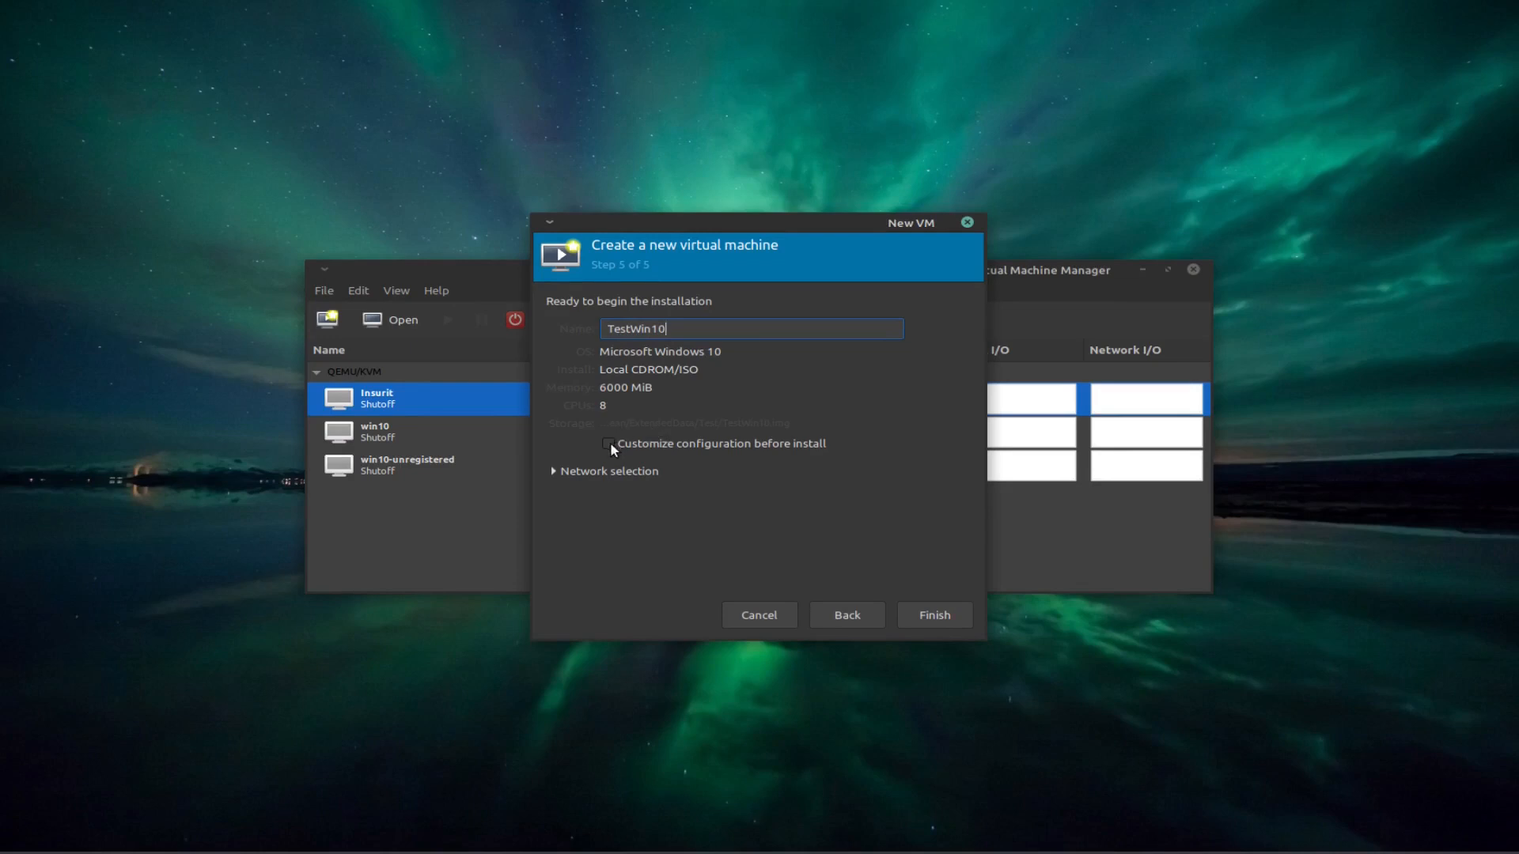
click(607, 443)
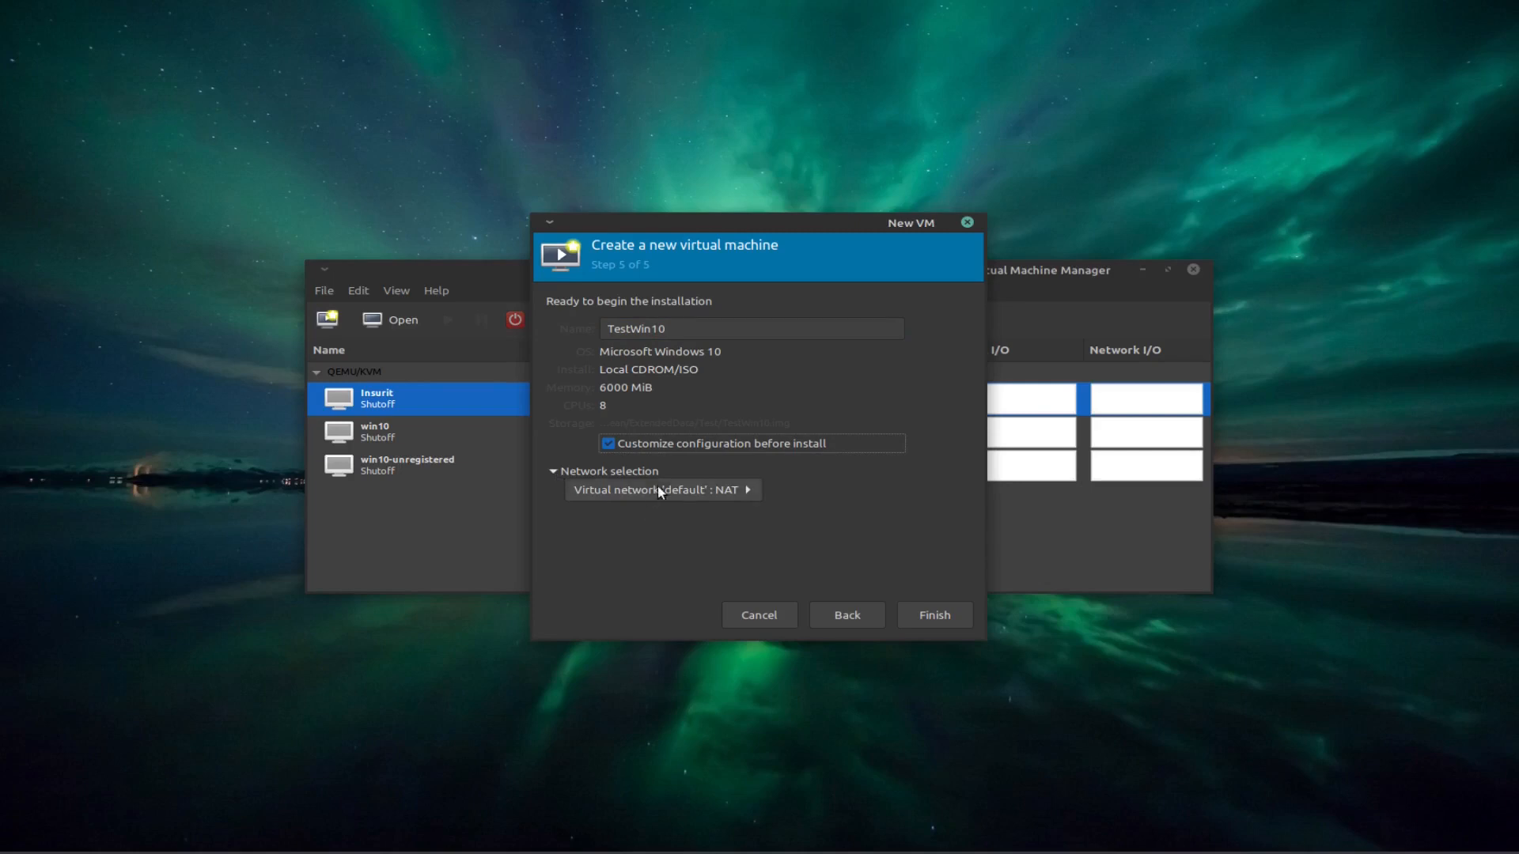
Step: Finish the wizard, review the CPU topology, and check SATA CDROM 1 holds the Win10 ISO
click(932, 616)
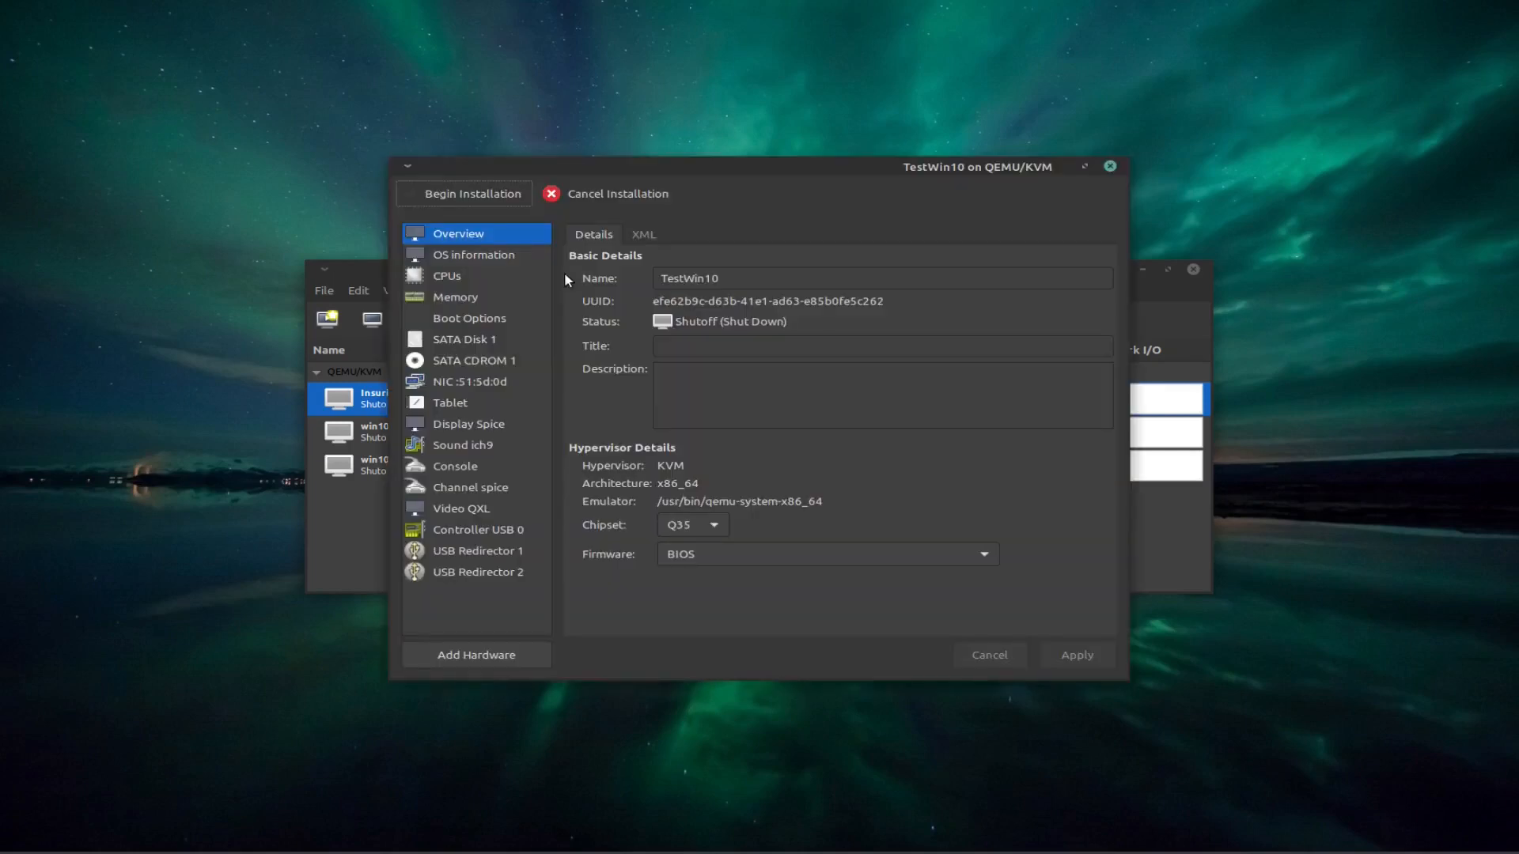
click(447, 275)
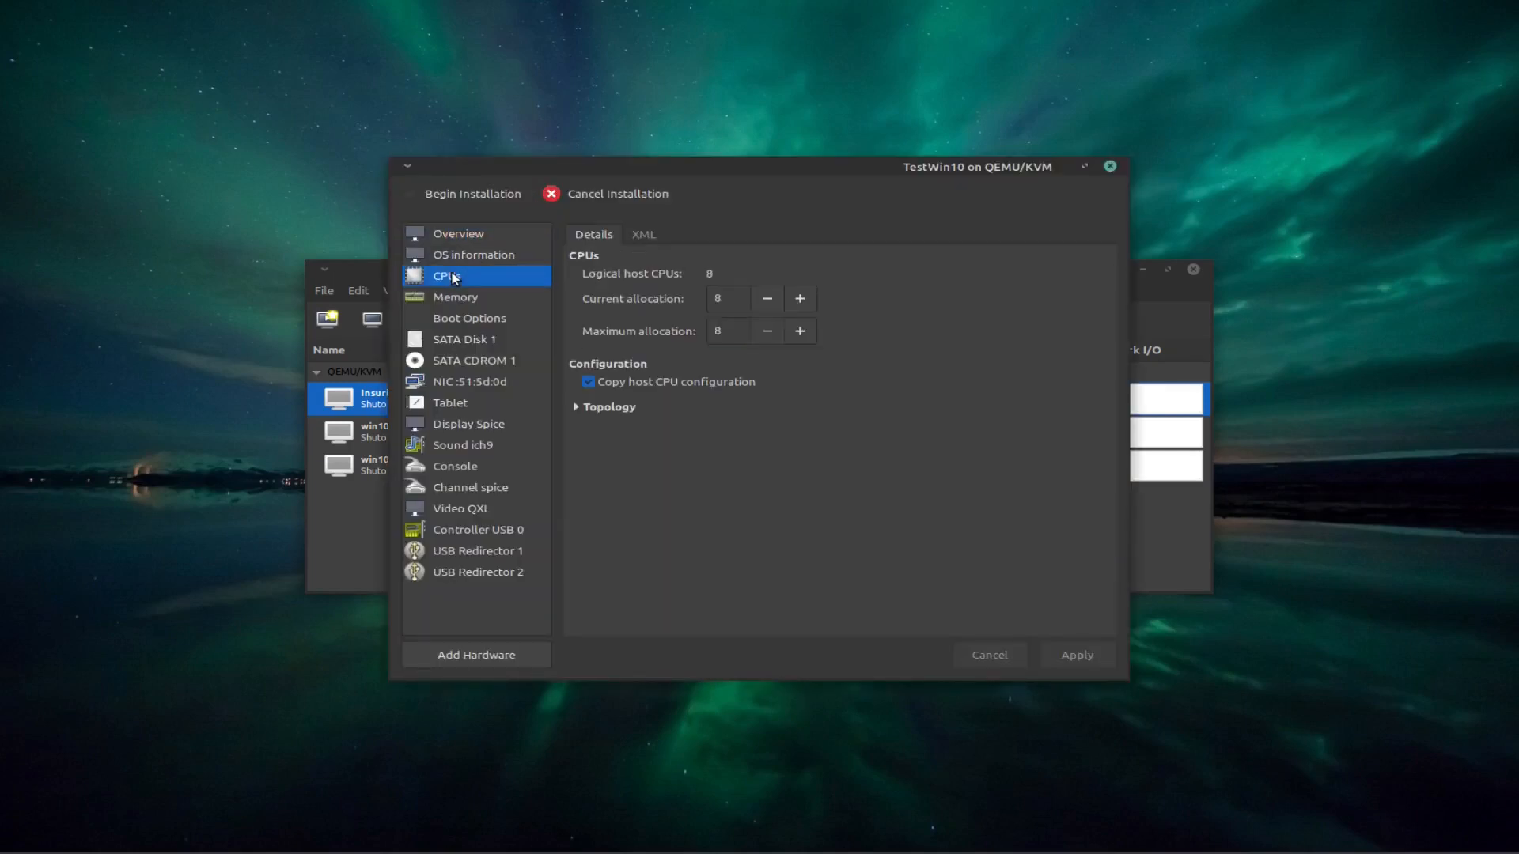
click(576, 407)
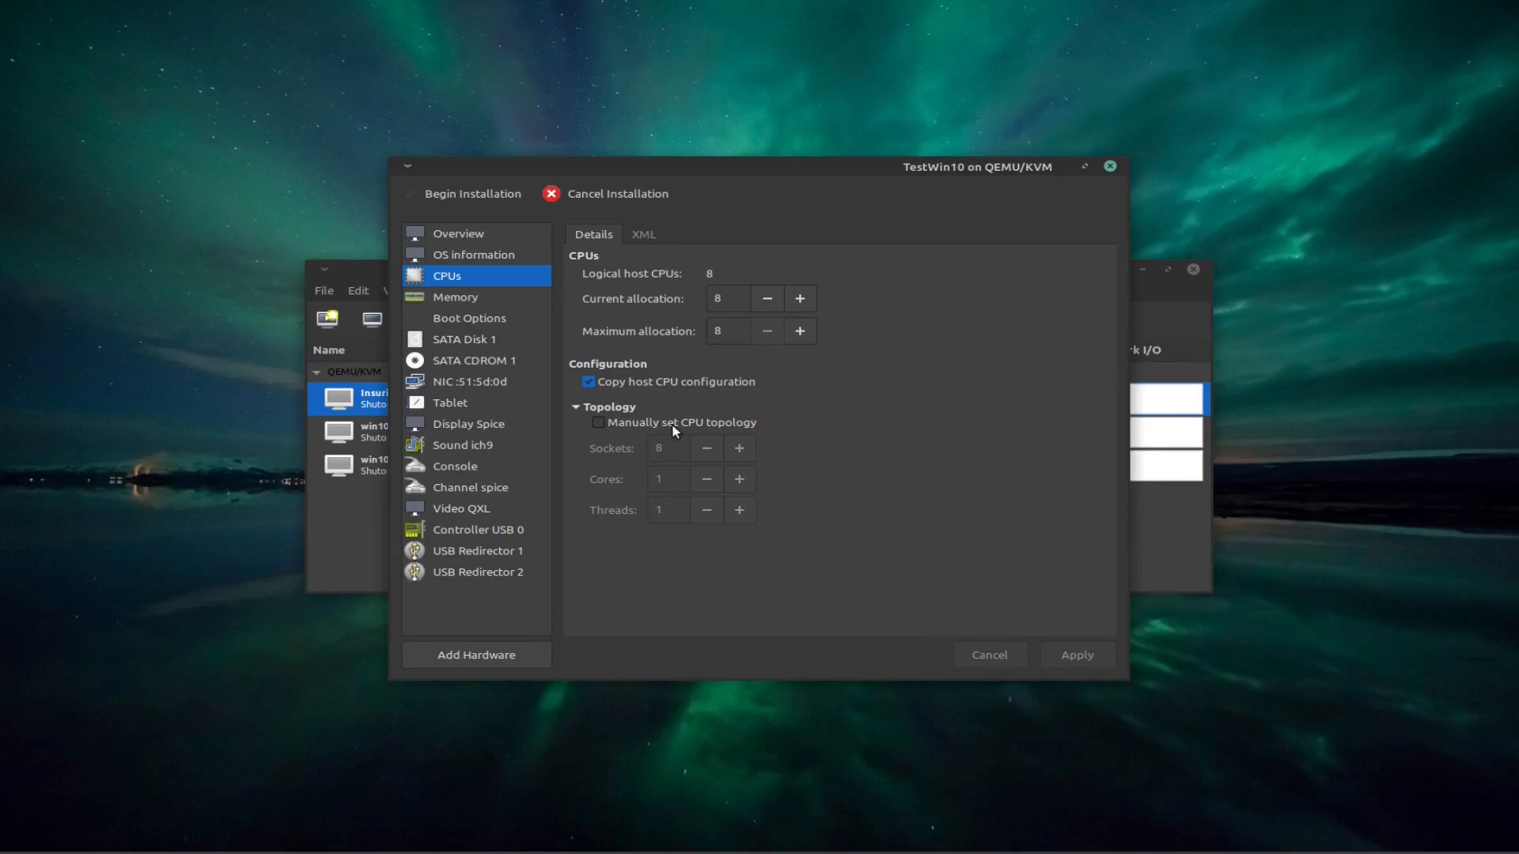
mouse_move(670, 435)
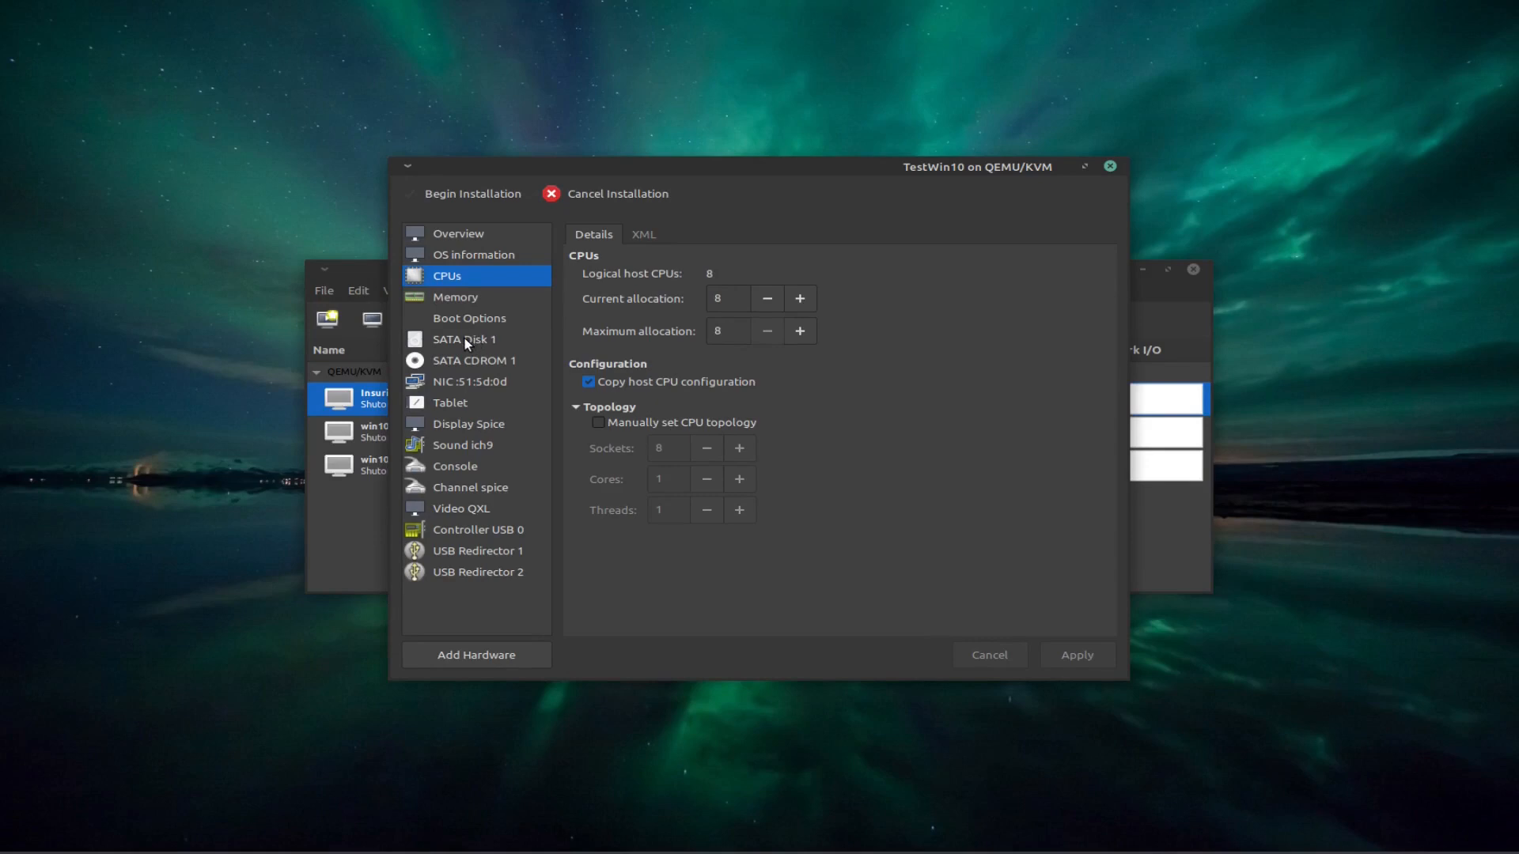
click(475, 361)
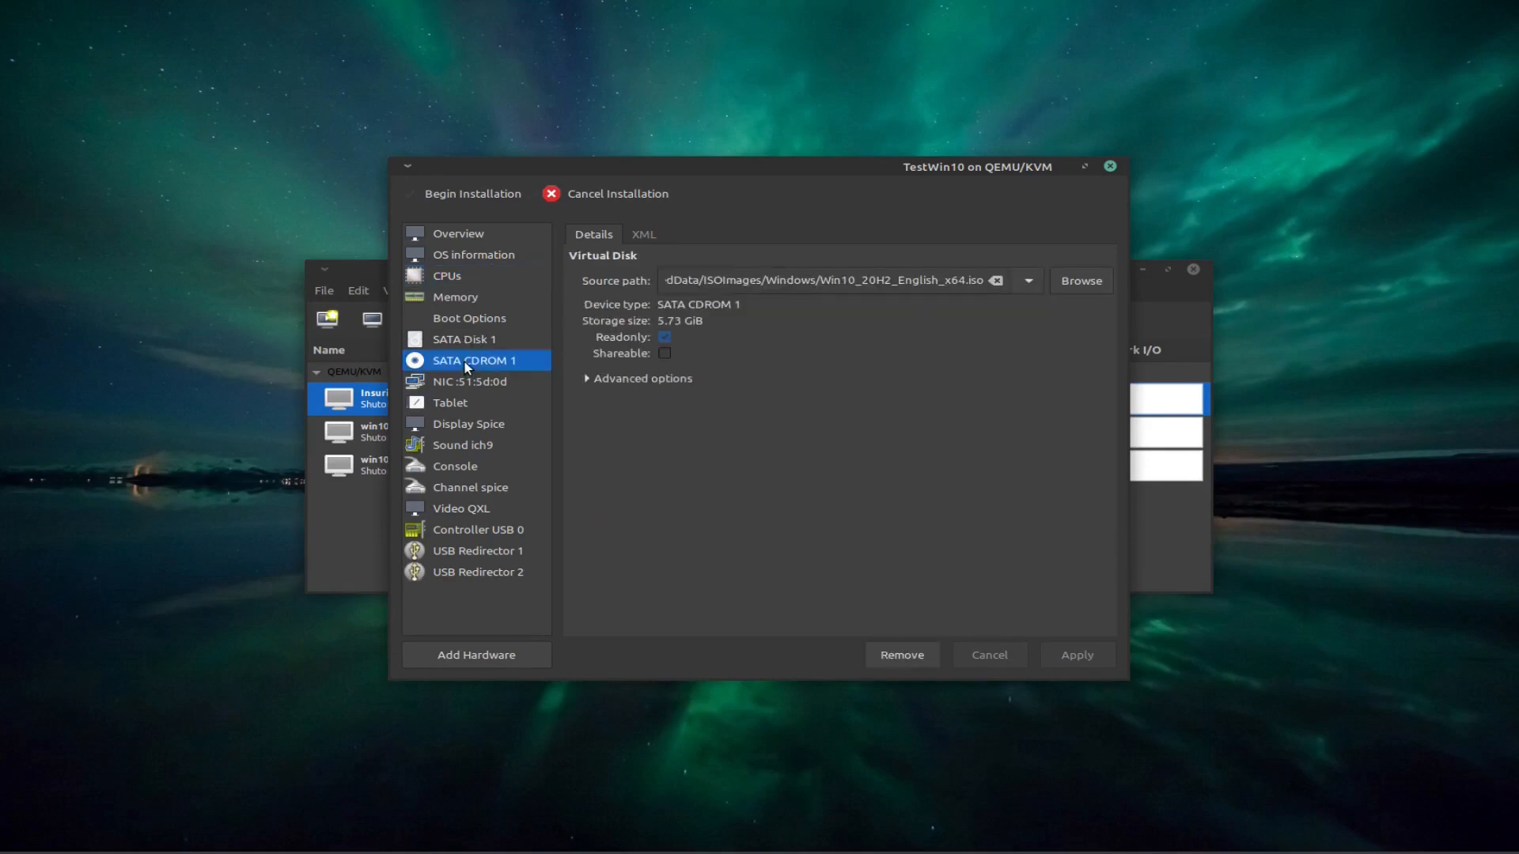
mouse_move(726, 402)
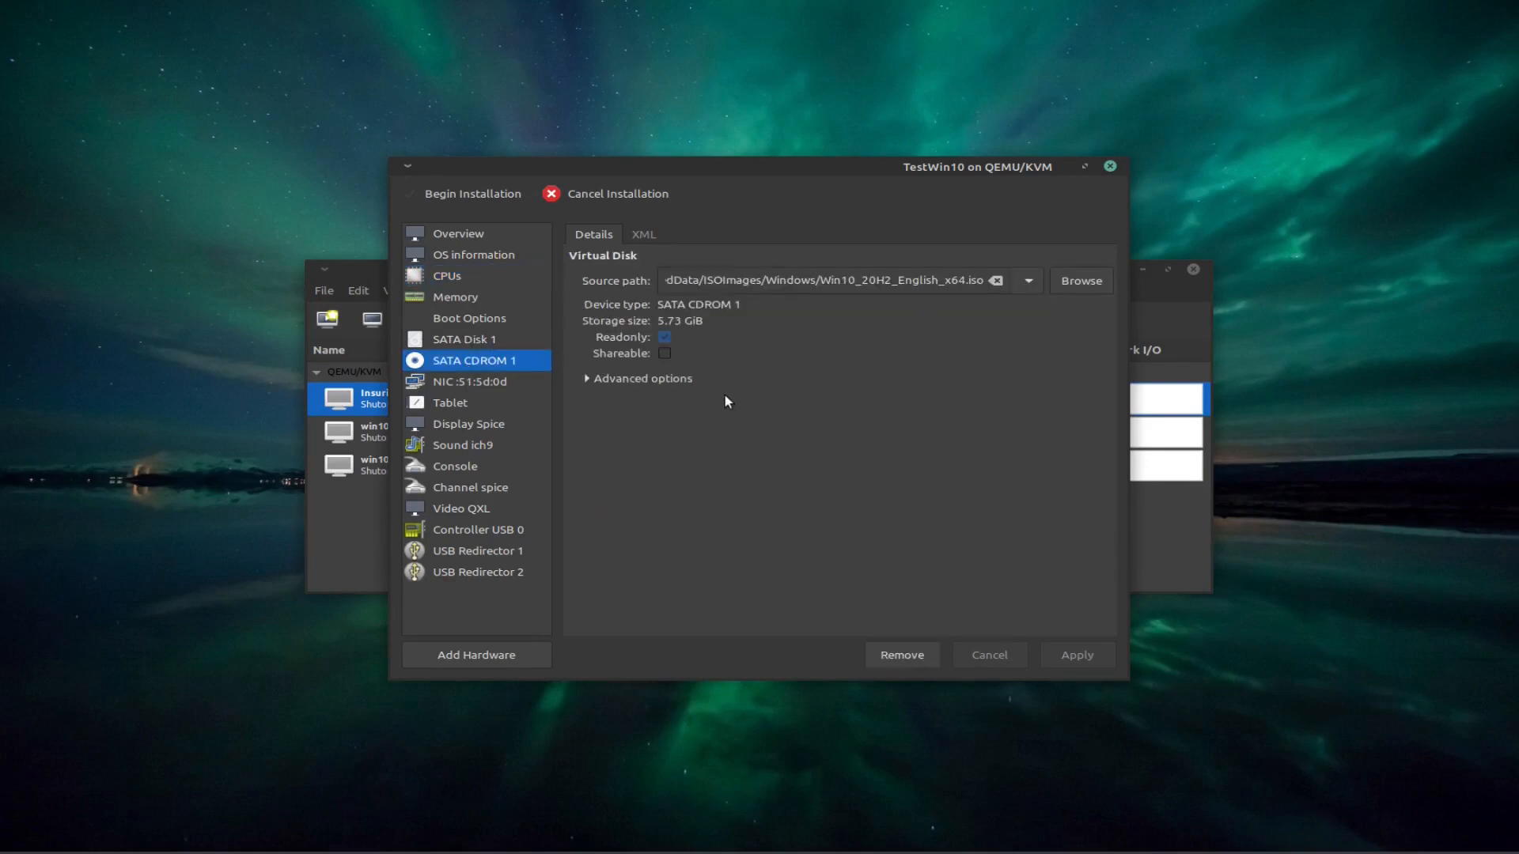
double_click(844, 282)
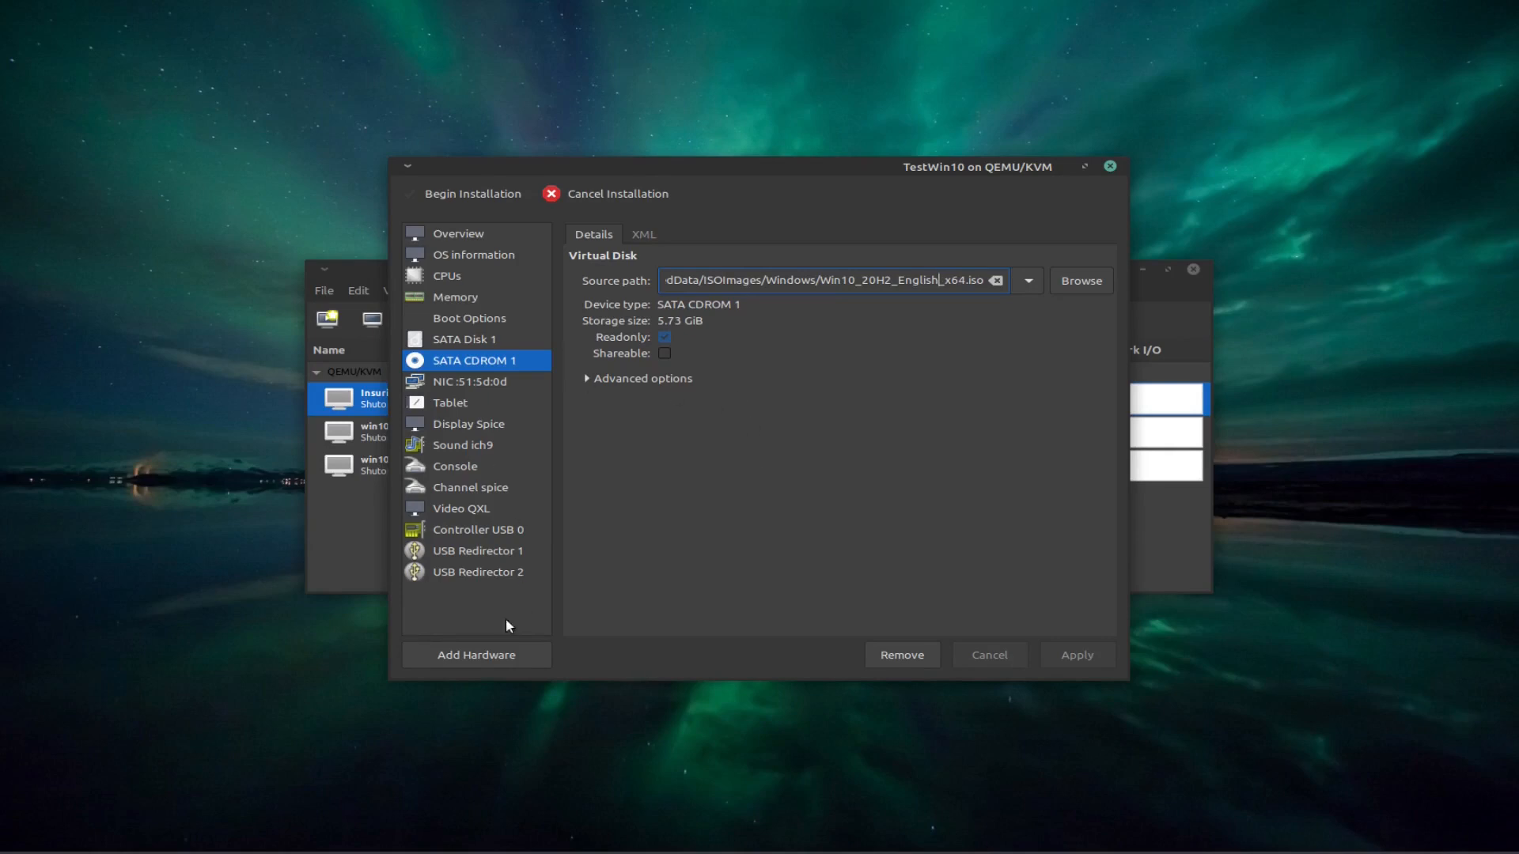
Step: Add a new storage device of type CDROM and show the resulting SATA CDROM 2 settings
click(476, 655)
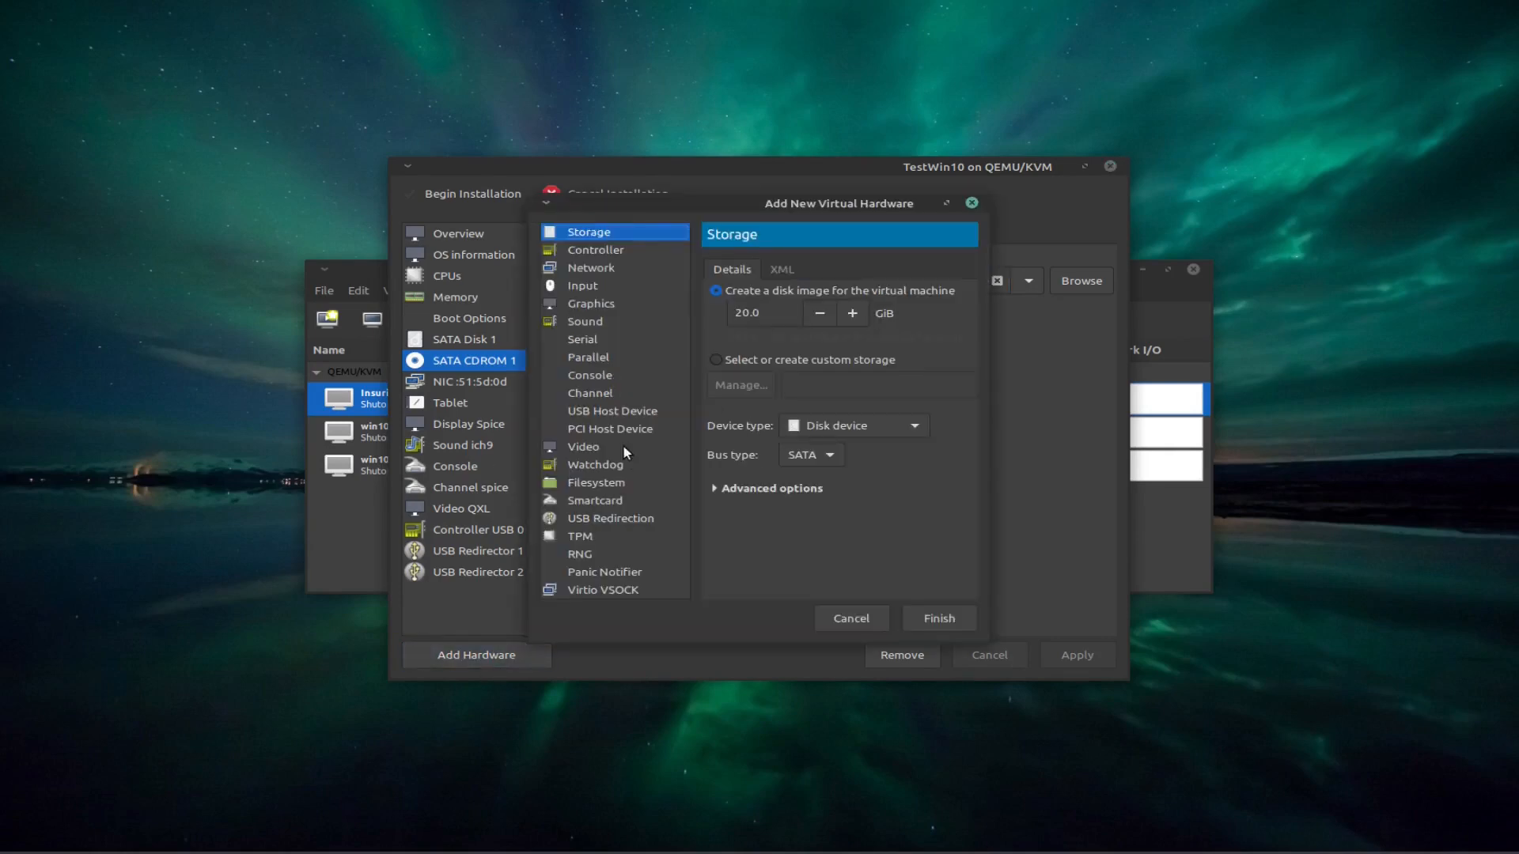
mouse_move(796, 338)
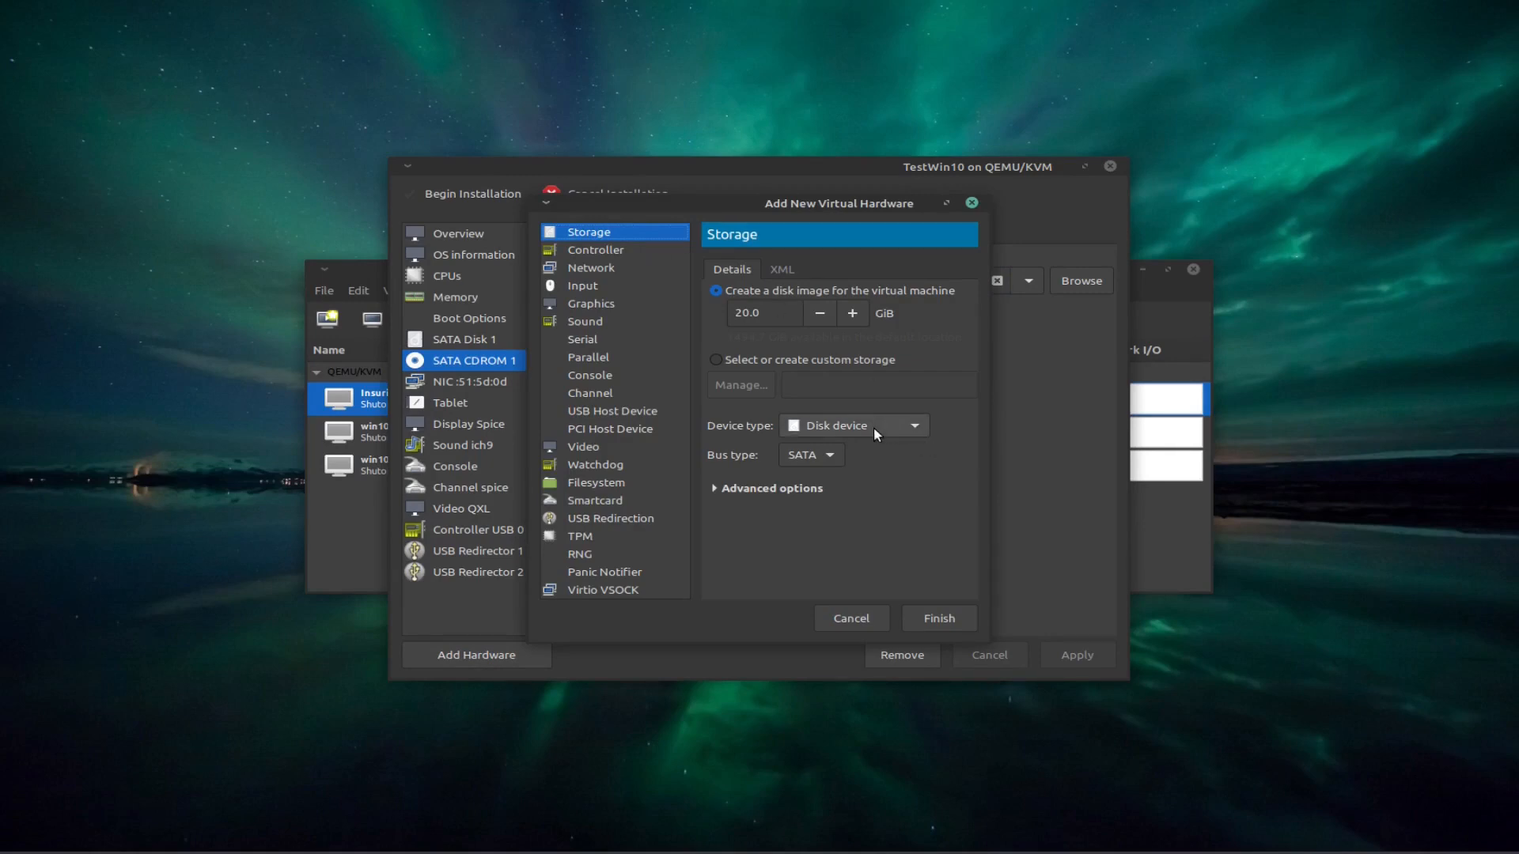
click(853, 425)
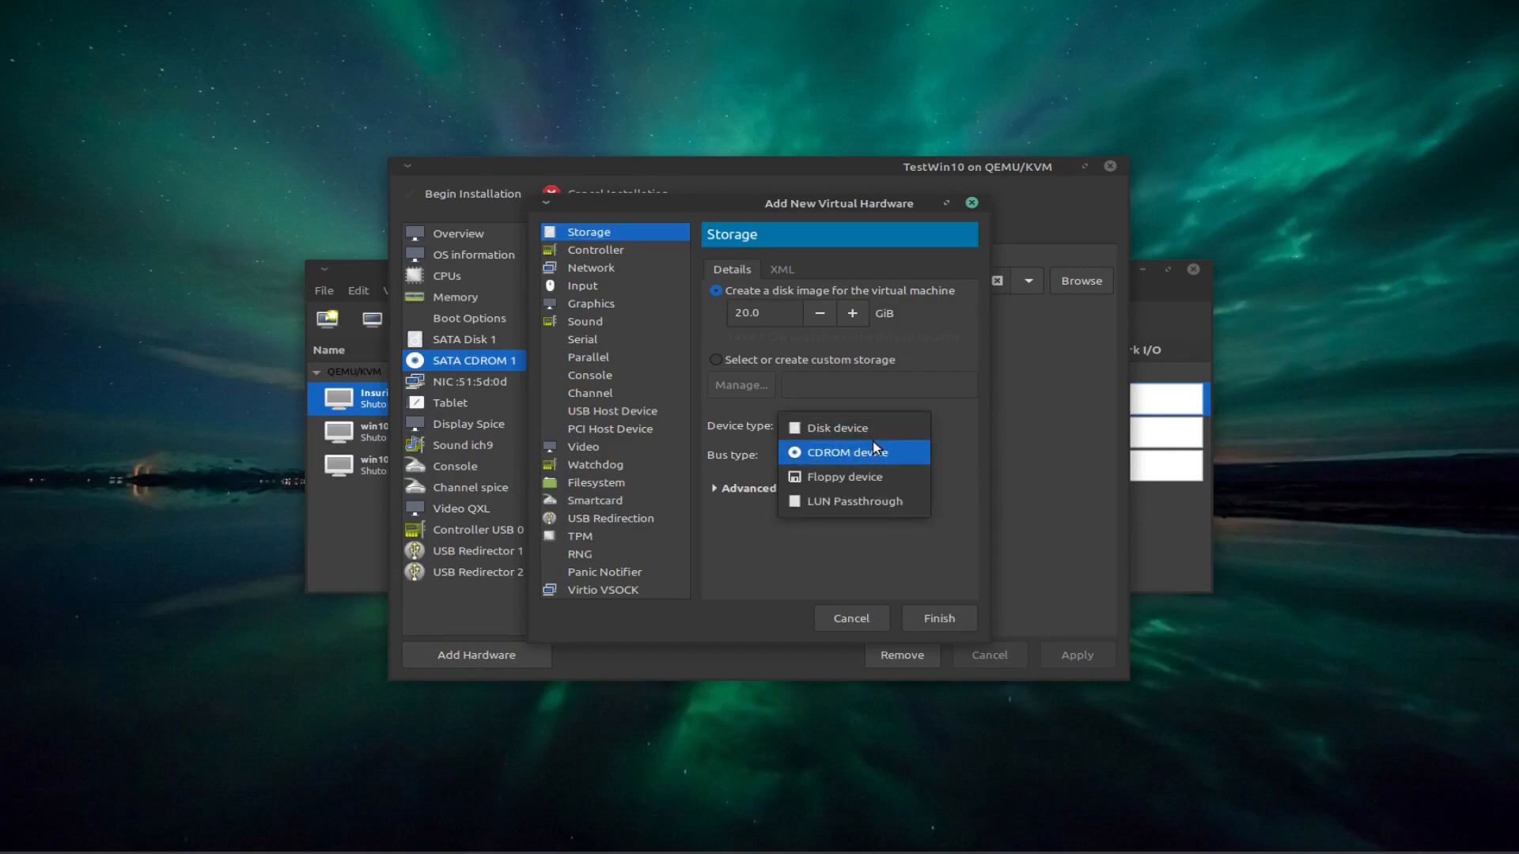
click(851, 451)
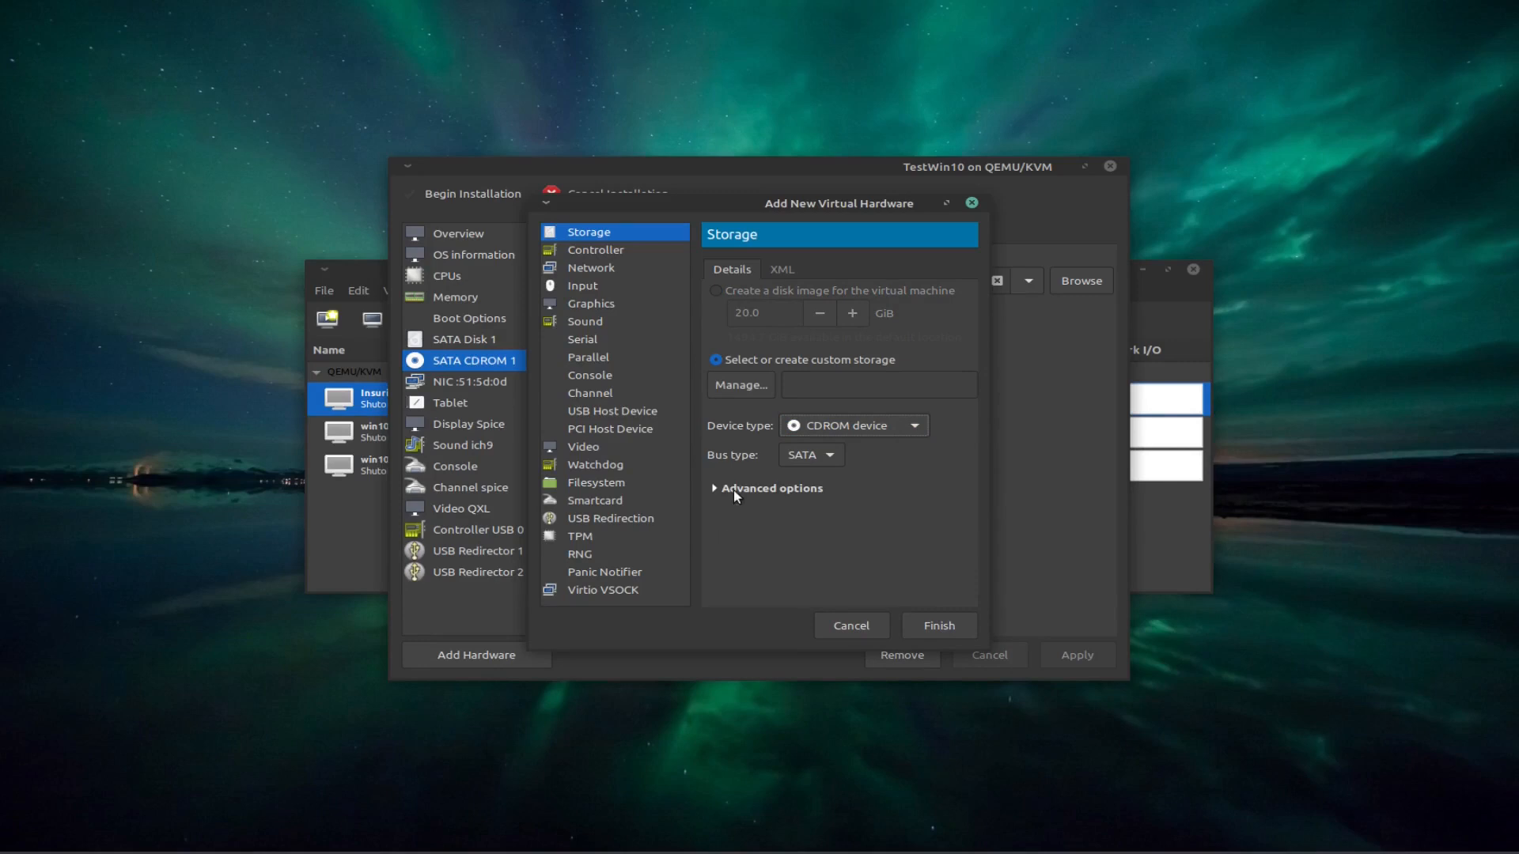
mouse_move(873, 476)
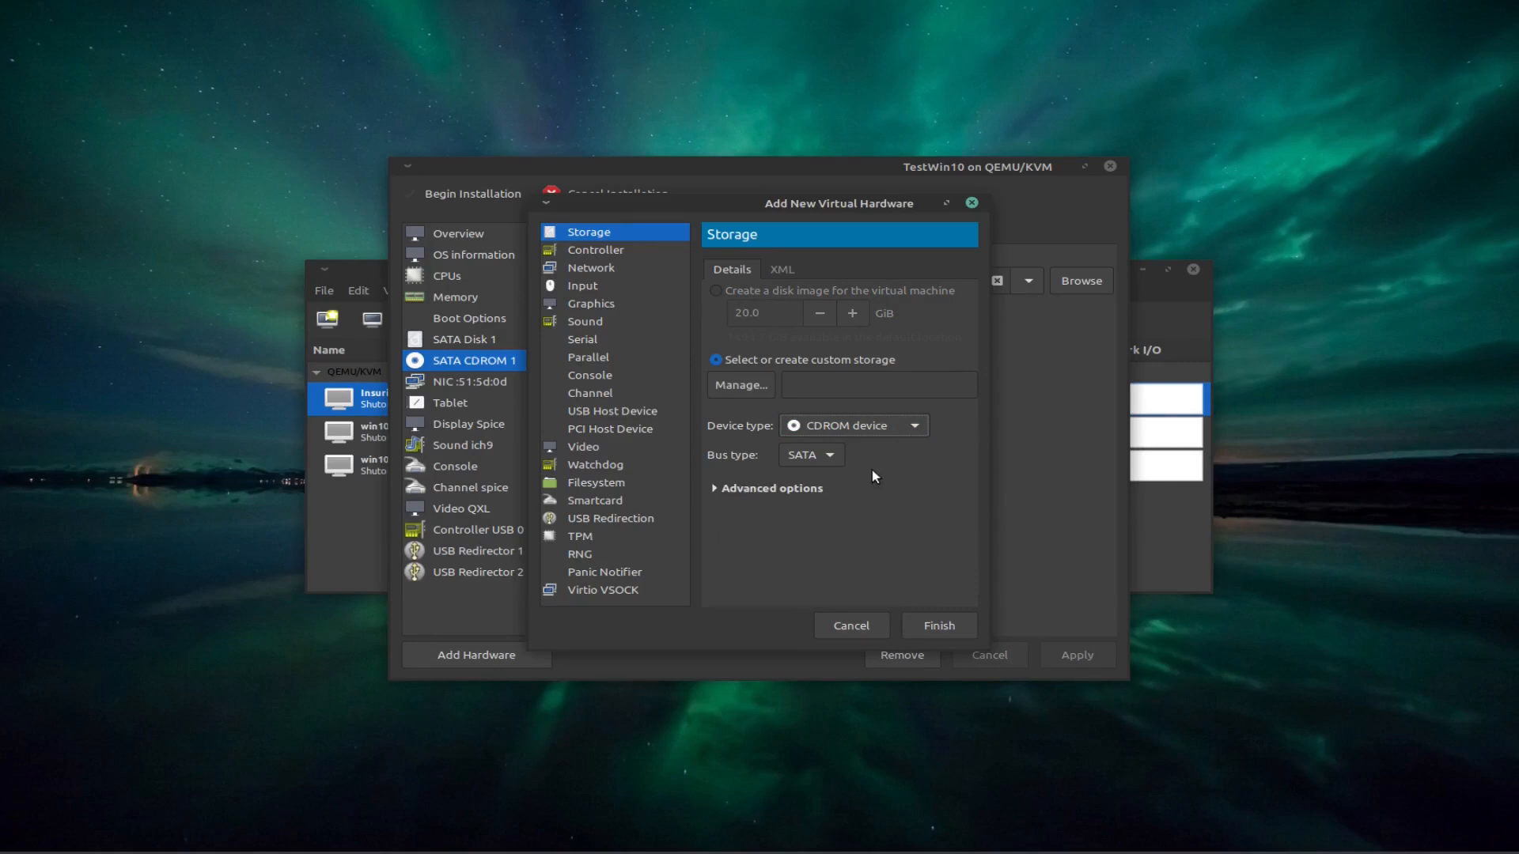
mouse_move(930, 647)
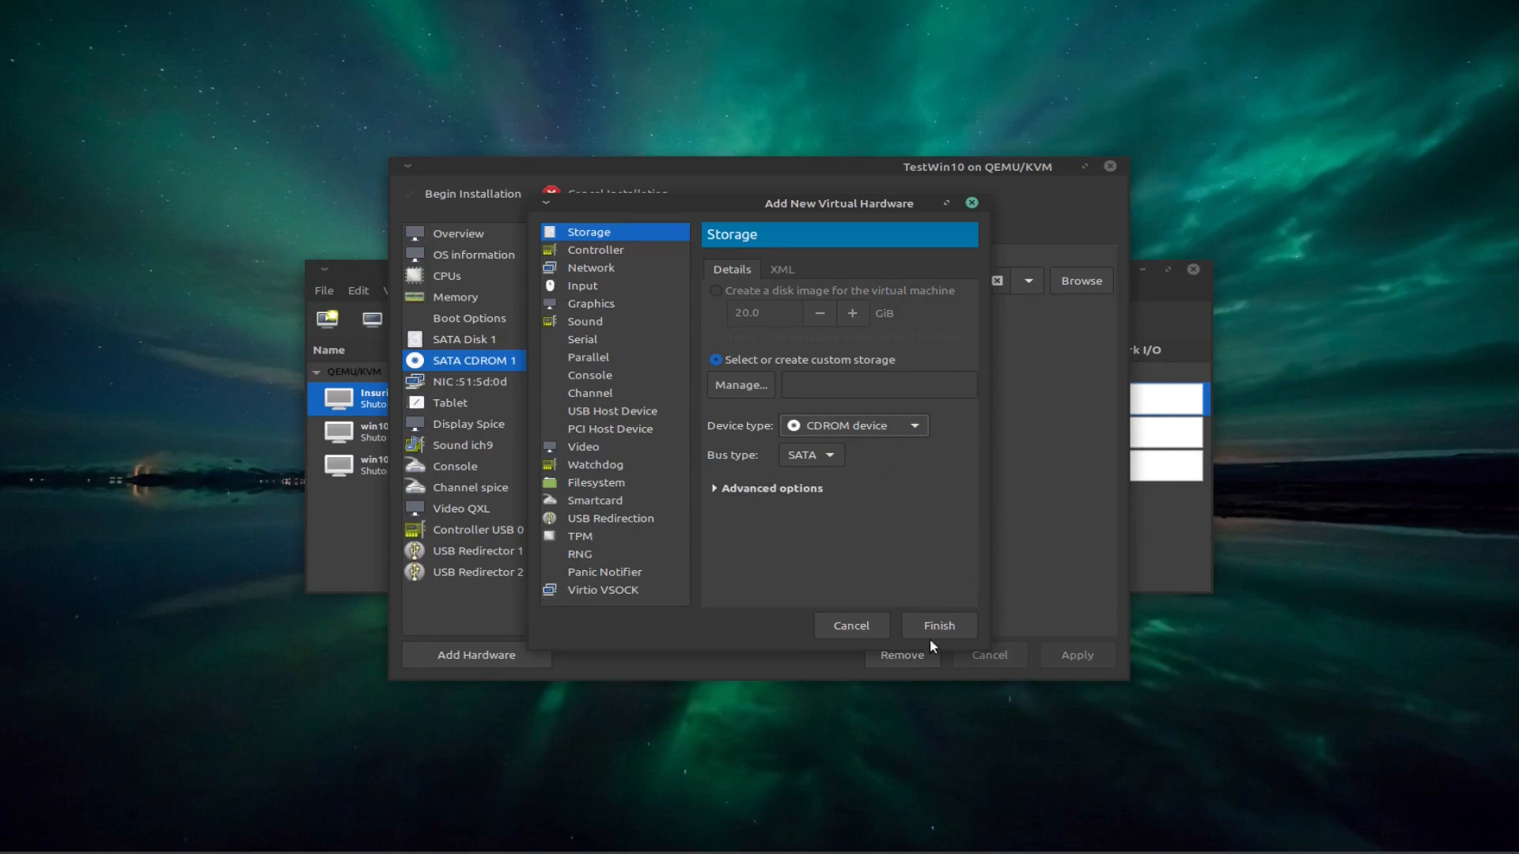
click(935, 625)
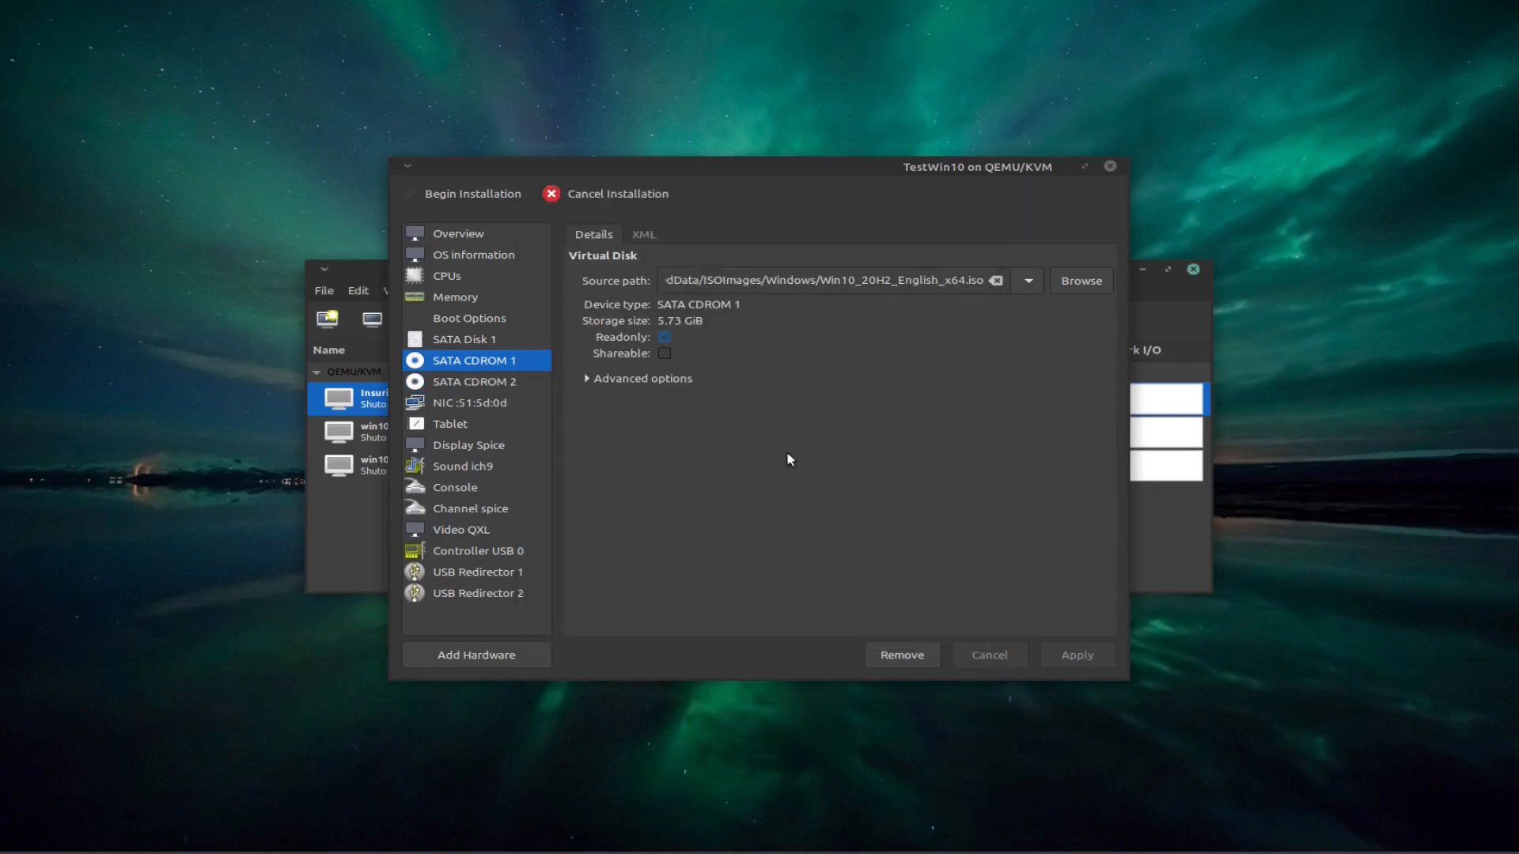
click(476, 381)
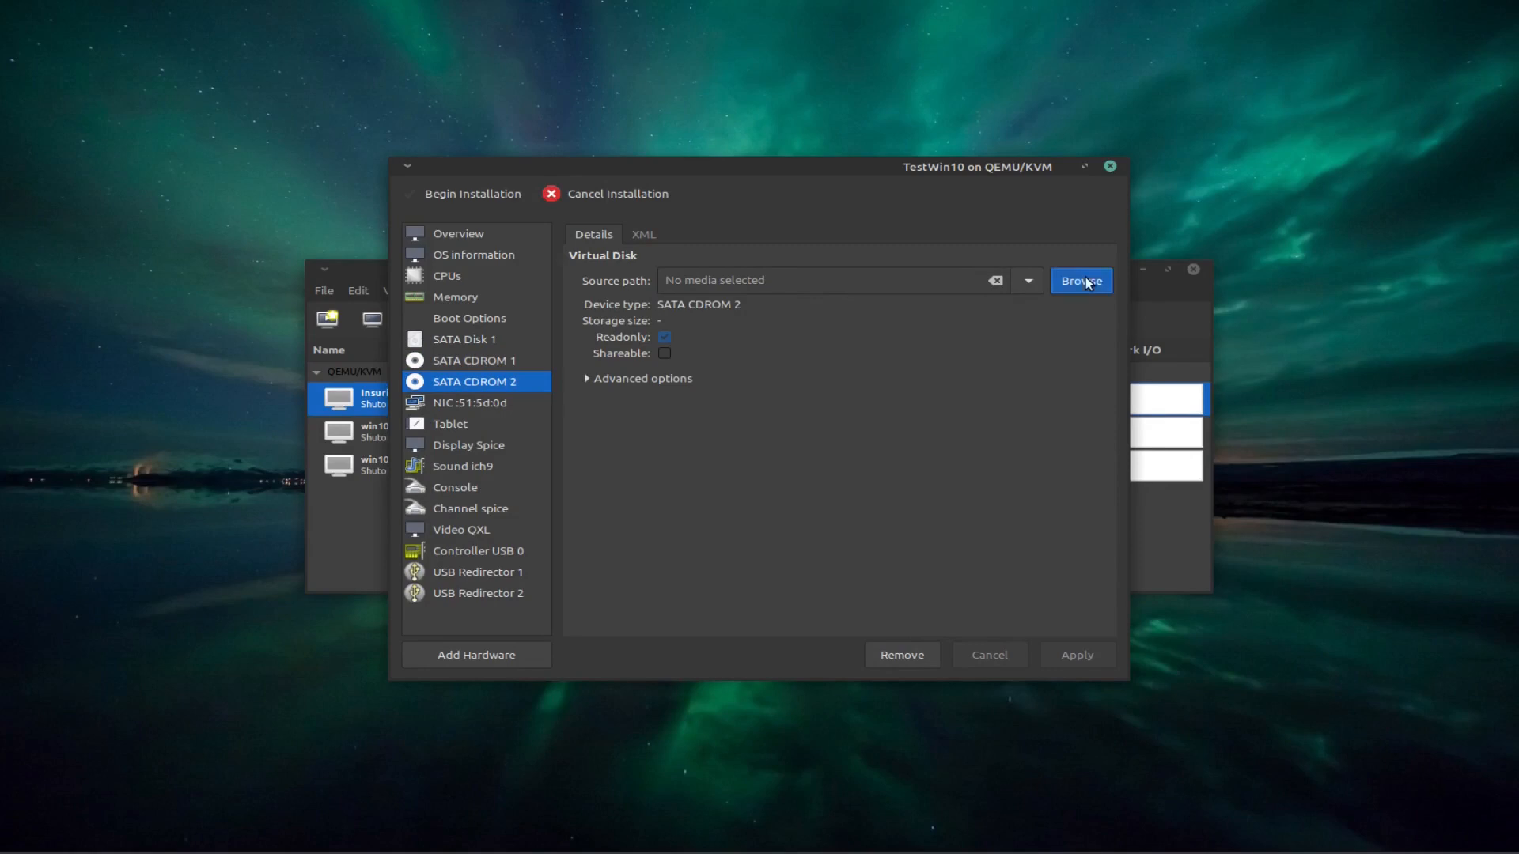
Step: Attach virtio-win-0.1.185.iso from Downloads to the second CD-ROM and apply
click(1080, 280)
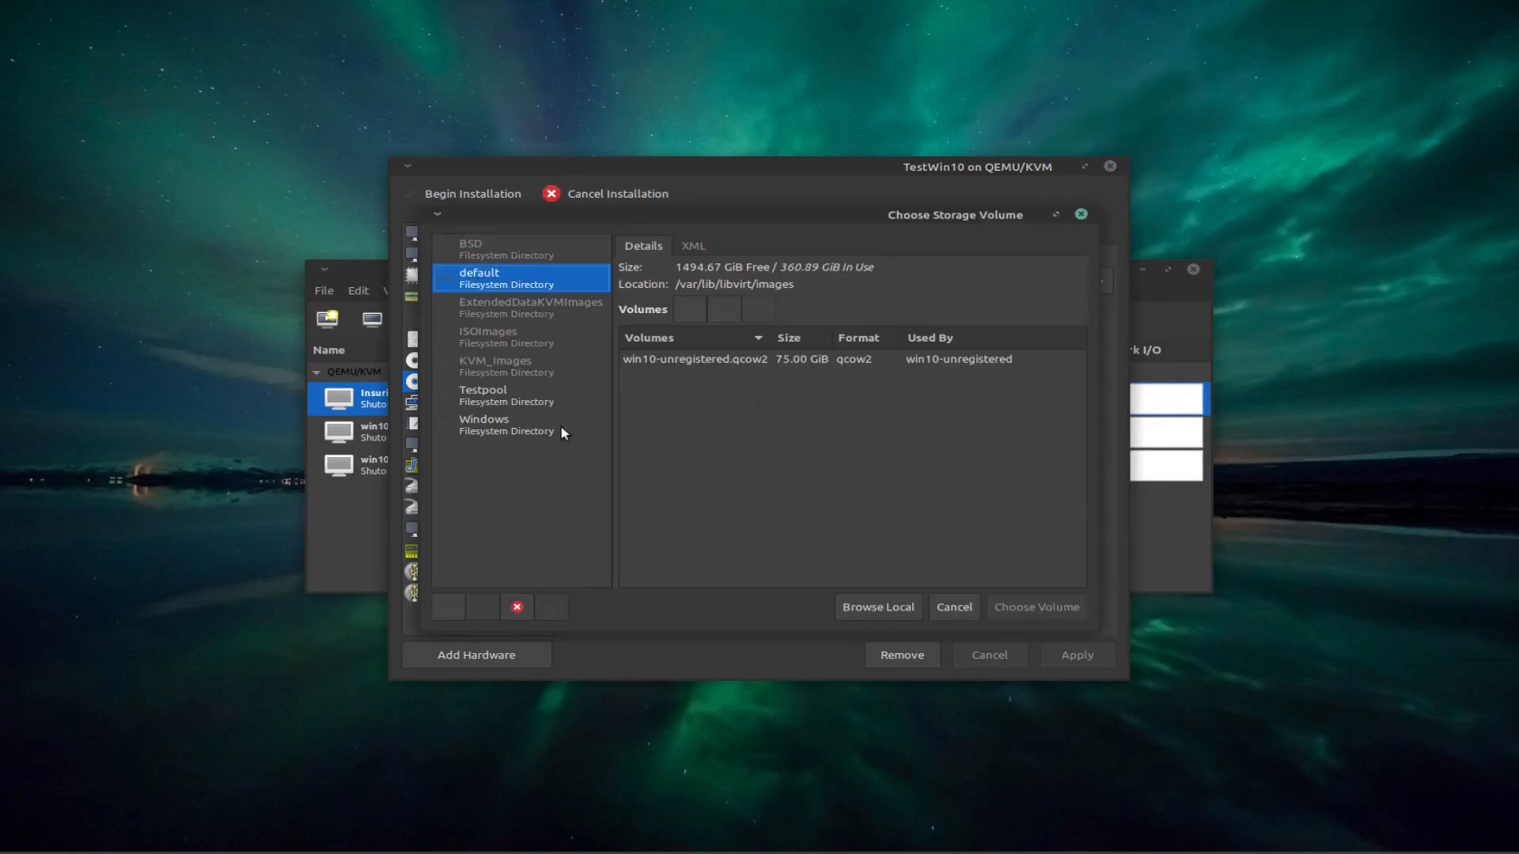
click(874, 608)
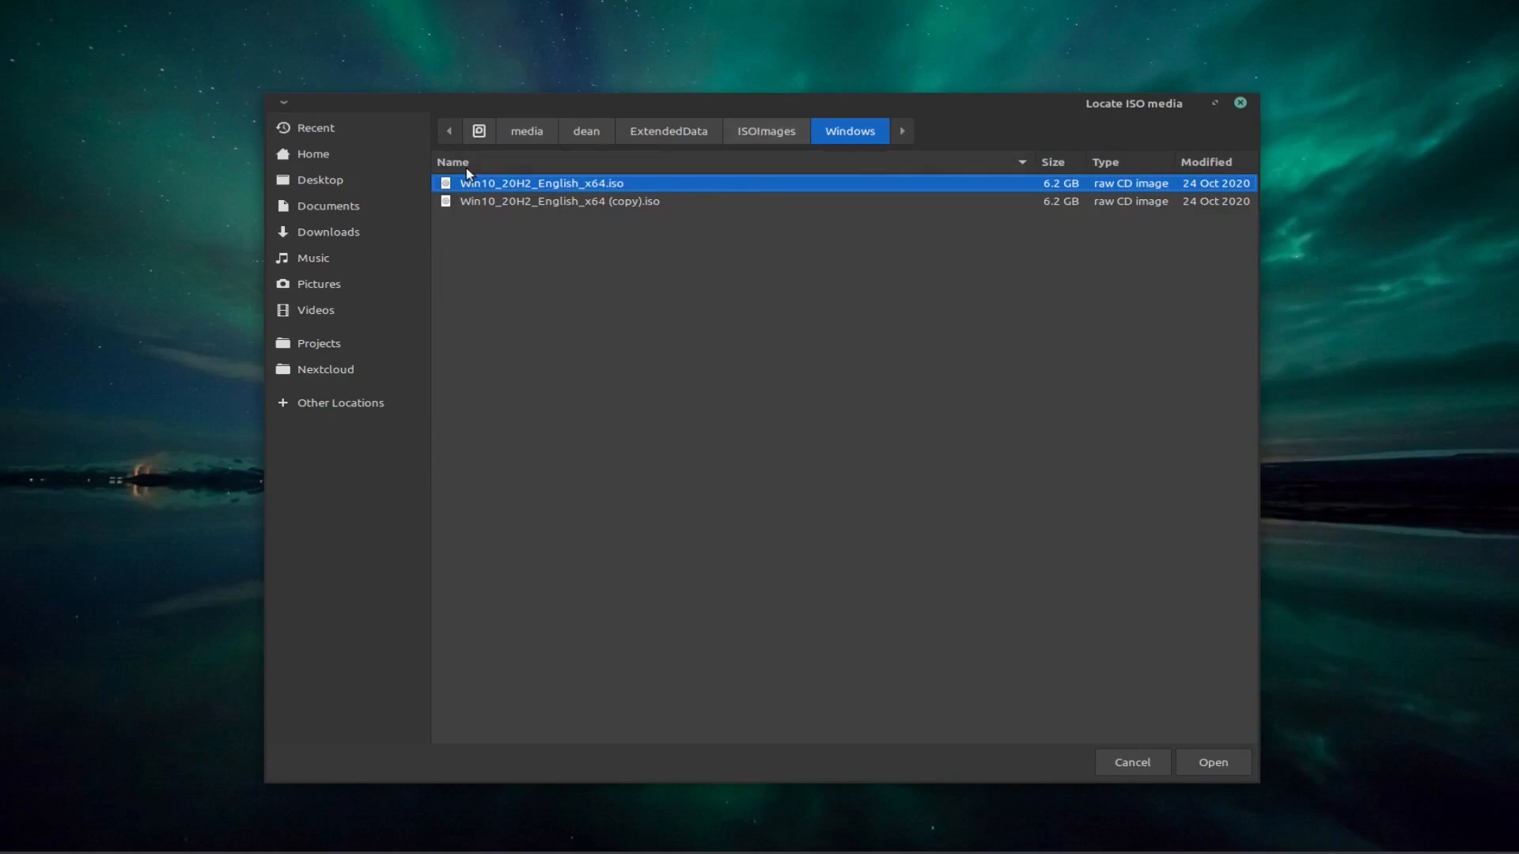
click(328, 231)
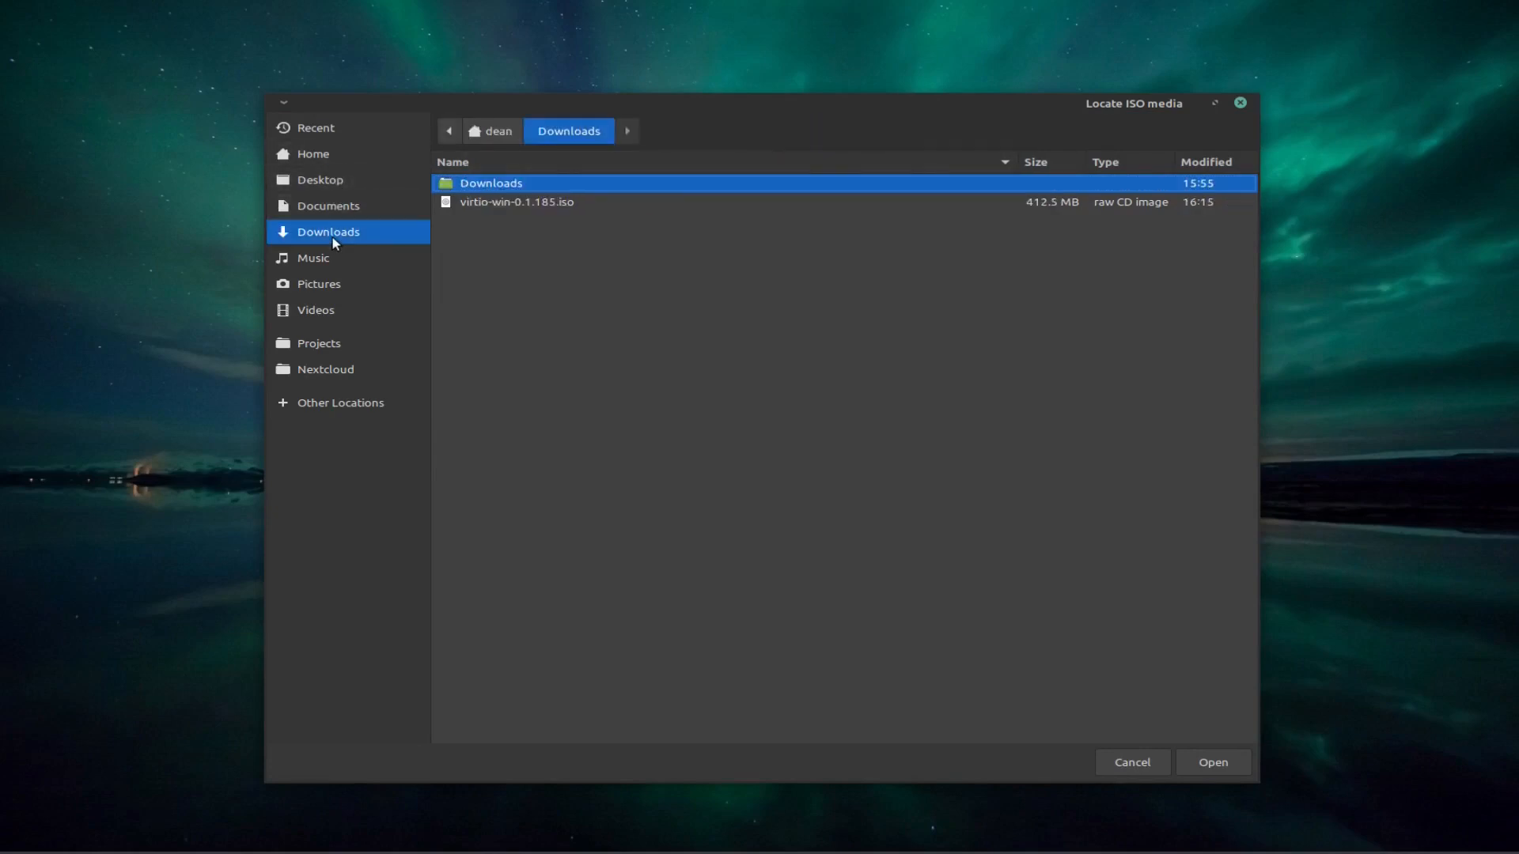
click(517, 201)
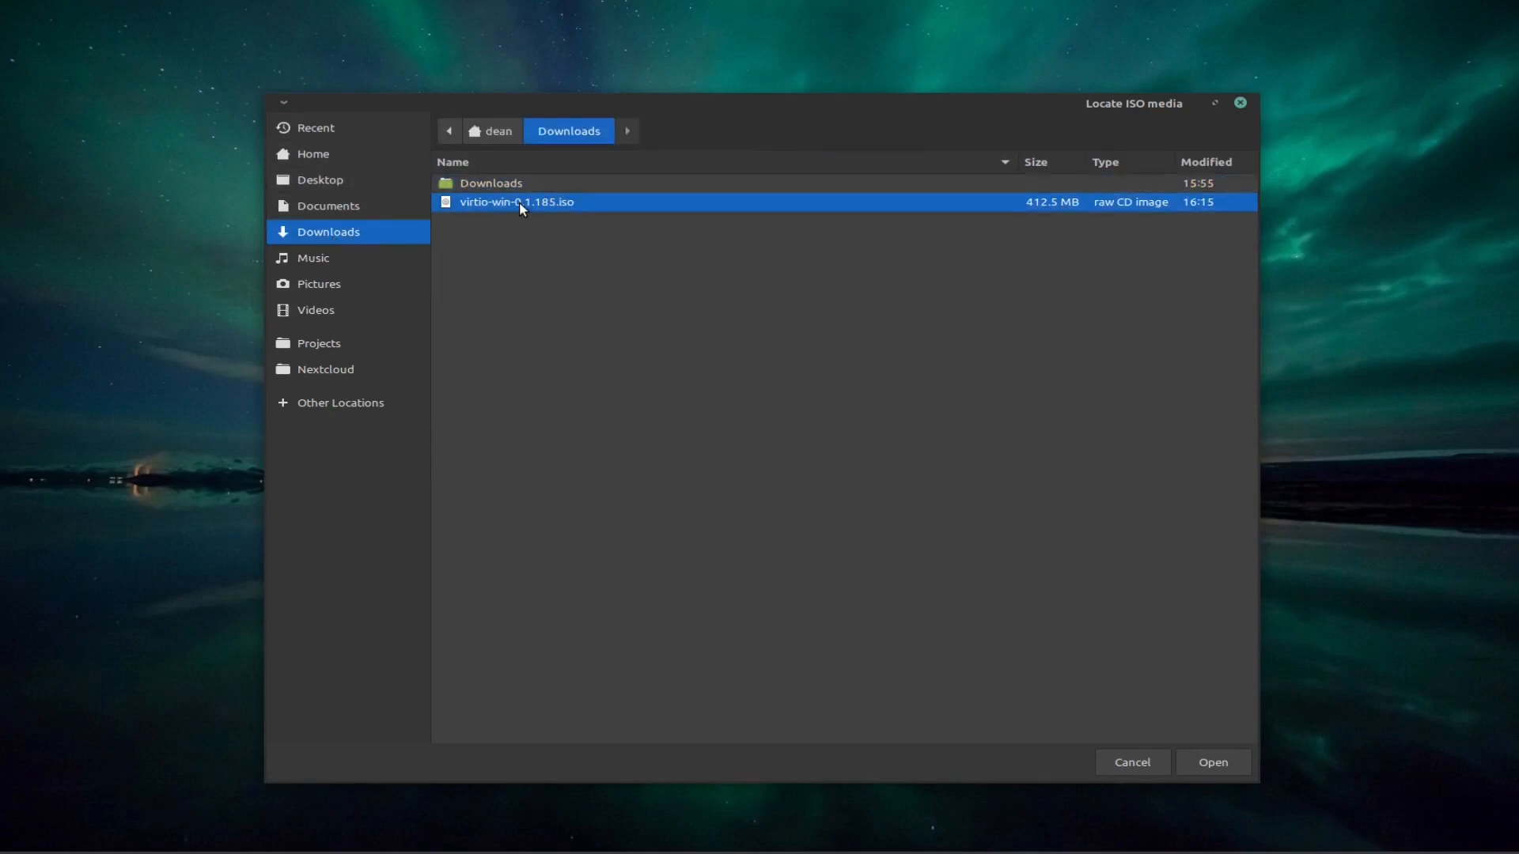
click(1211, 762)
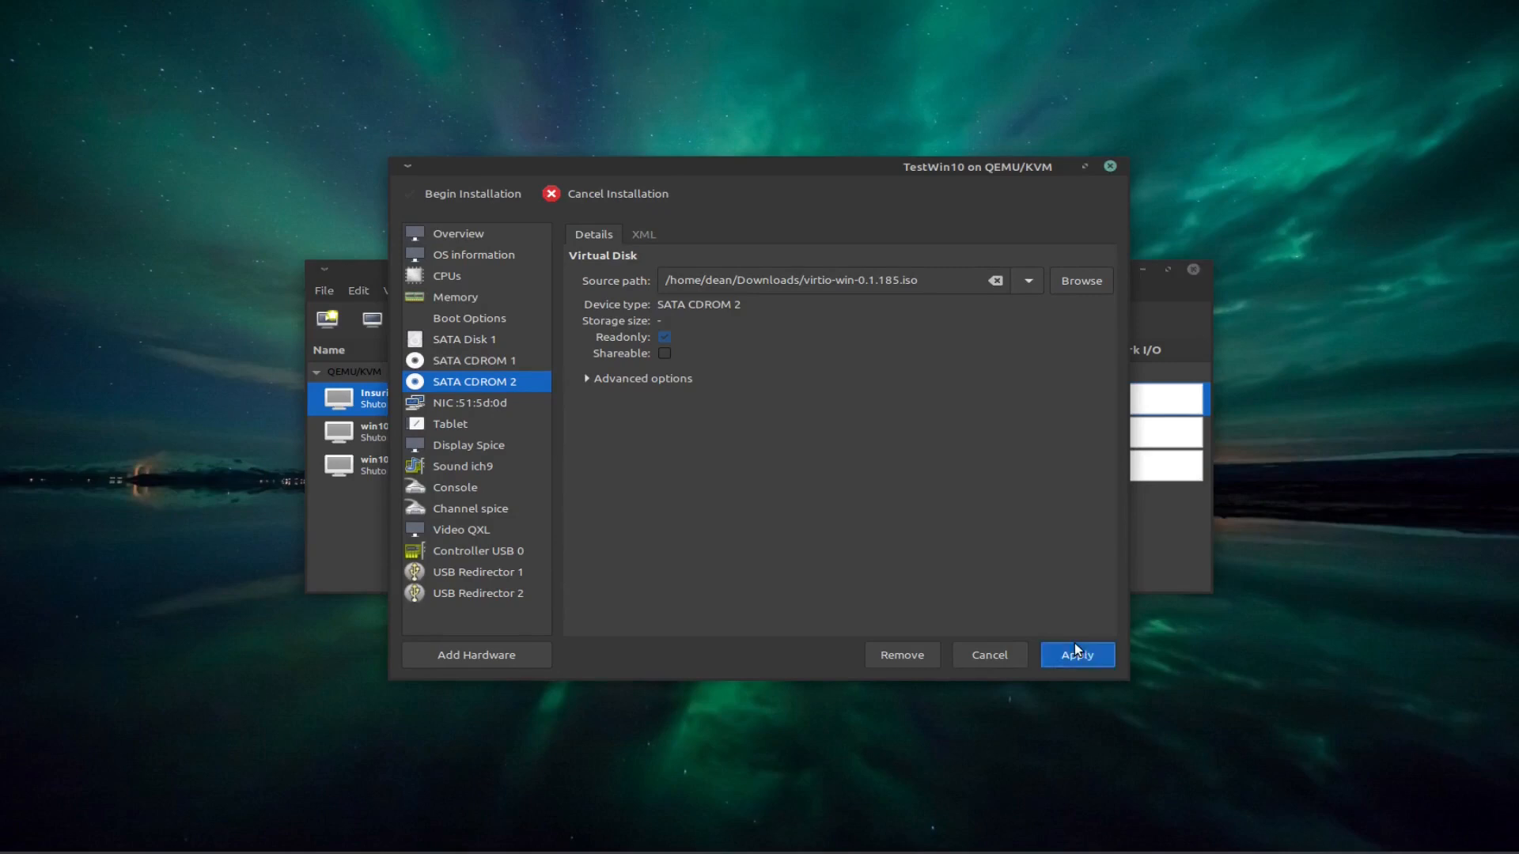
click(1076, 655)
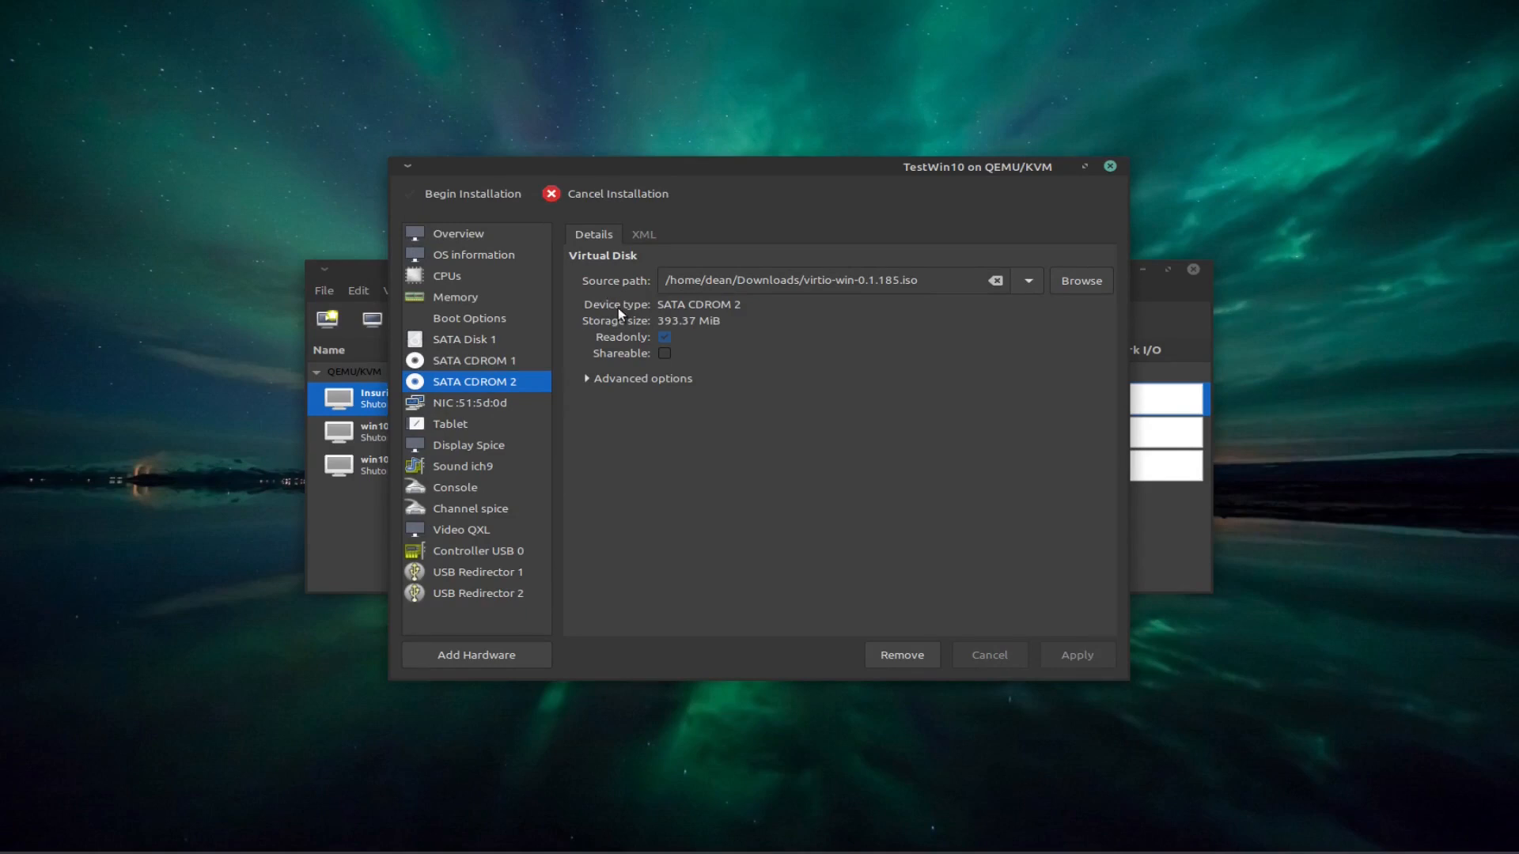
mouse_move(586, 320)
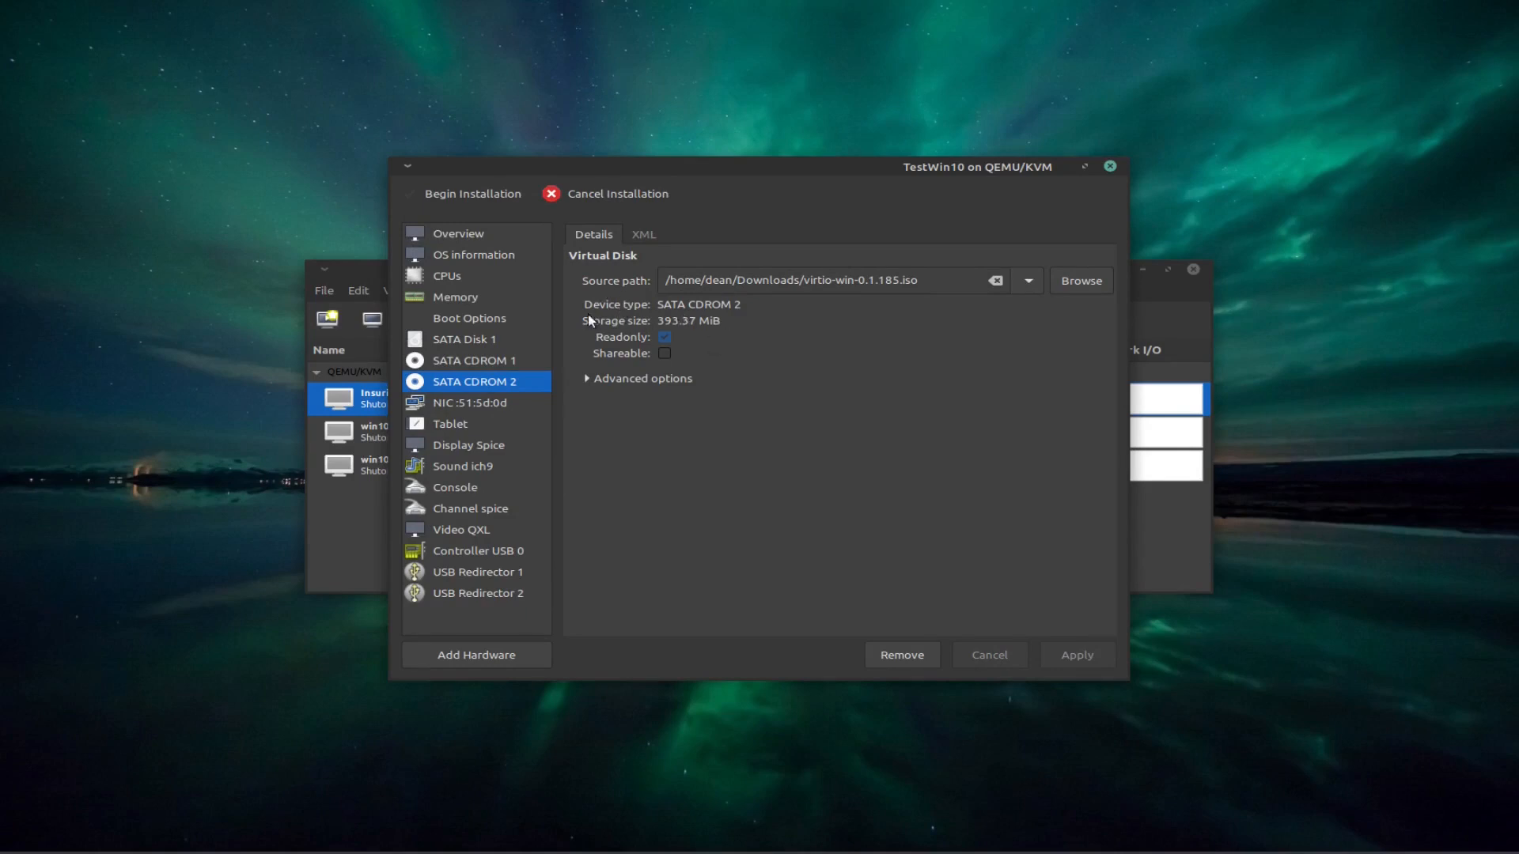
Step: Switch the 30 GiB system disk's bus to VirtIO, leaving performance options at hypervisor default
click(465, 339)
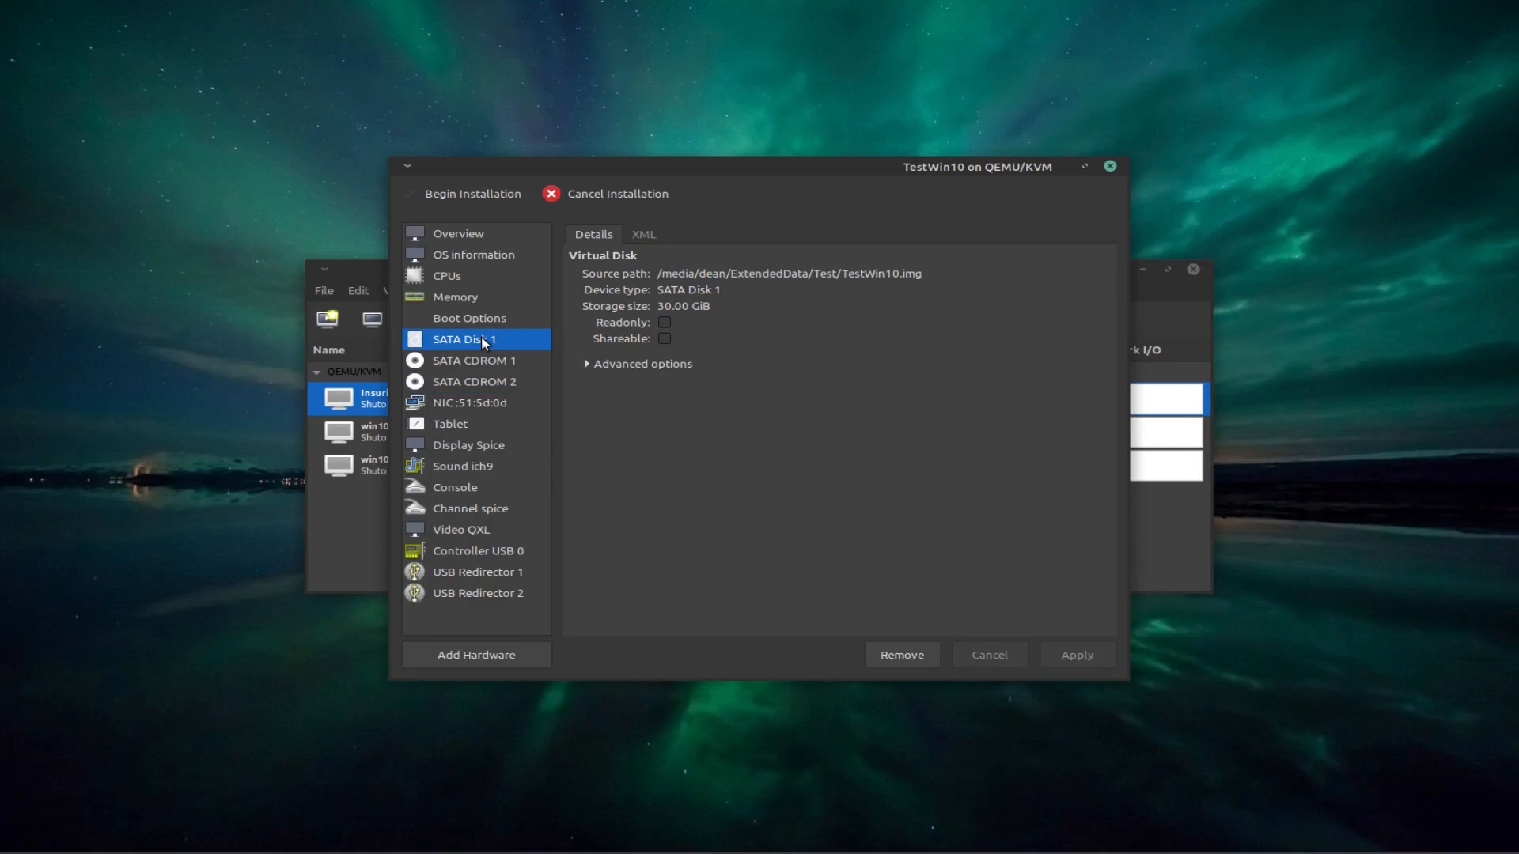
click(636, 363)
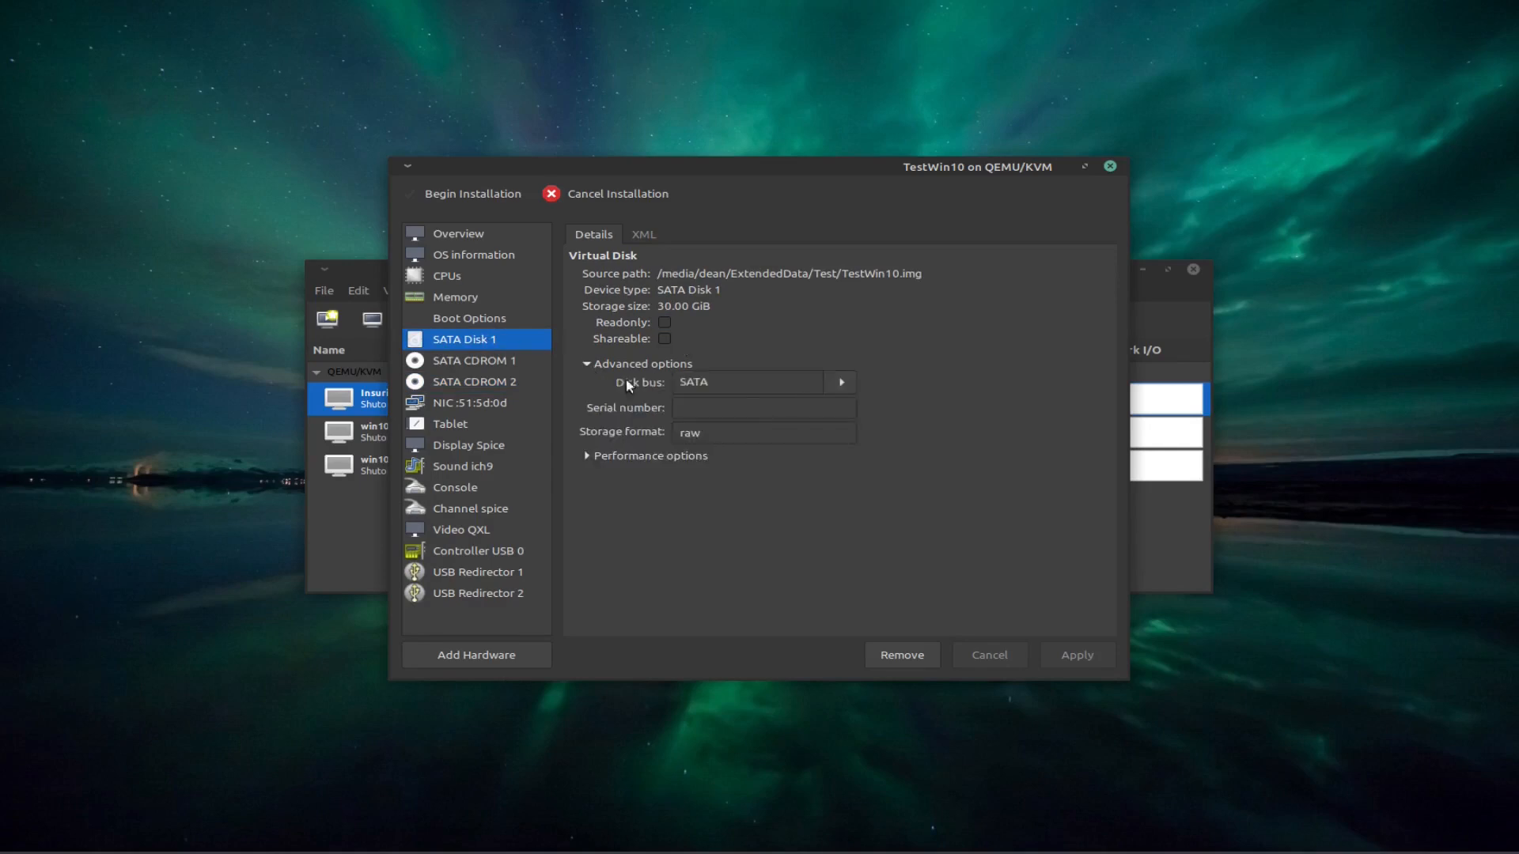
click(839, 382)
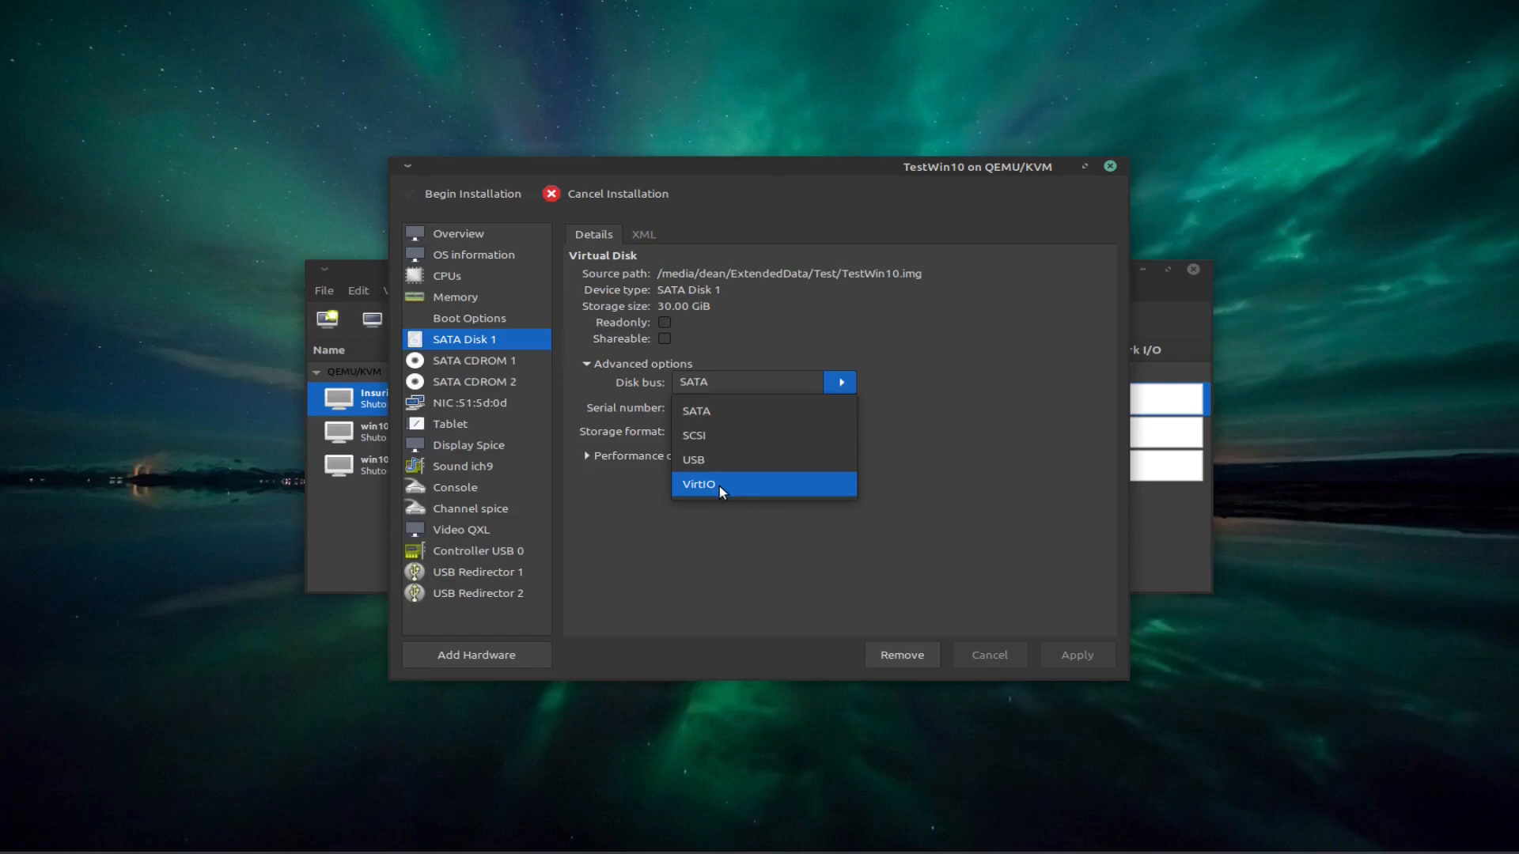
mouse_move(721, 493)
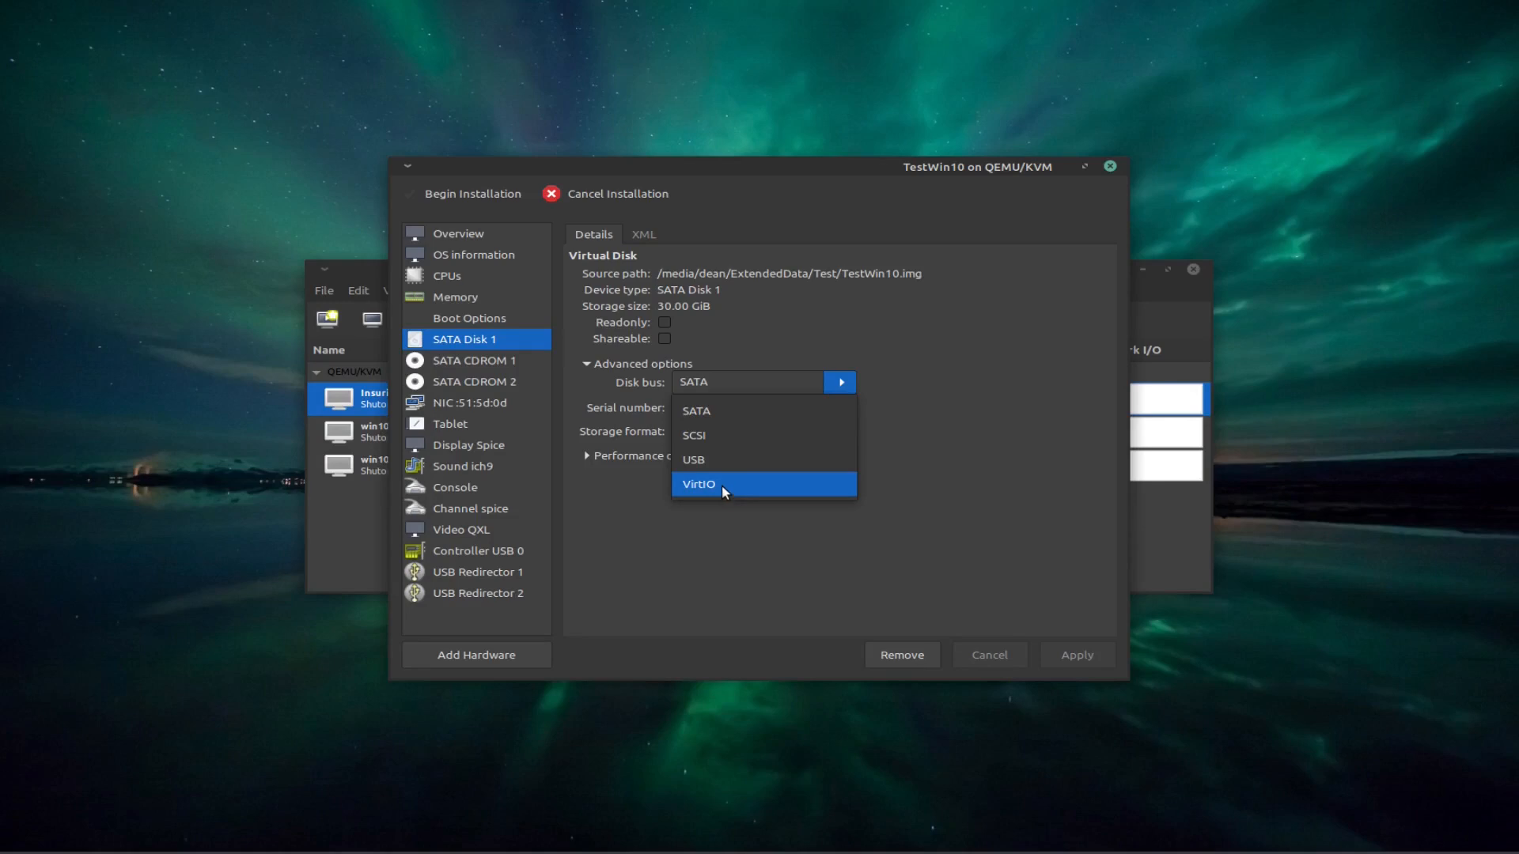
mouse_move(726, 491)
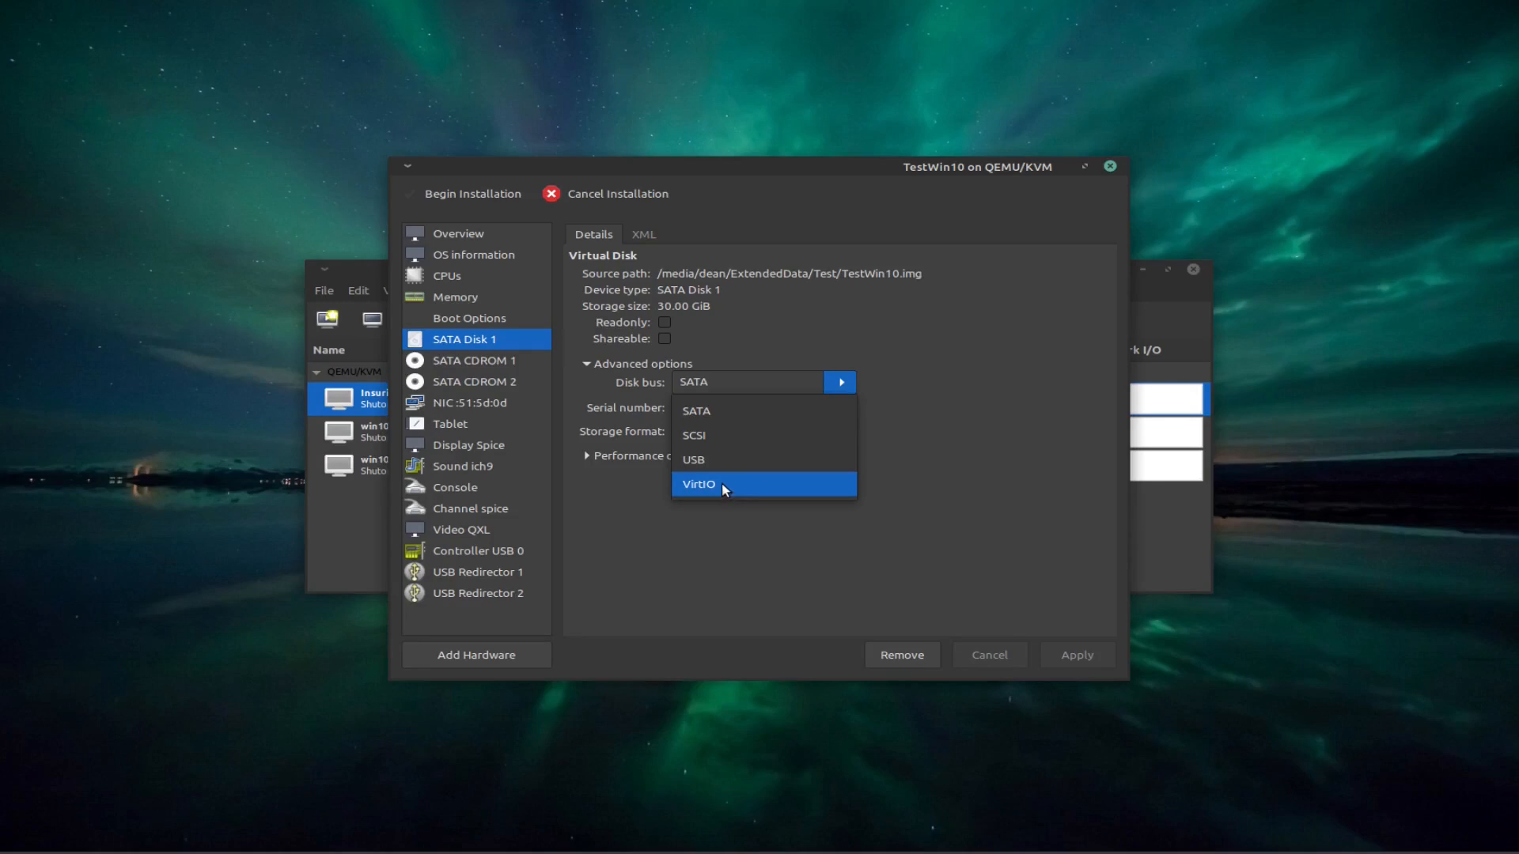
click(697, 484)
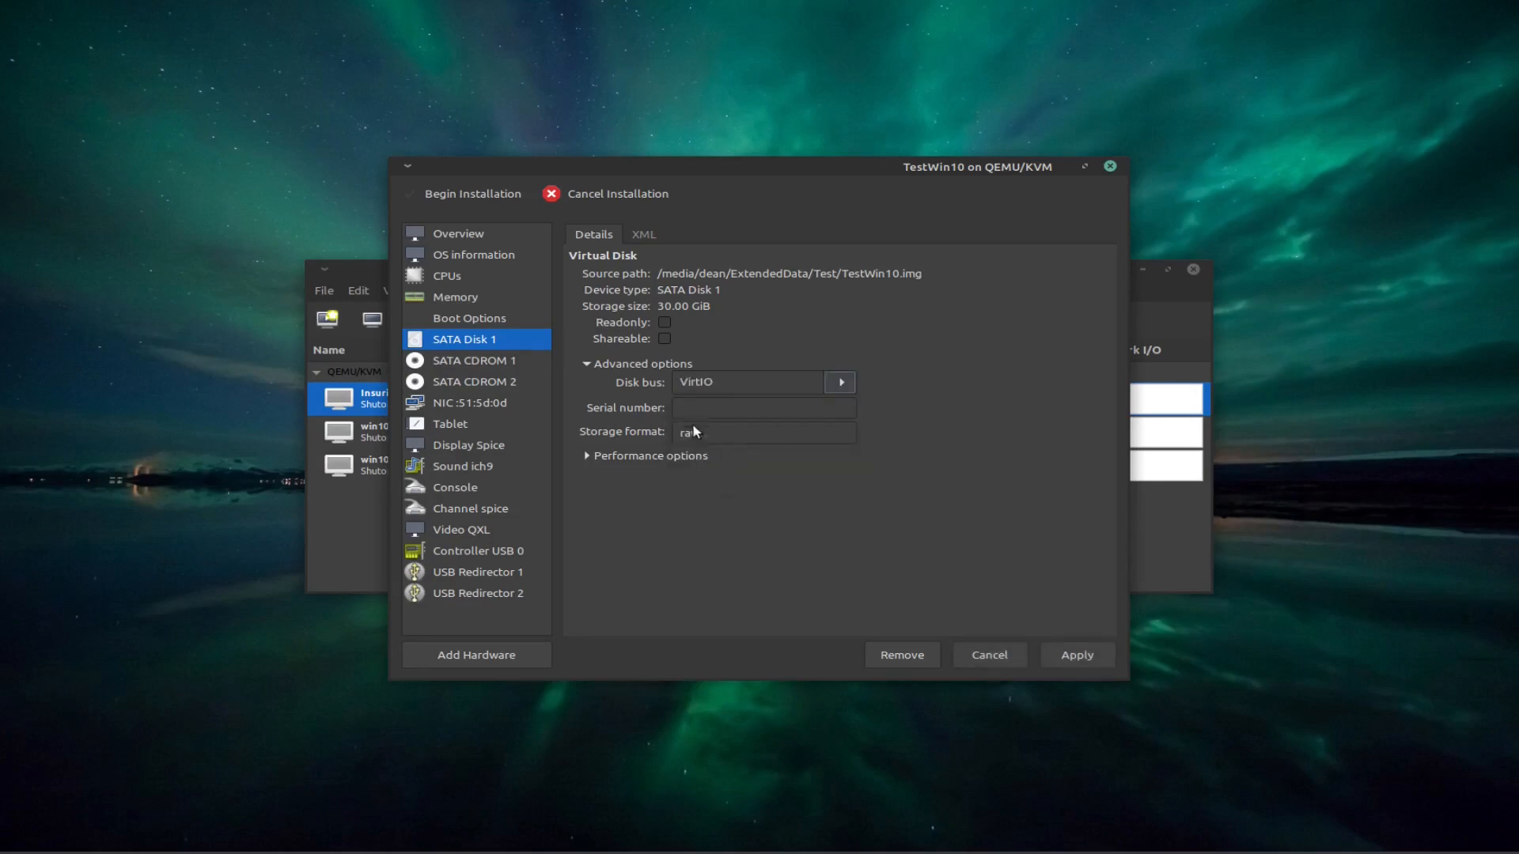
click(589, 456)
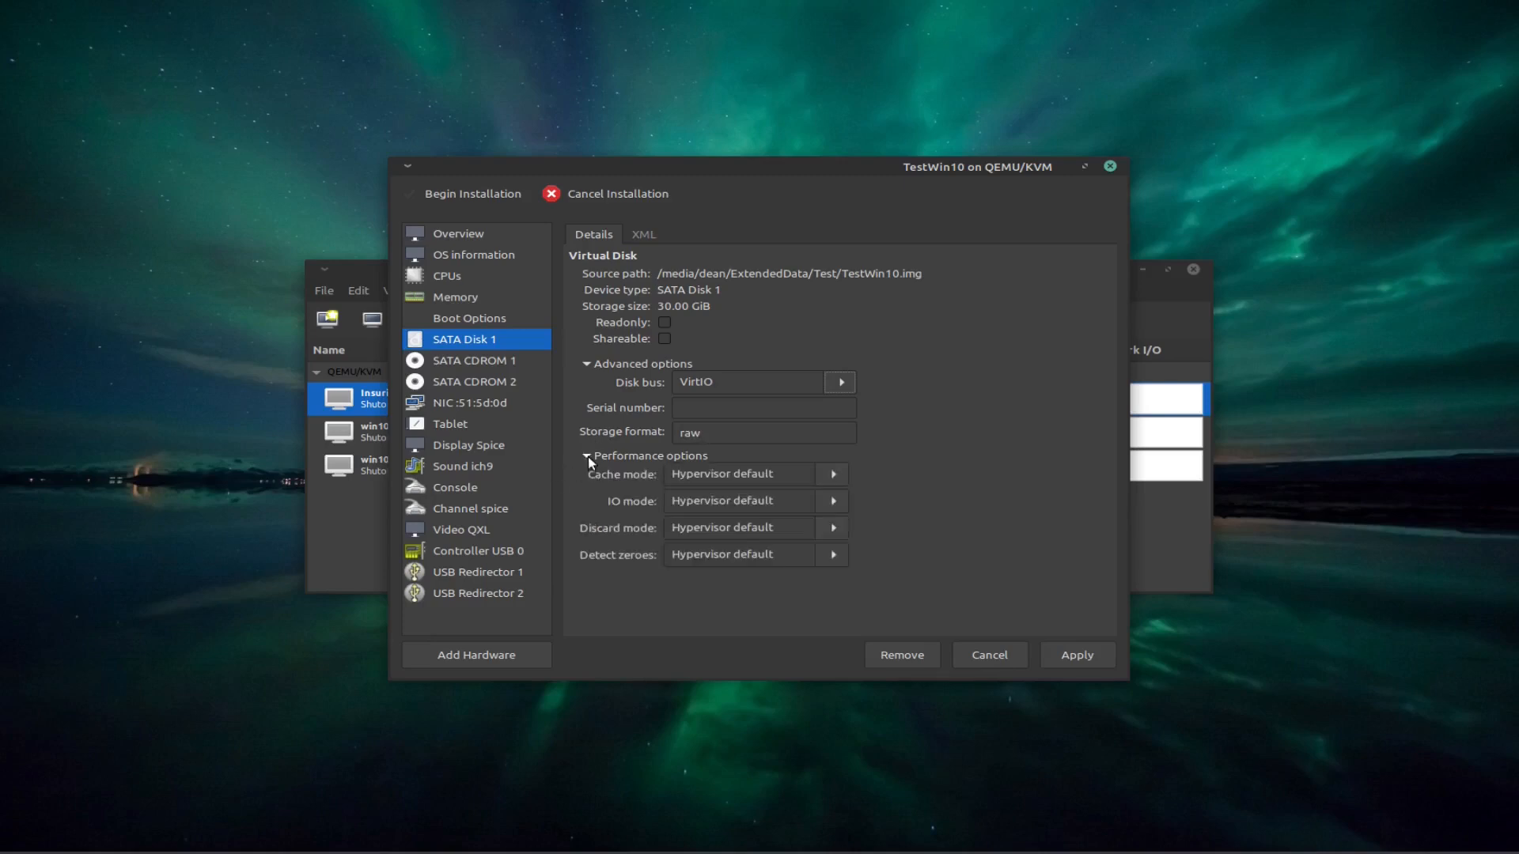
mouse_move(876, 535)
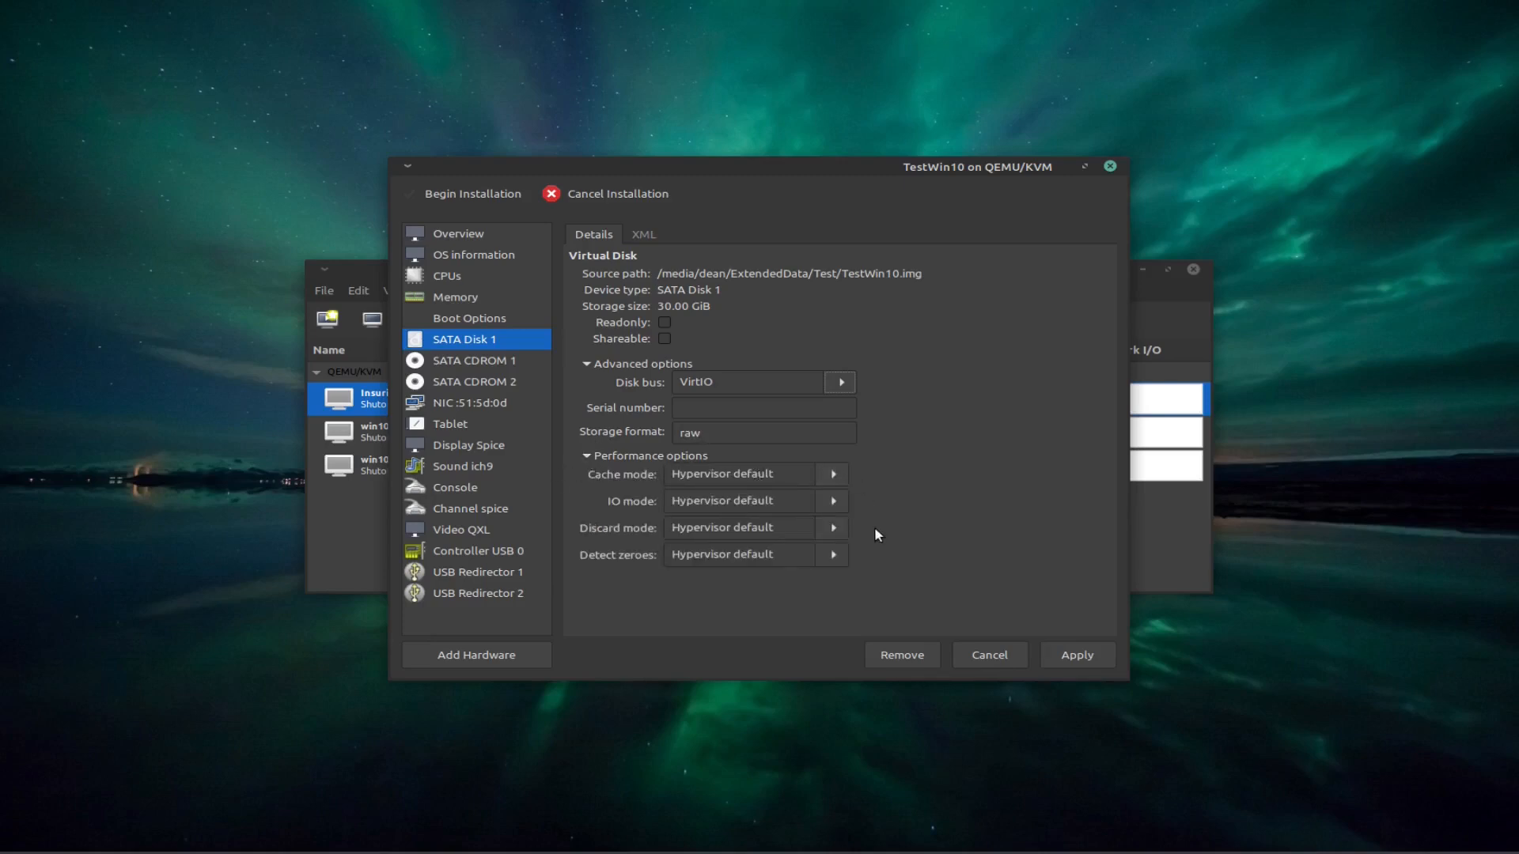
mouse_move(927, 498)
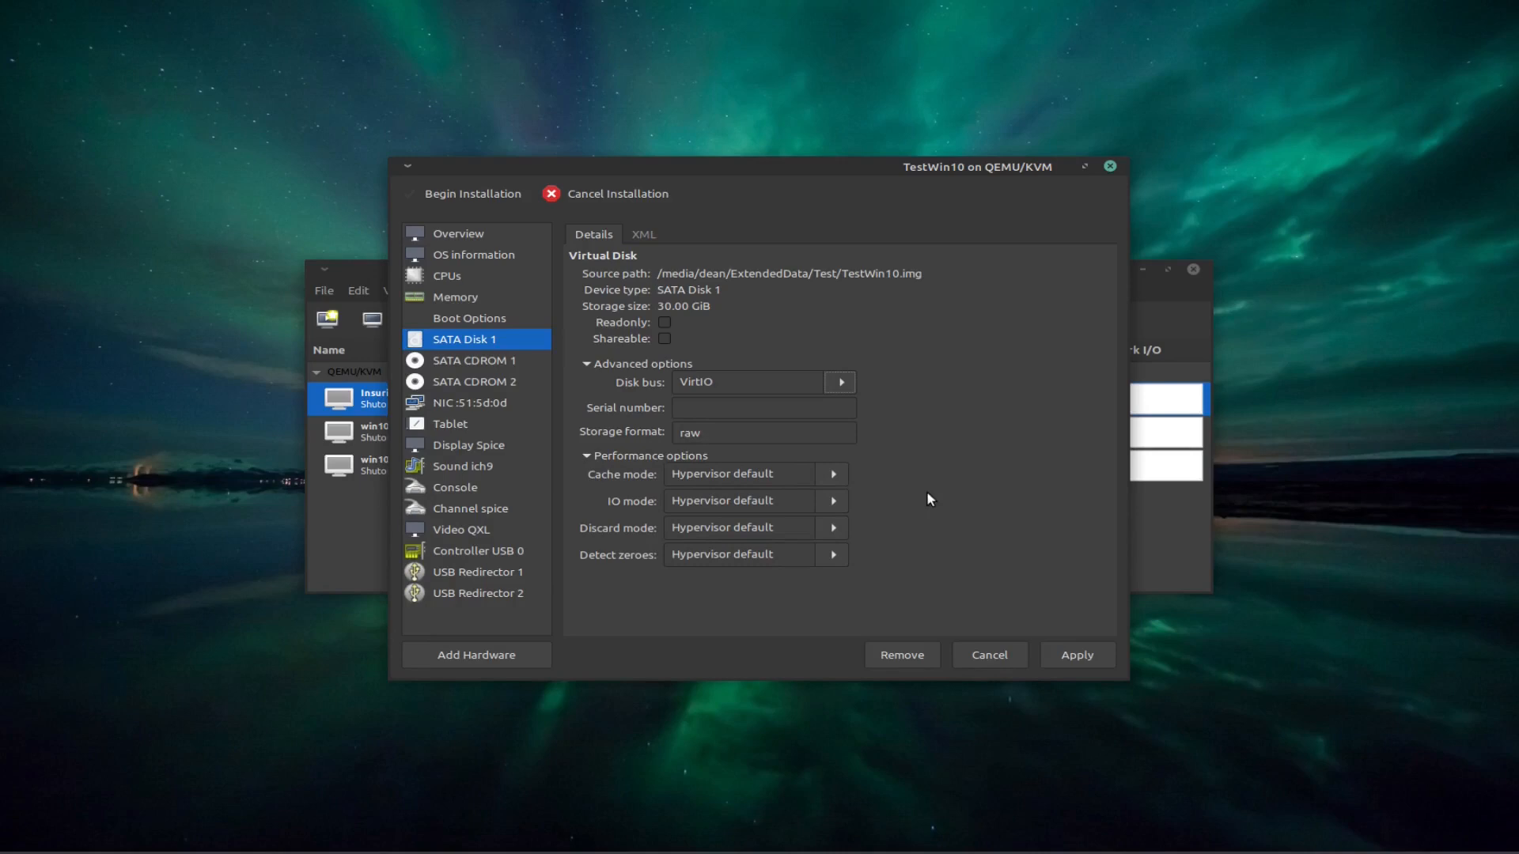
click(829, 473)
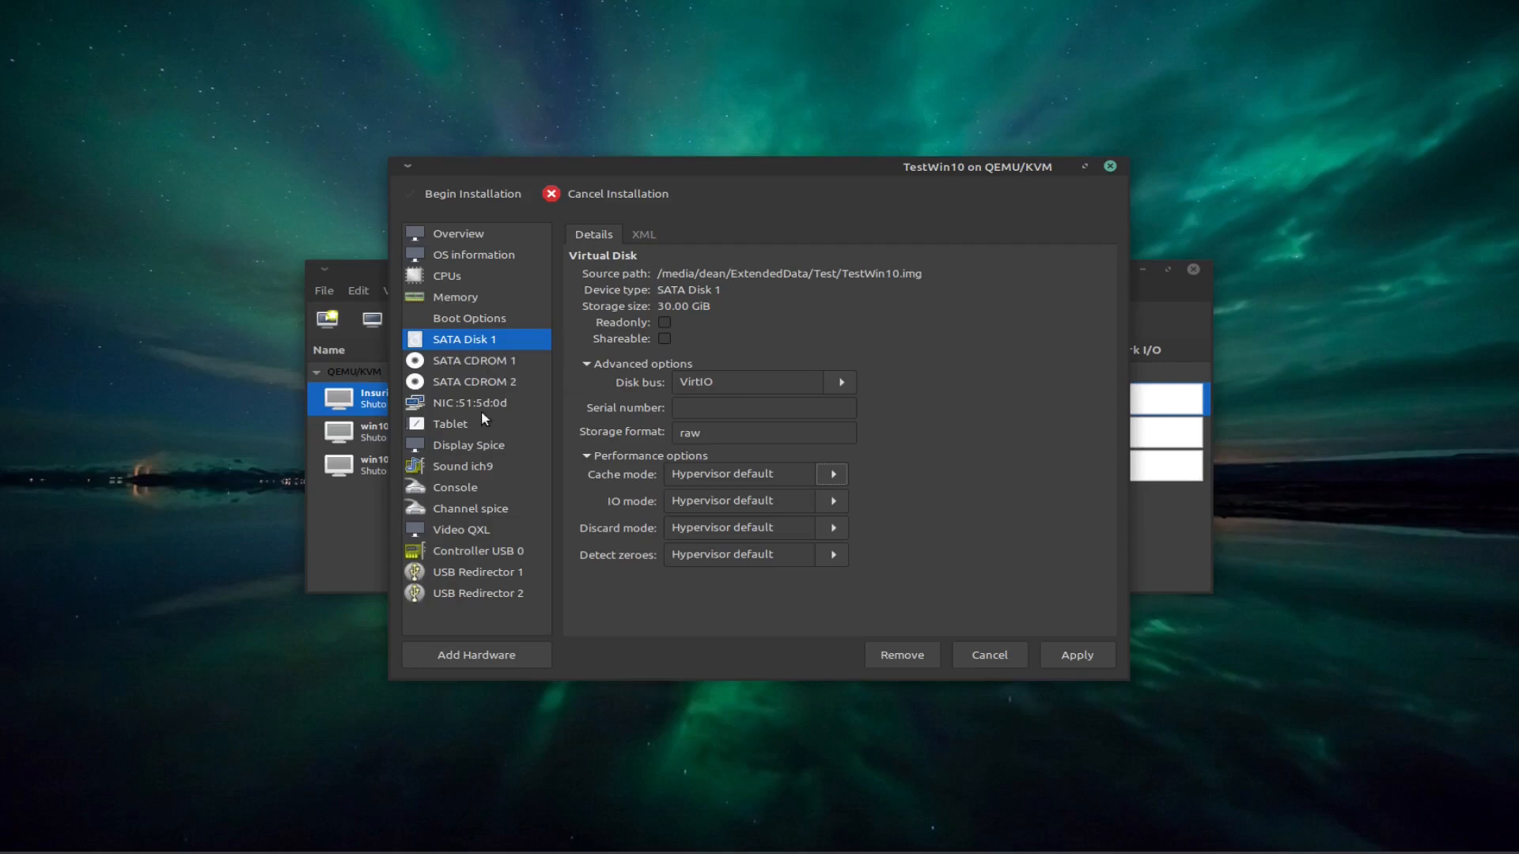
Step: Apply the disk change, set the NIC device model to virtio, and move to the video device settings
click(468, 401)
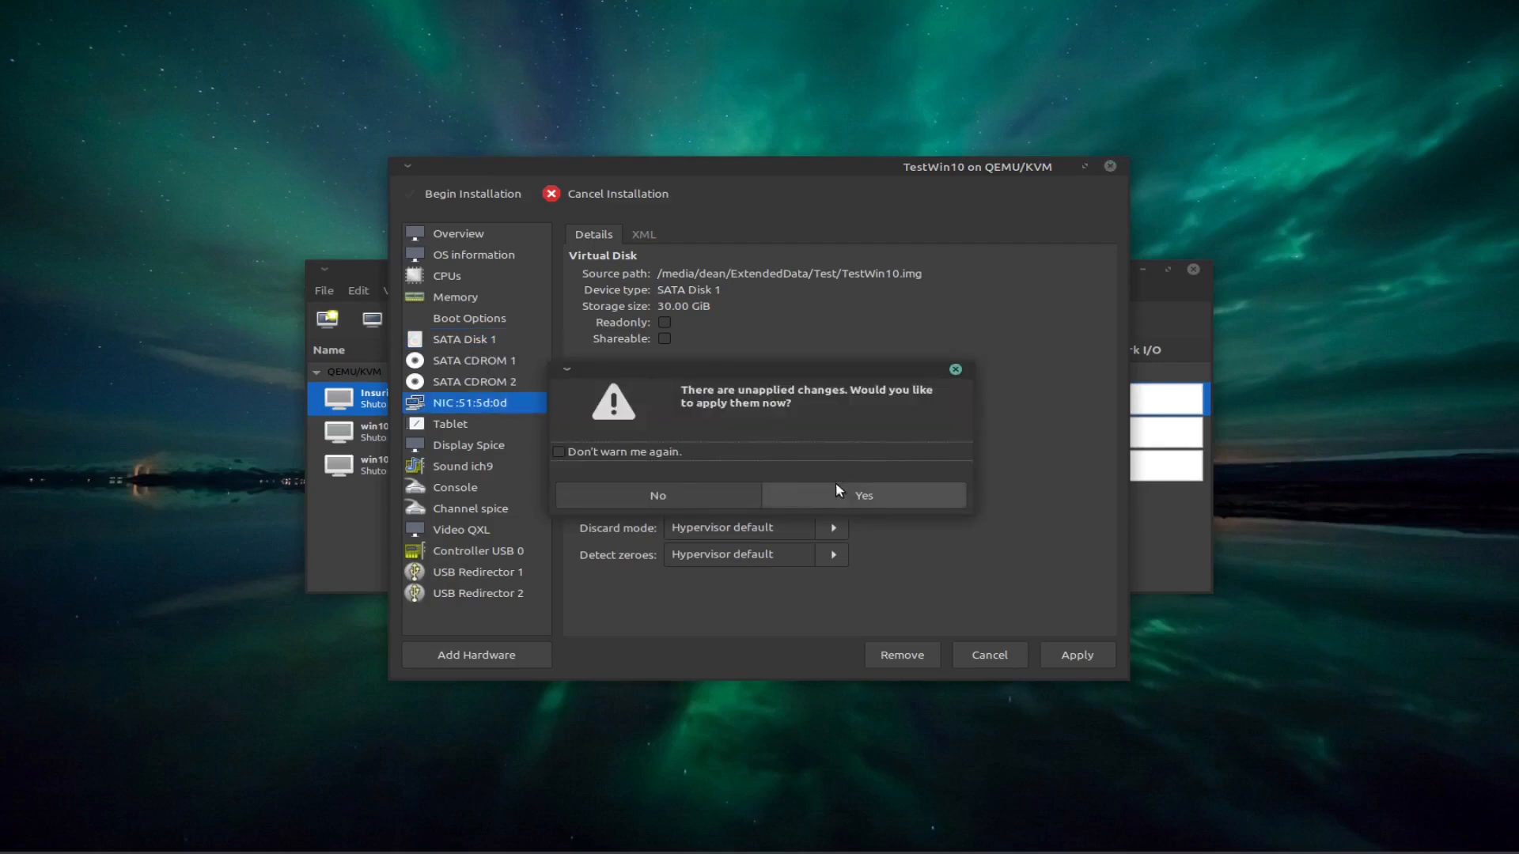
click(860, 495)
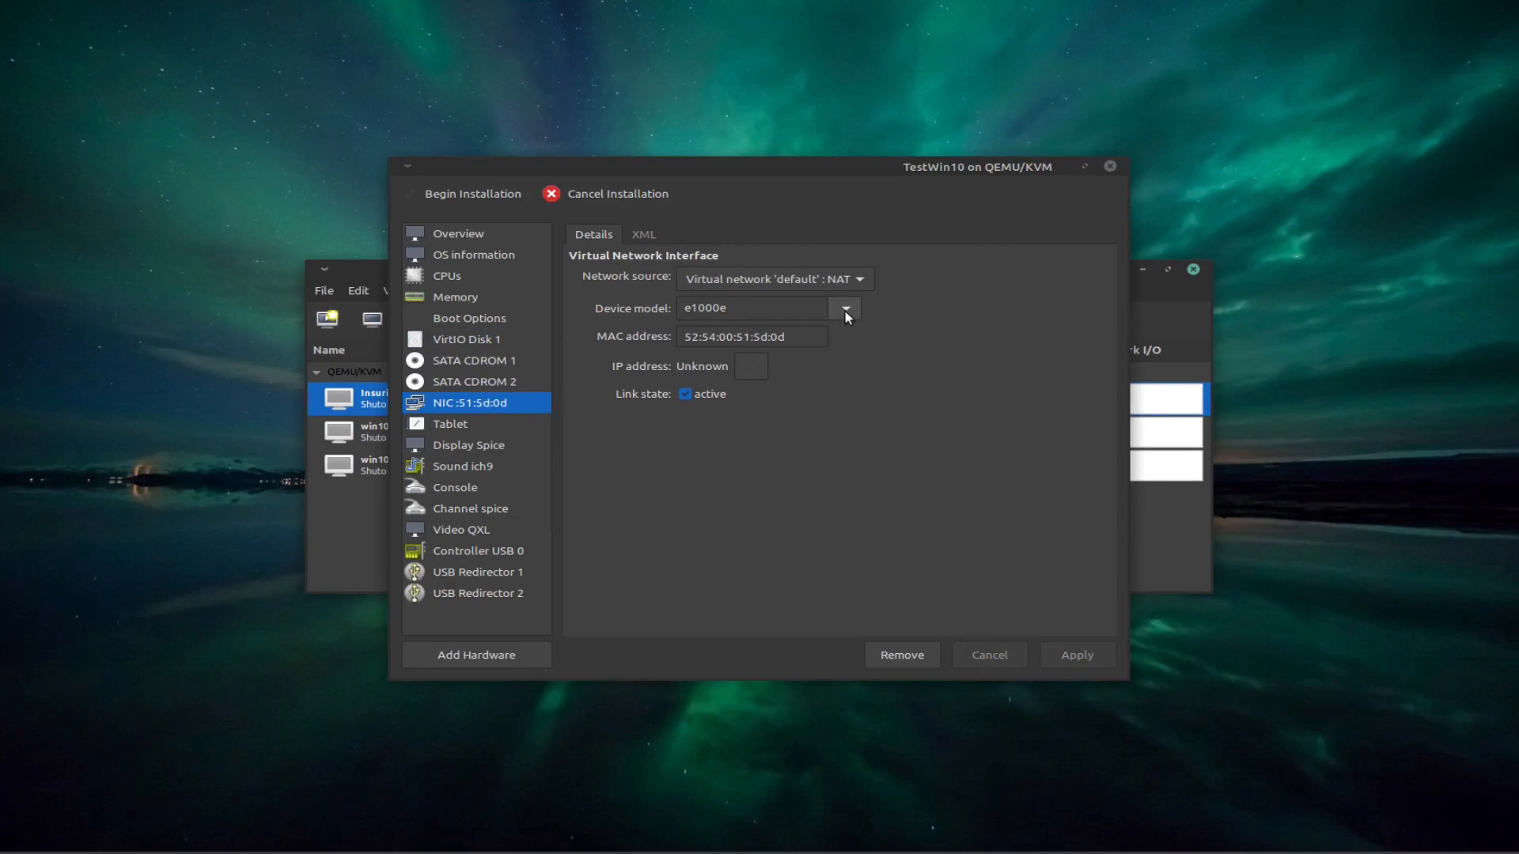
click(842, 309)
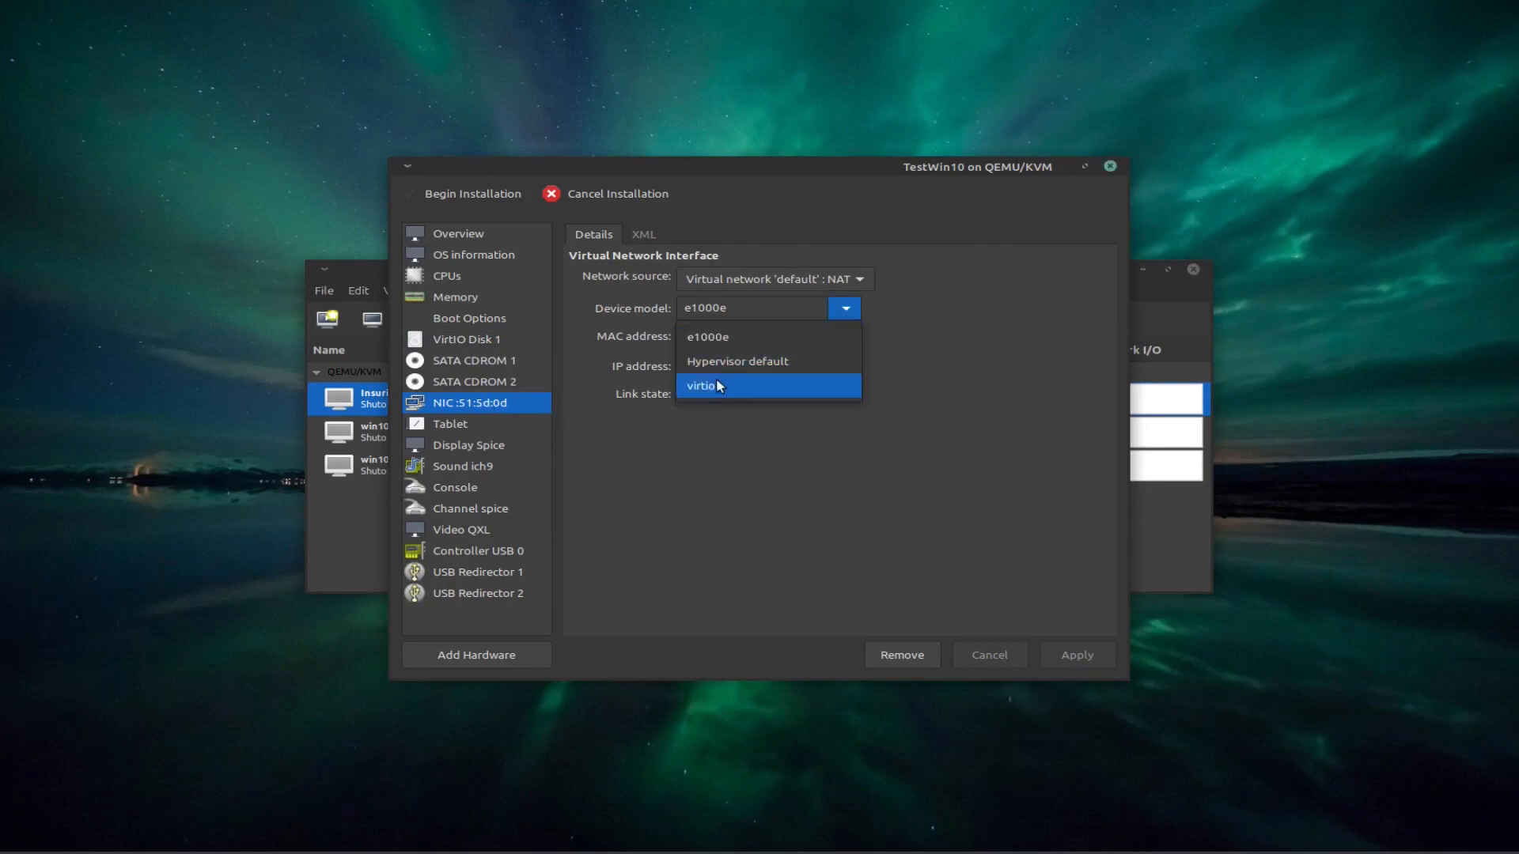
click(703, 386)
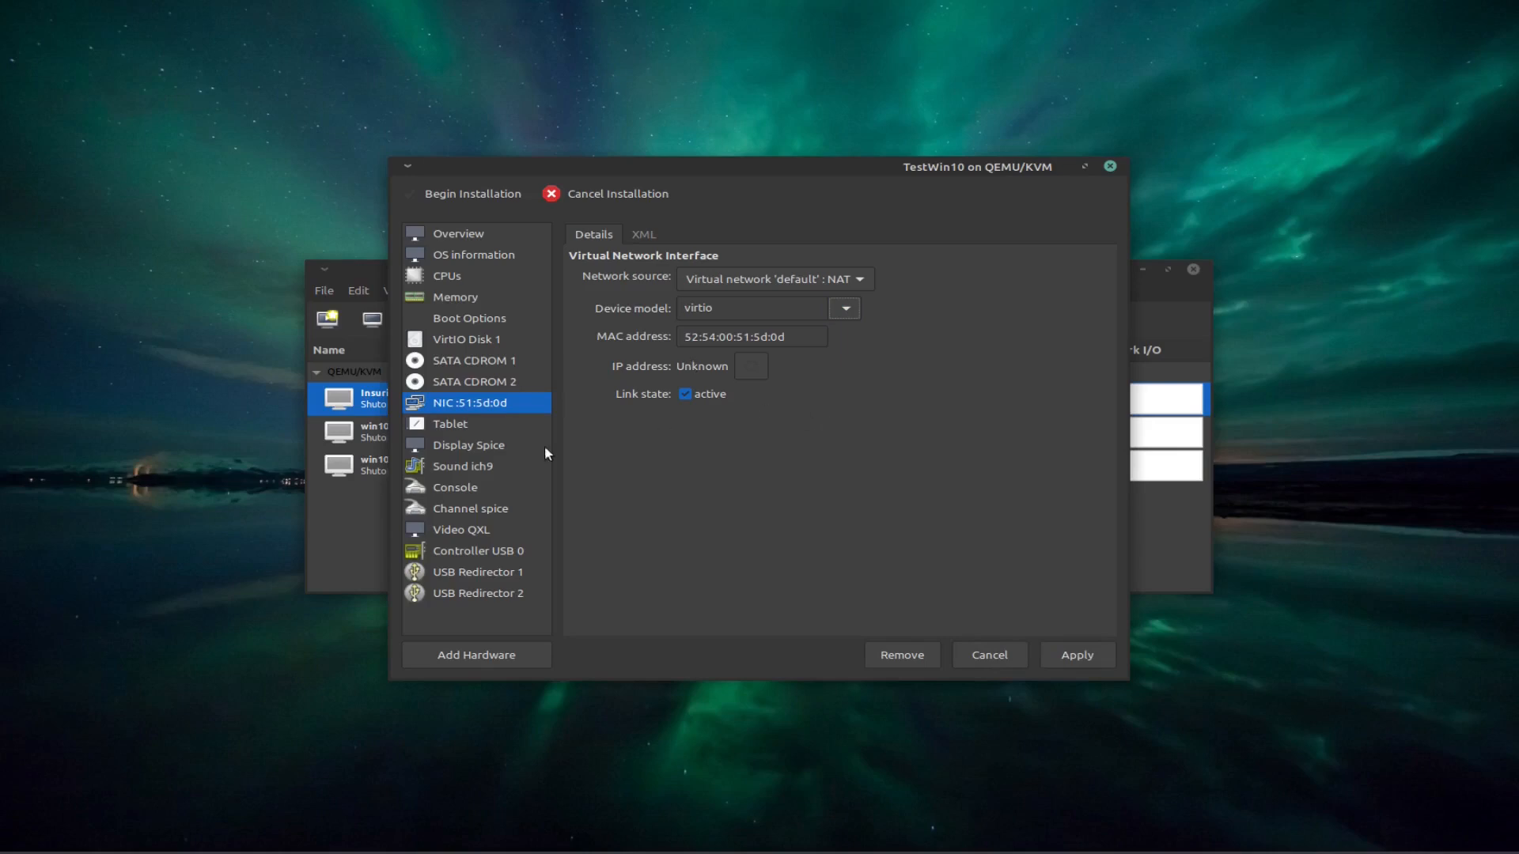
click(461, 528)
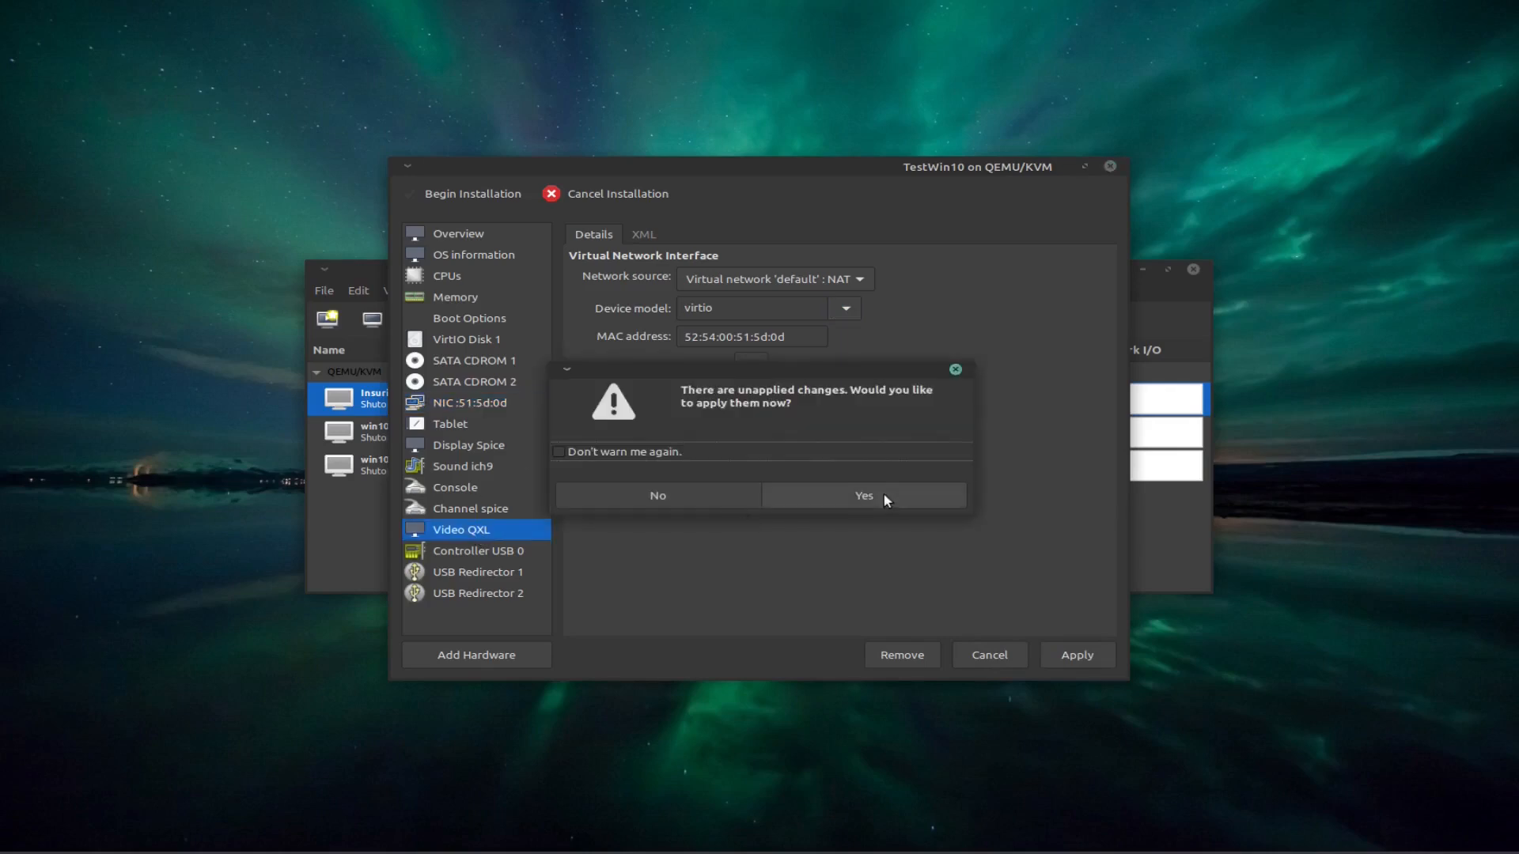
click(861, 495)
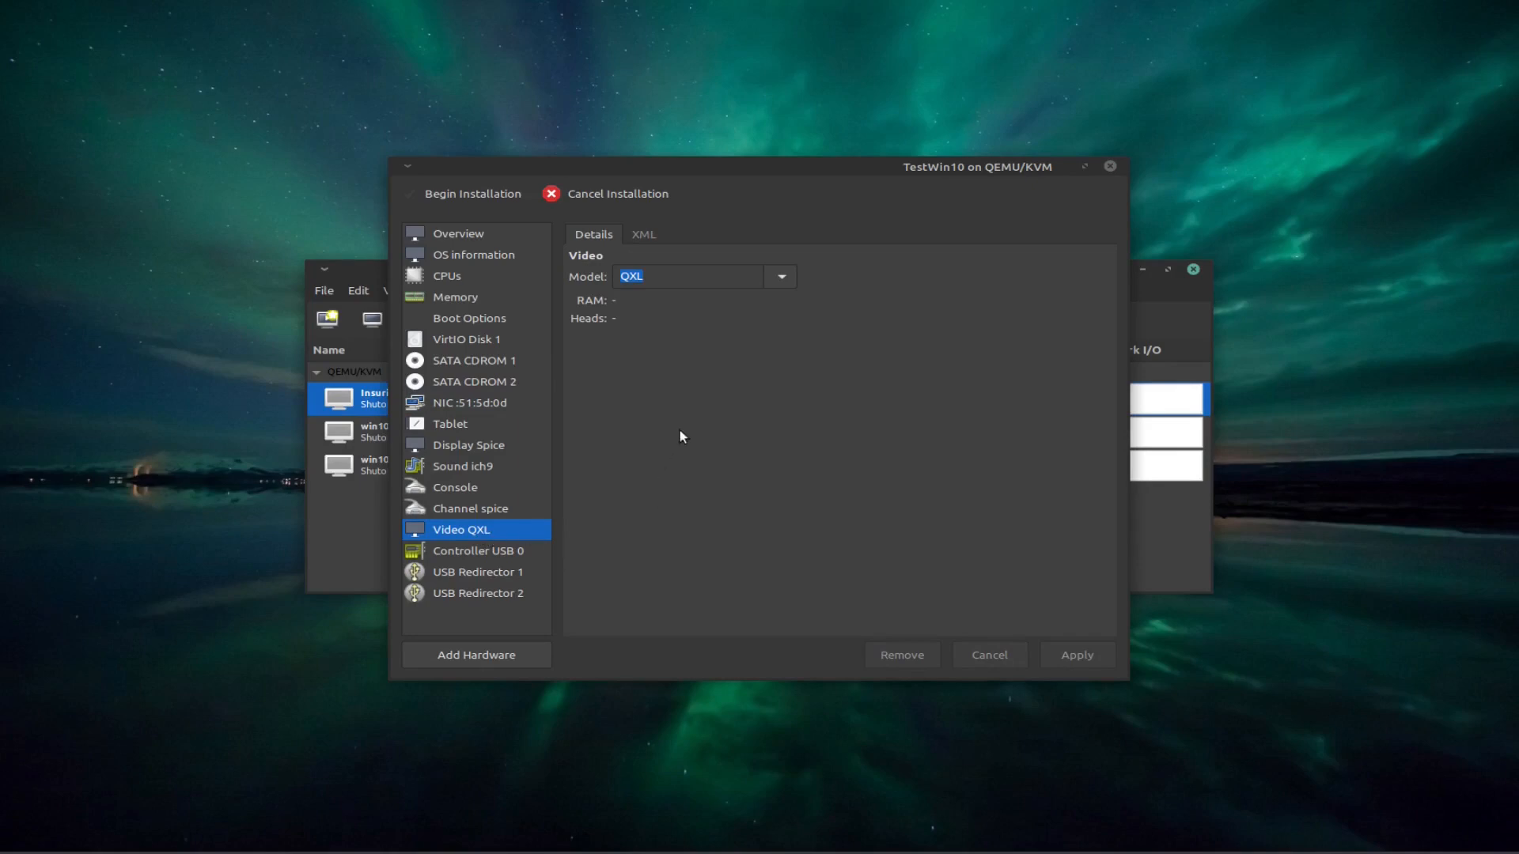
mouse_move(706, 428)
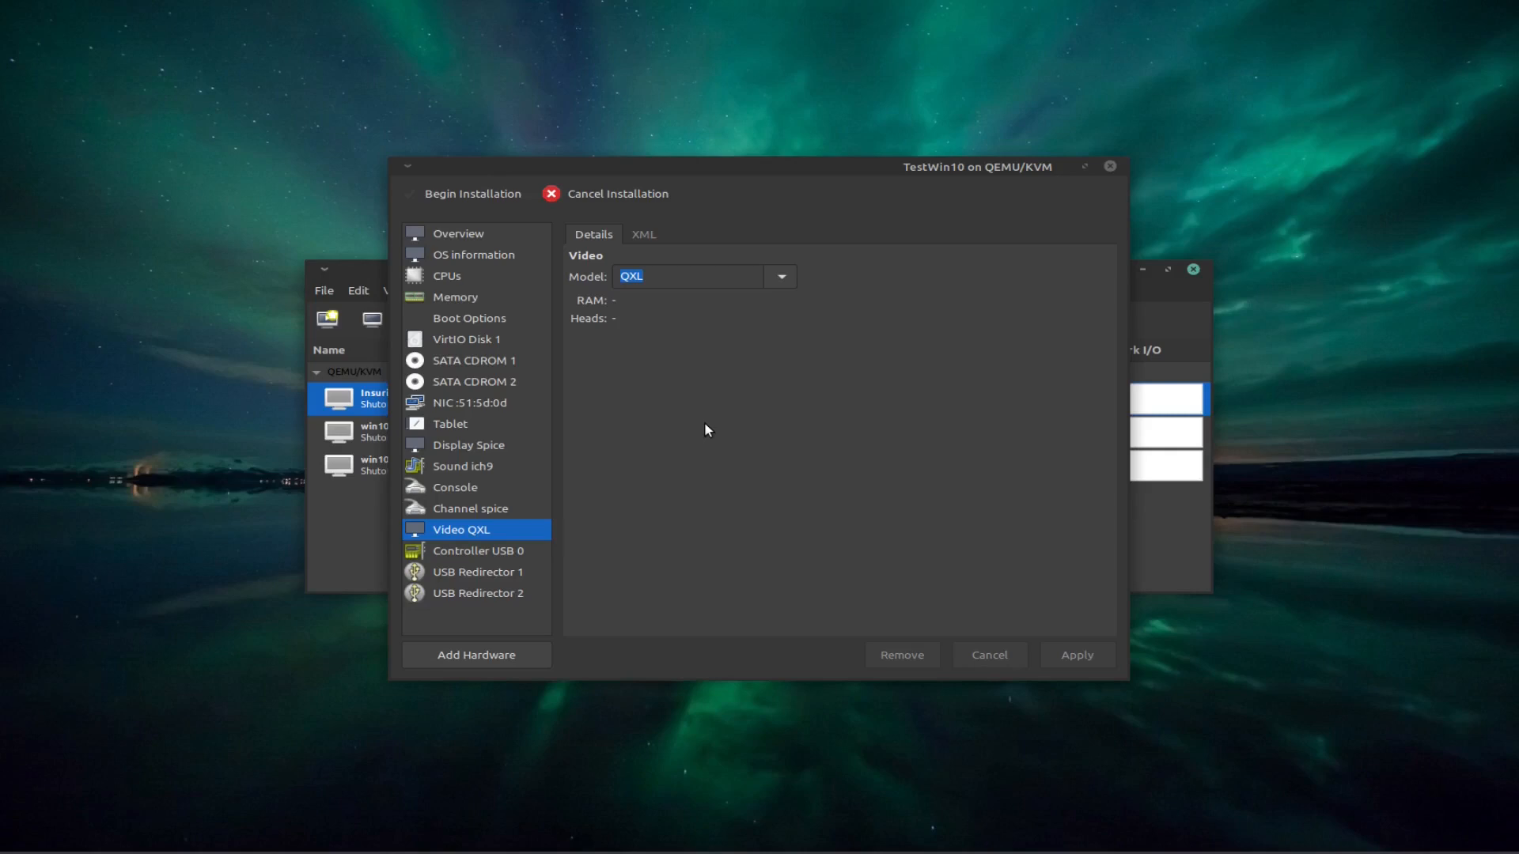
mouse_move(592, 282)
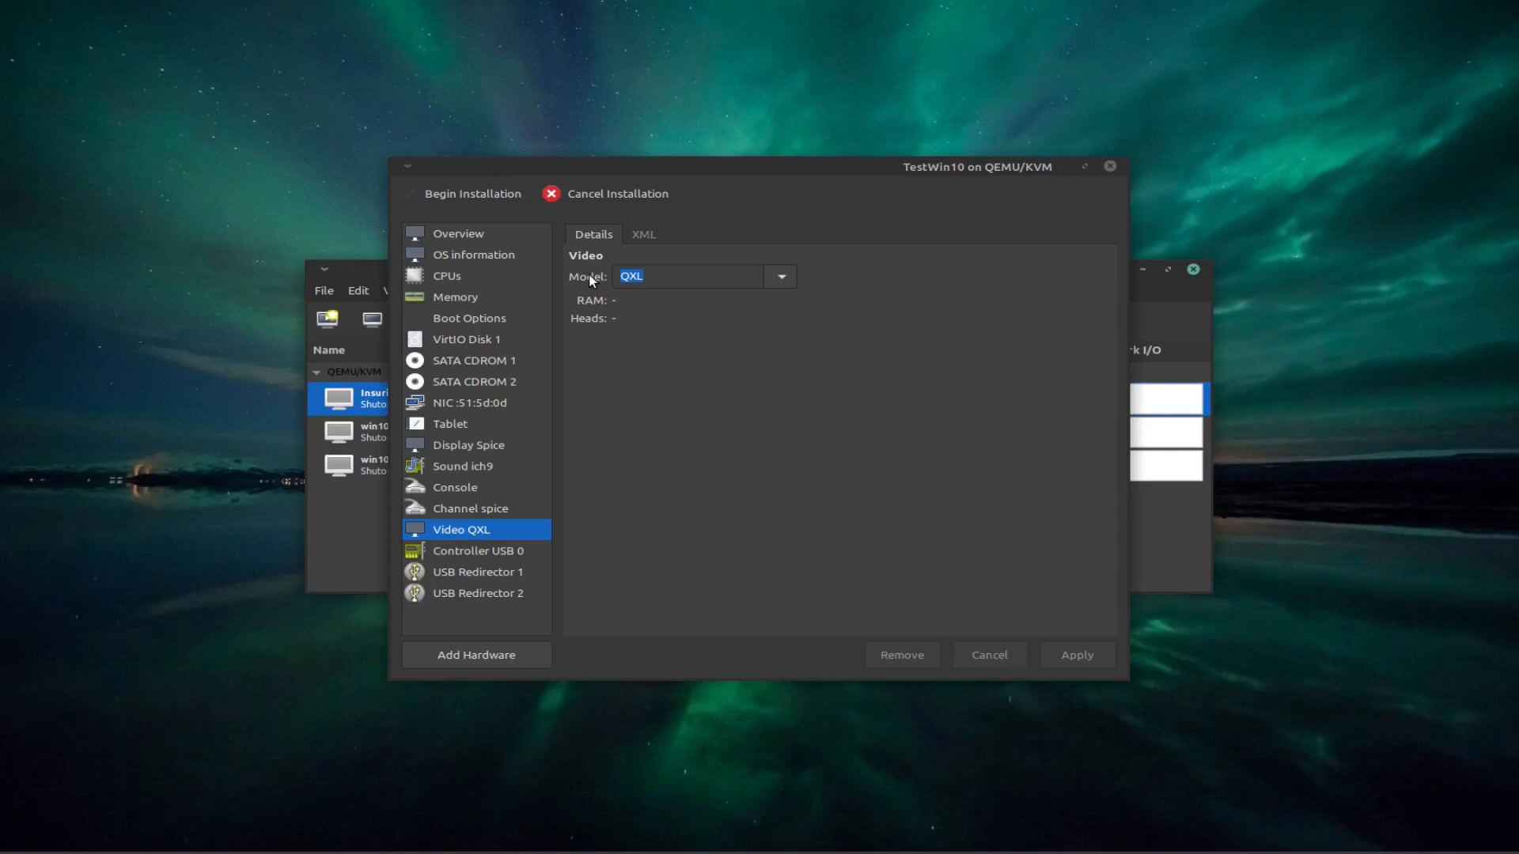
mouse_move(672, 389)
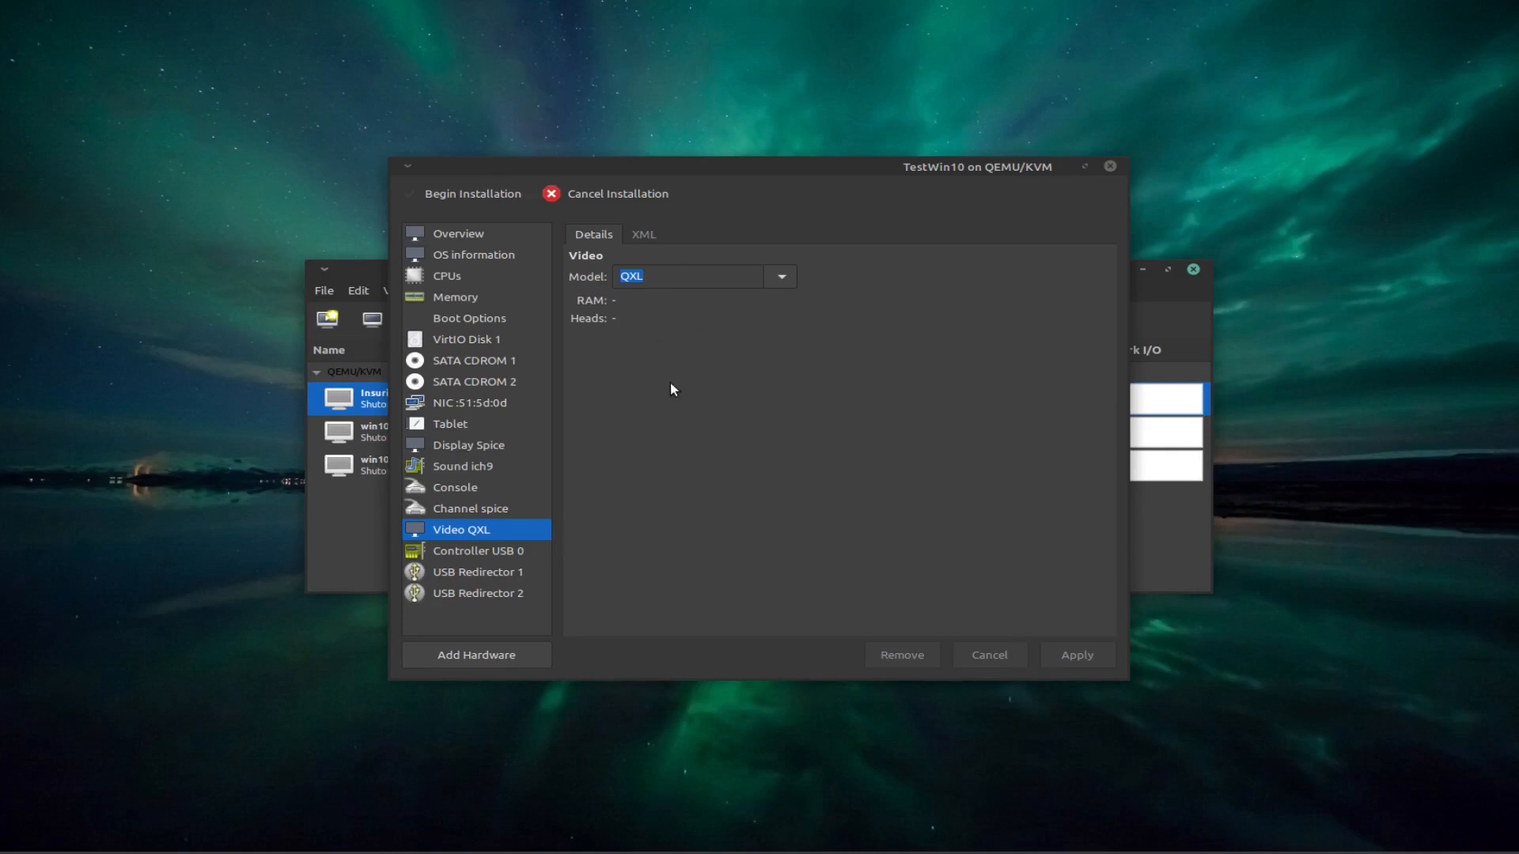
mouse_move(802, 472)
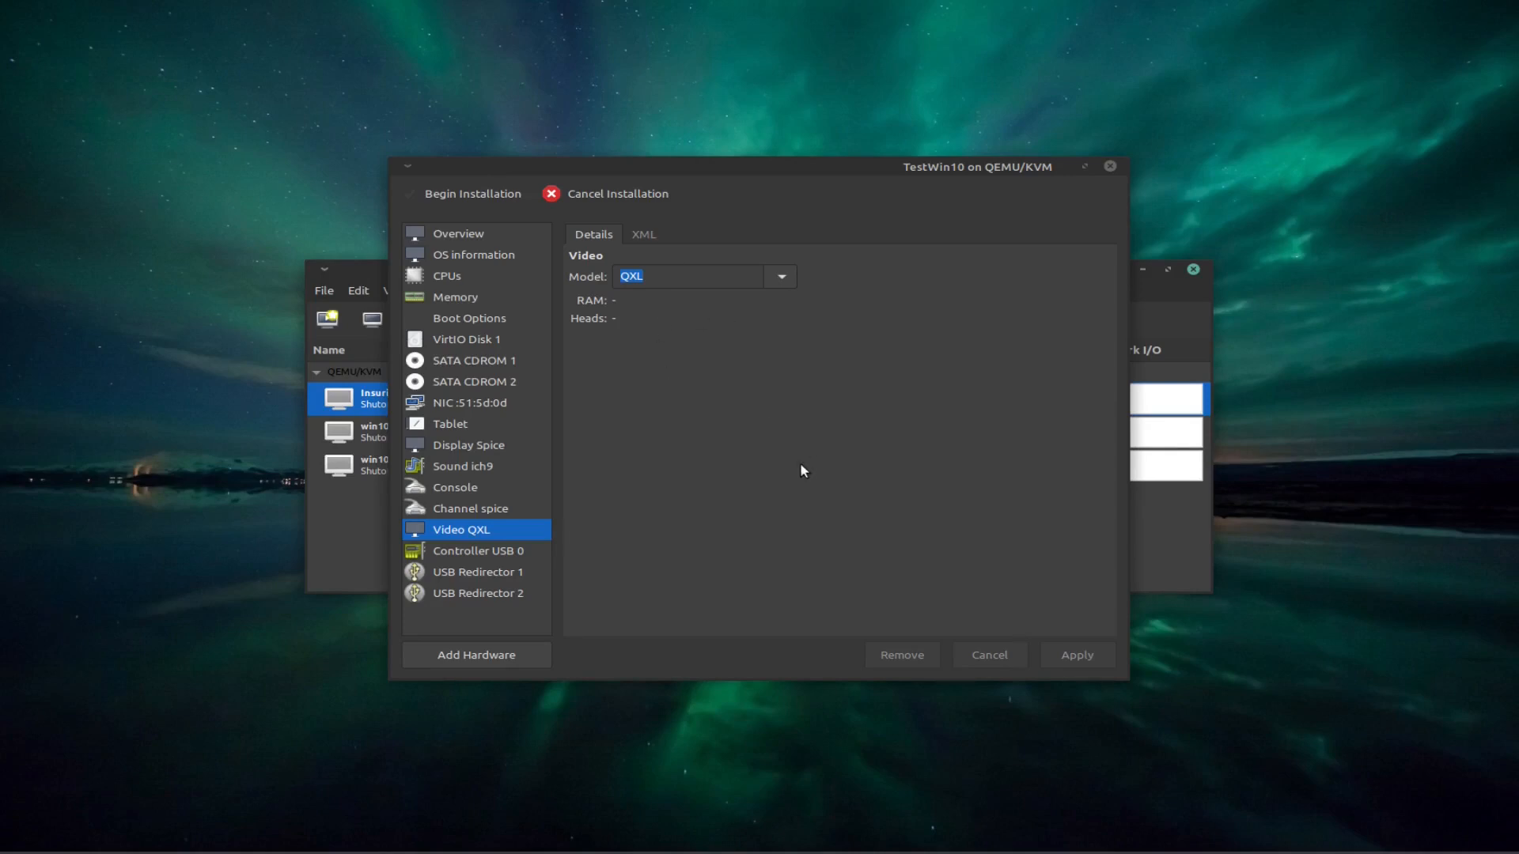
Step: Begin the VM installation and start Windows Setup with default language, continuing without a product key
click(473, 193)
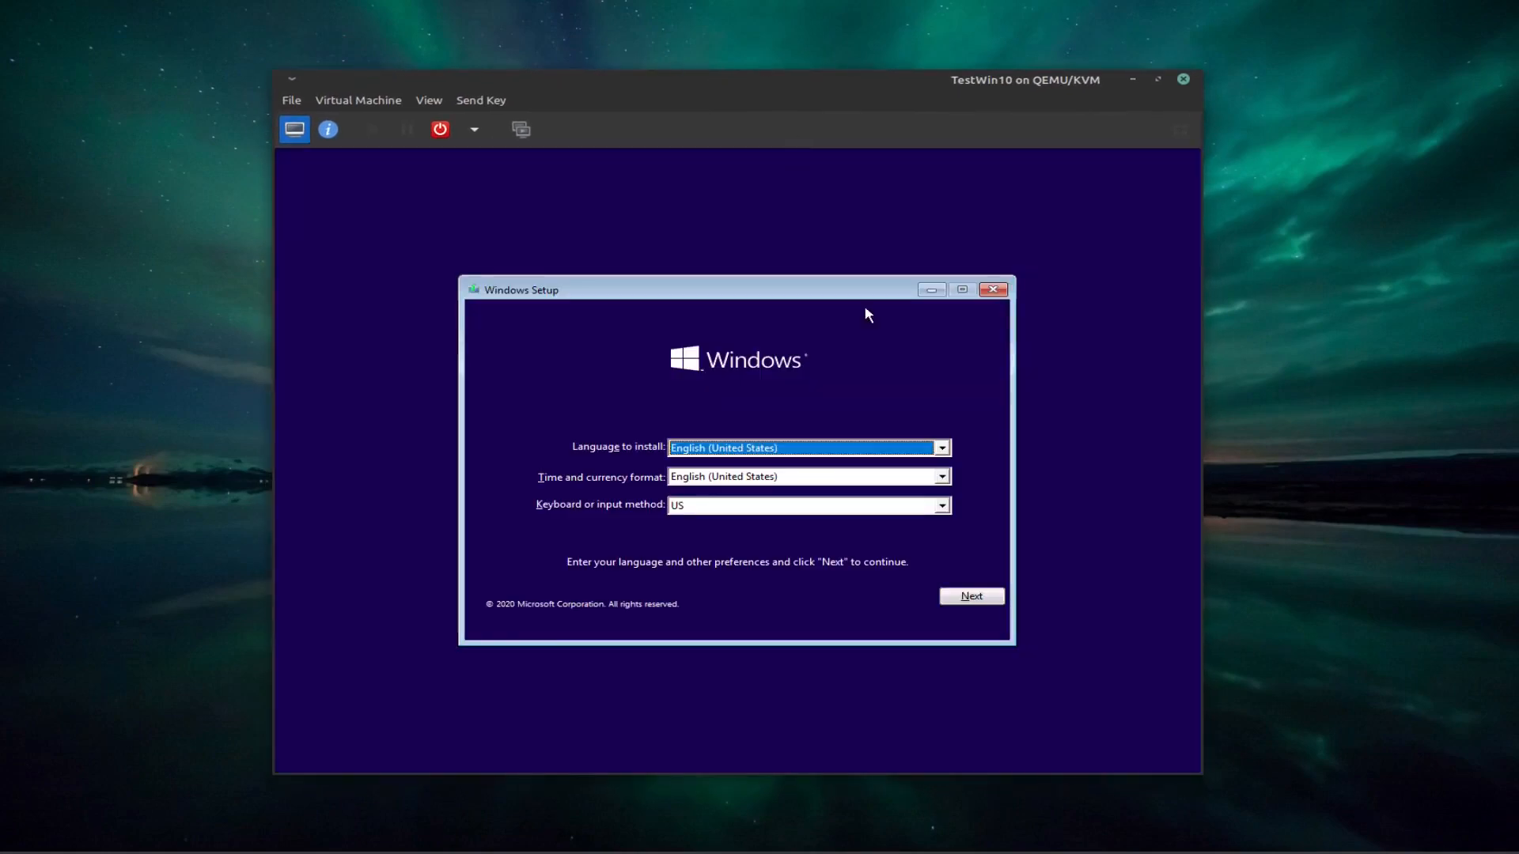
mouse_move(831, 487)
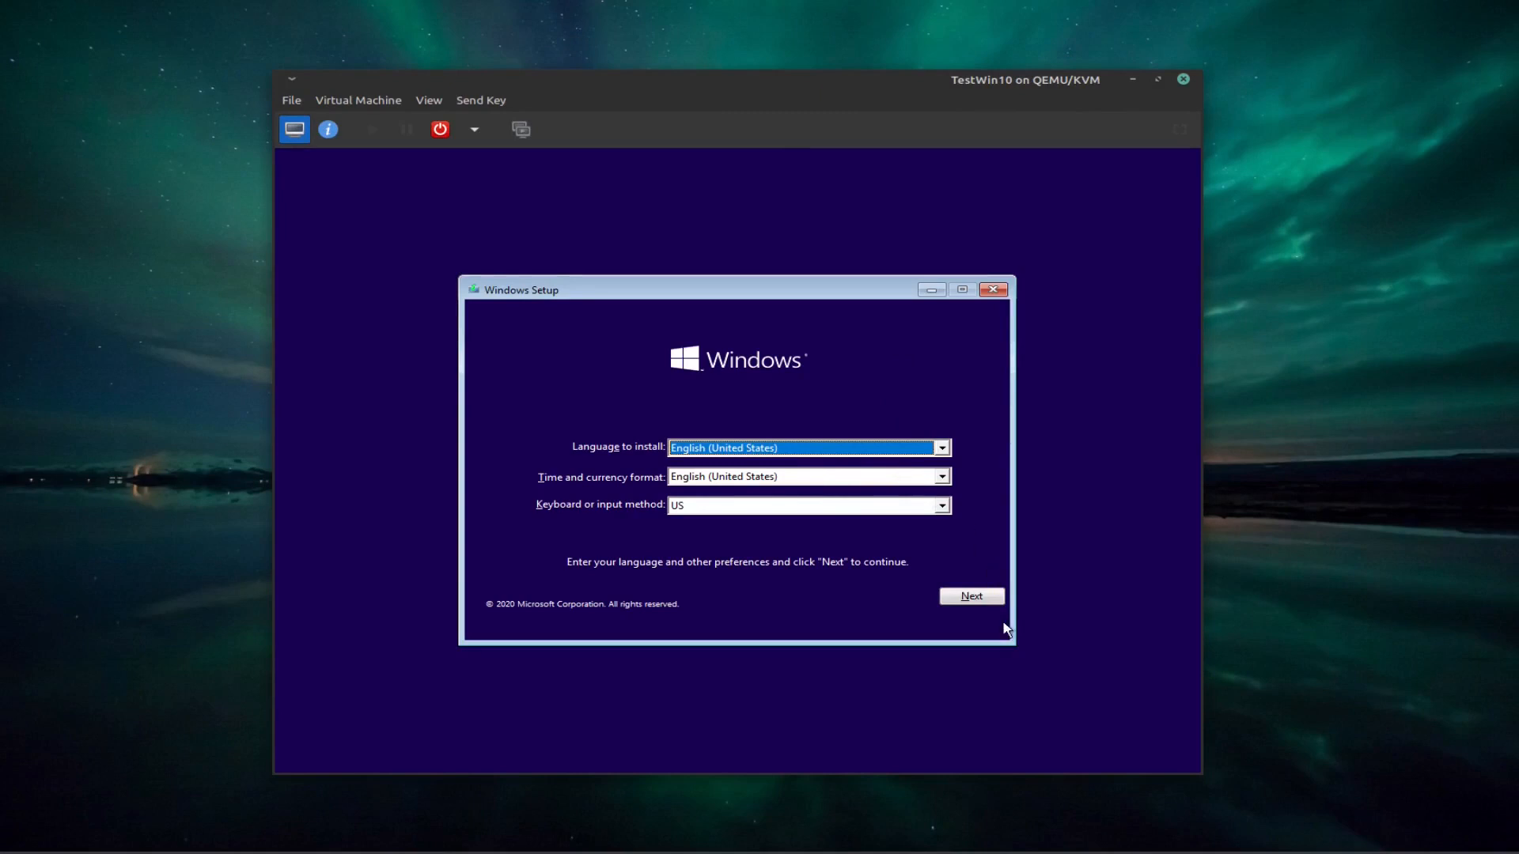
click(970, 597)
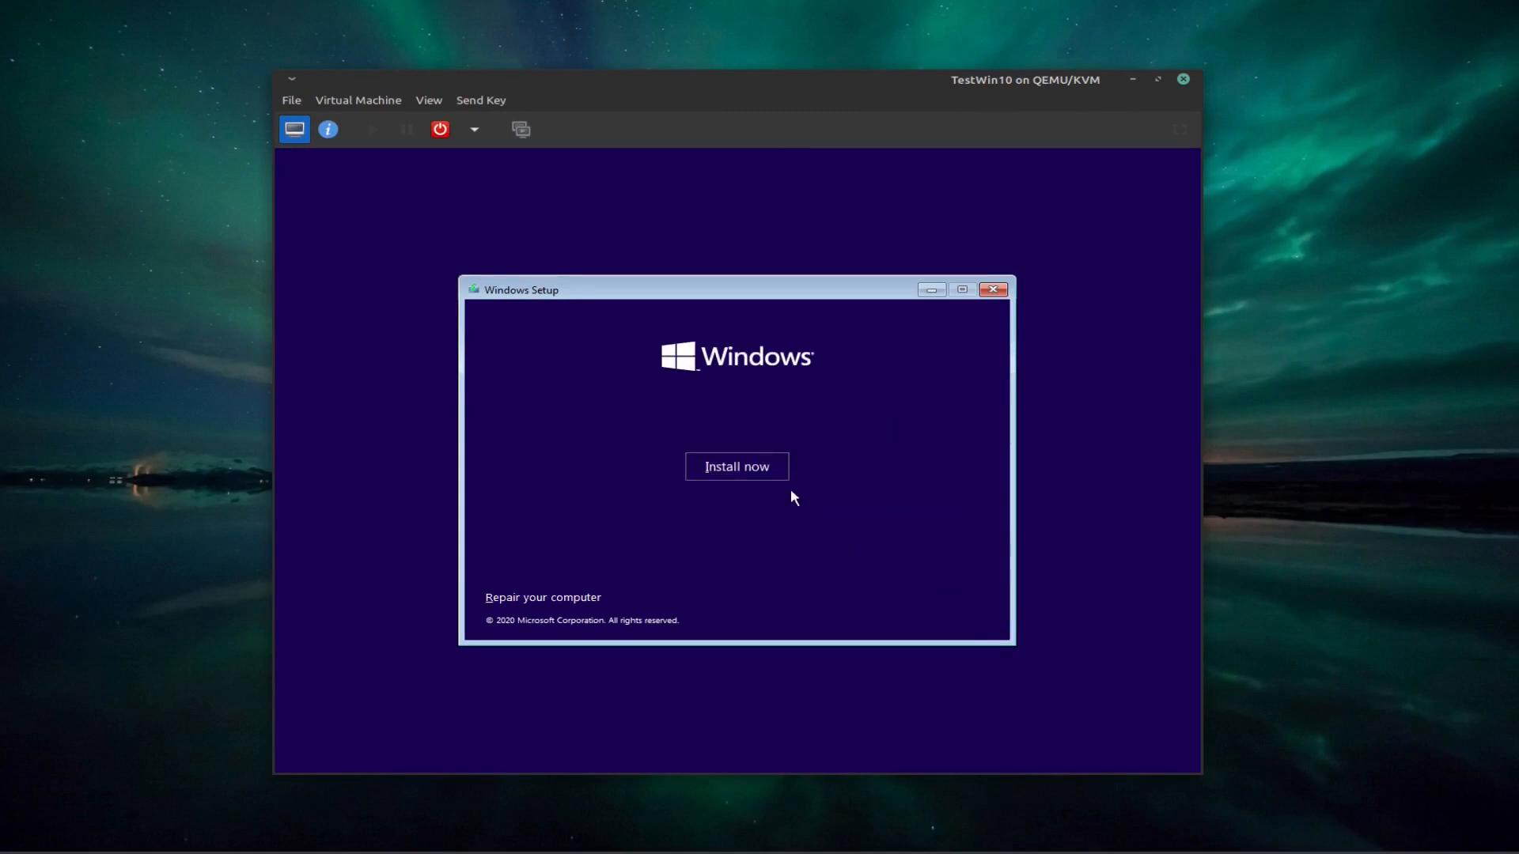
click(736, 465)
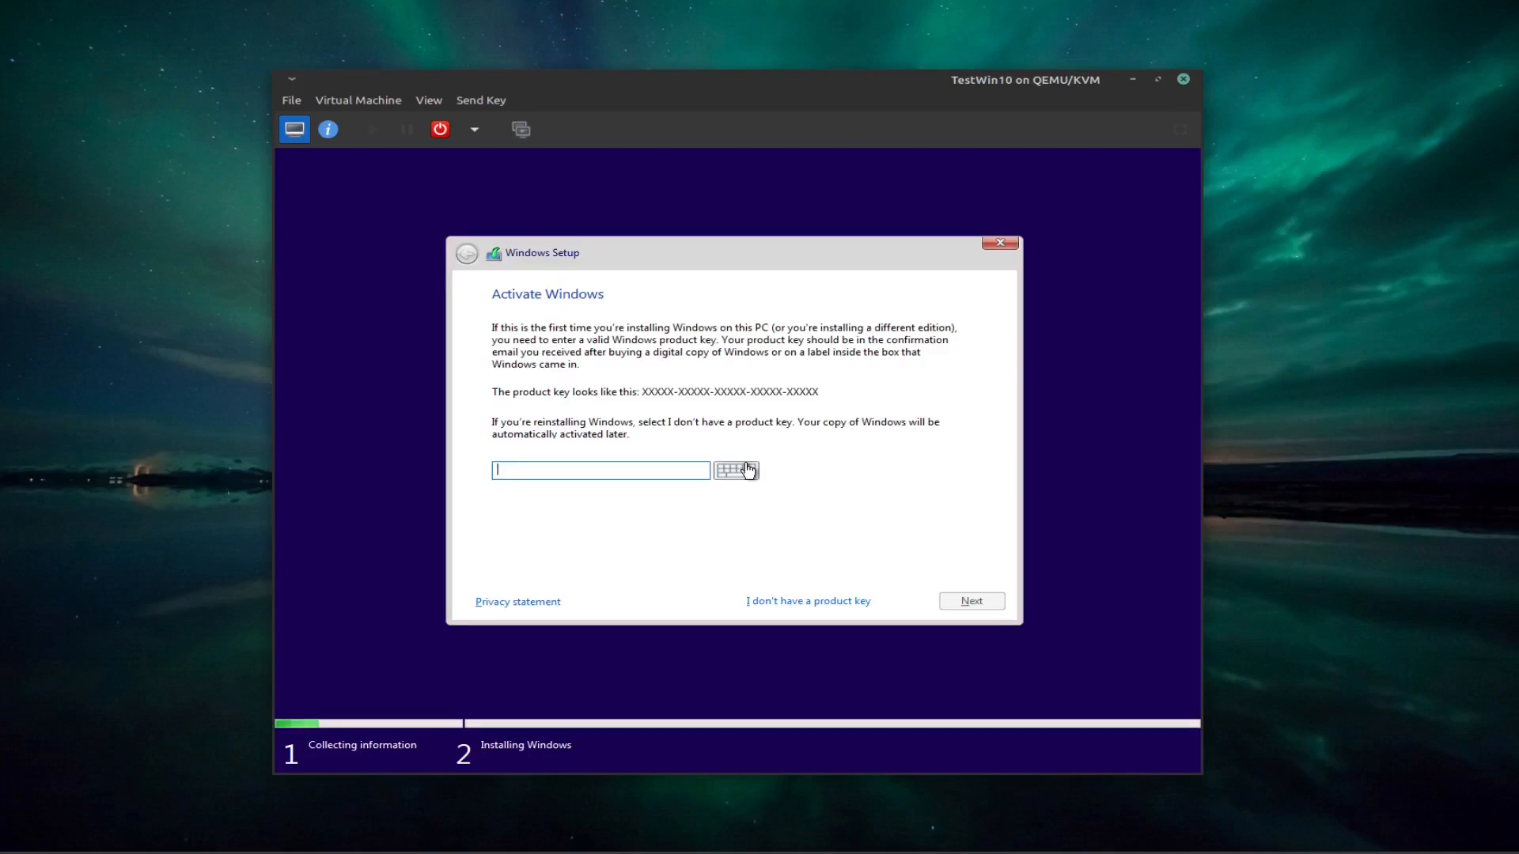
mouse_move(793, 590)
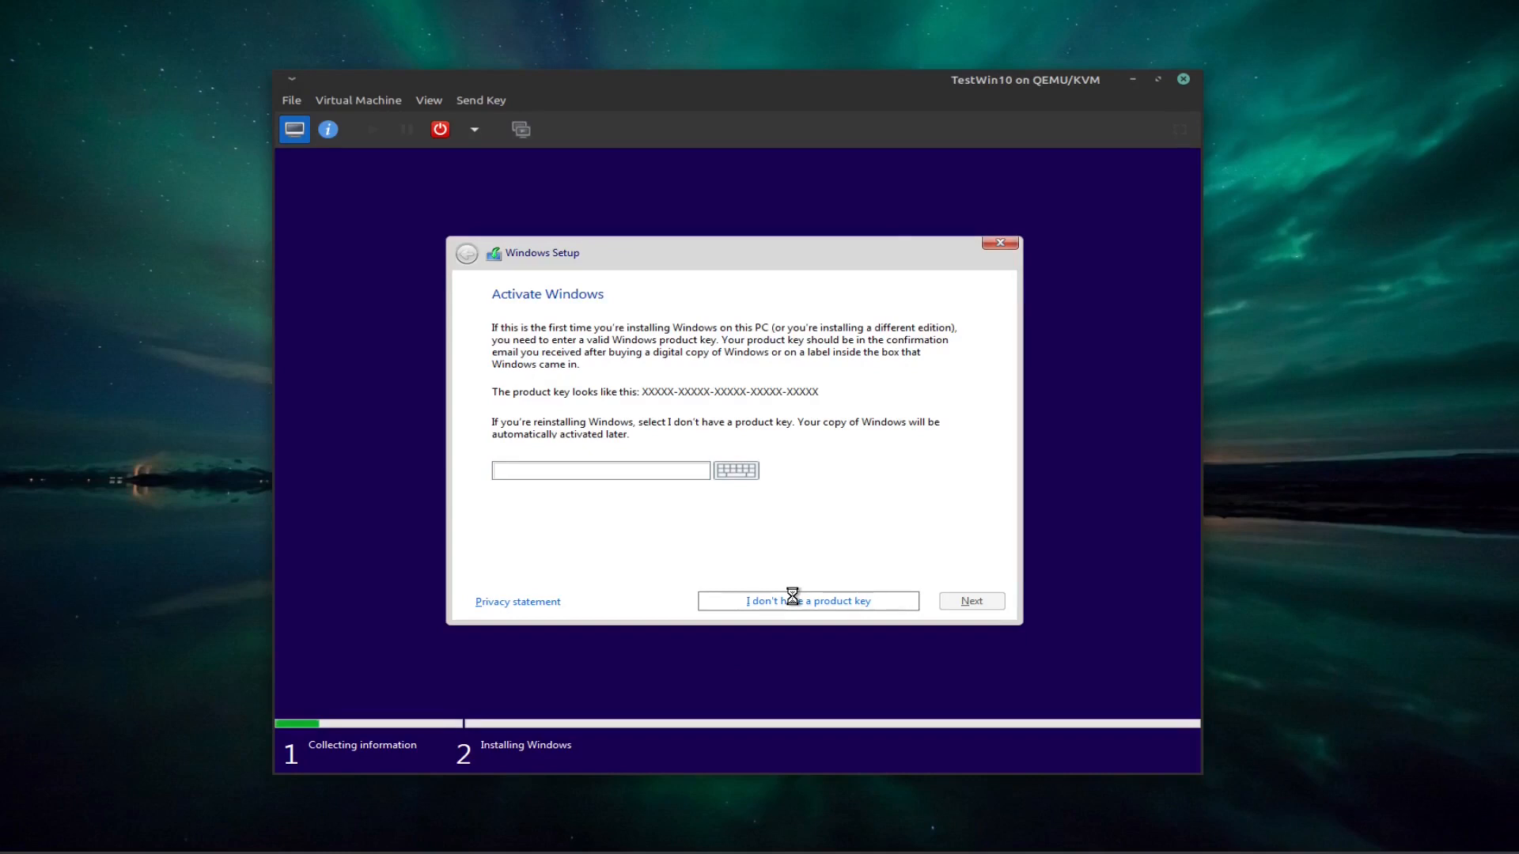
click(808, 601)
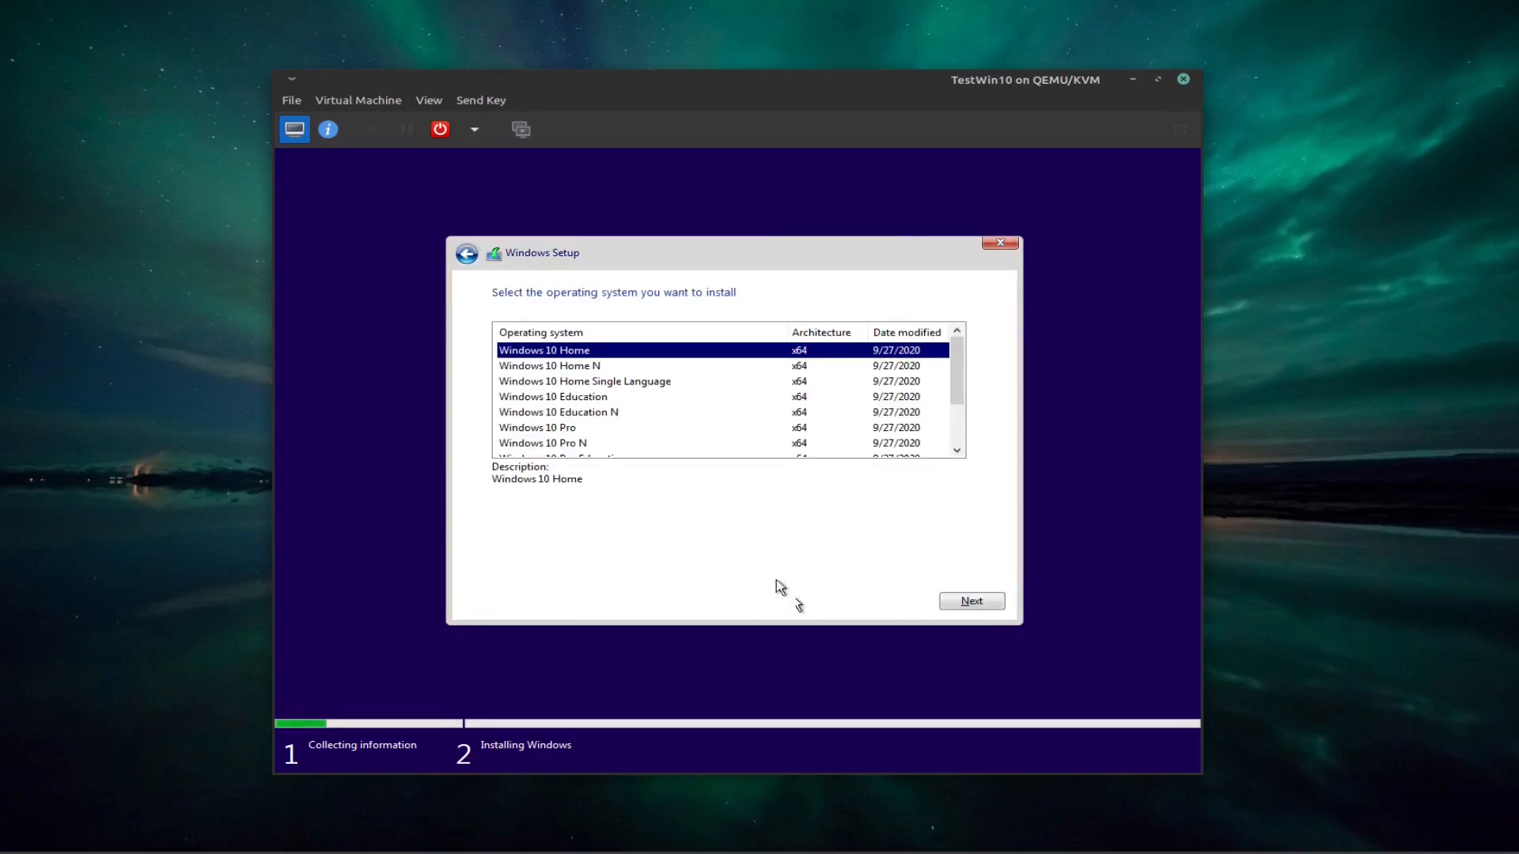
Step: Select Windows 10 Pro as the edition and accept the licence terms
scroll(down, 3)
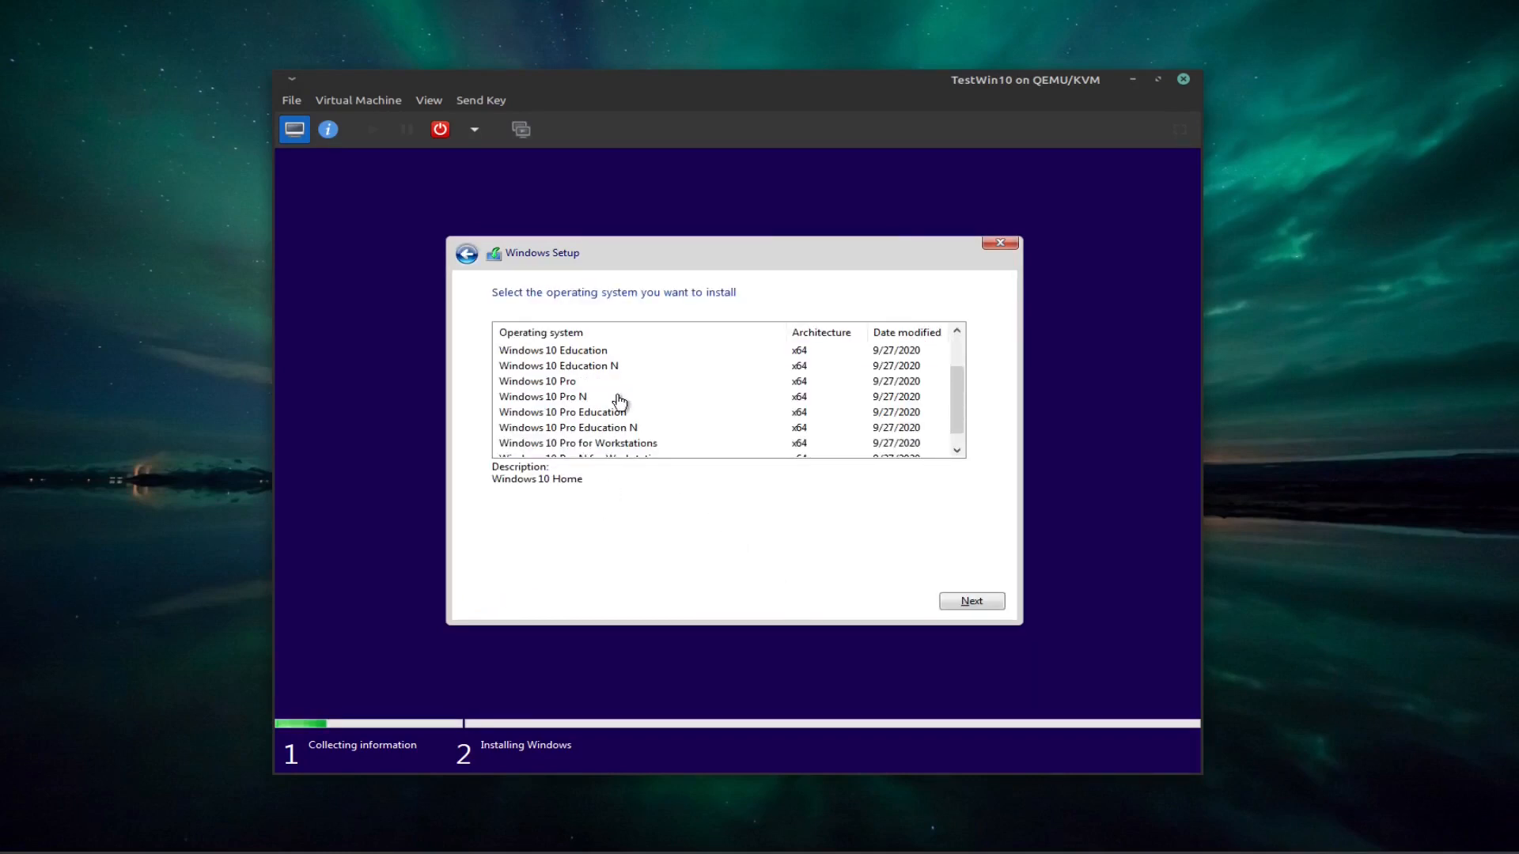
click(536, 381)
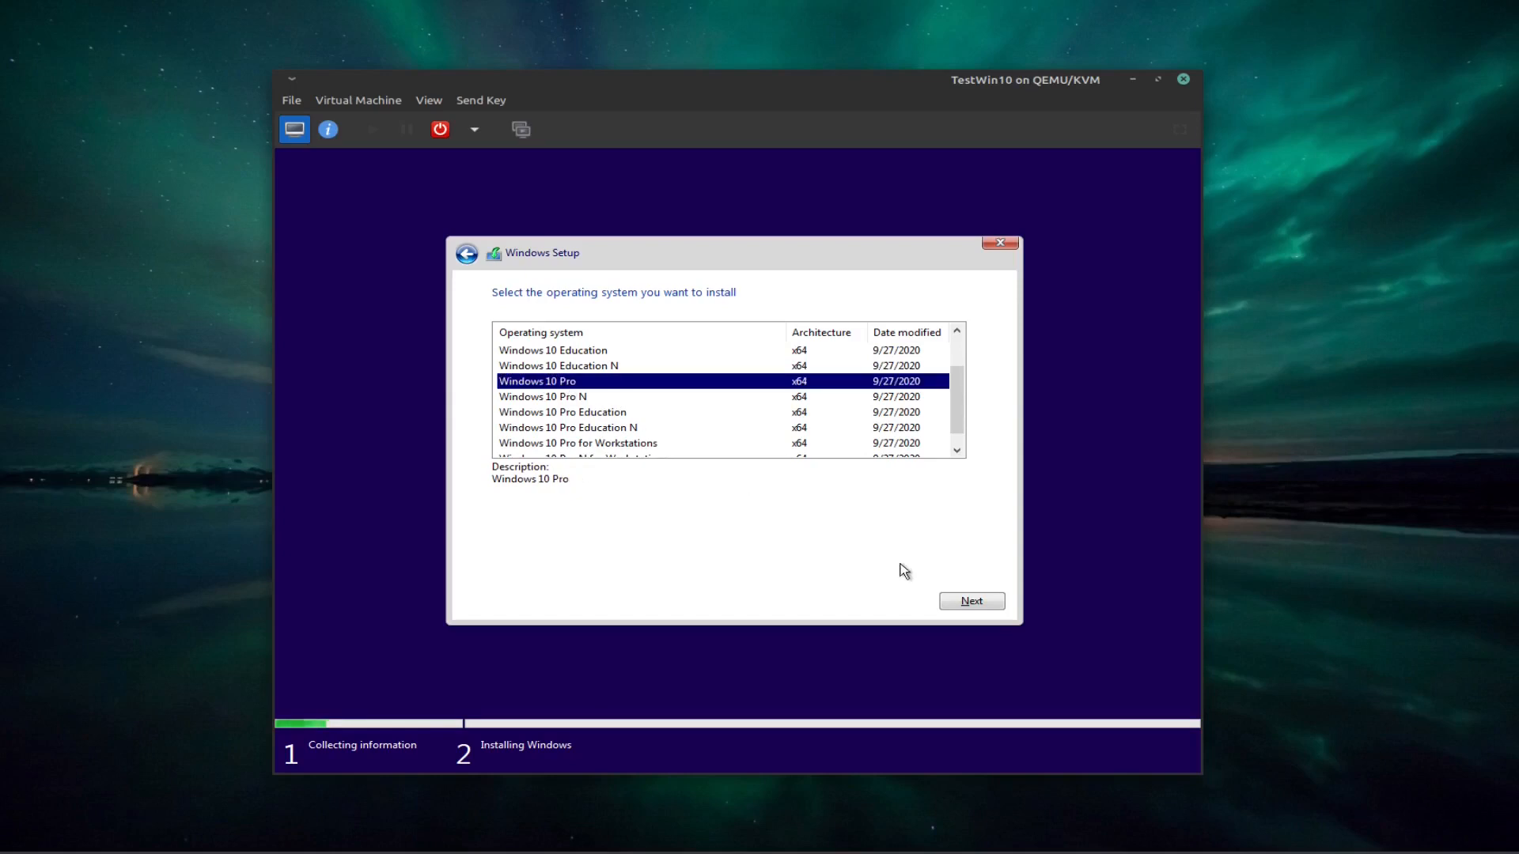
click(970, 601)
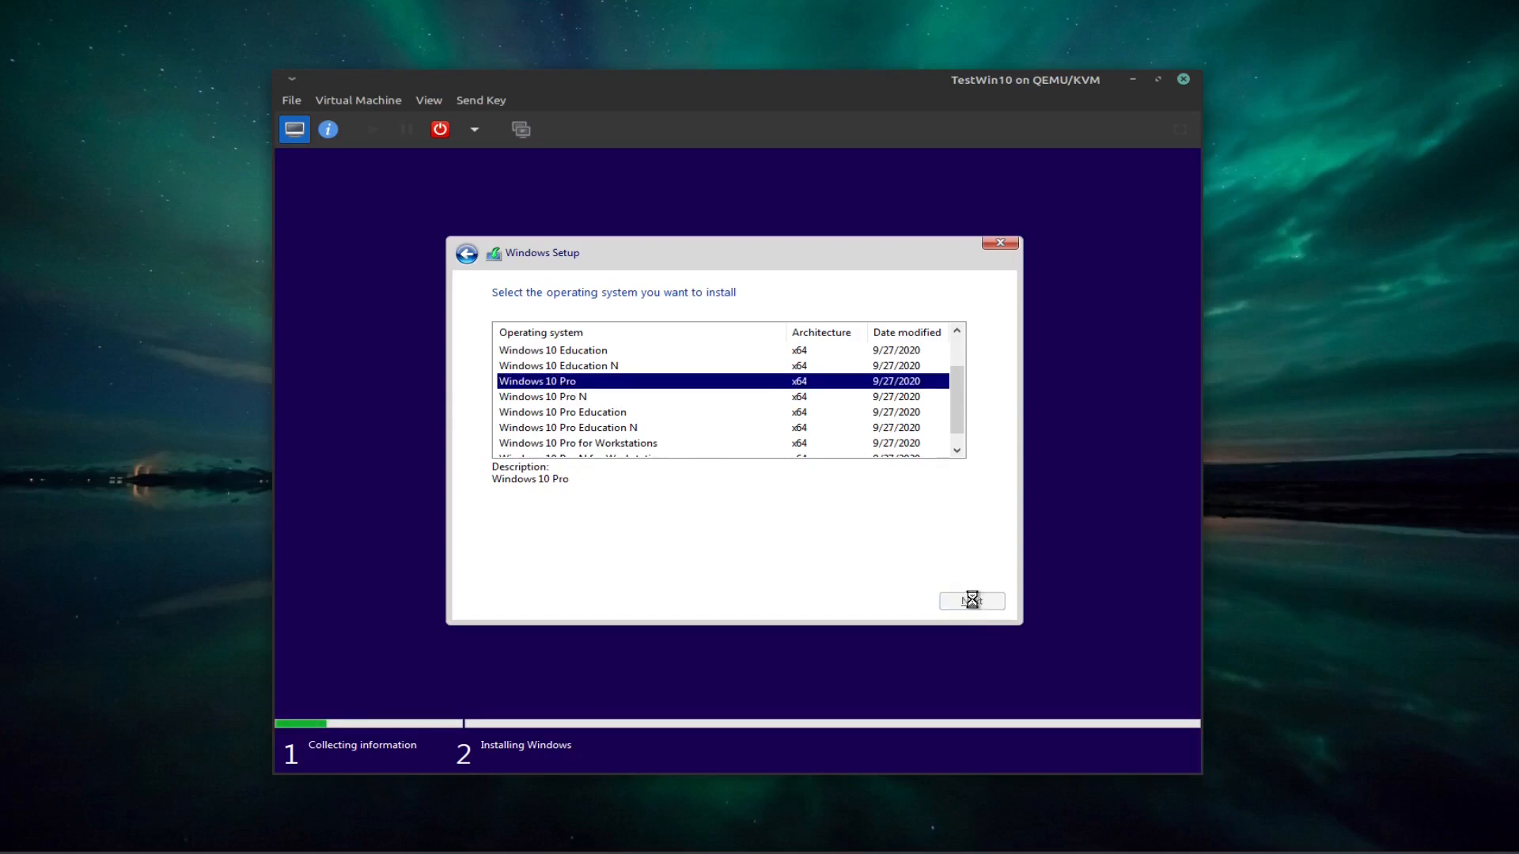
click(970, 602)
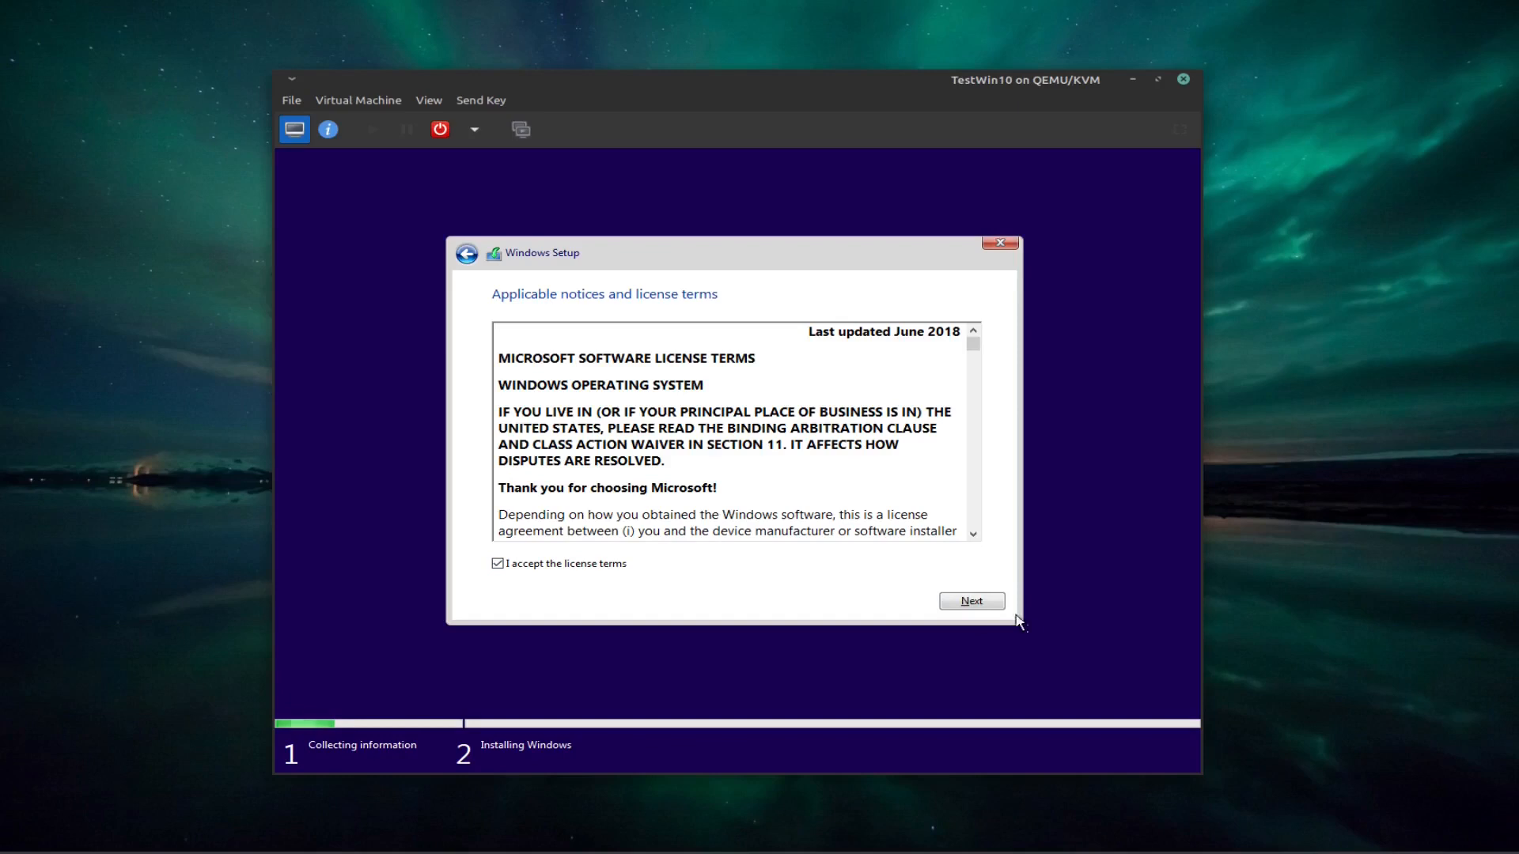
Step: Choose a Custom clean install and browse for a storage driver since no drives are listed
click(970, 601)
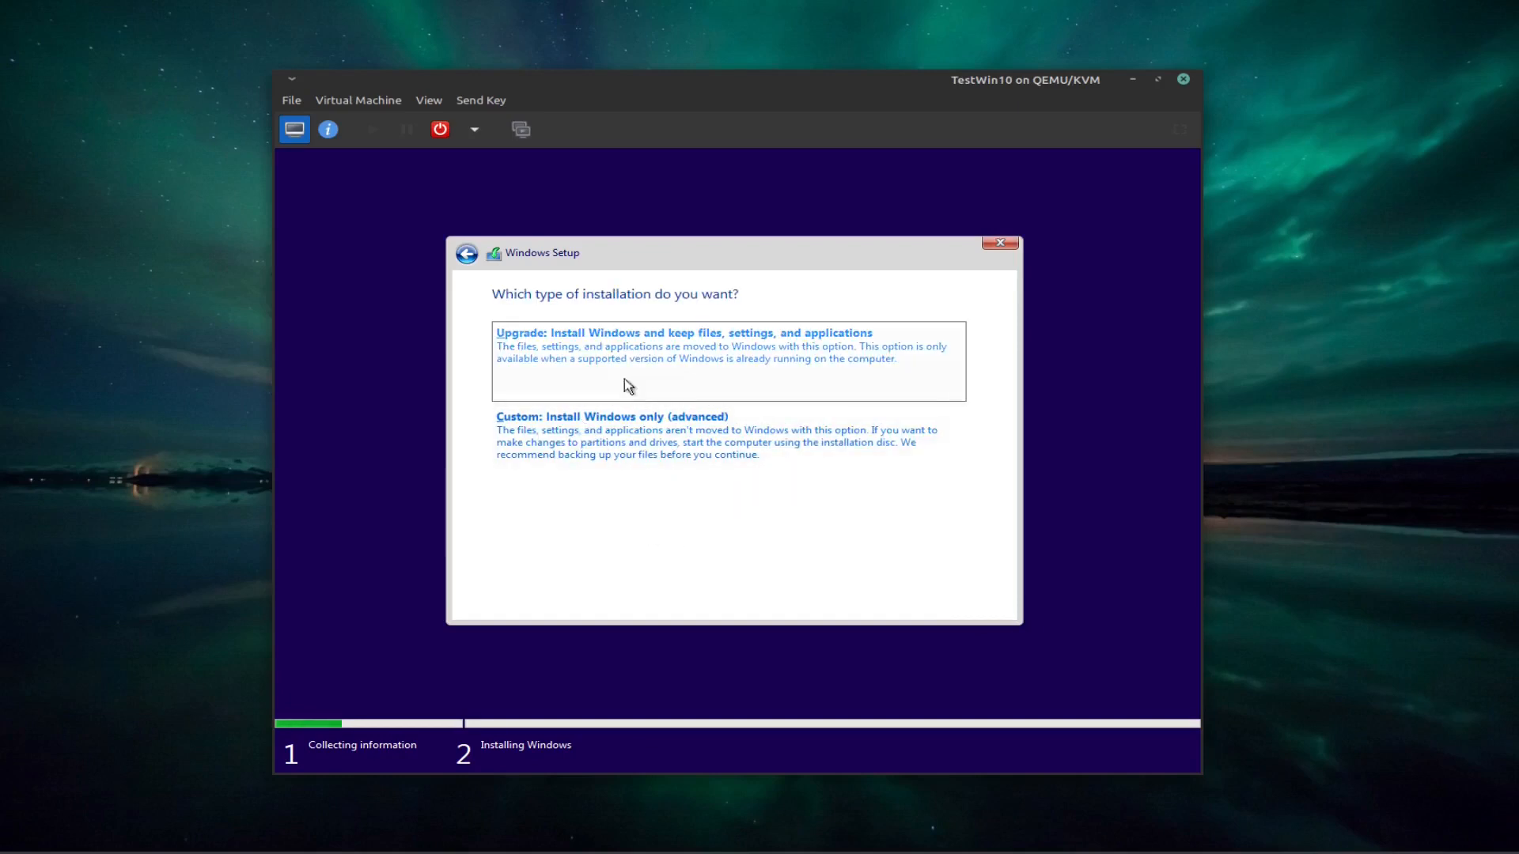
mouse_move(675, 523)
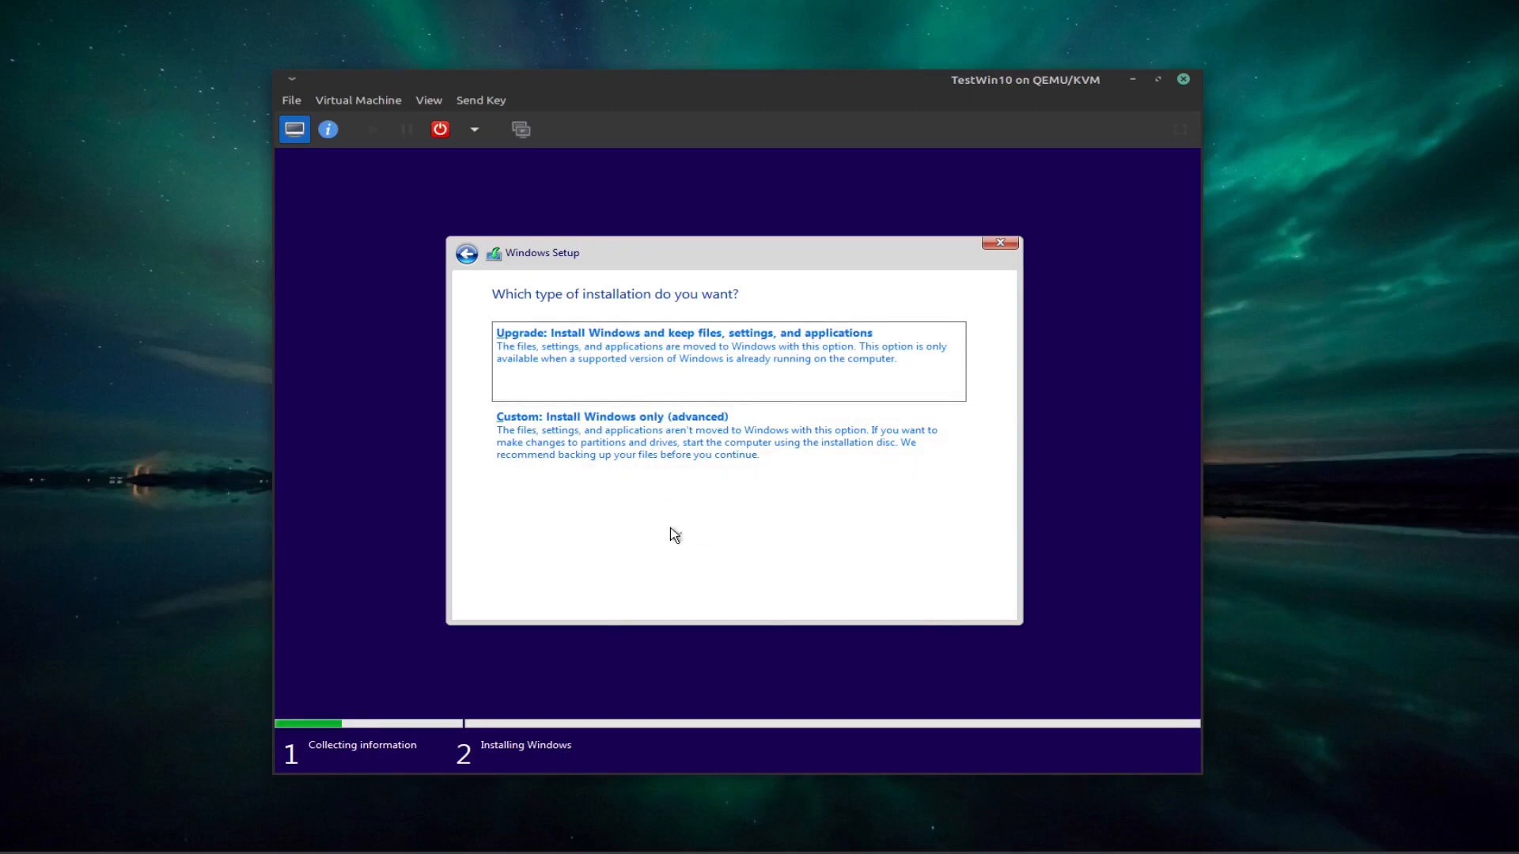
mouse_move(658, 548)
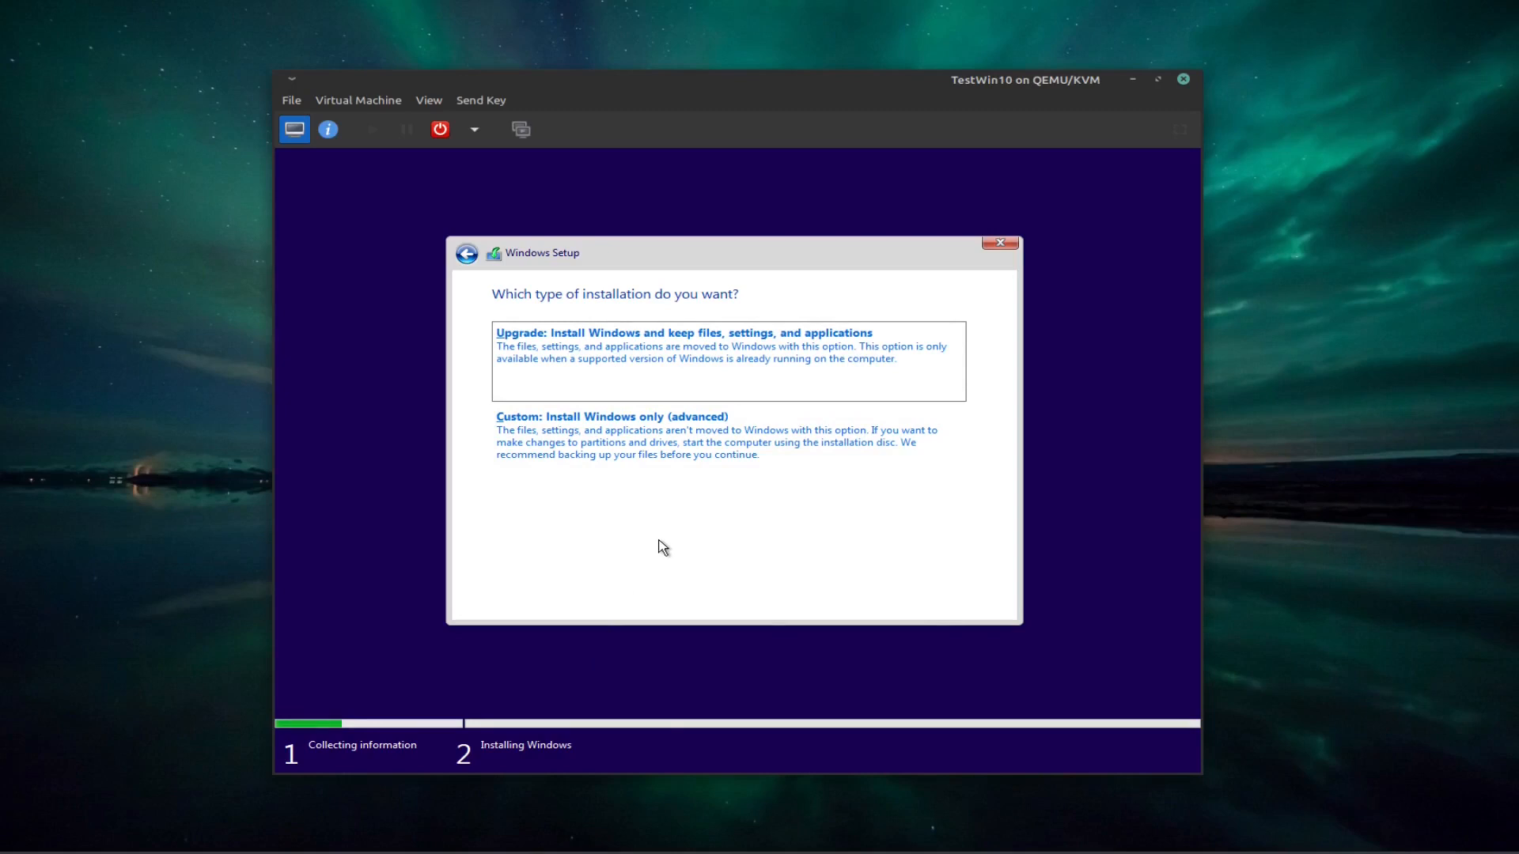
click(610, 416)
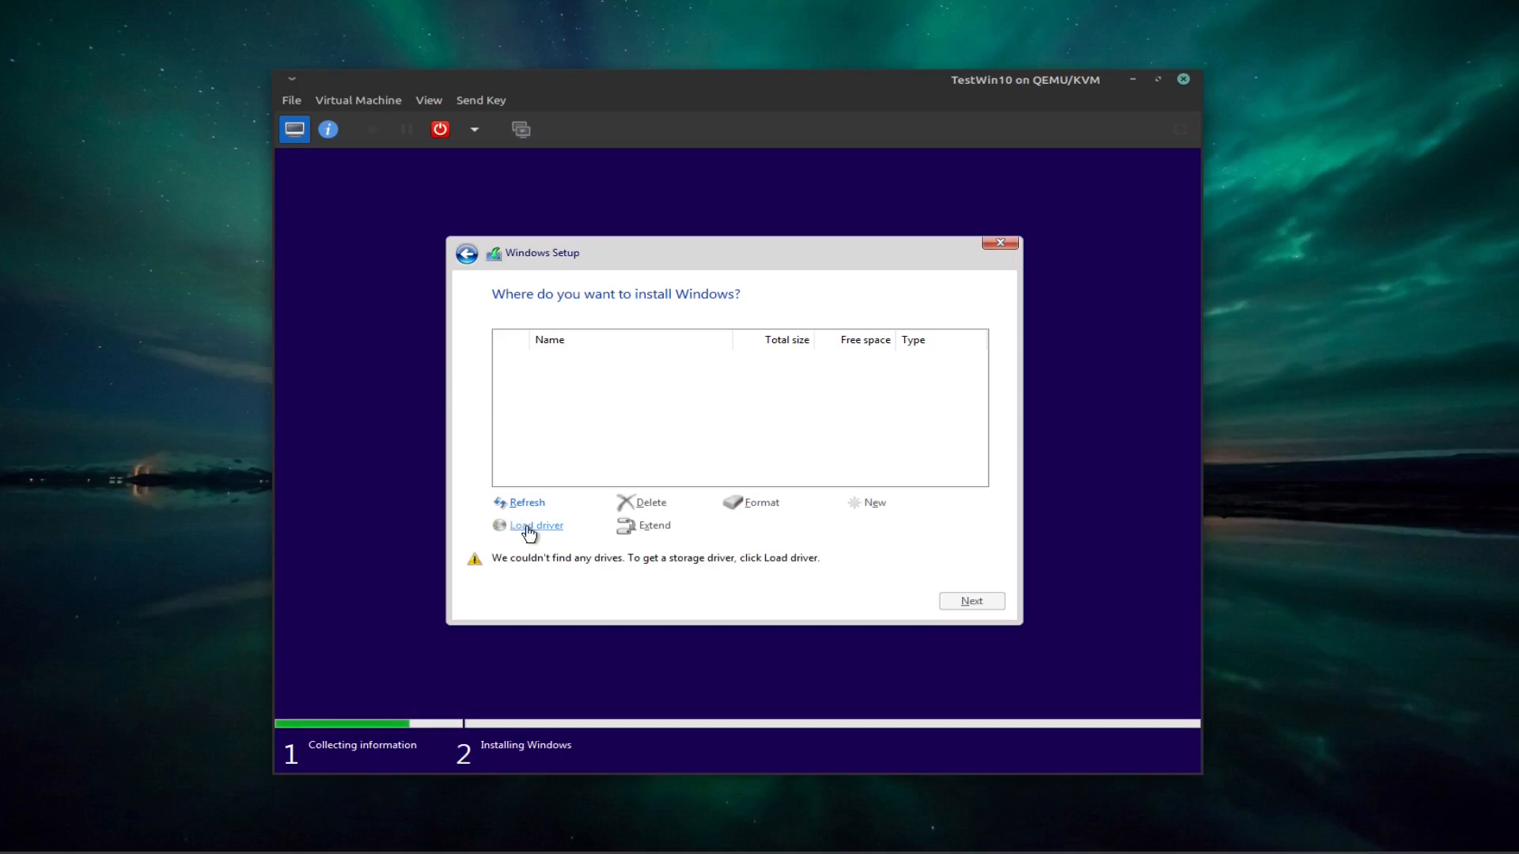
click(536, 525)
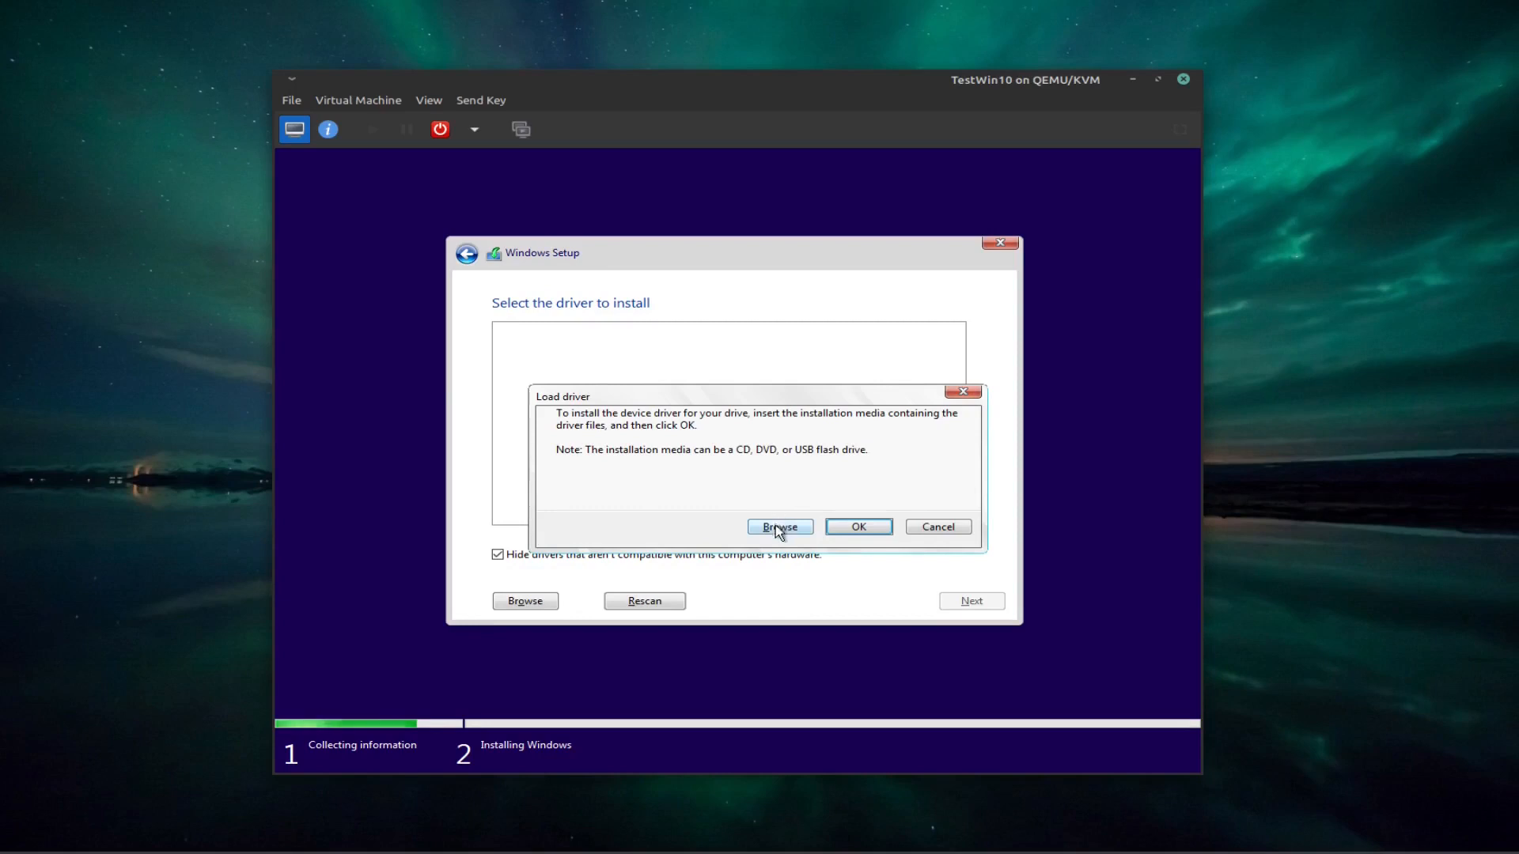
click(778, 525)
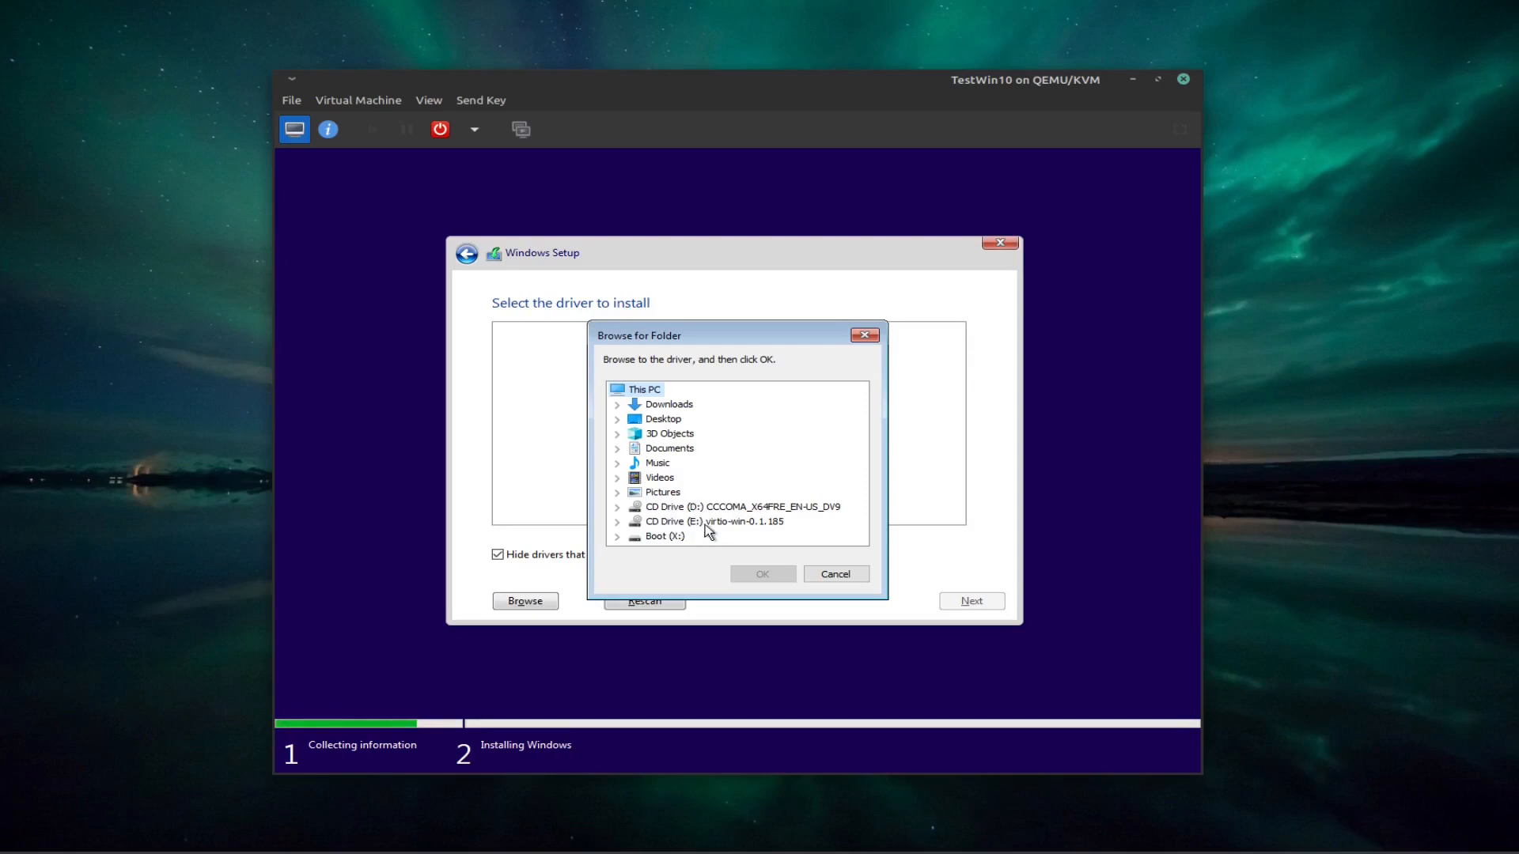
mouse_move(758, 530)
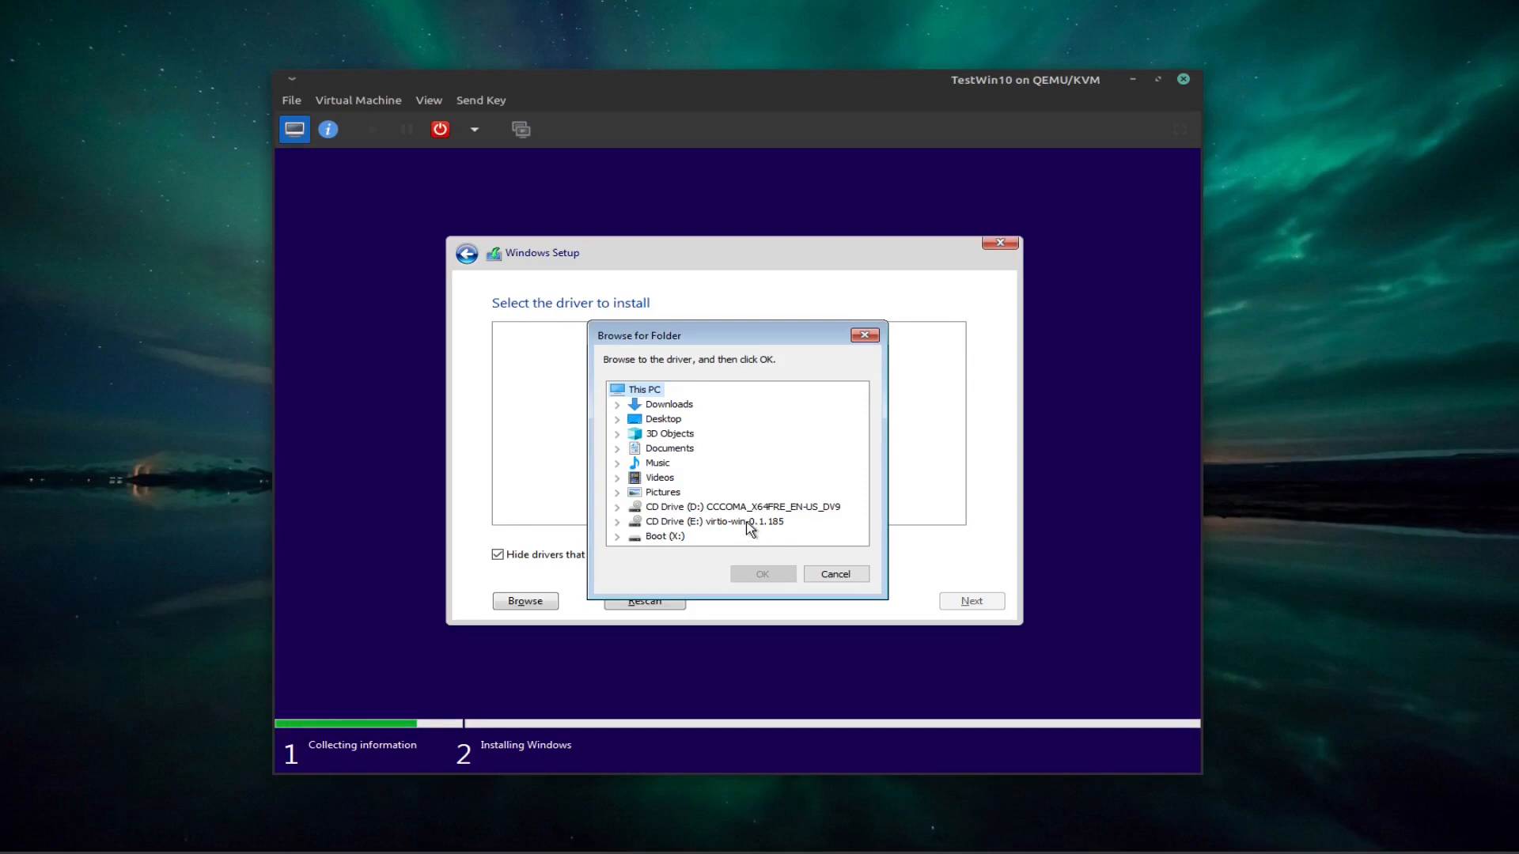
Step: Load the VirtIO storage driver from E:\amd64\w10 and install onto the 30 GB unallocated drive
click(740, 520)
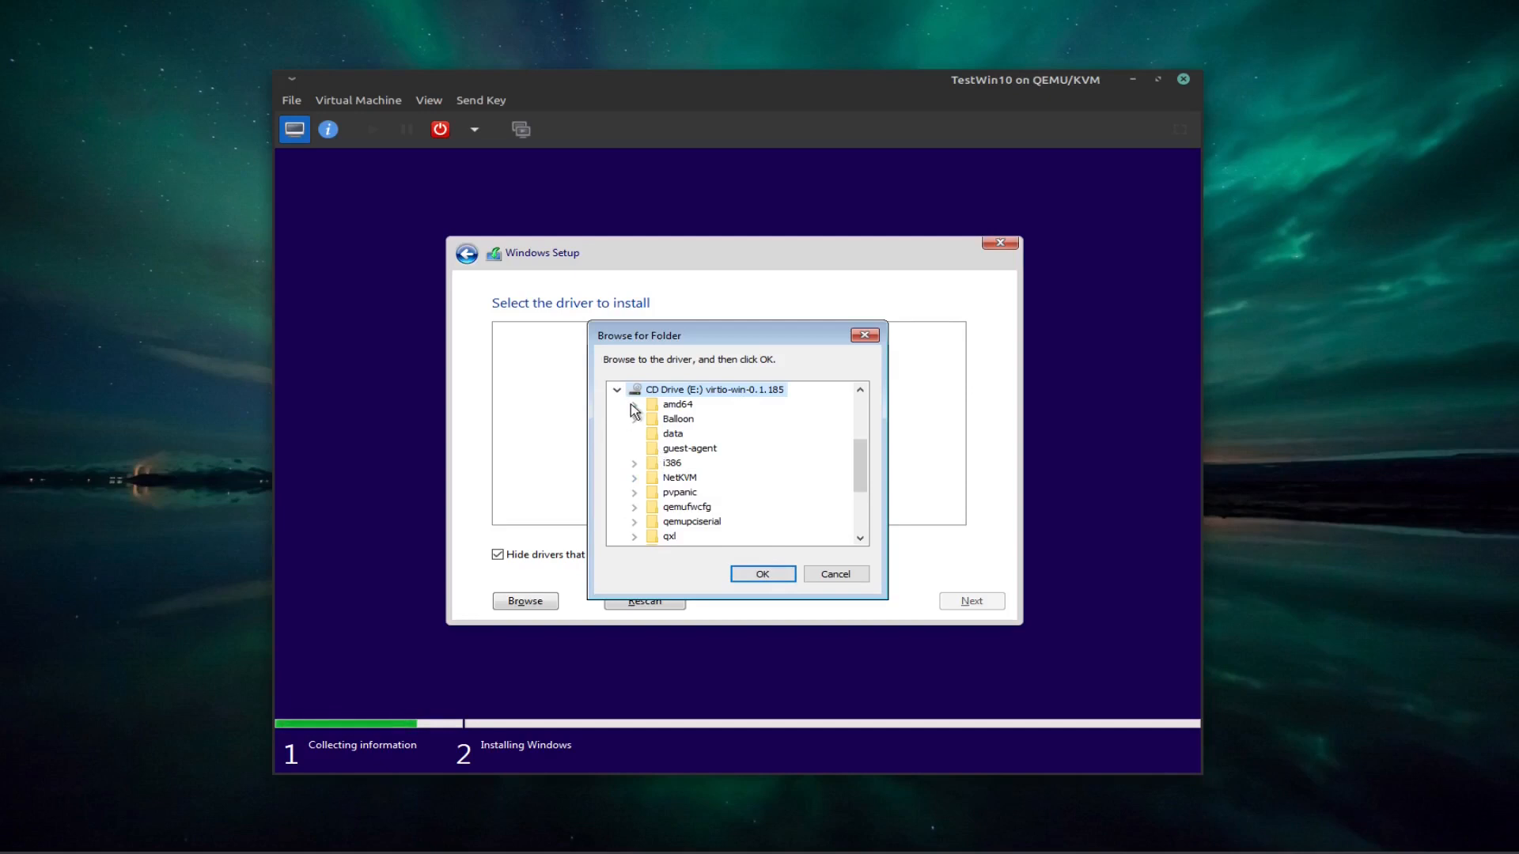
click(634, 410)
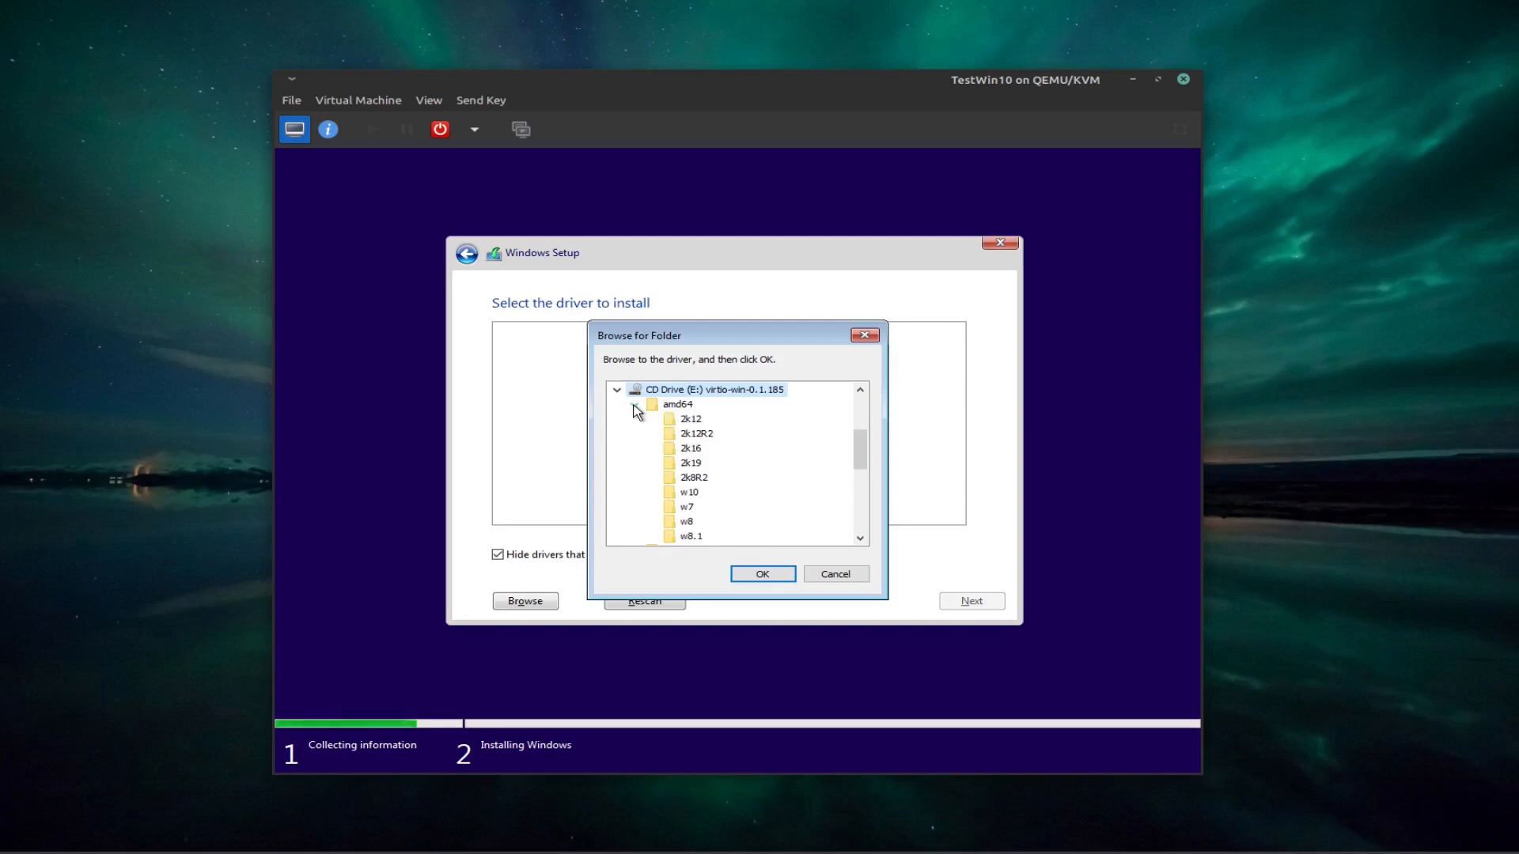
click(687, 492)
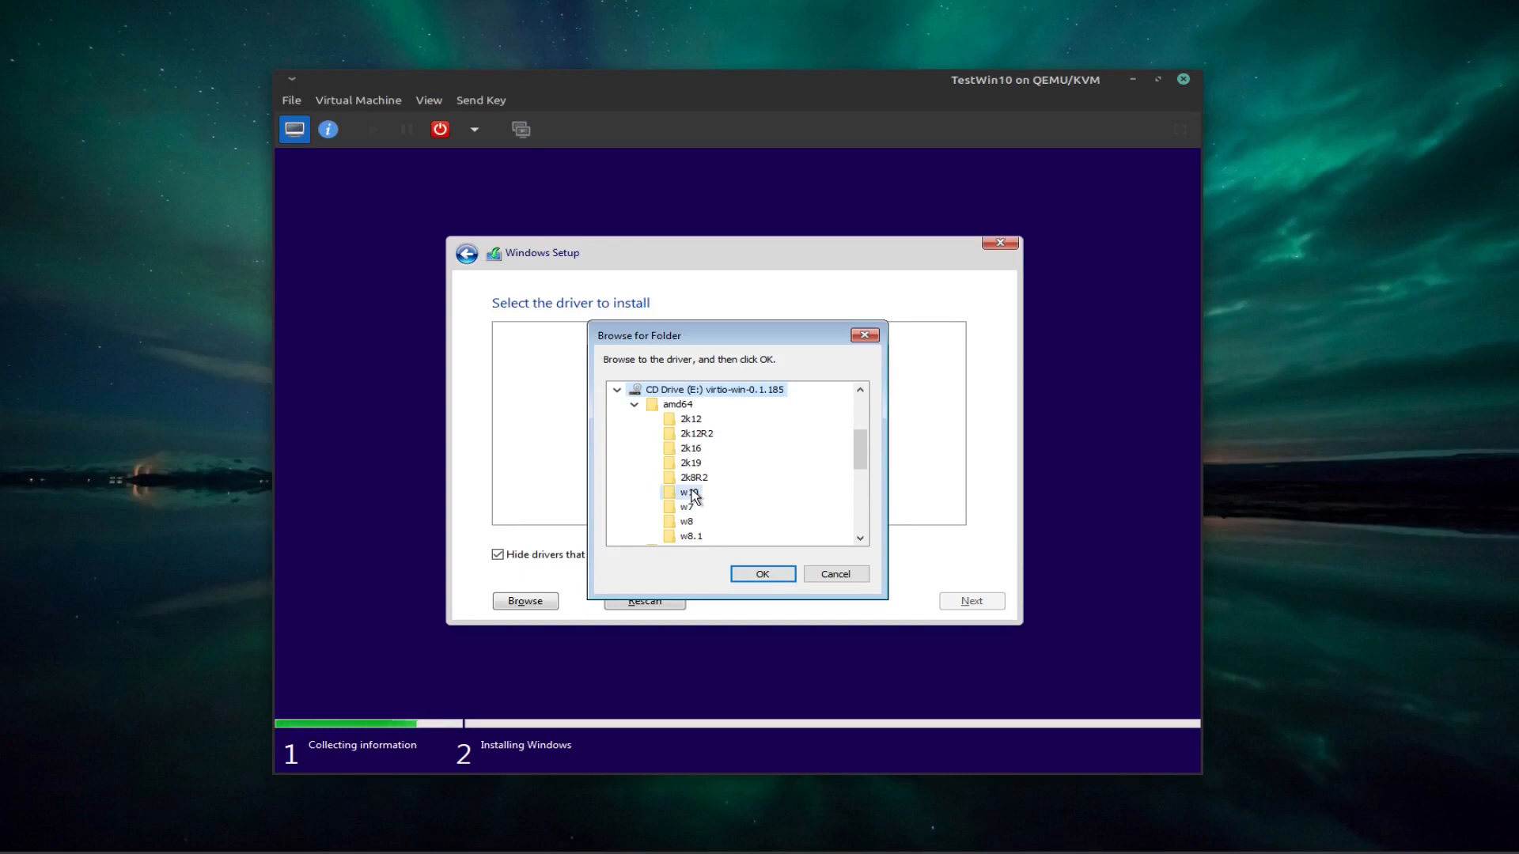
click(689, 490)
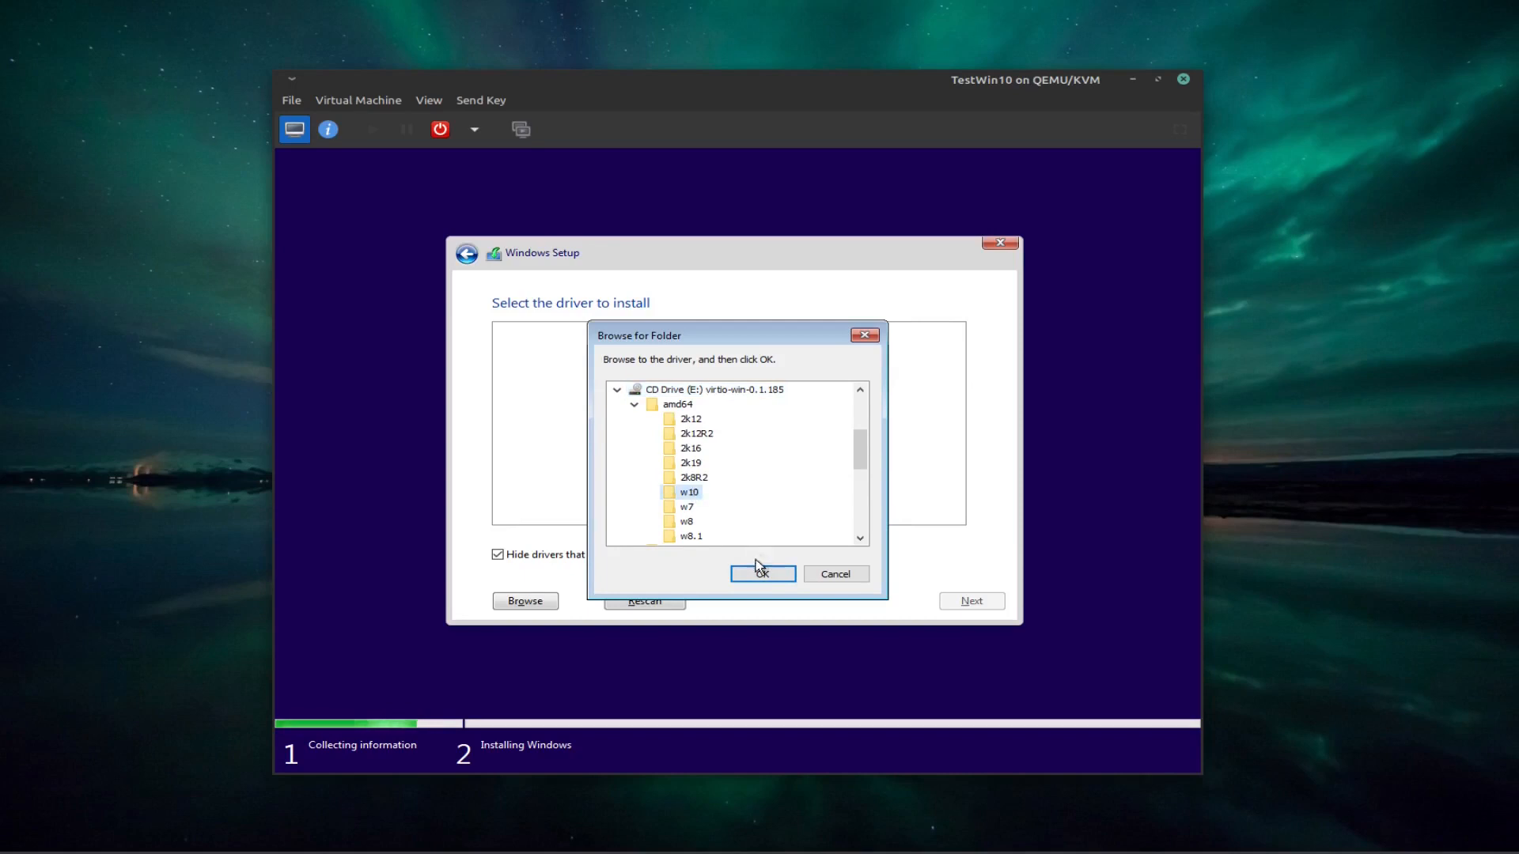
click(760, 573)
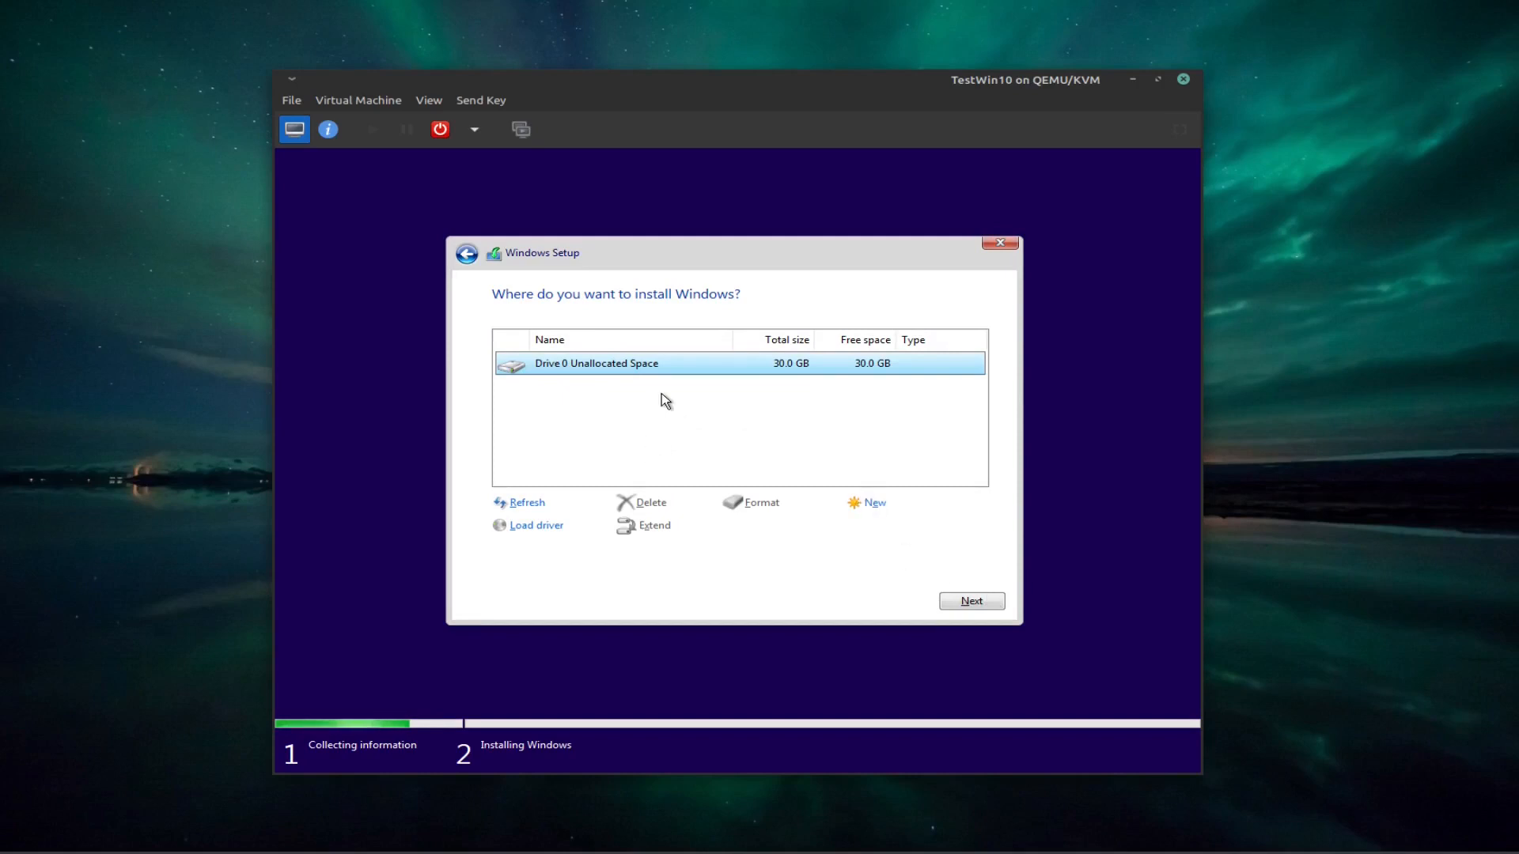
click(970, 601)
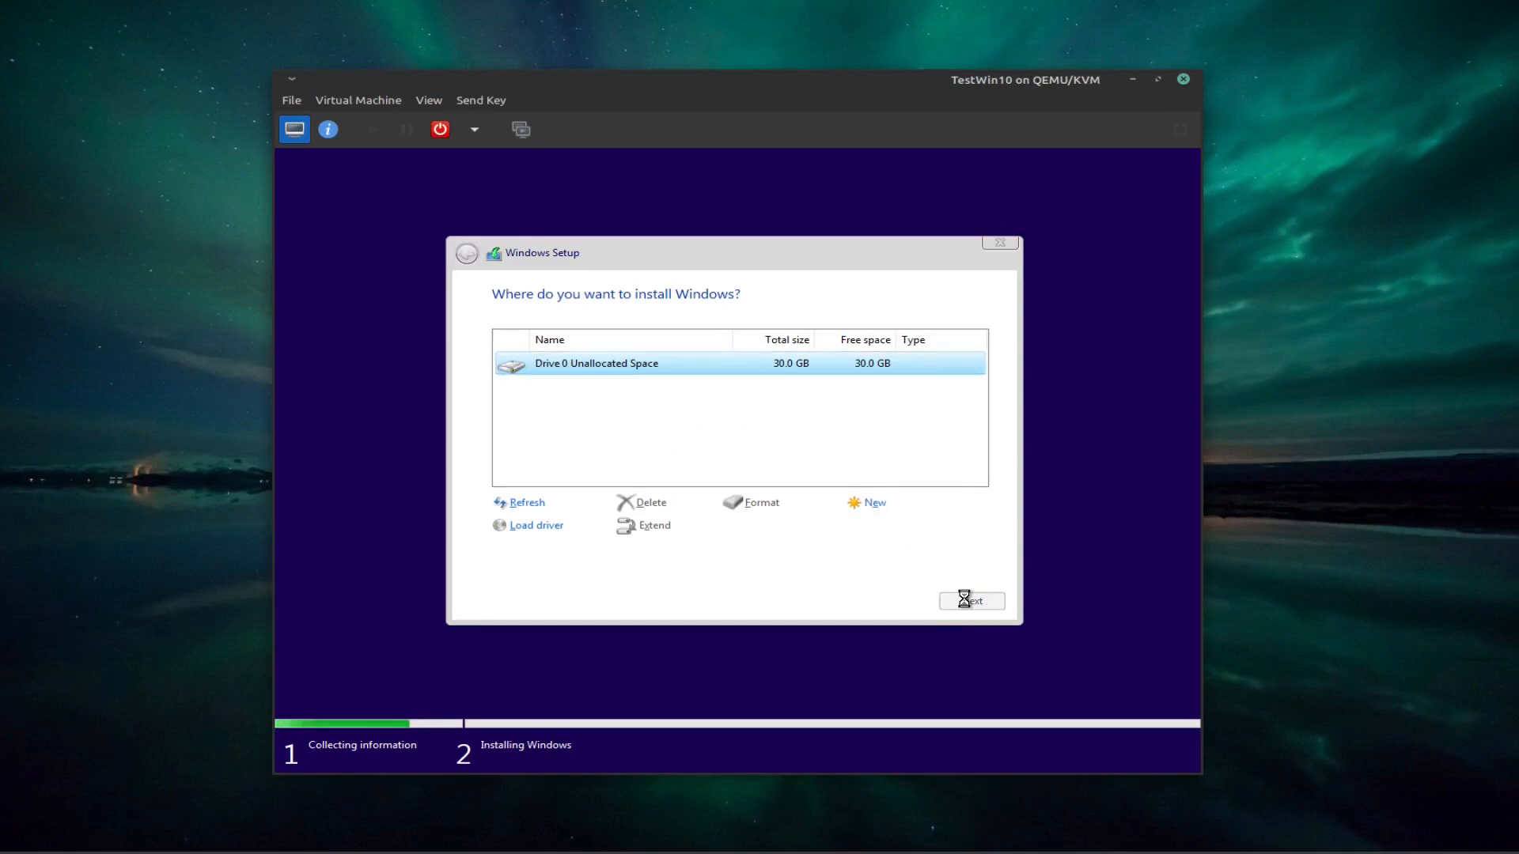
Step: Confirm United States as the region and the US keyboard layout
click(970, 601)
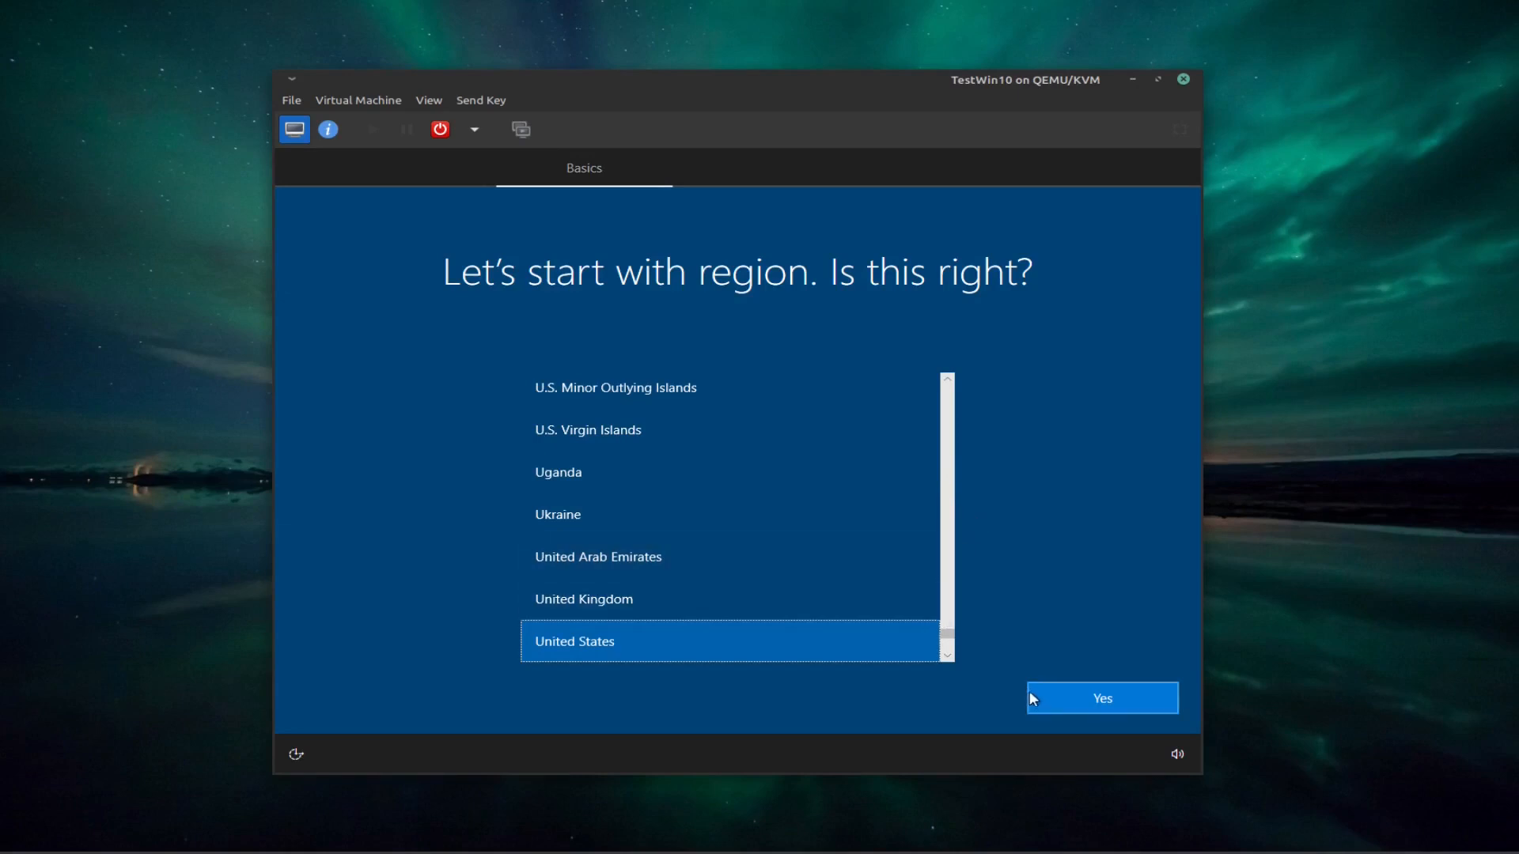
click(1101, 698)
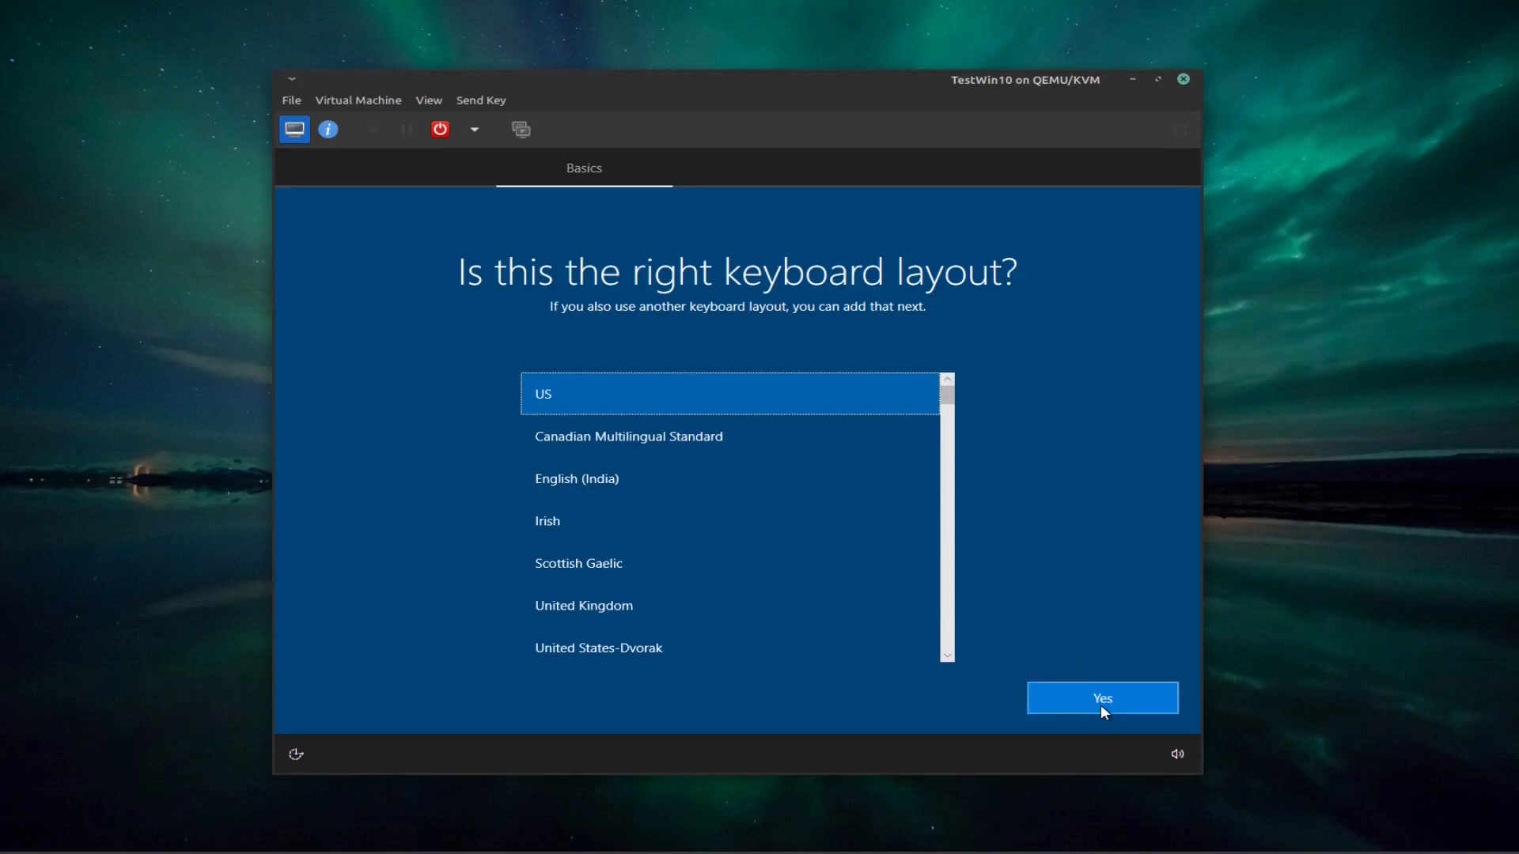
click(1101, 697)
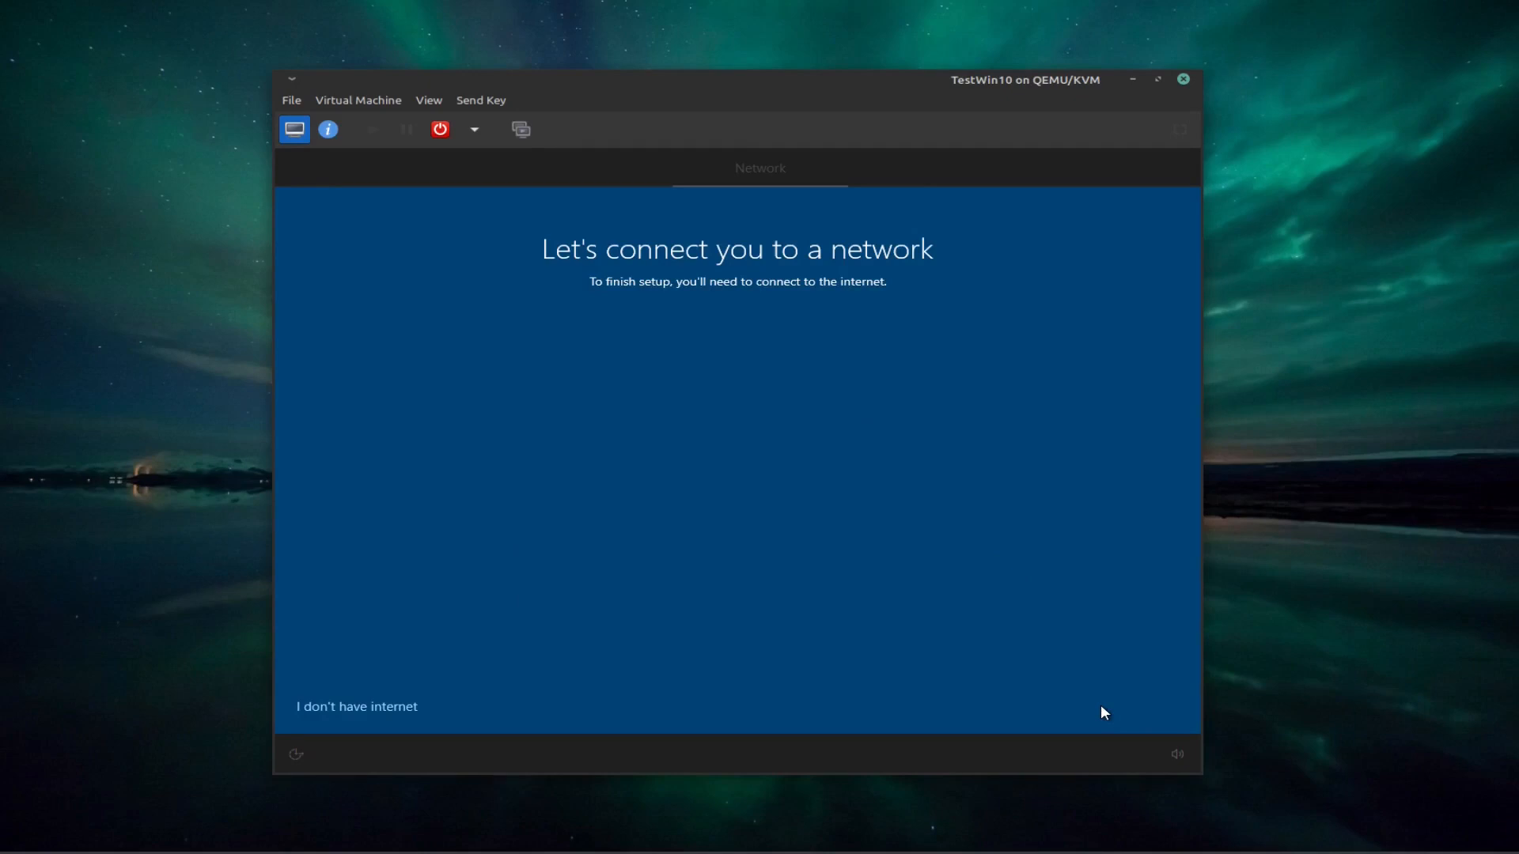
mouse_move(461, 643)
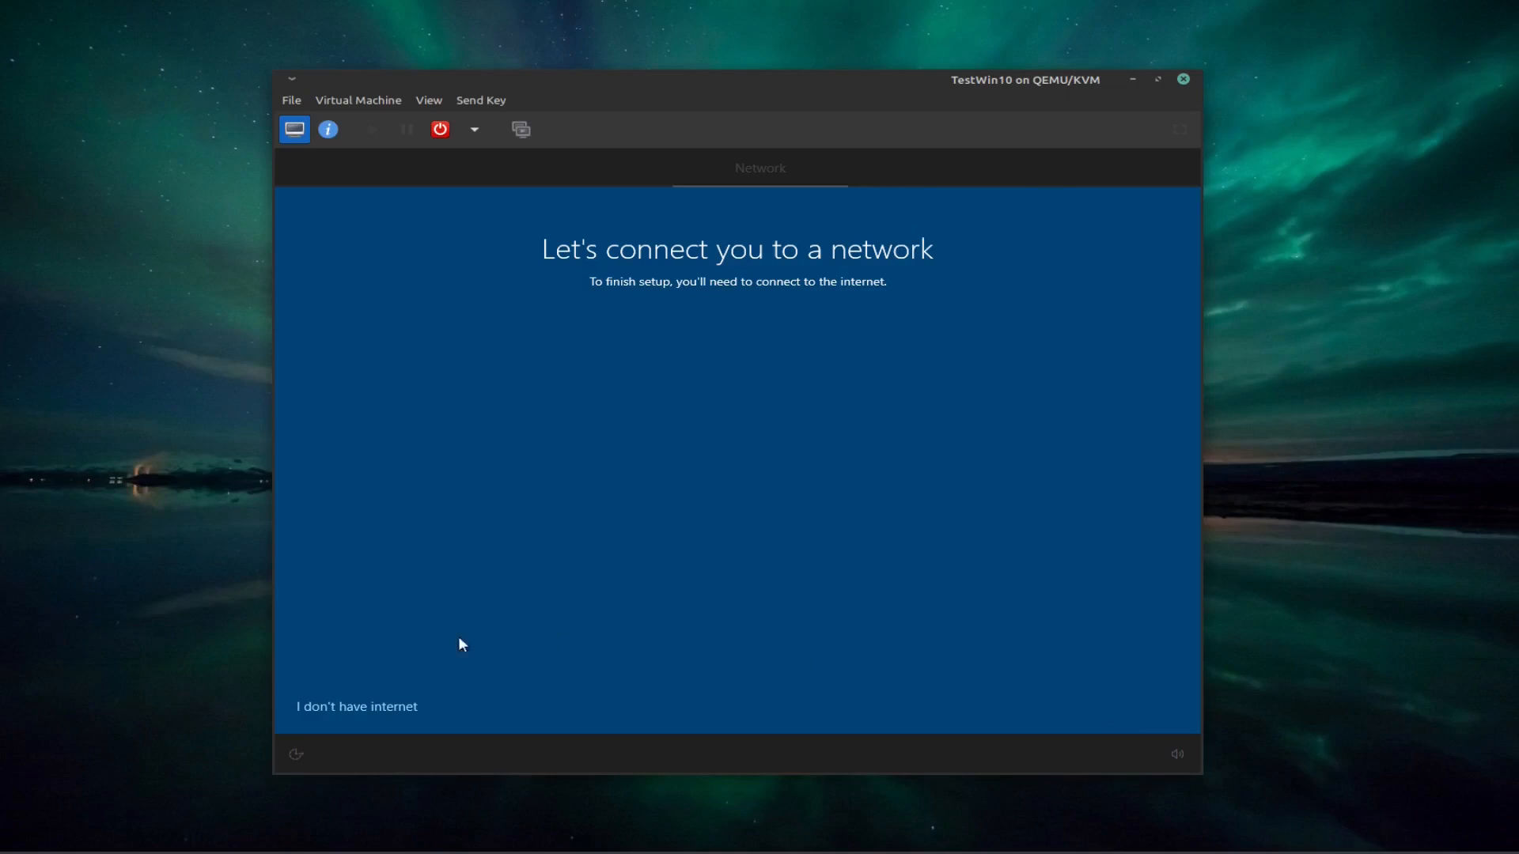
mouse_move(369, 712)
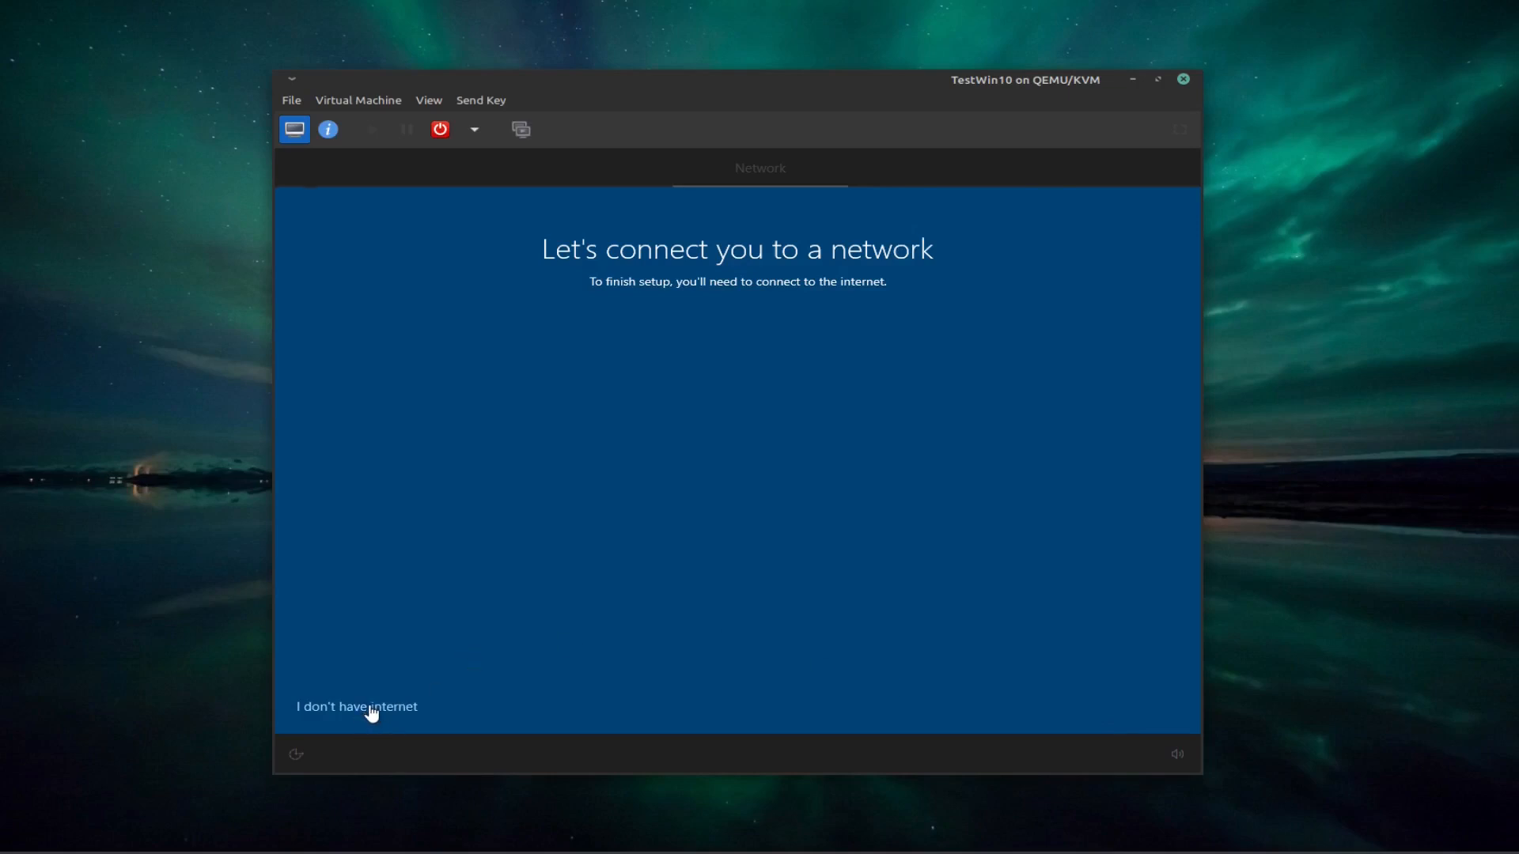
Step: Continue with limited offline setup, creating a local account with password and security questions
click(356, 706)
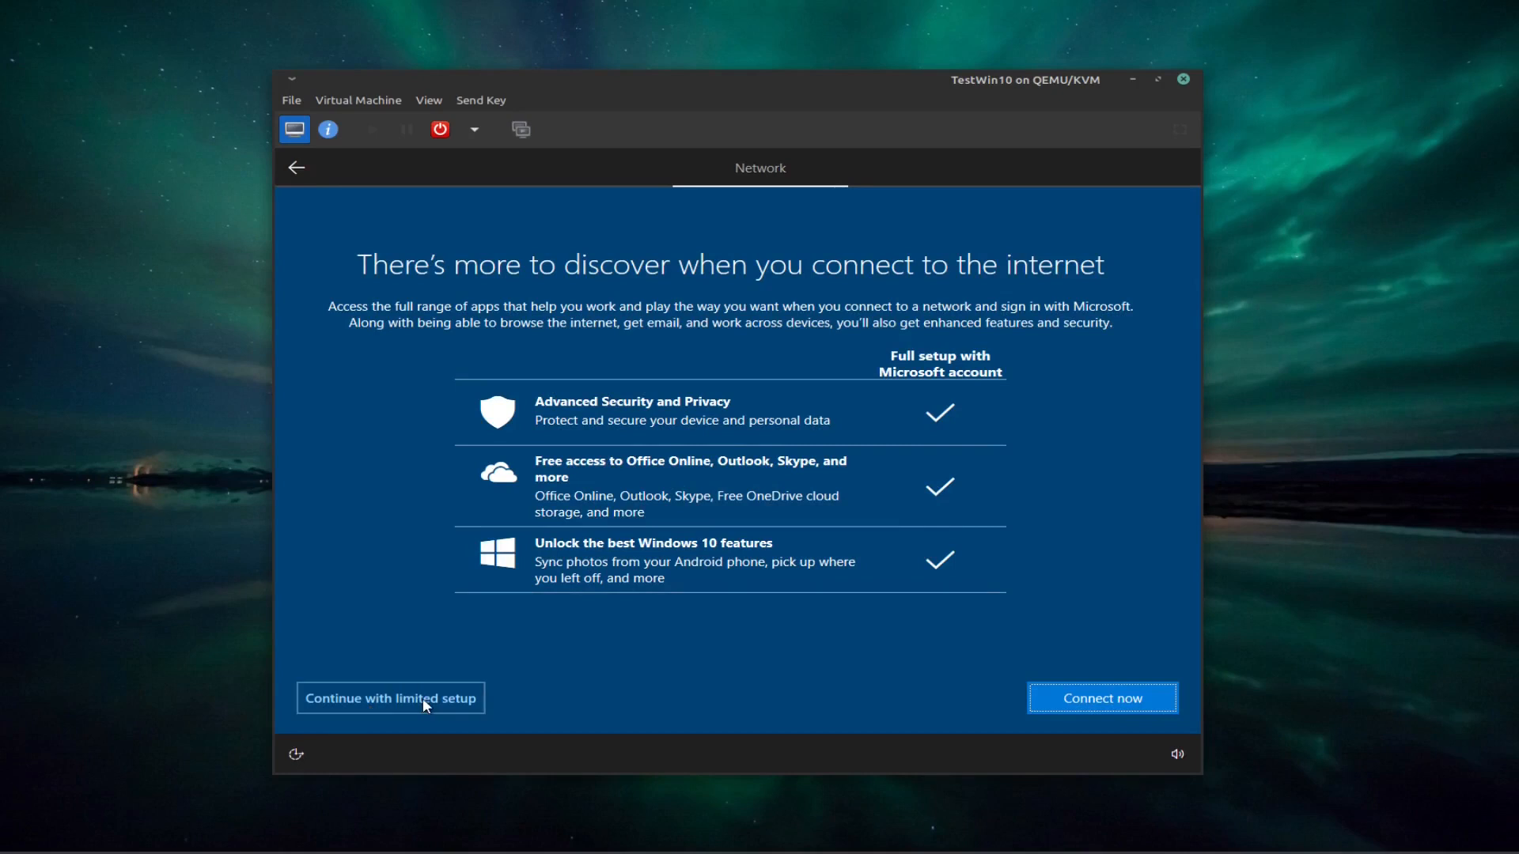
mouse_move(606, 698)
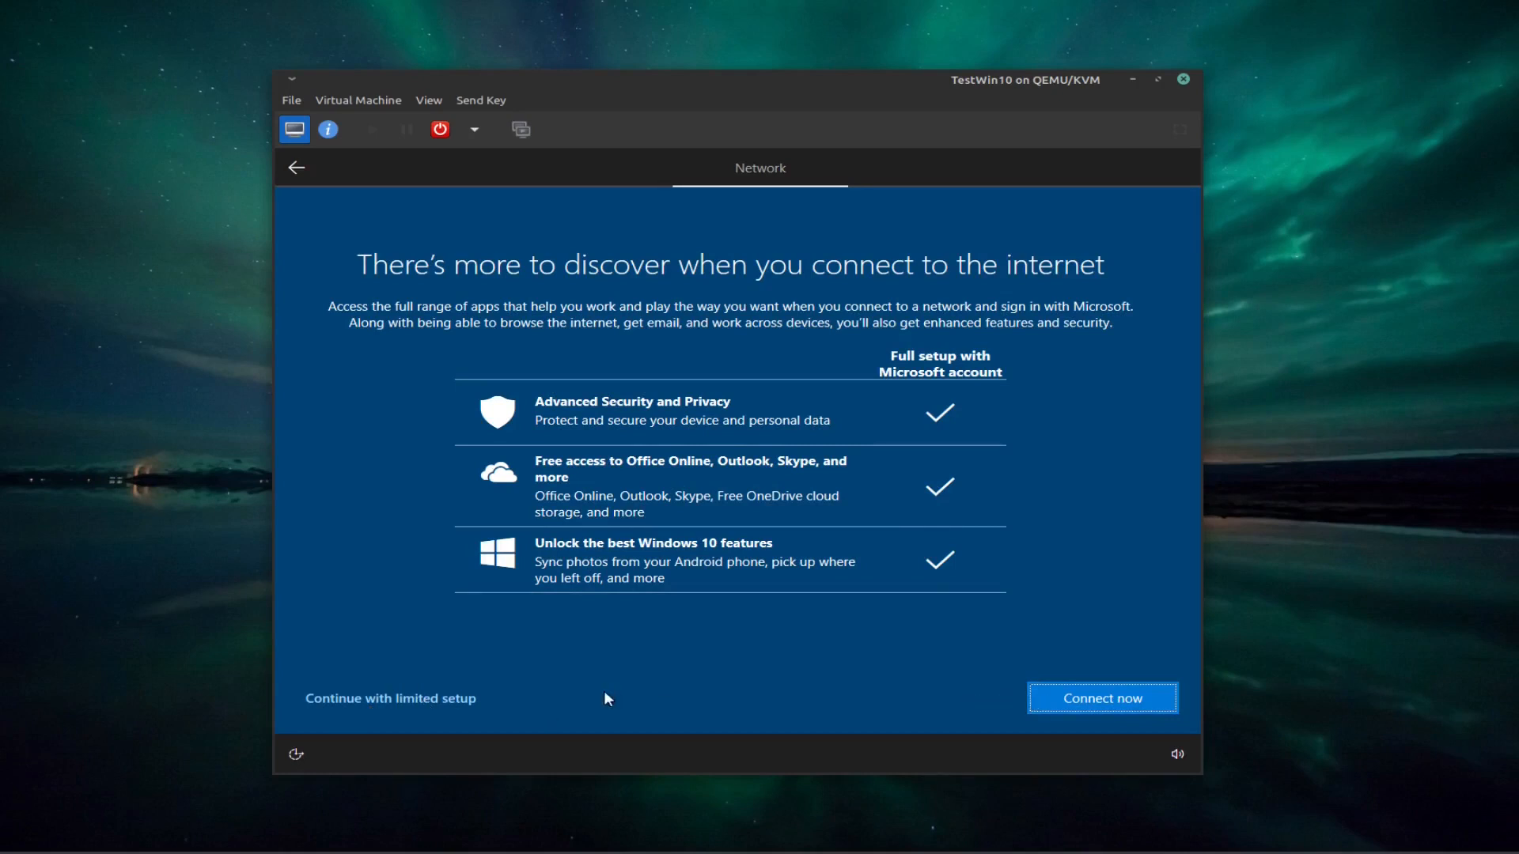
click(391, 698)
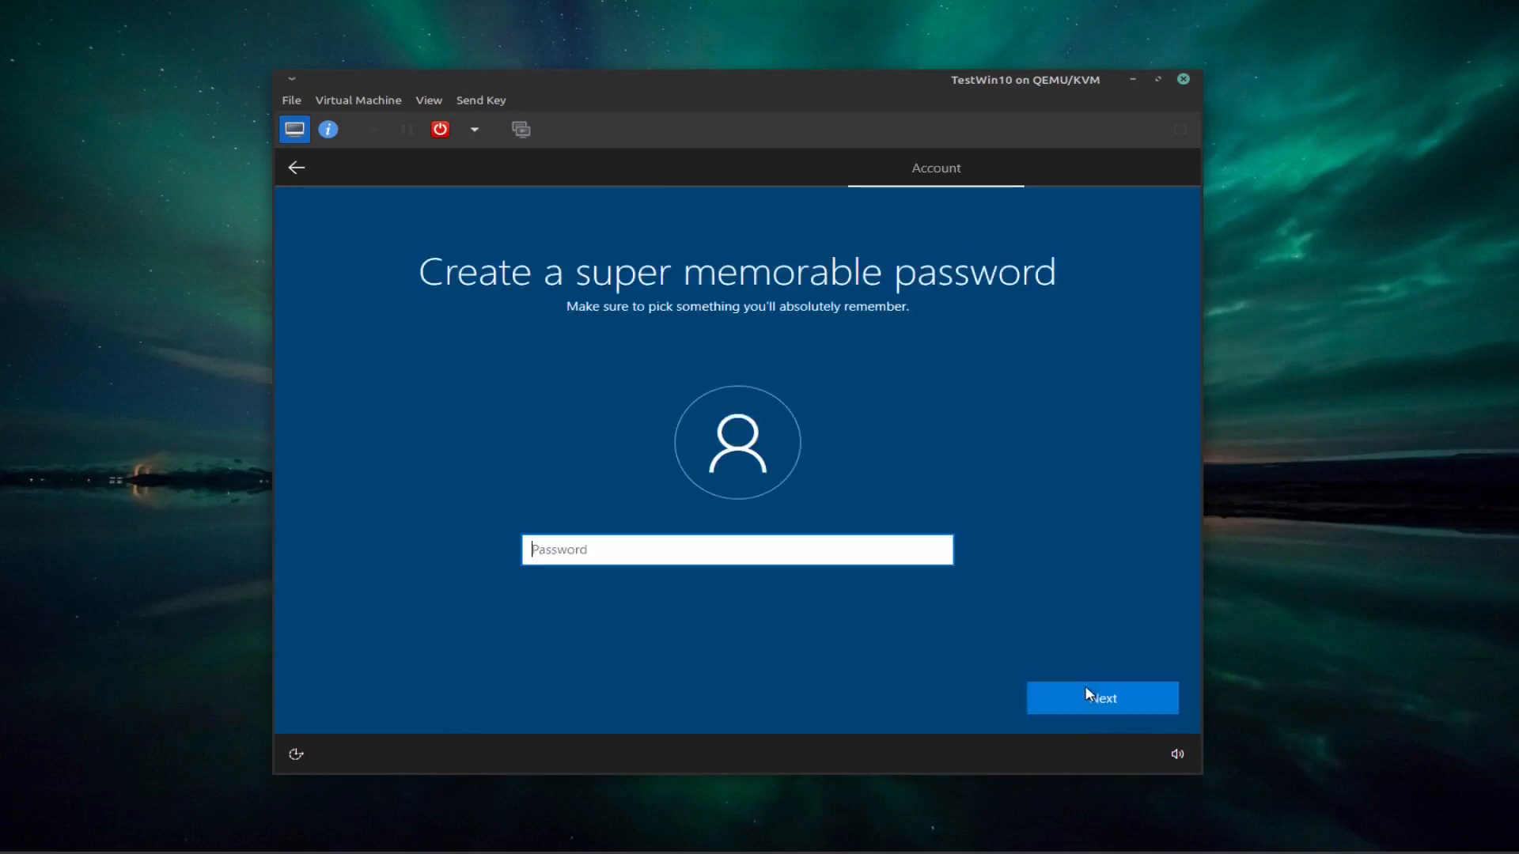
click(1101, 697)
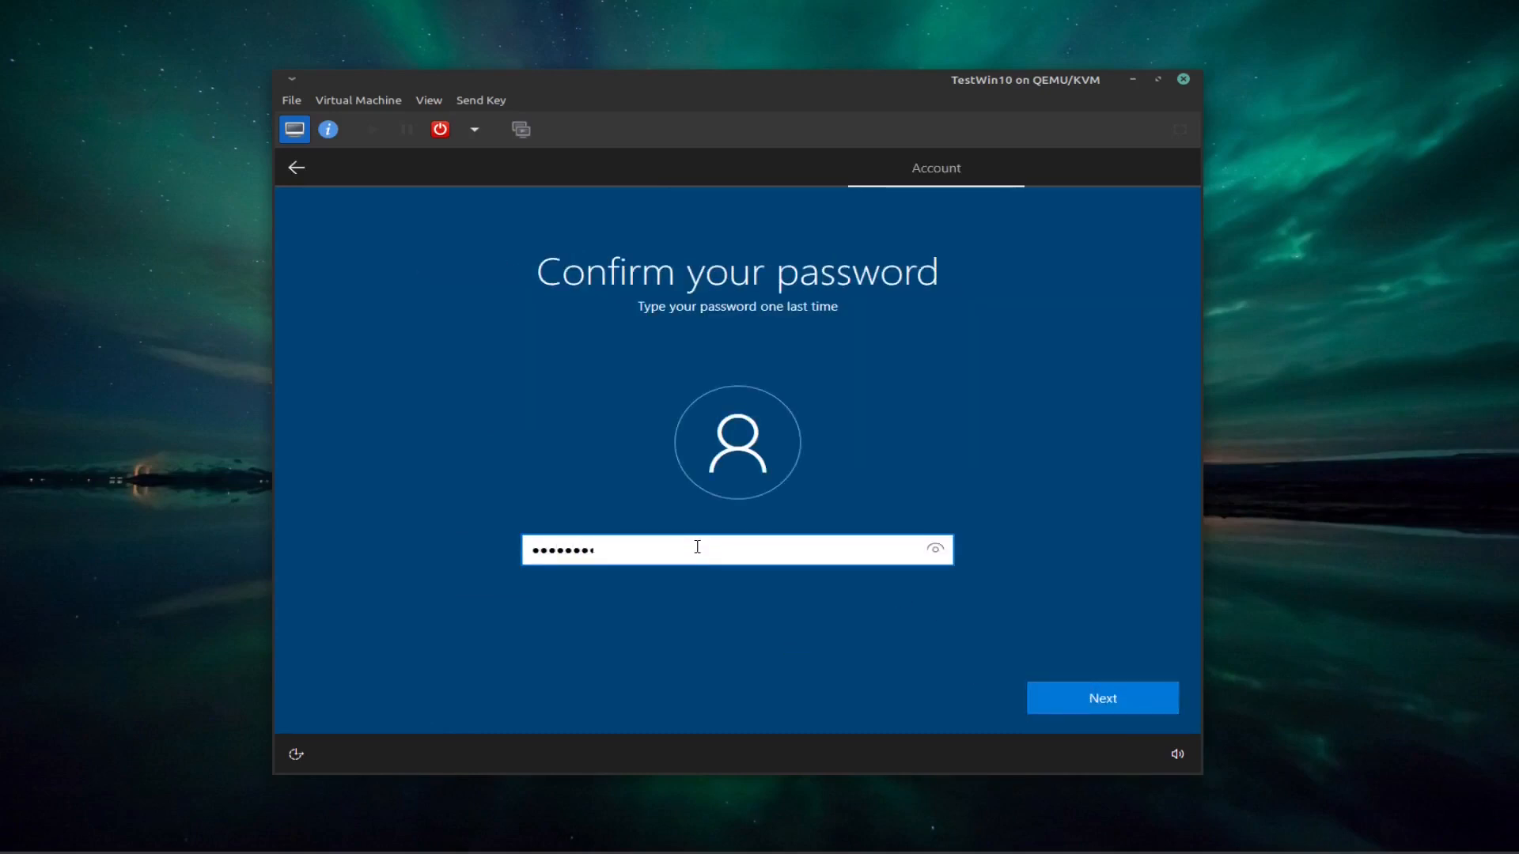
click(1101, 697)
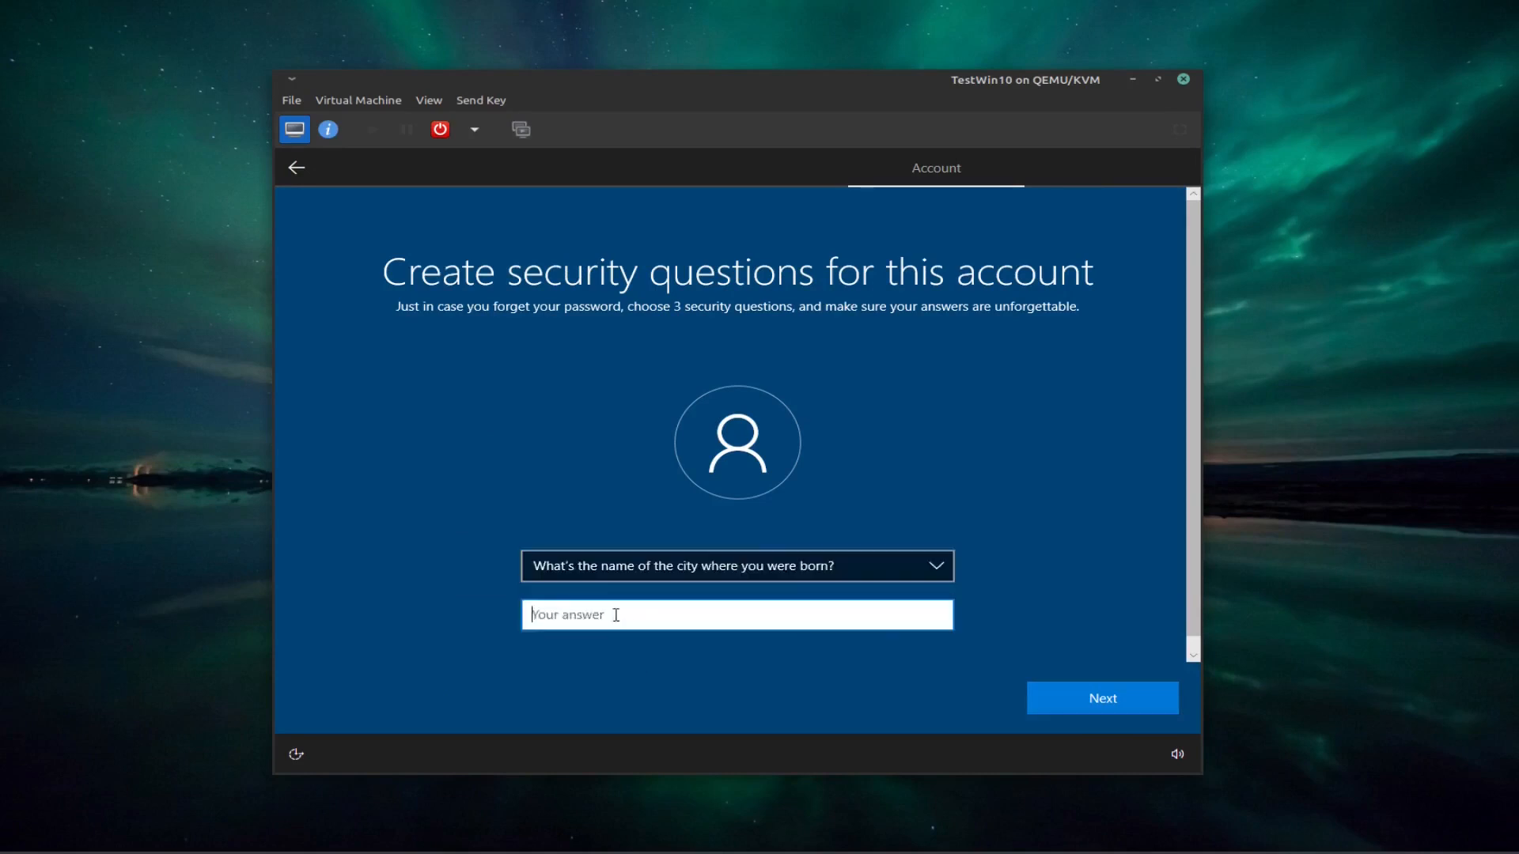
click(1101, 698)
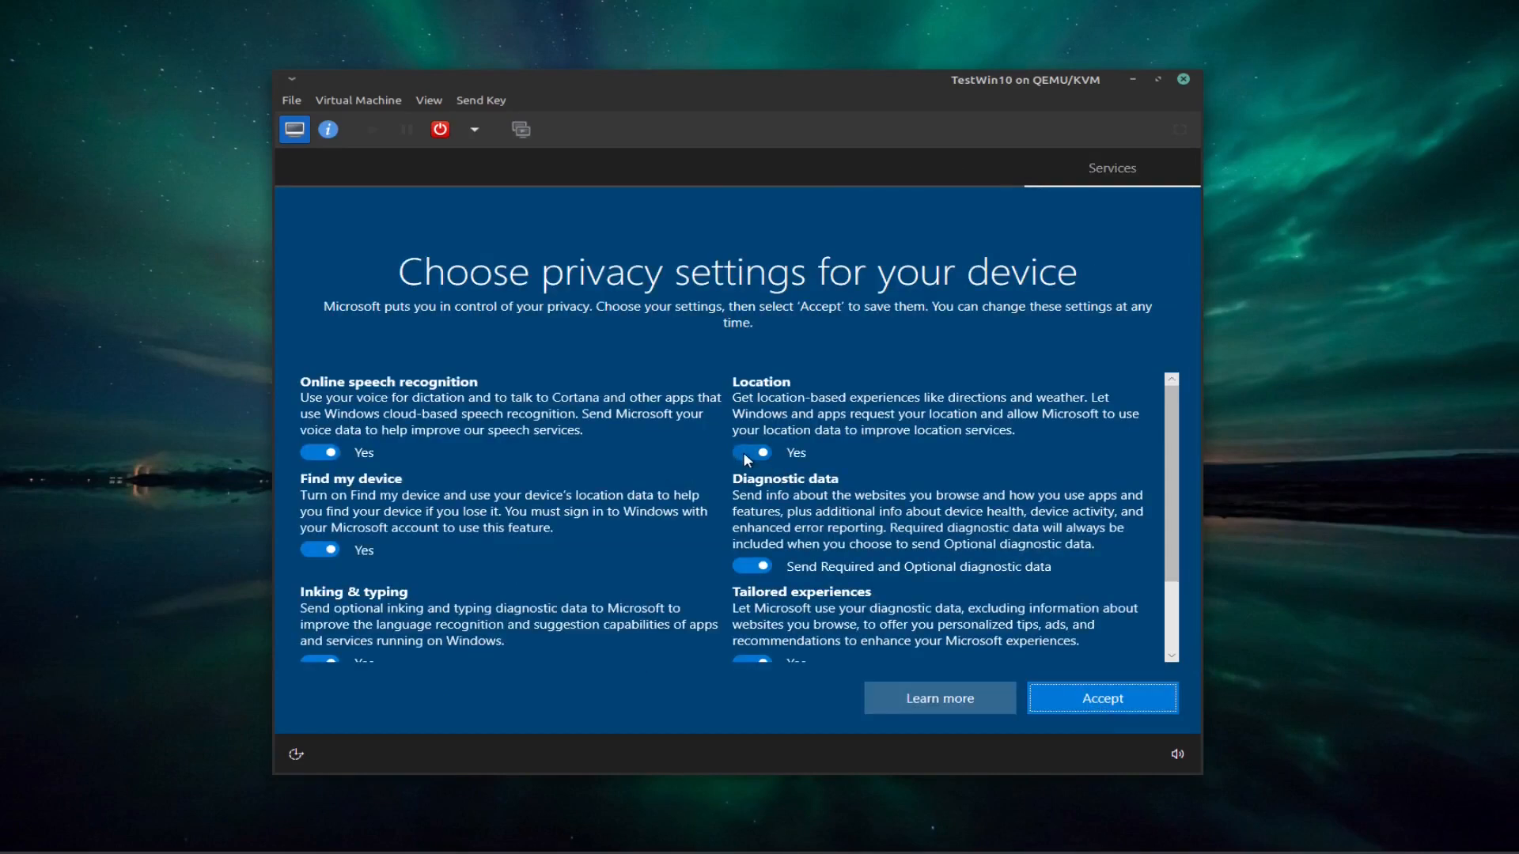
Step: Turn off location and inking/typing data sharing and accept the privacy settings
click(750, 437)
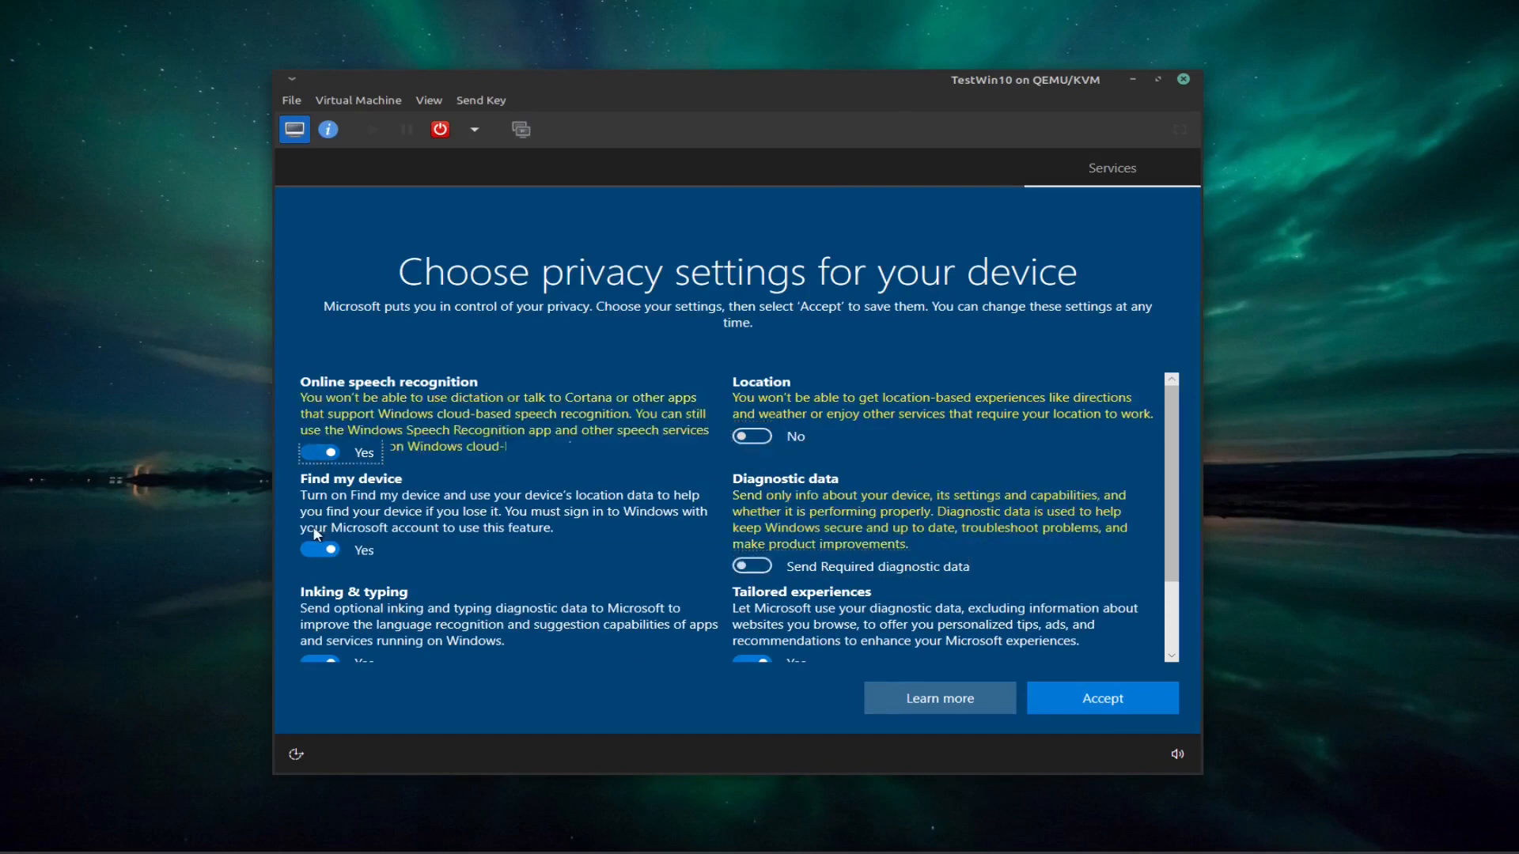
scroll(down, 3)
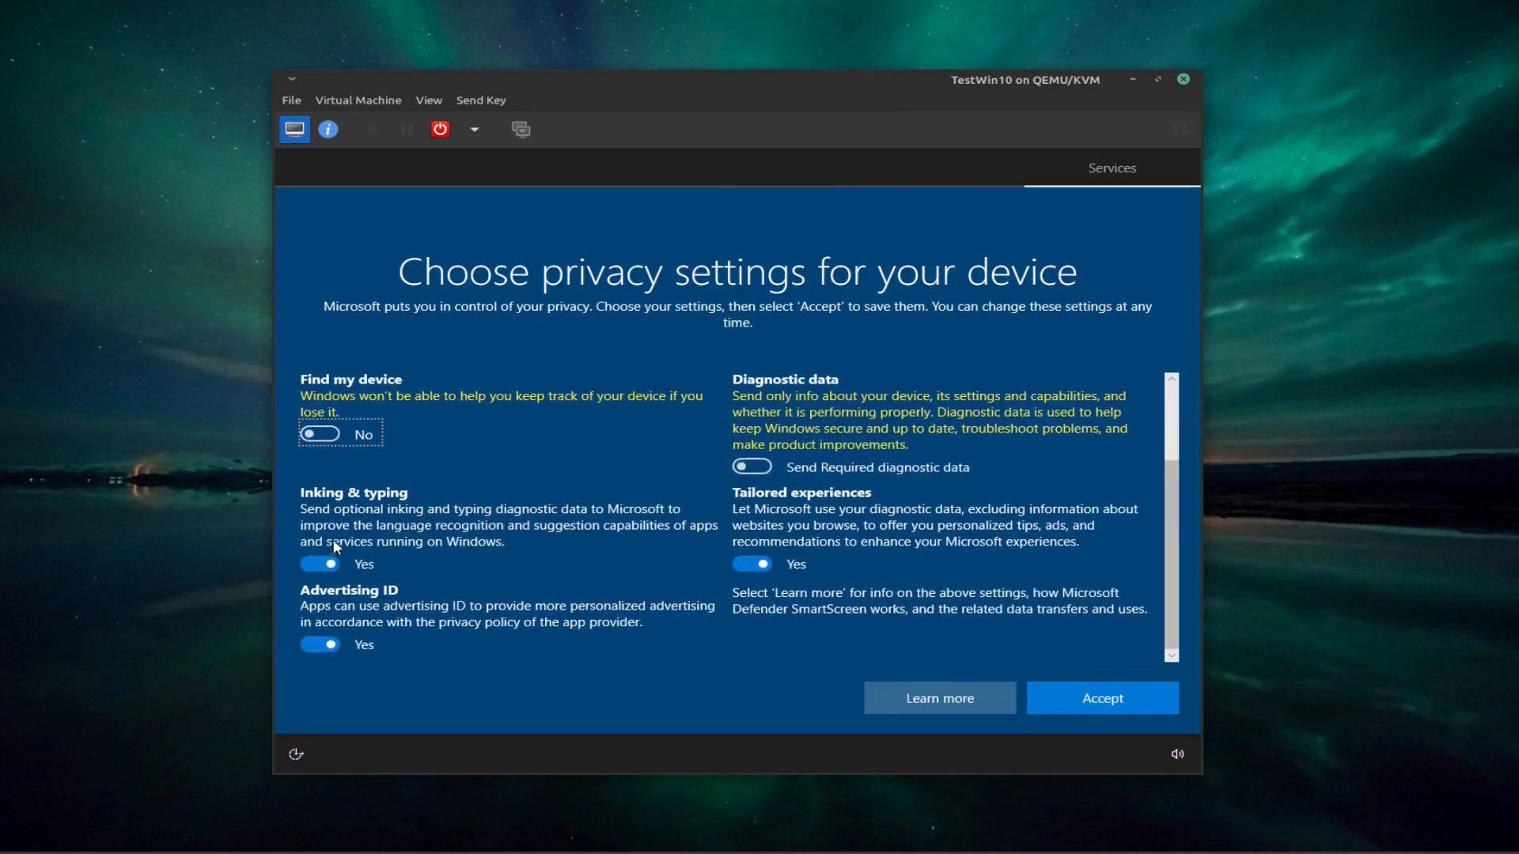
click(1101, 698)
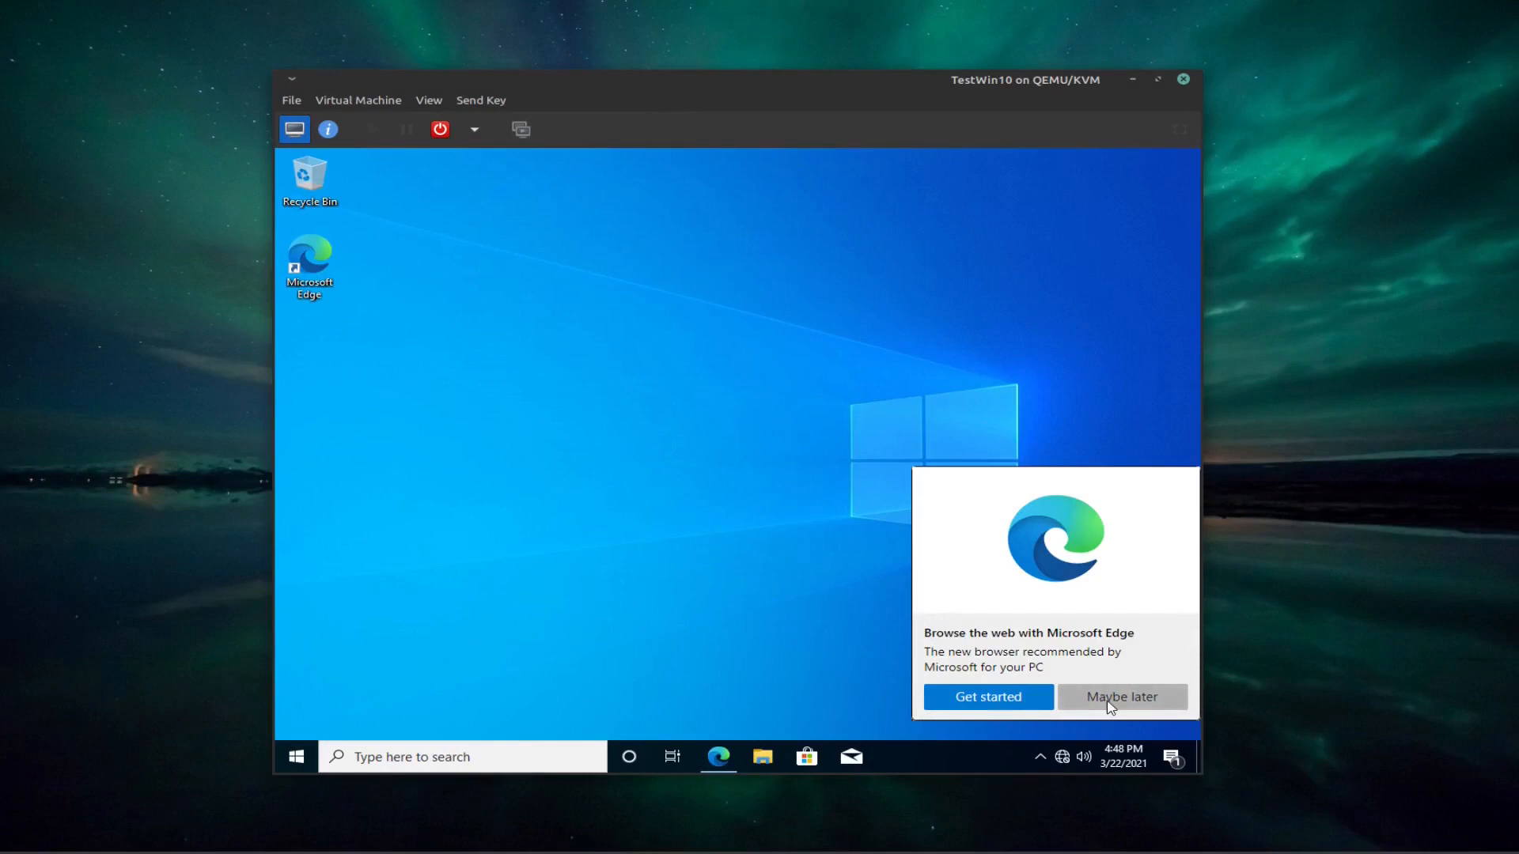
Step: Dismiss the Edge welcome, reach Device Manager and begin updating the Ethernet Controller driver
click(1120, 696)
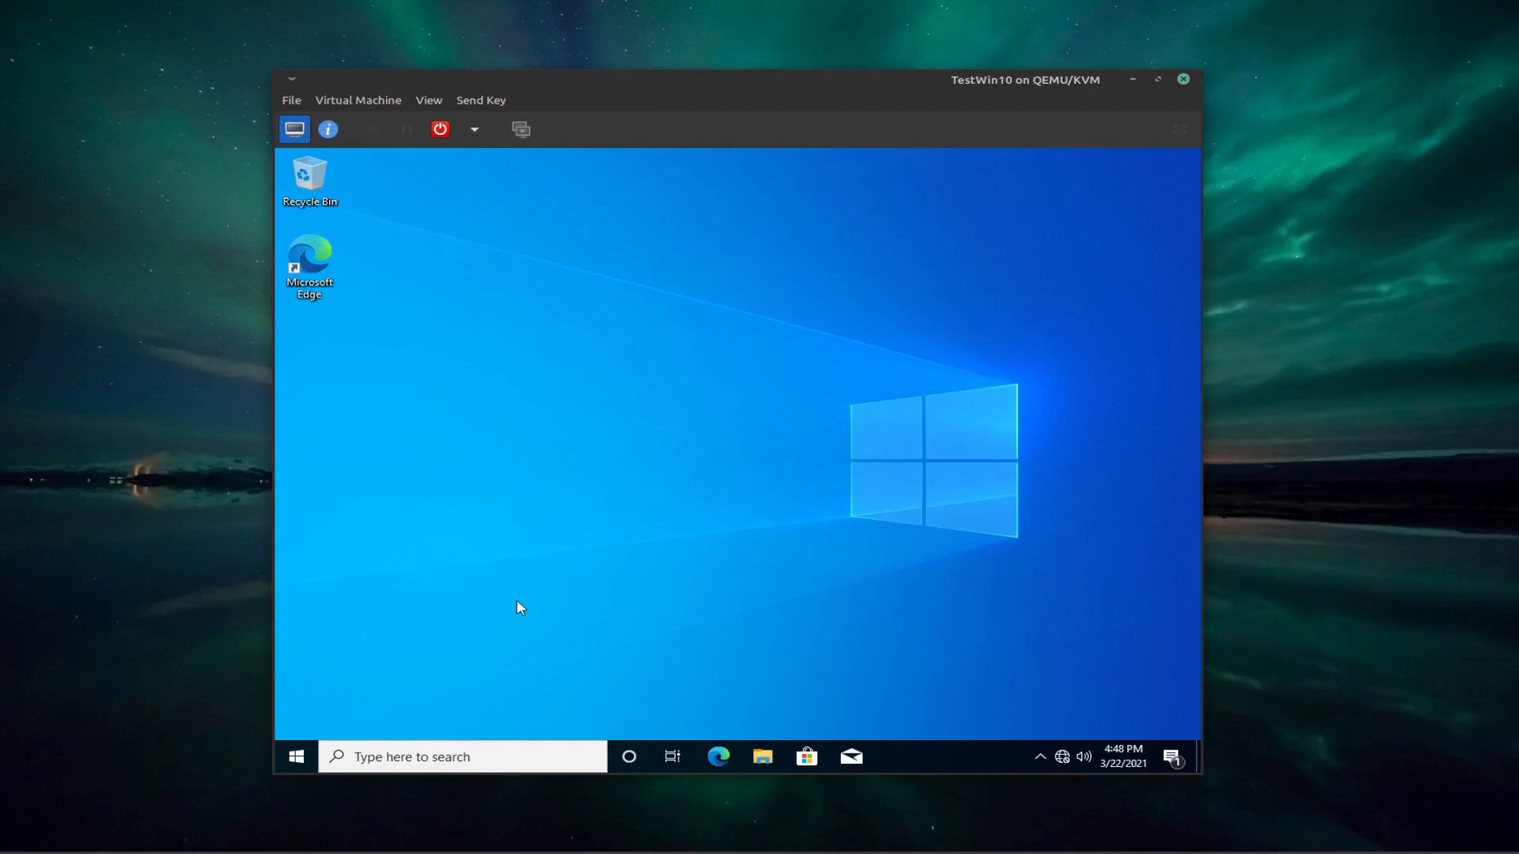
mouse_move(296, 757)
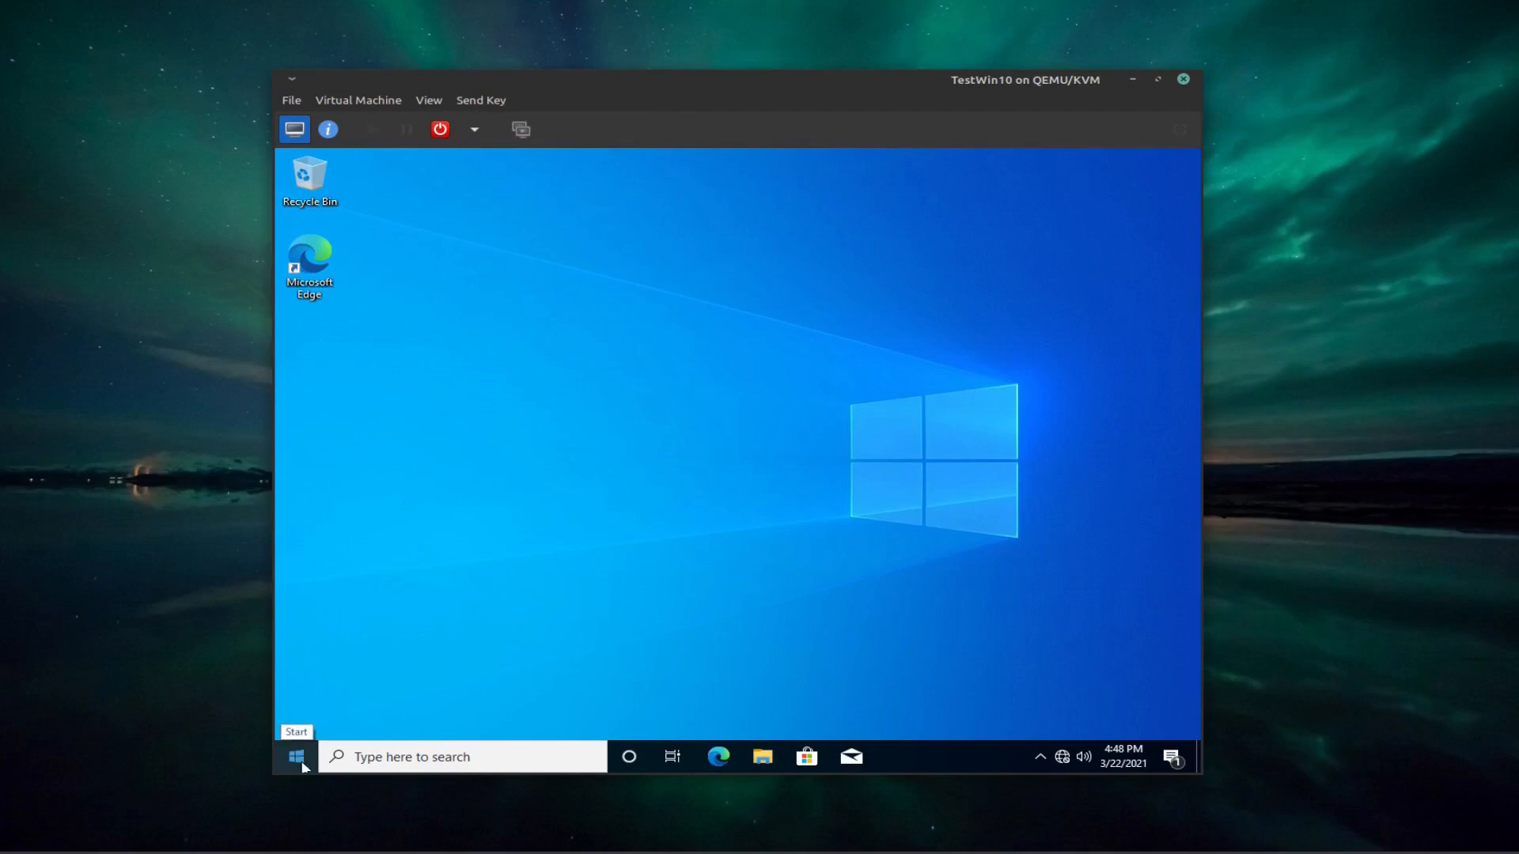
right_click(296, 756)
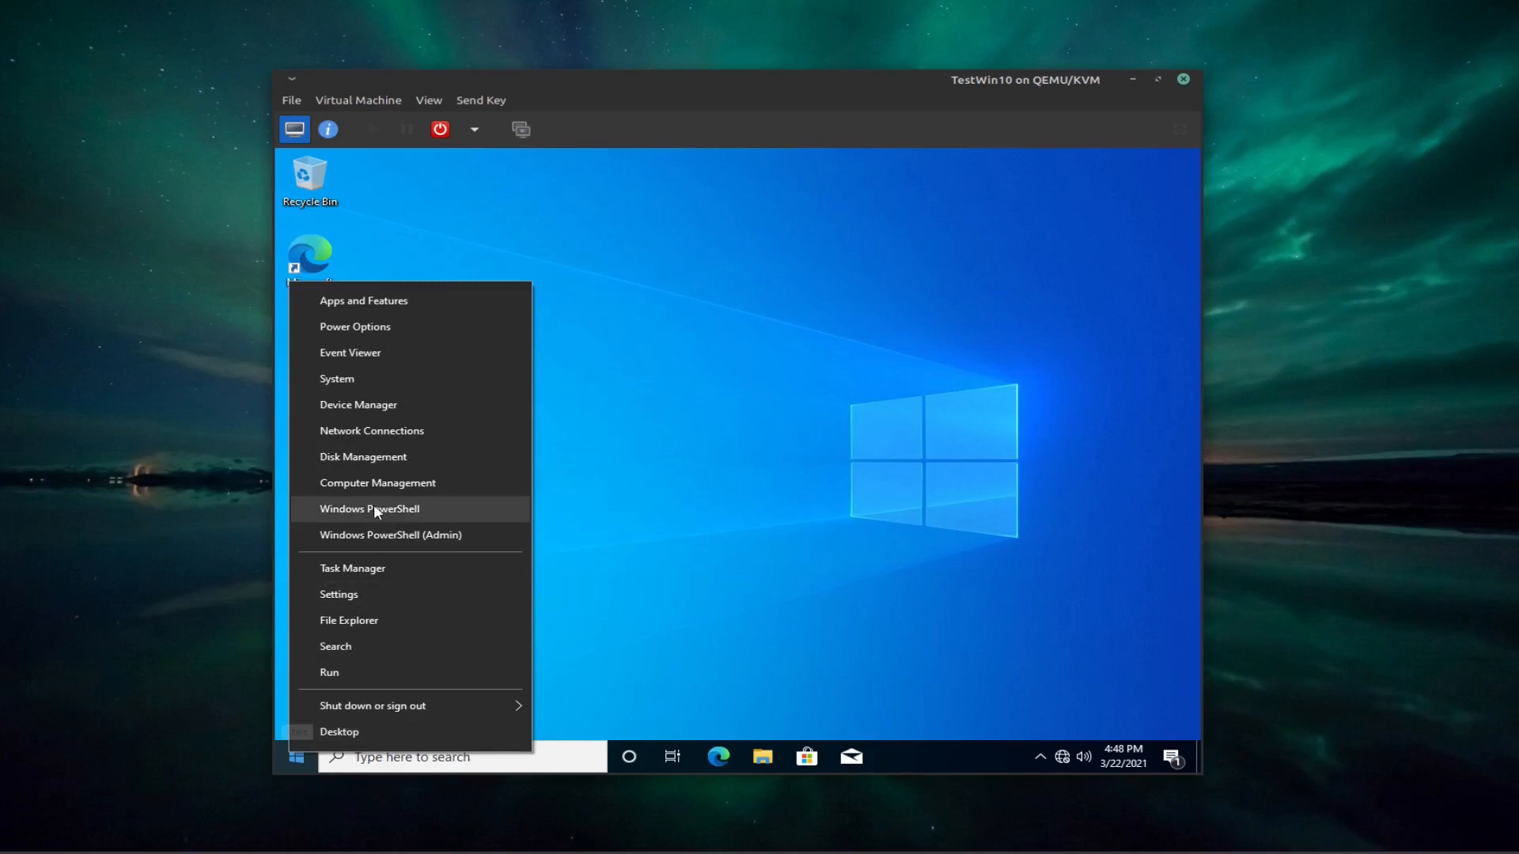
click(358, 404)
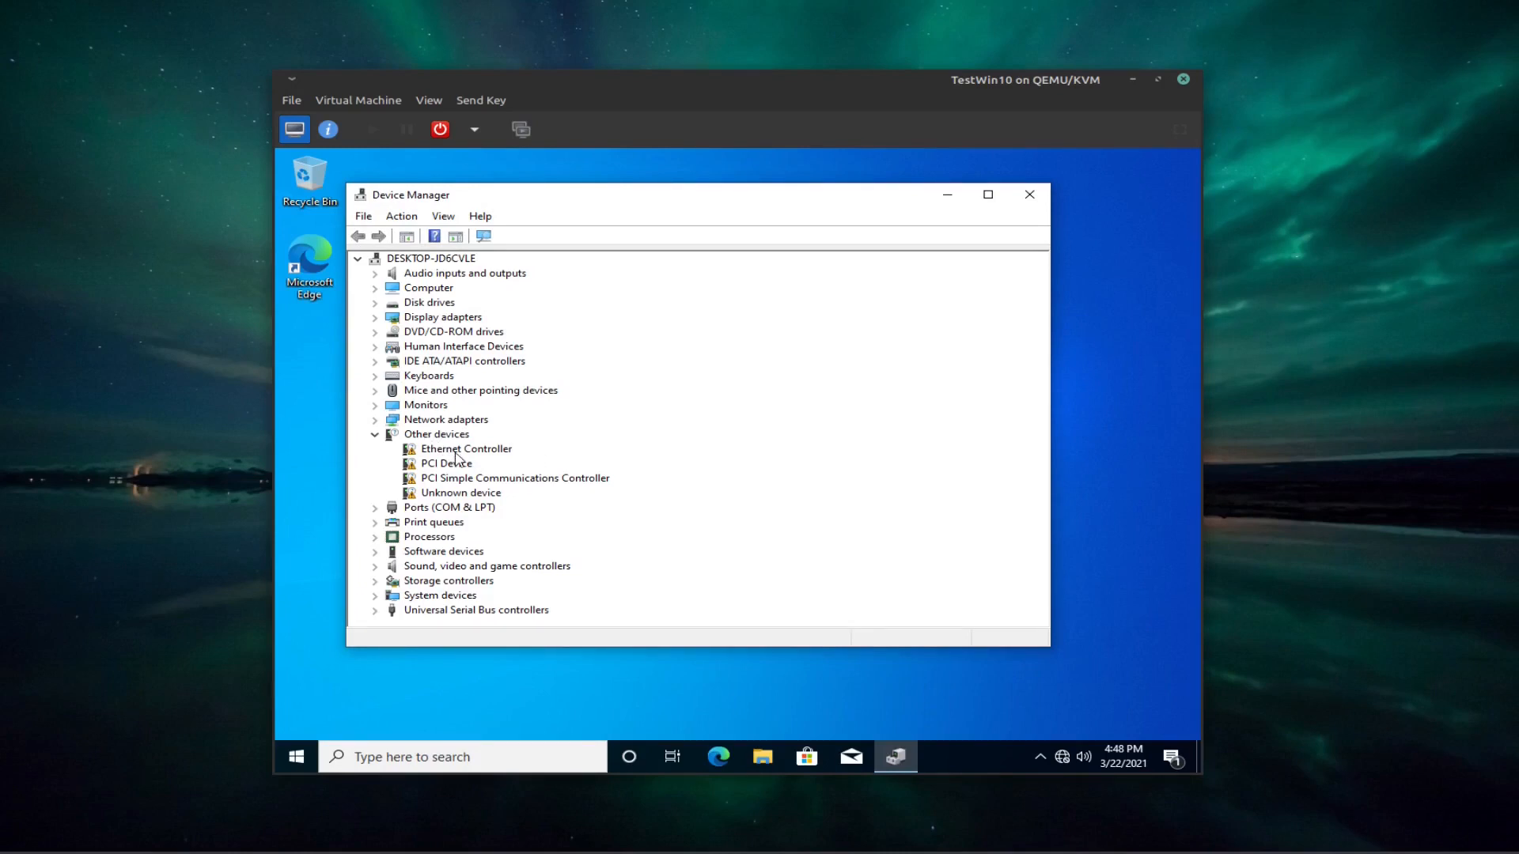
click(465, 448)
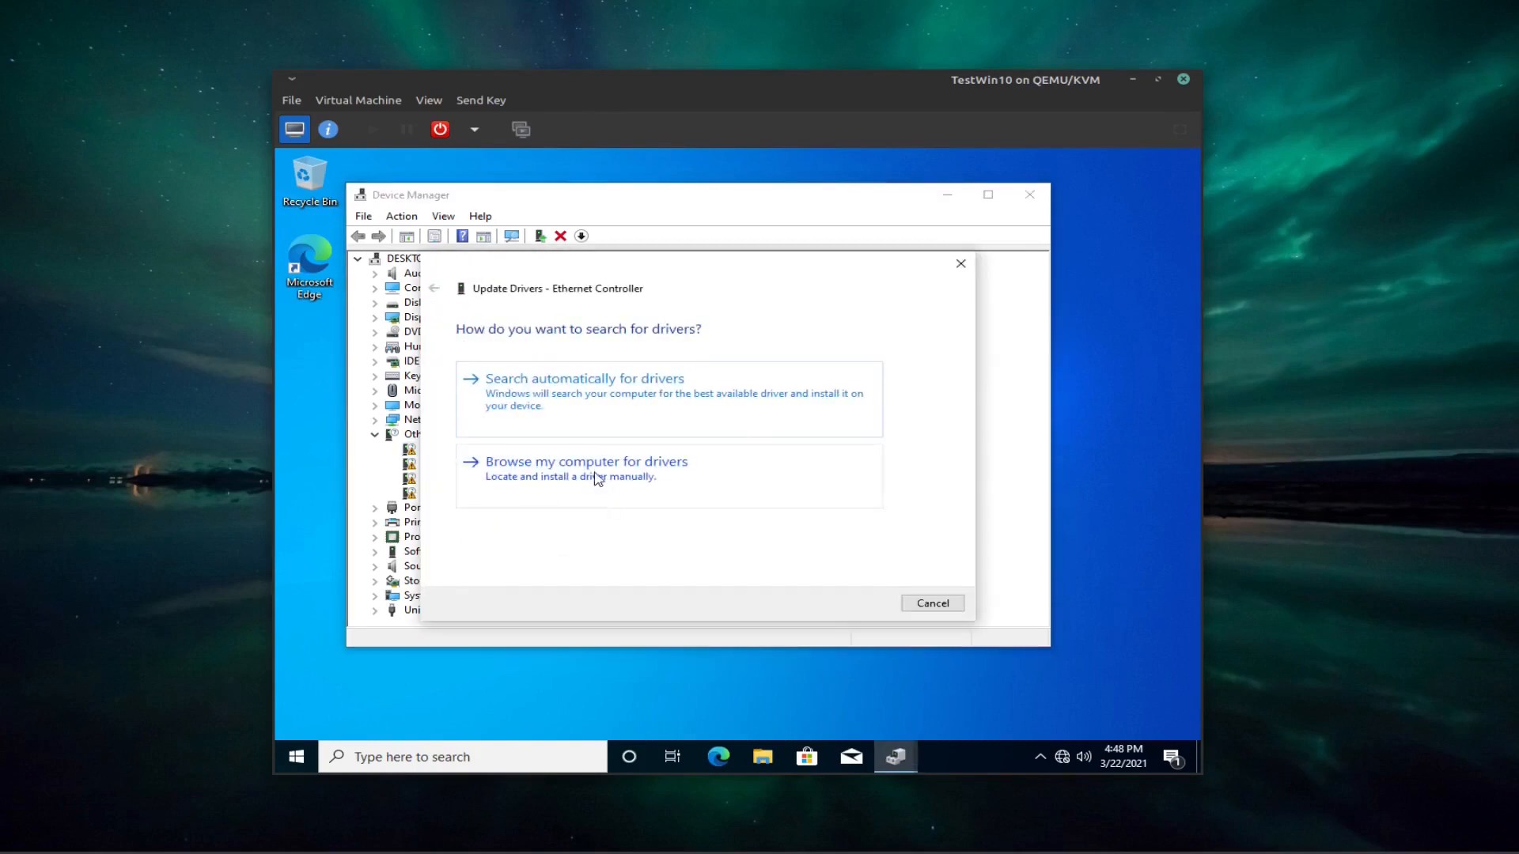
Step: Install the Red Hat VirtIO Ethernet Adapter driver by browsing the virtio-win CD drive
click(586, 460)
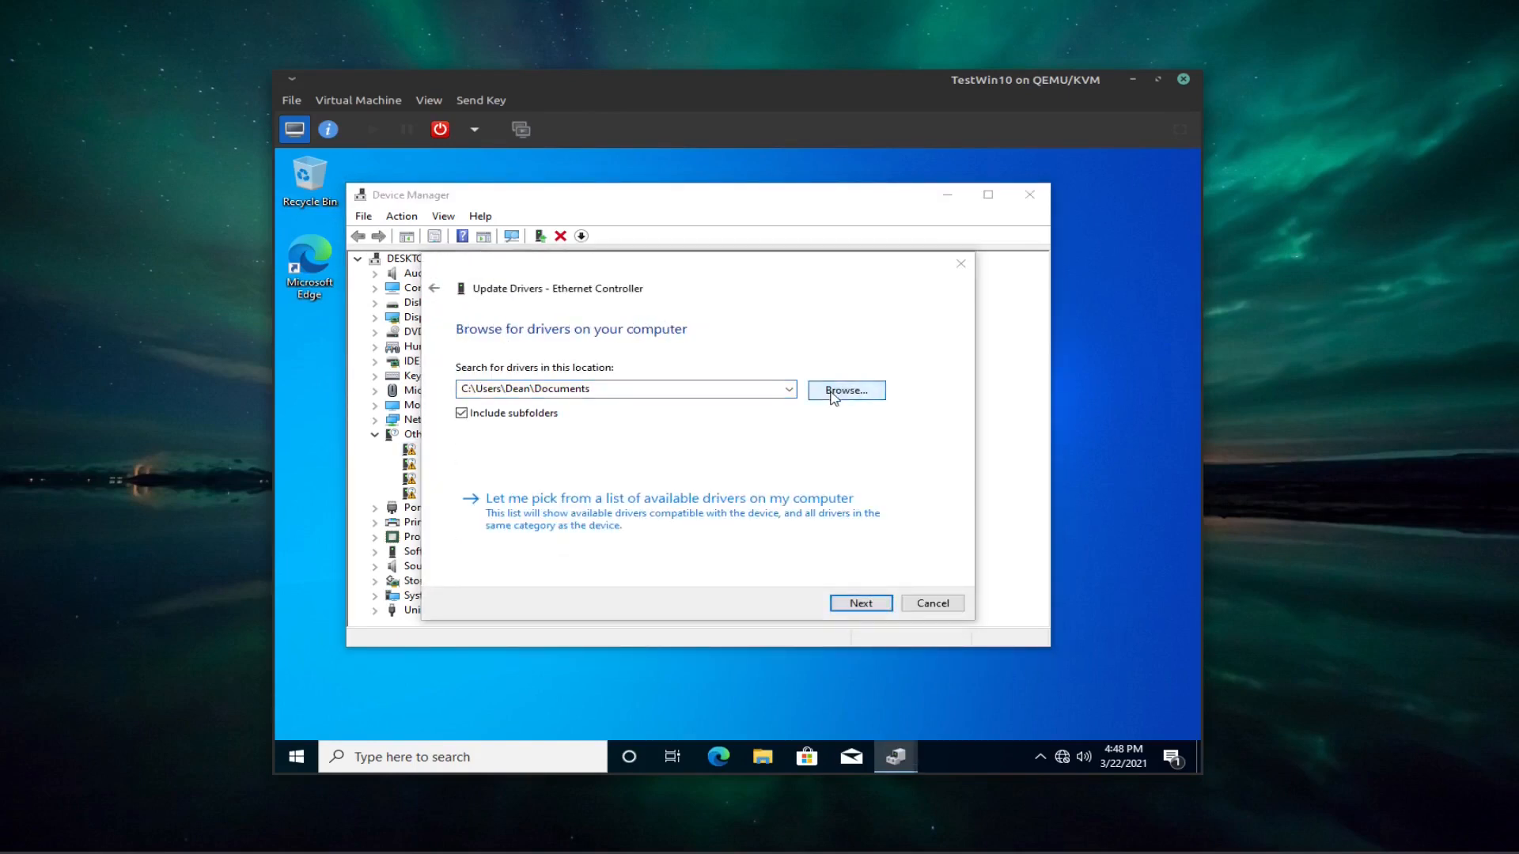
click(844, 391)
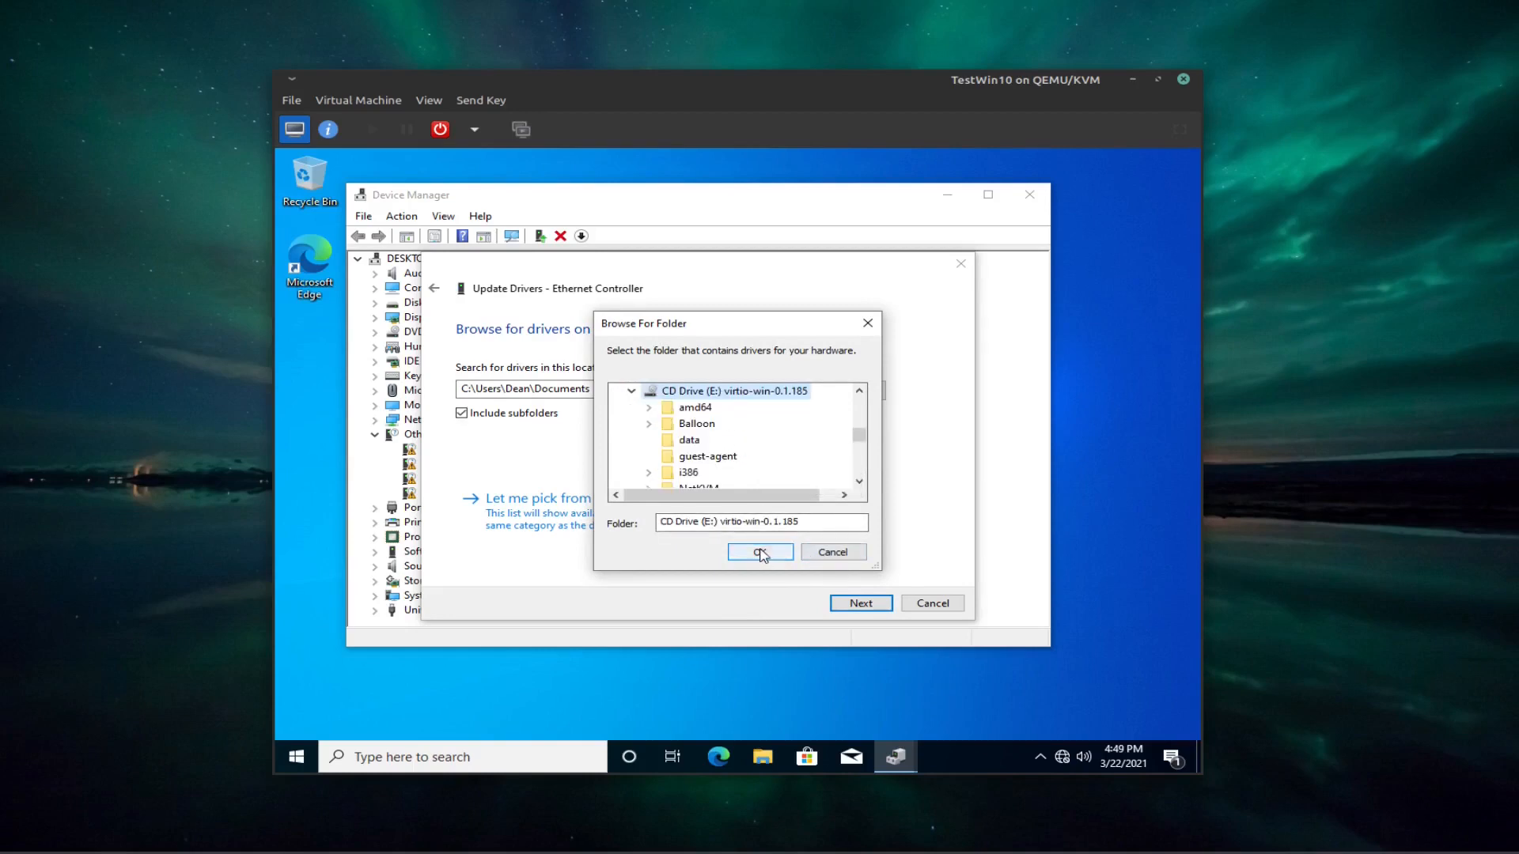
click(761, 552)
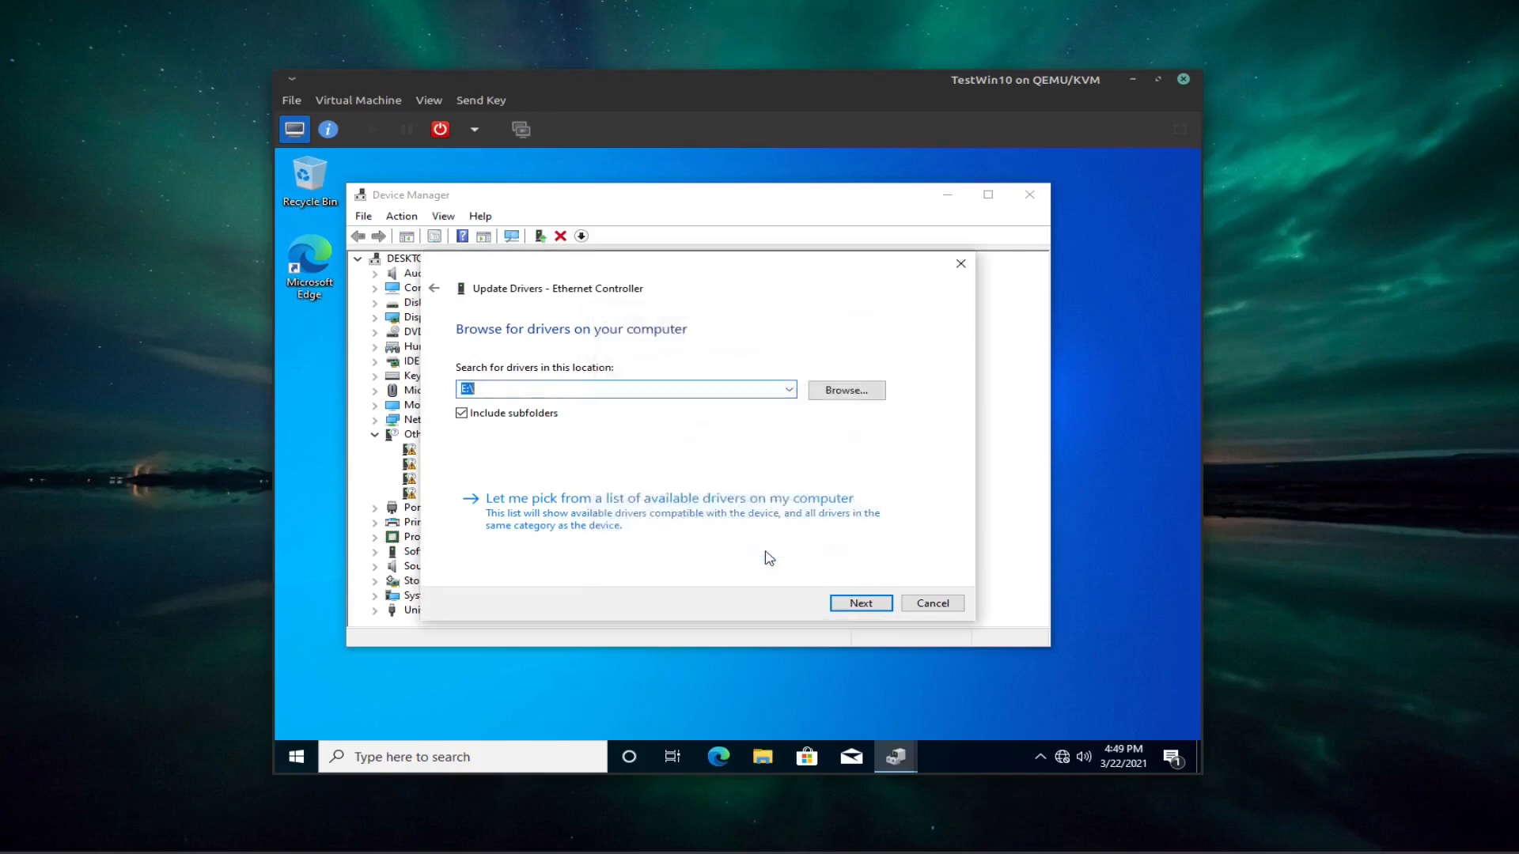
click(859, 603)
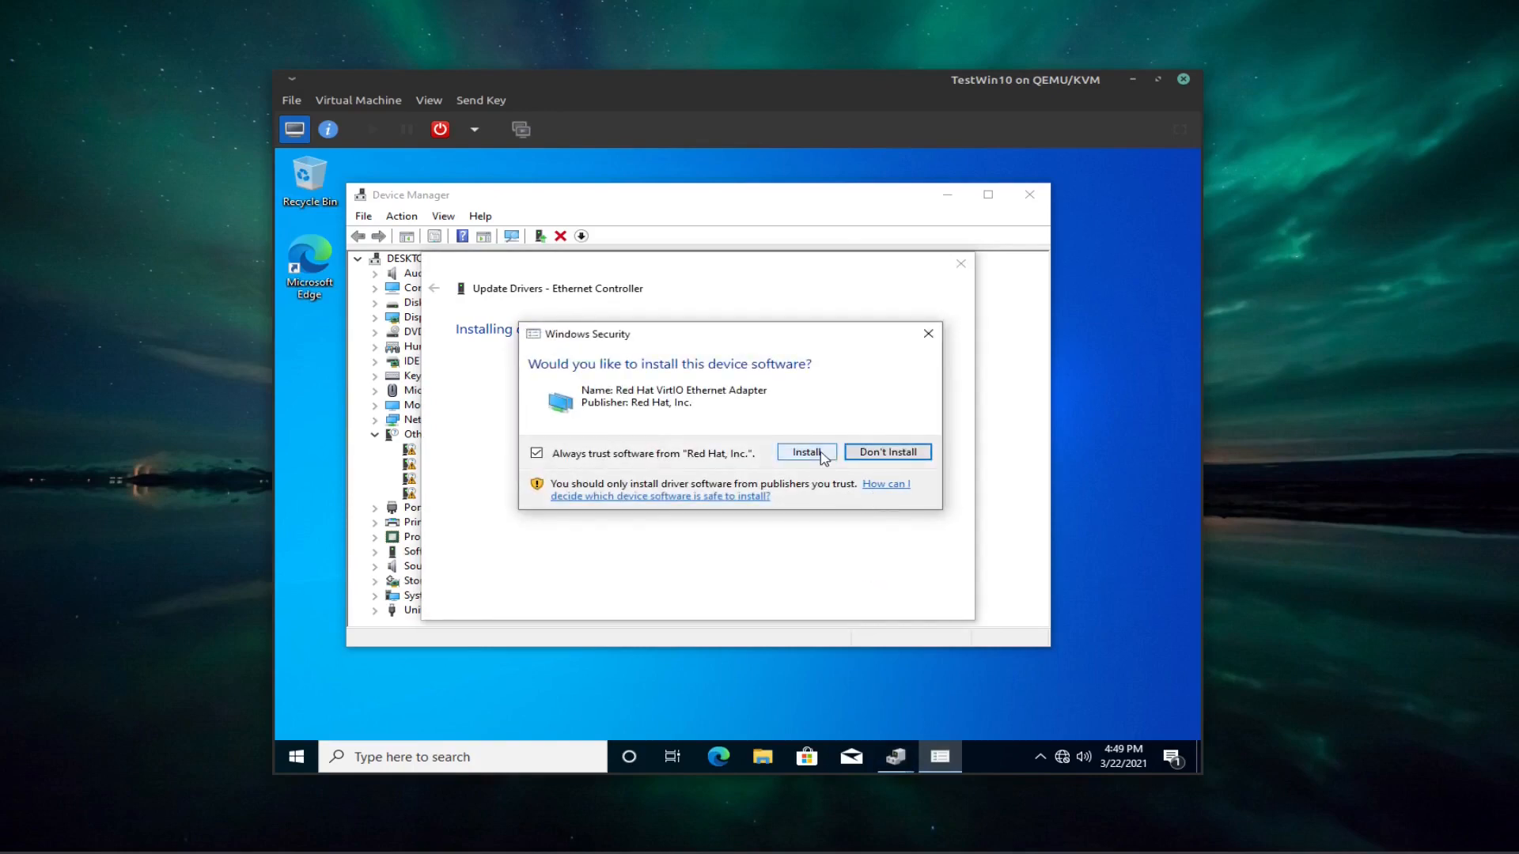
click(805, 451)
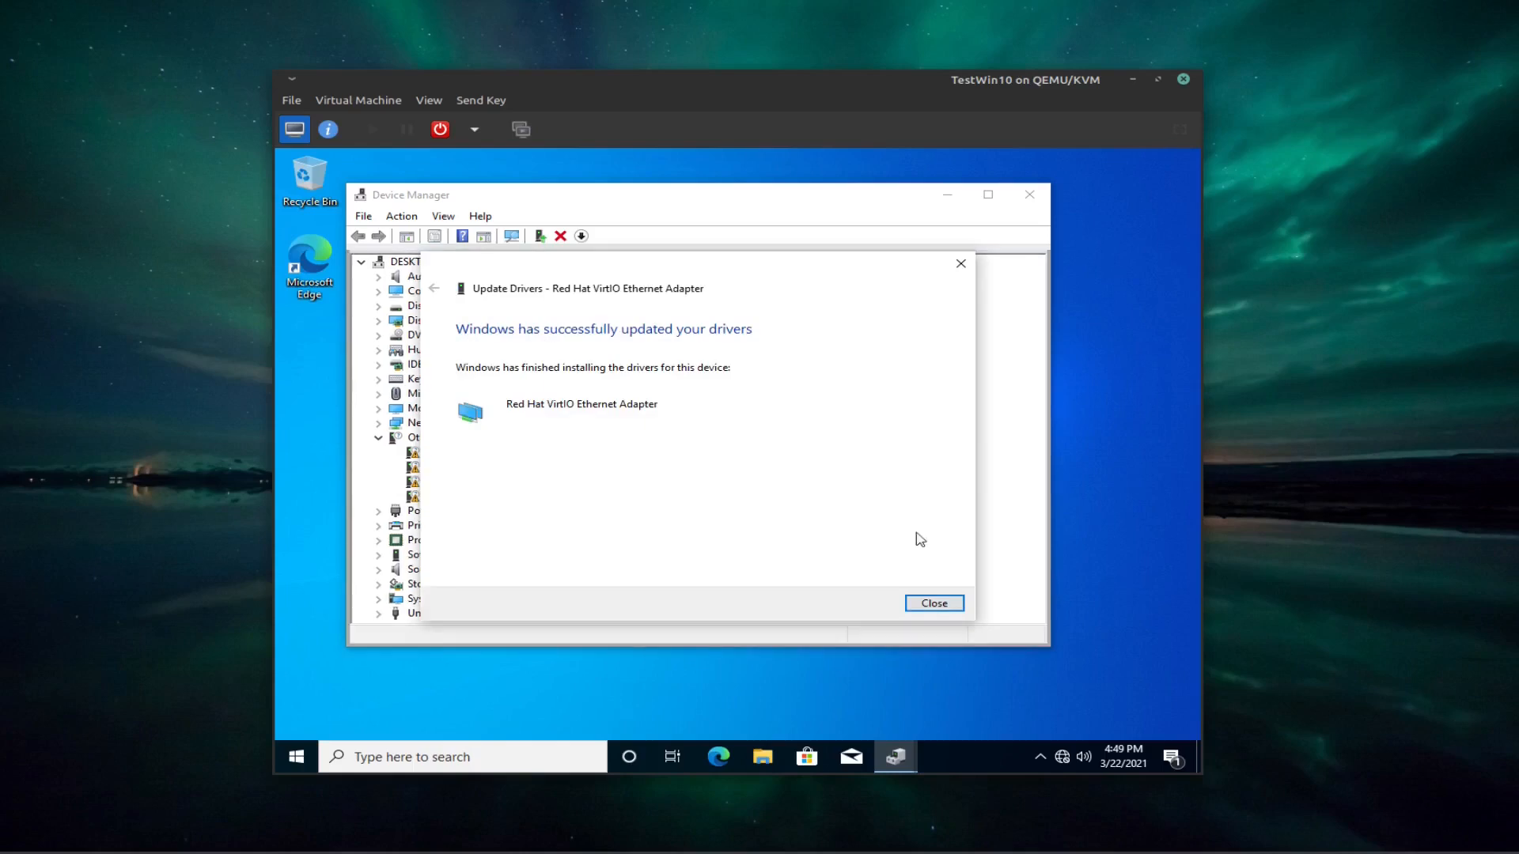
click(932, 603)
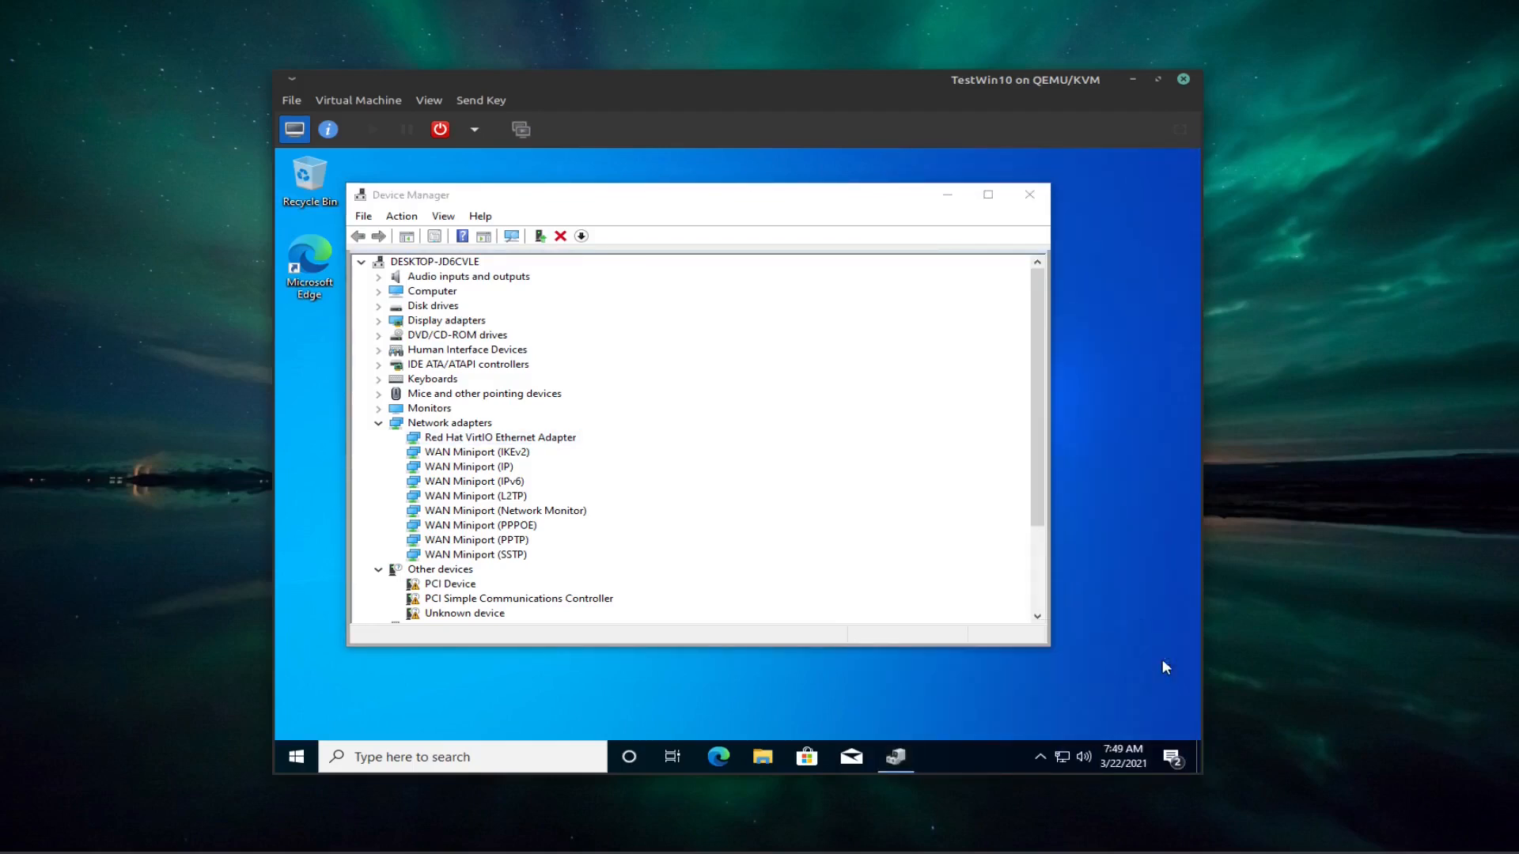
Step: Update the Microsoft Basic Display Adapter to the Red Hat QXL controller driver from E:\
click(499, 436)
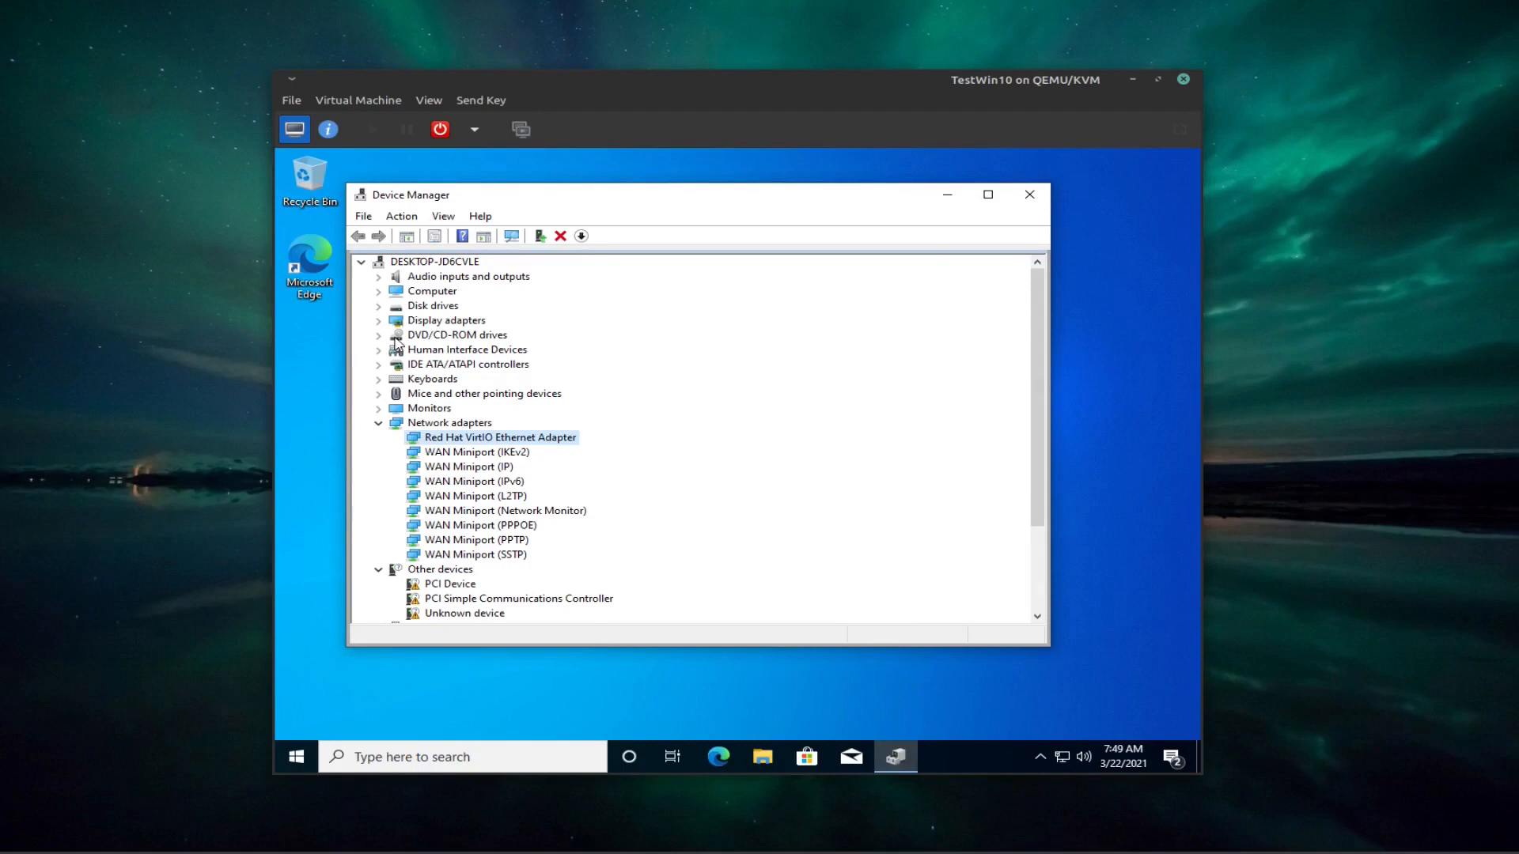
click(378, 321)
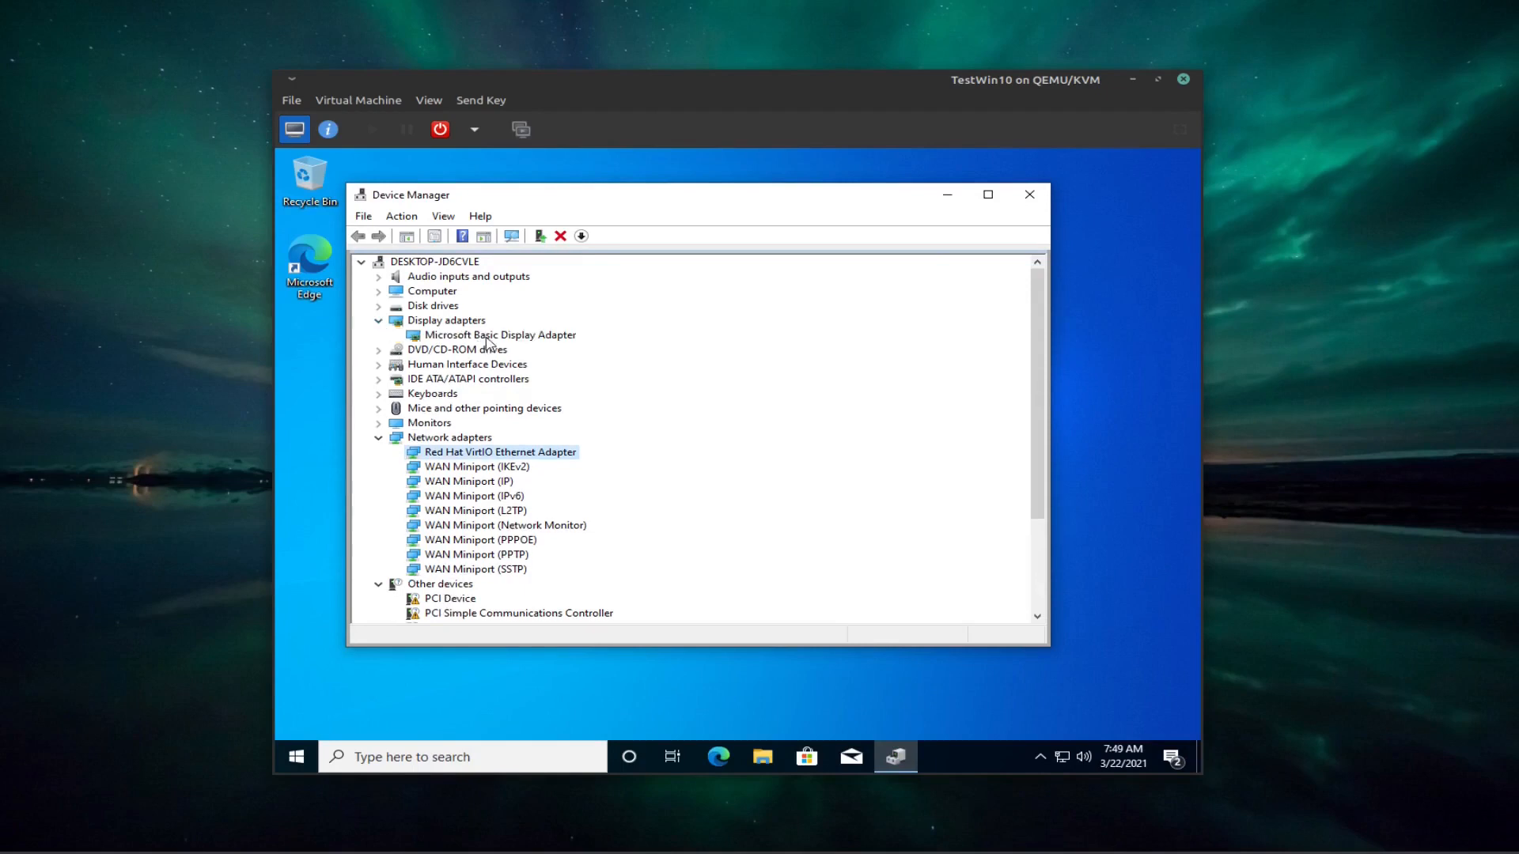
click(499, 333)
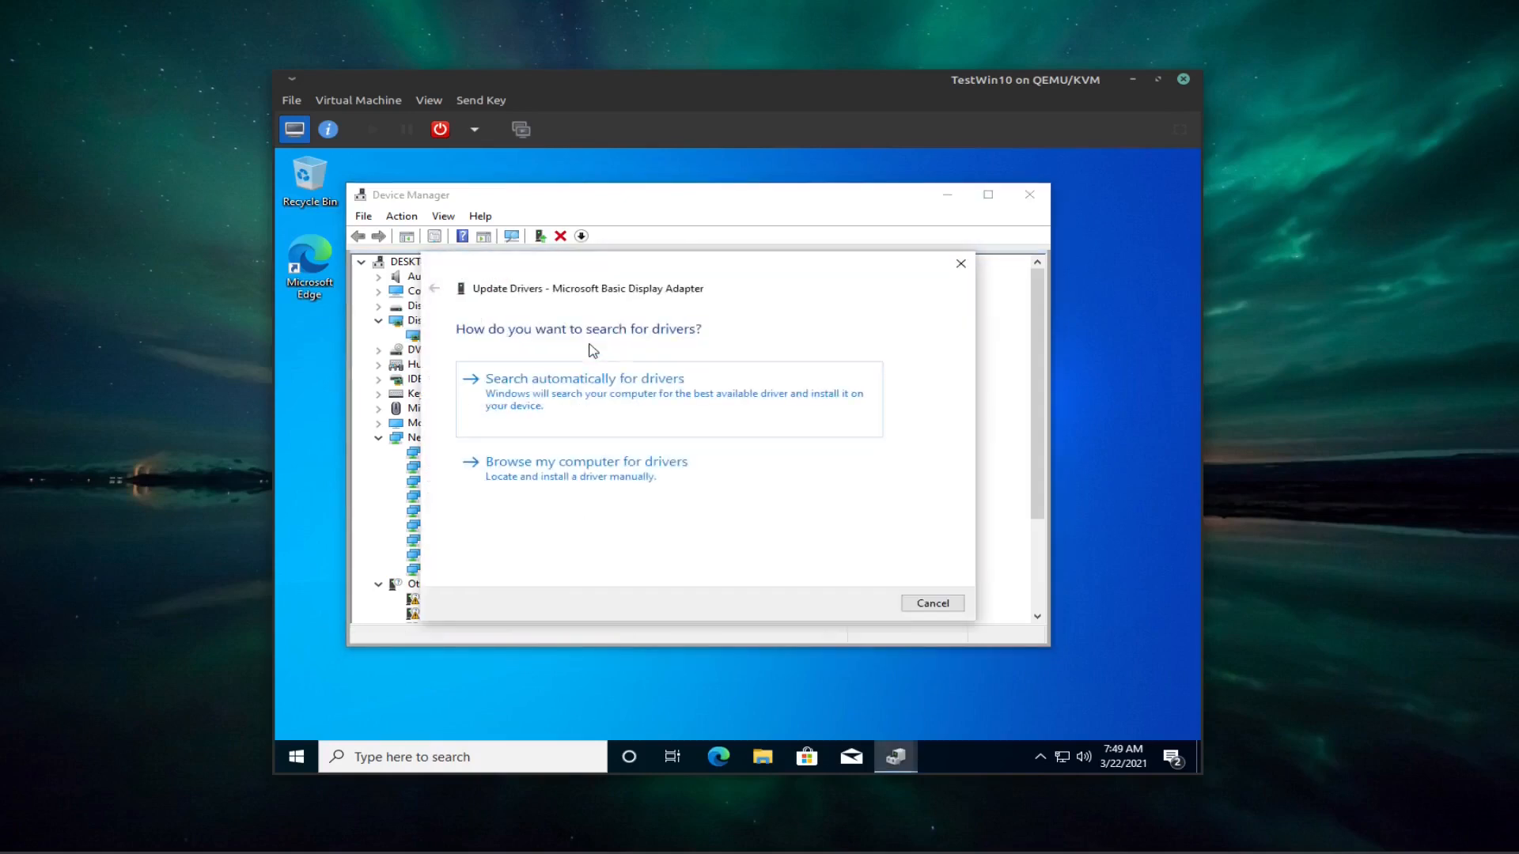
click(585, 460)
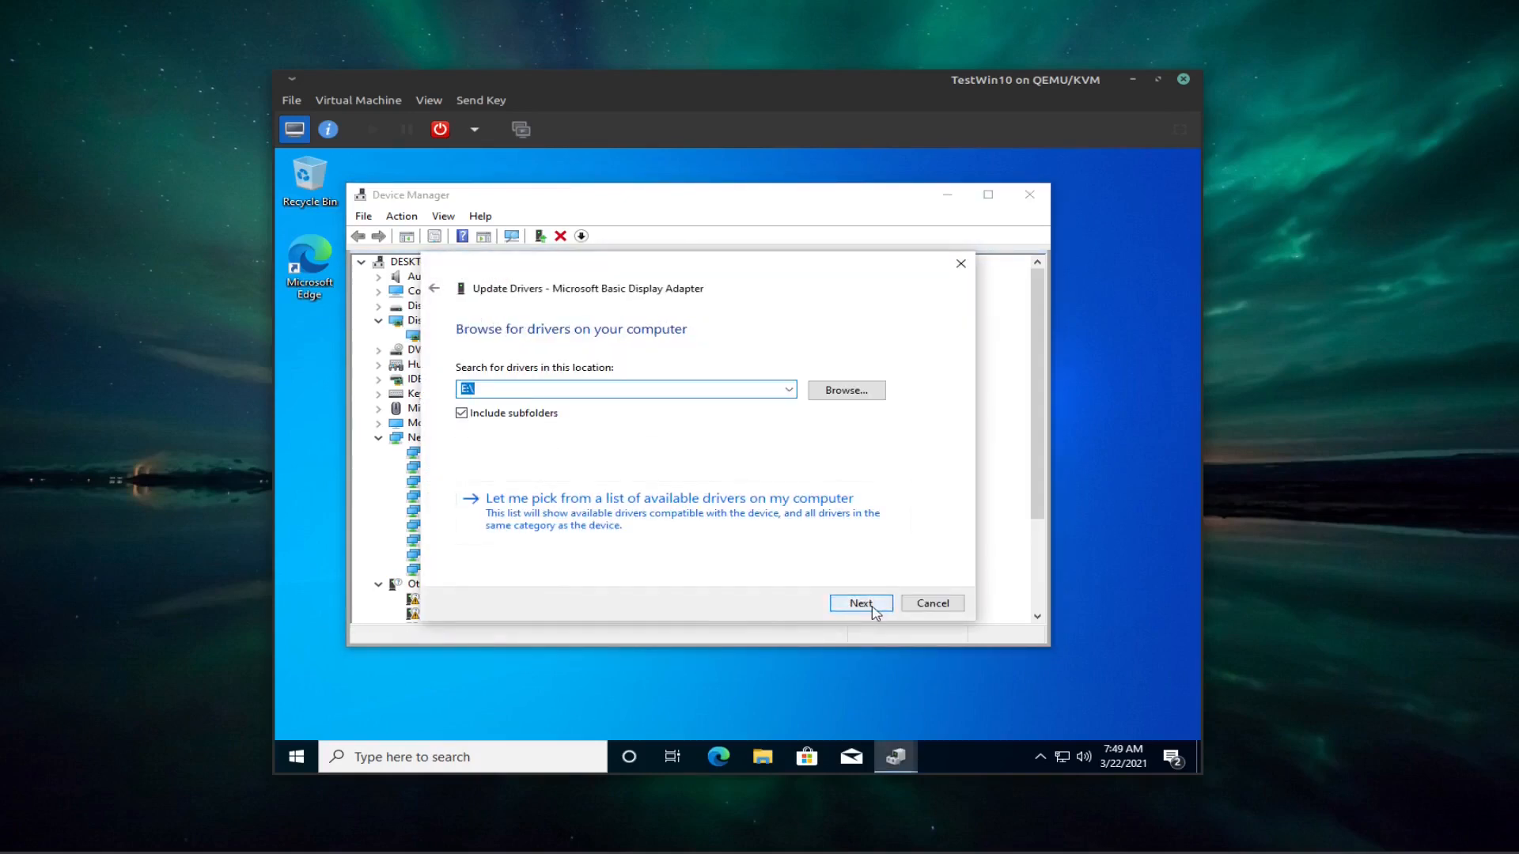
click(859, 603)
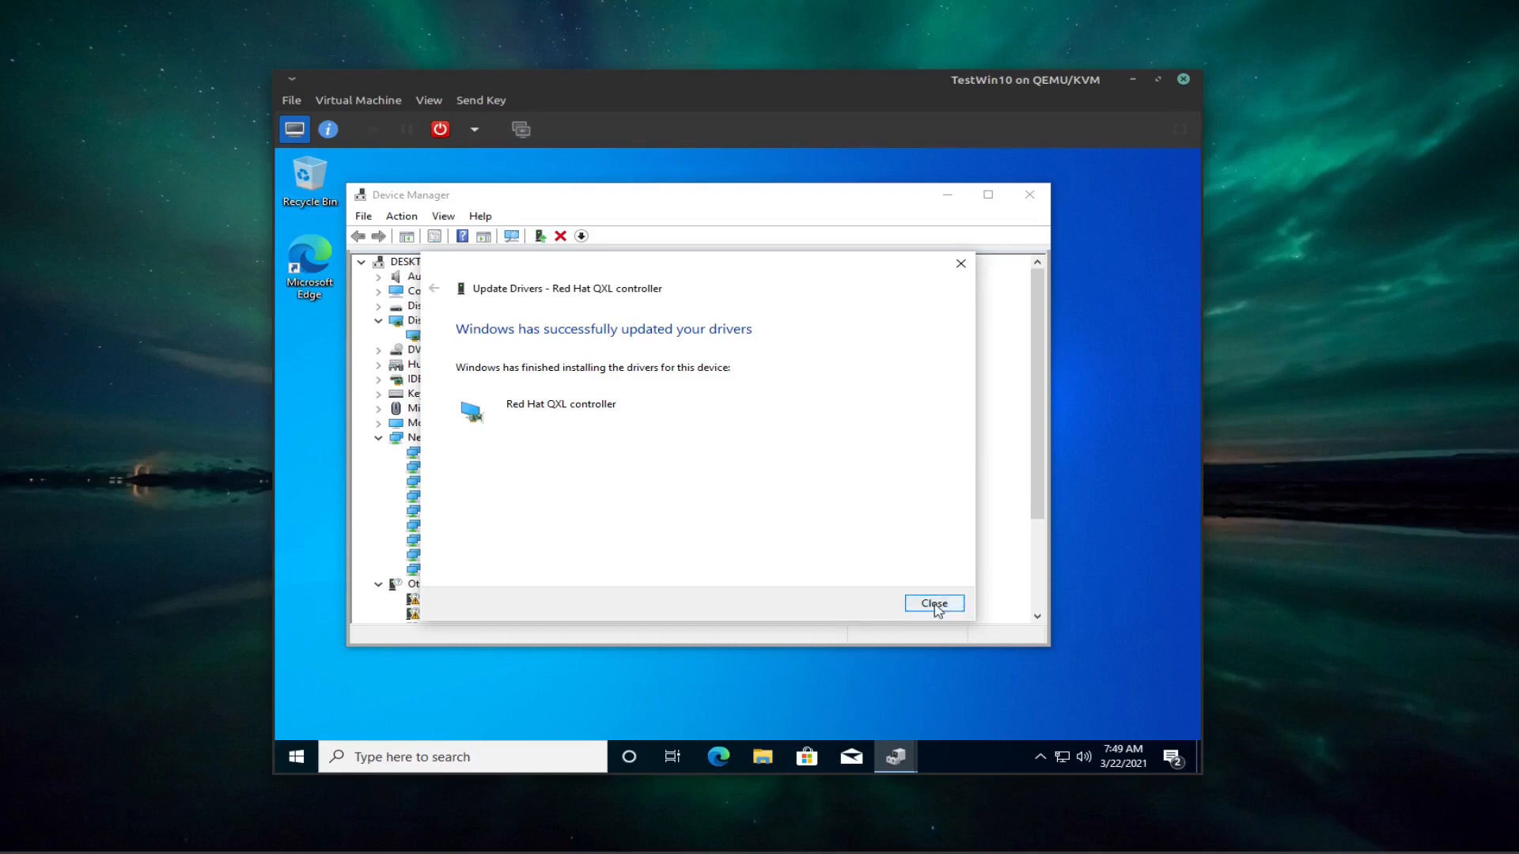
click(933, 603)
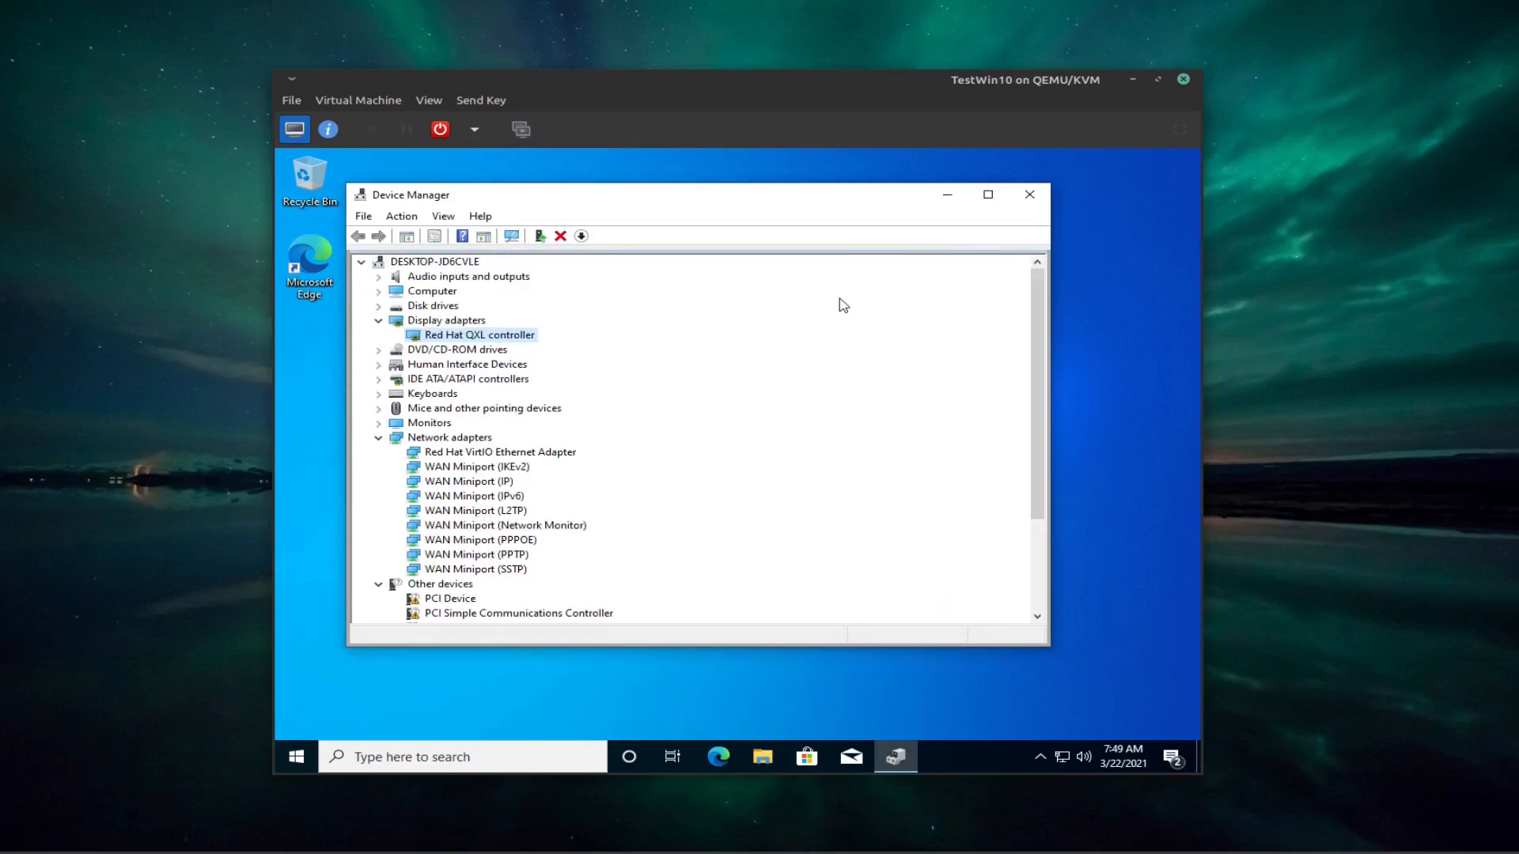
mouse_move(511, 445)
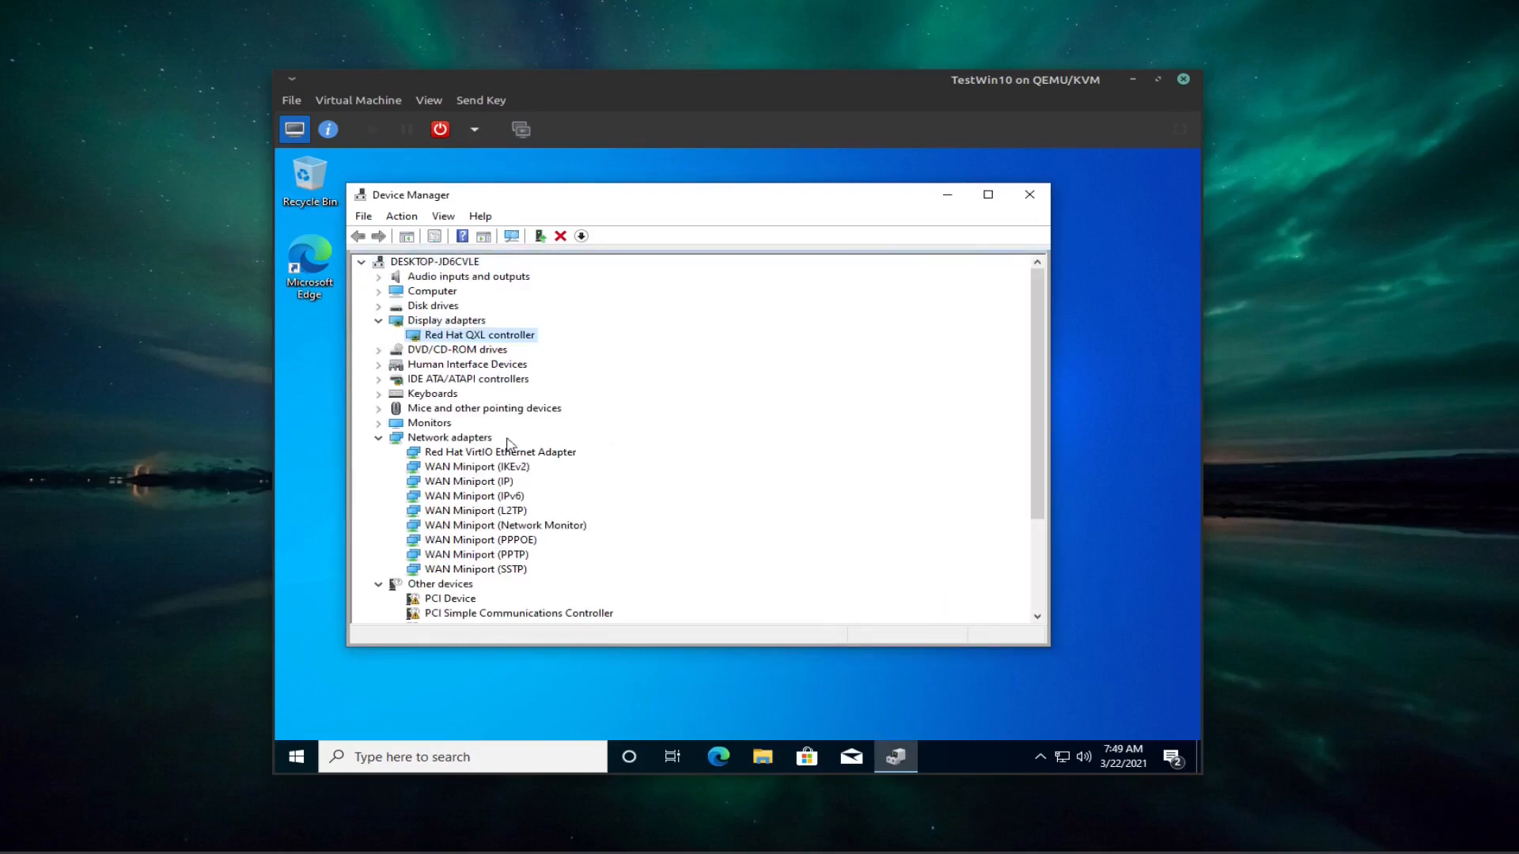
Step: Keep the new 1680 × 1050 resolution in Display settings and return to the full-screen desktop
click(1028, 193)
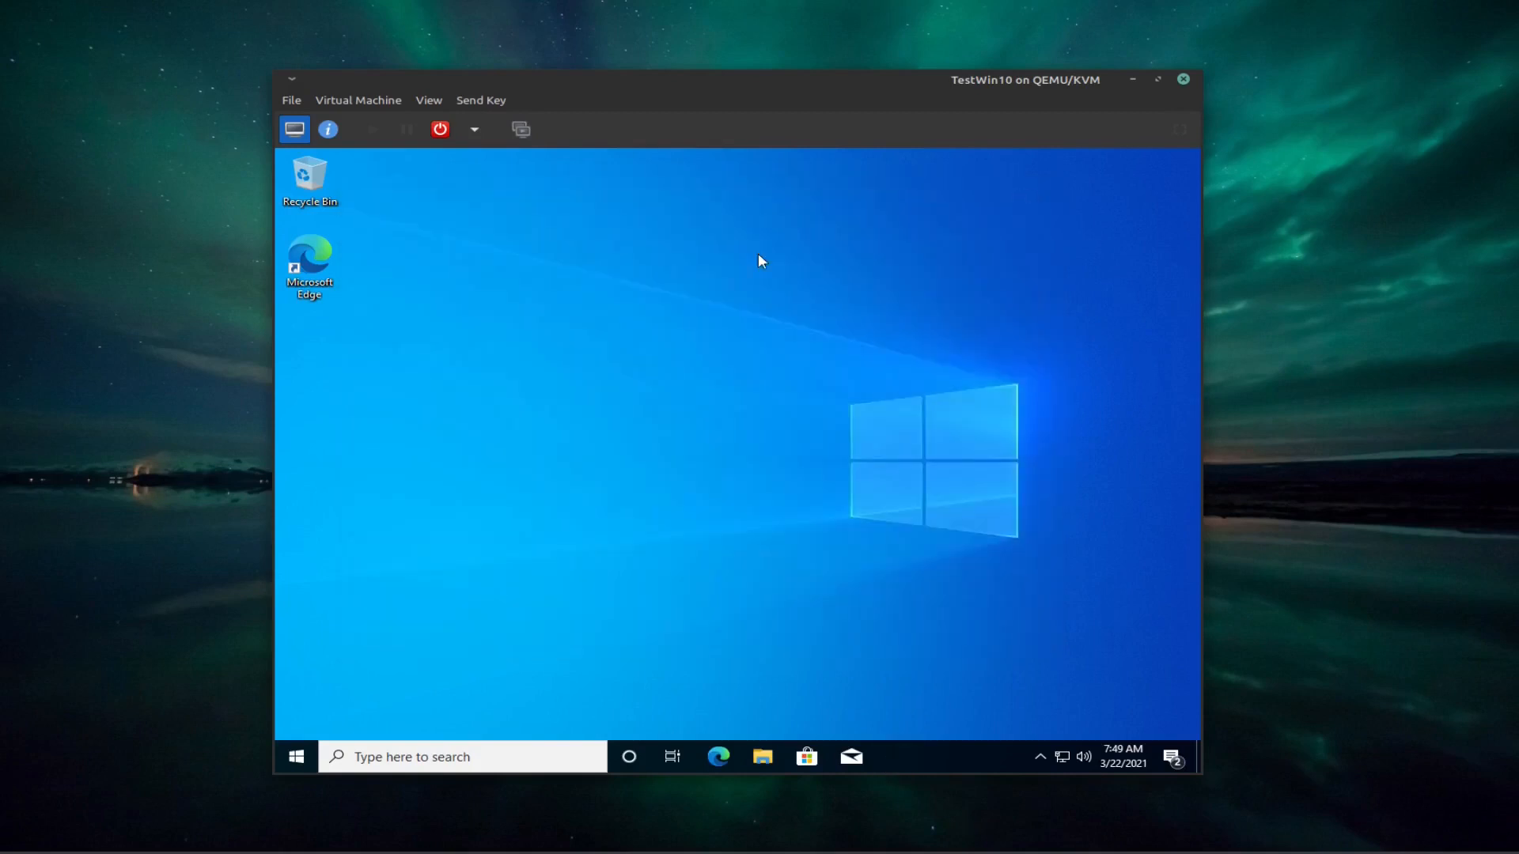
mouse_move(1180, 126)
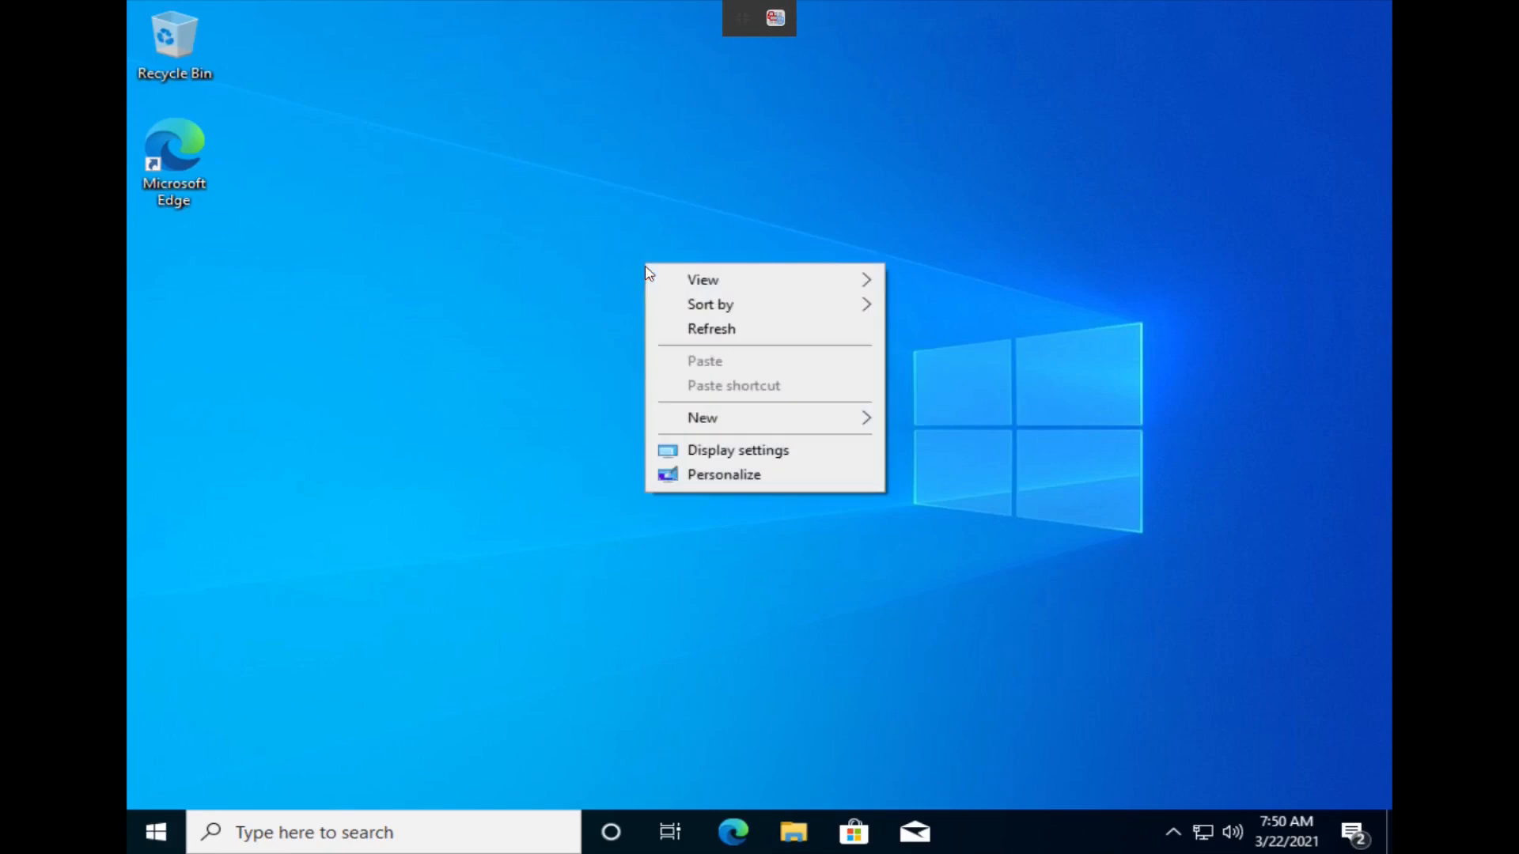
mouse_move(764, 451)
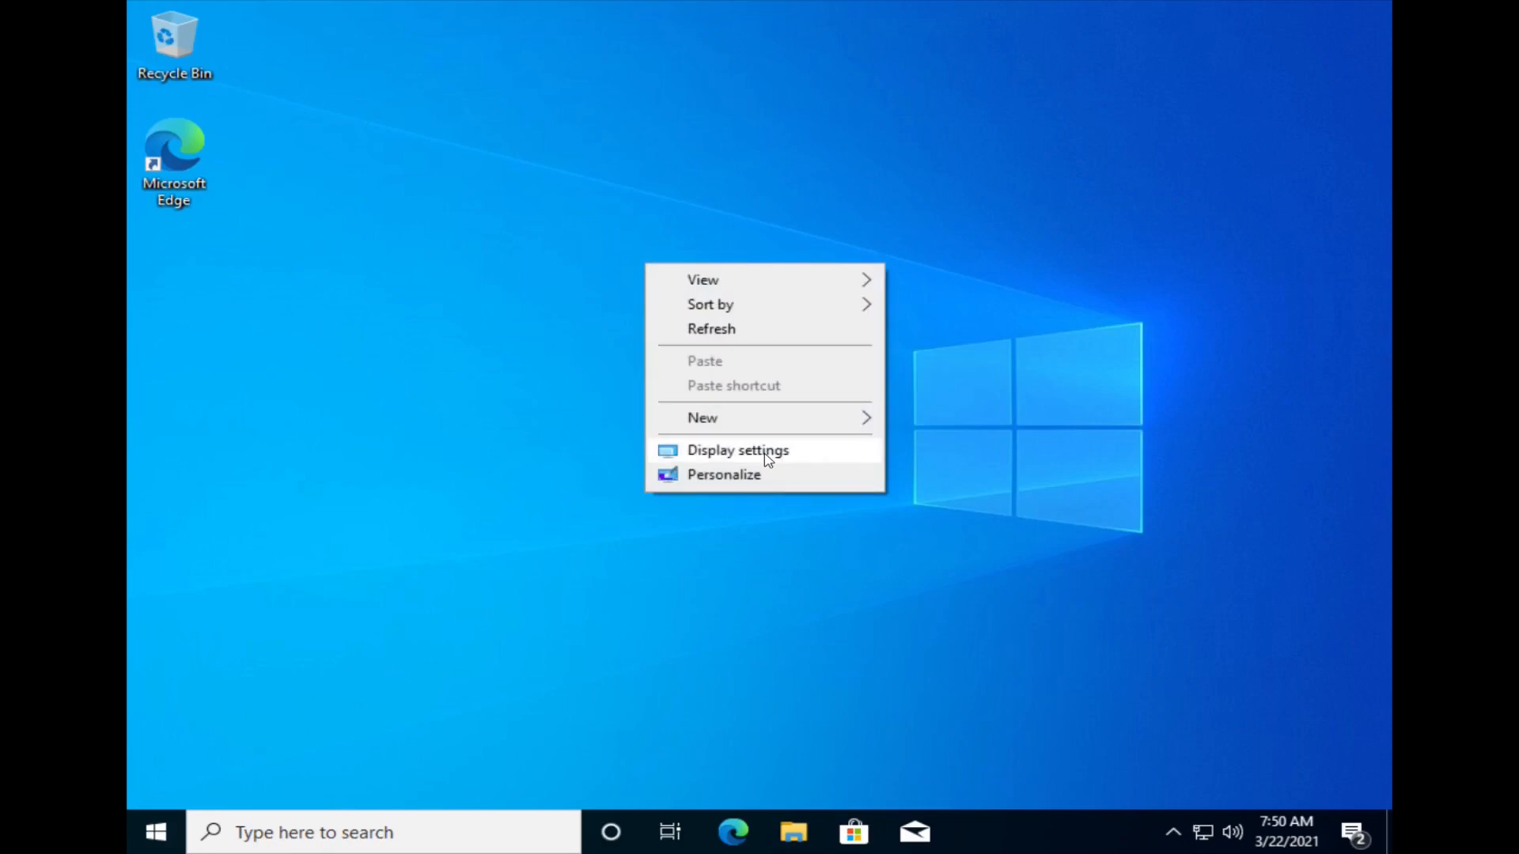
click(737, 449)
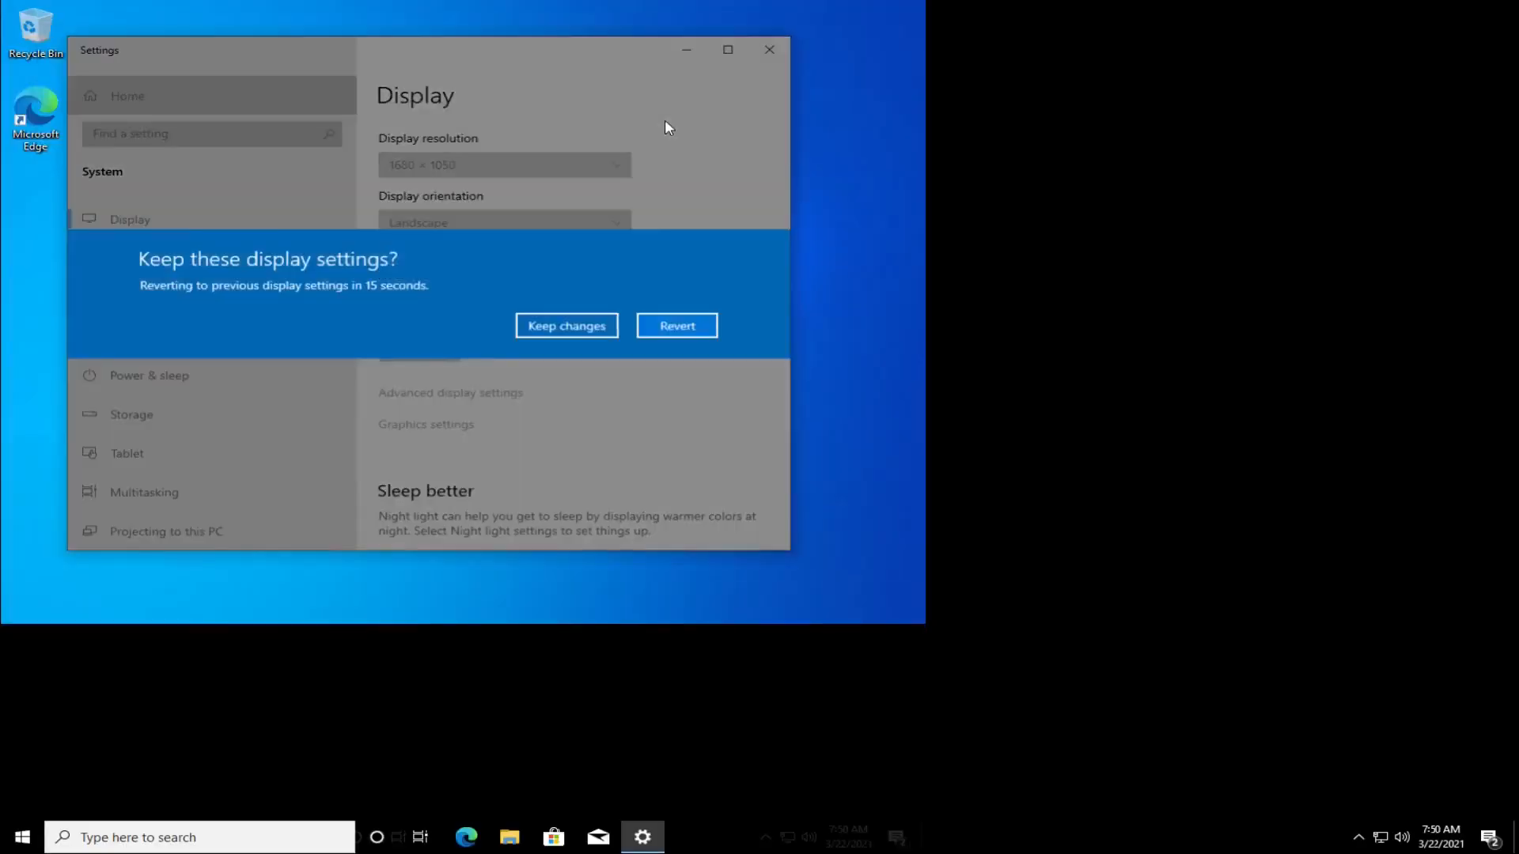
click(566, 324)
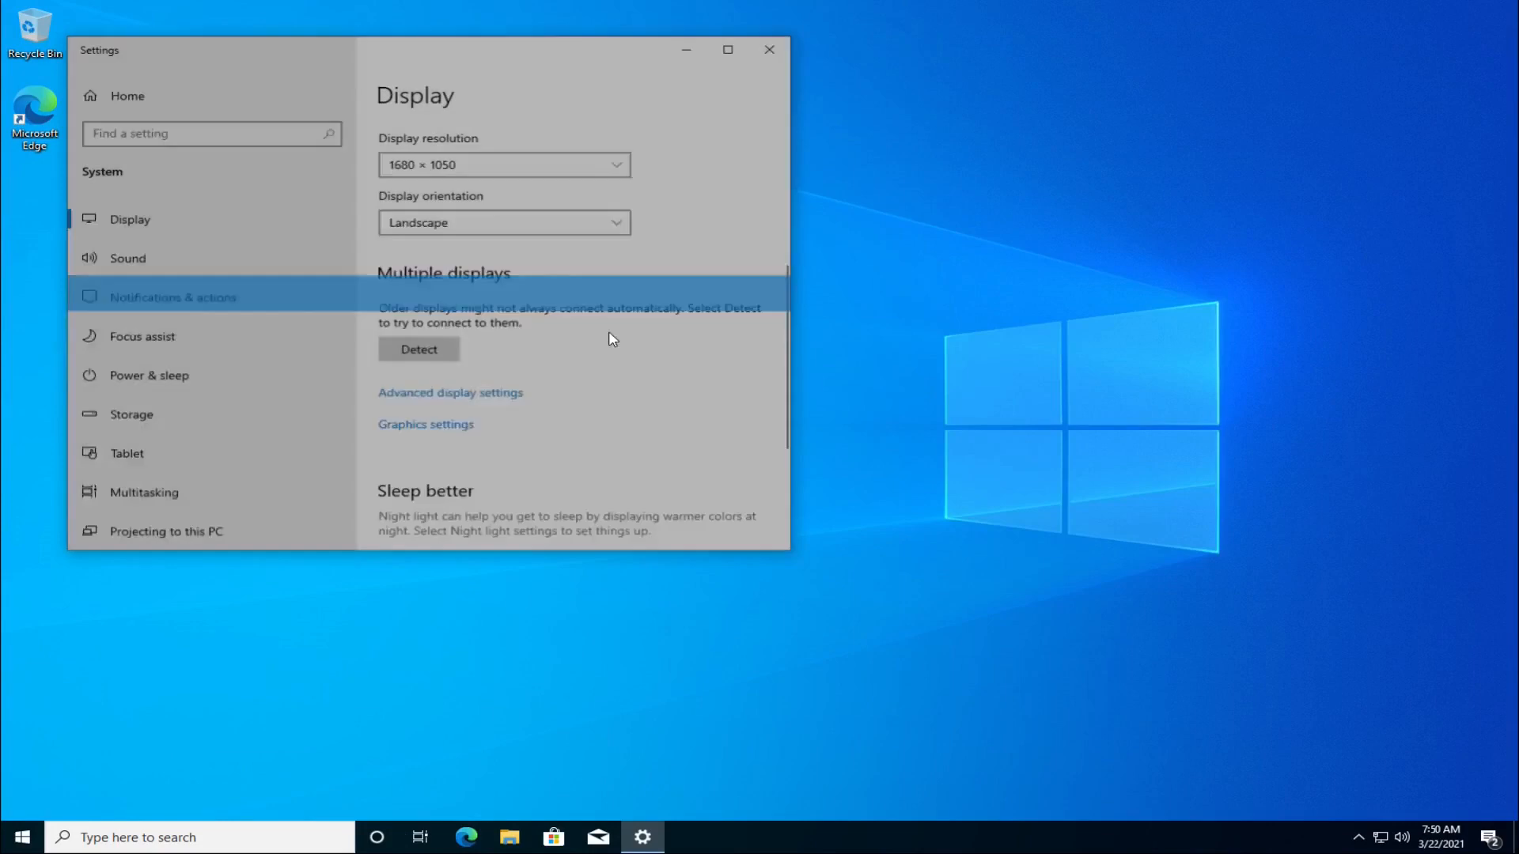
click(769, 49)
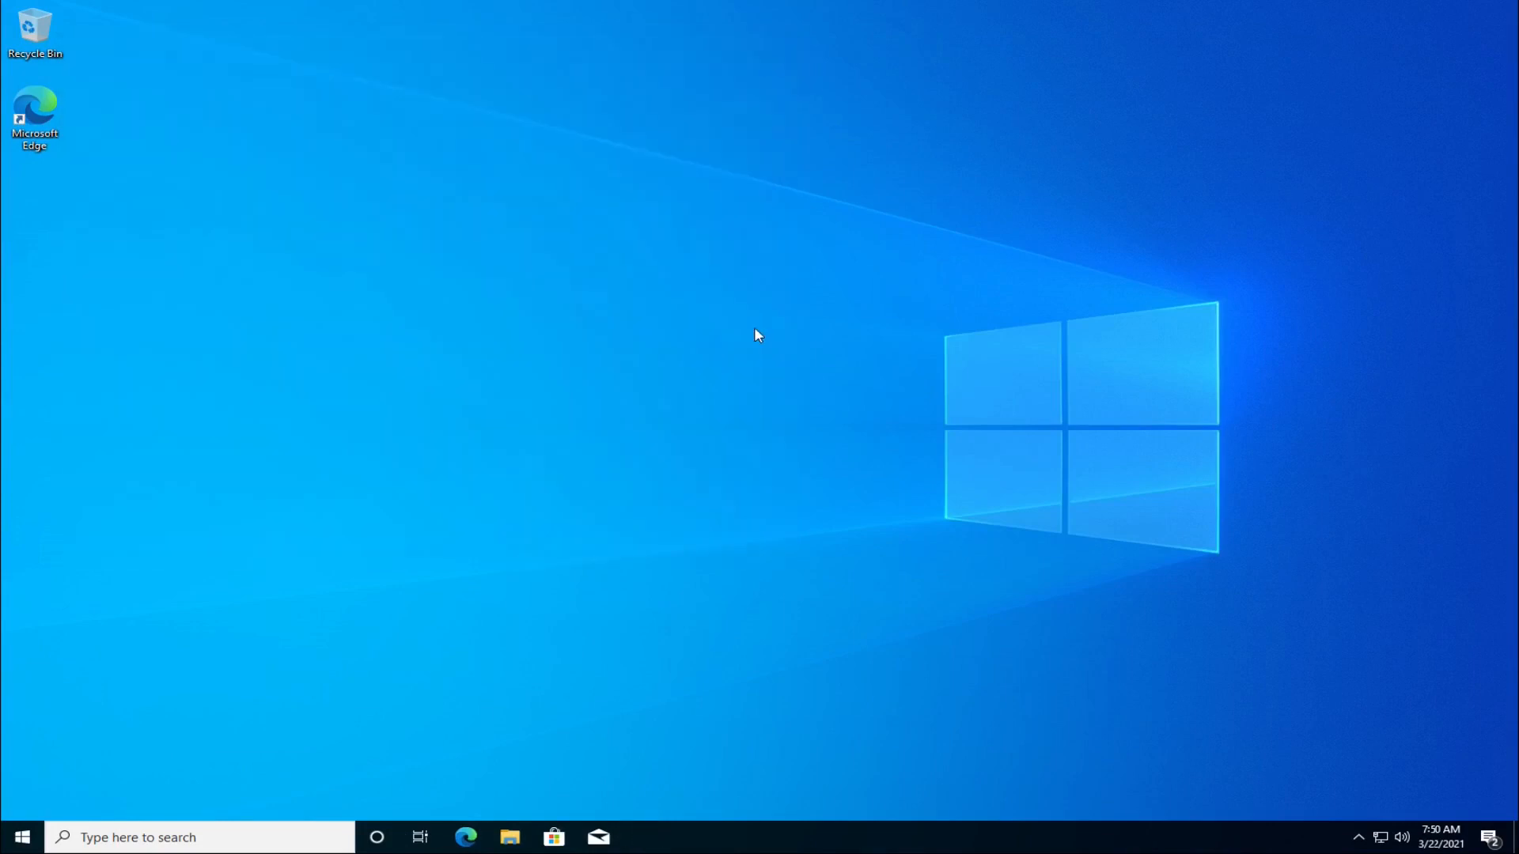
mouse_move(528, 473)
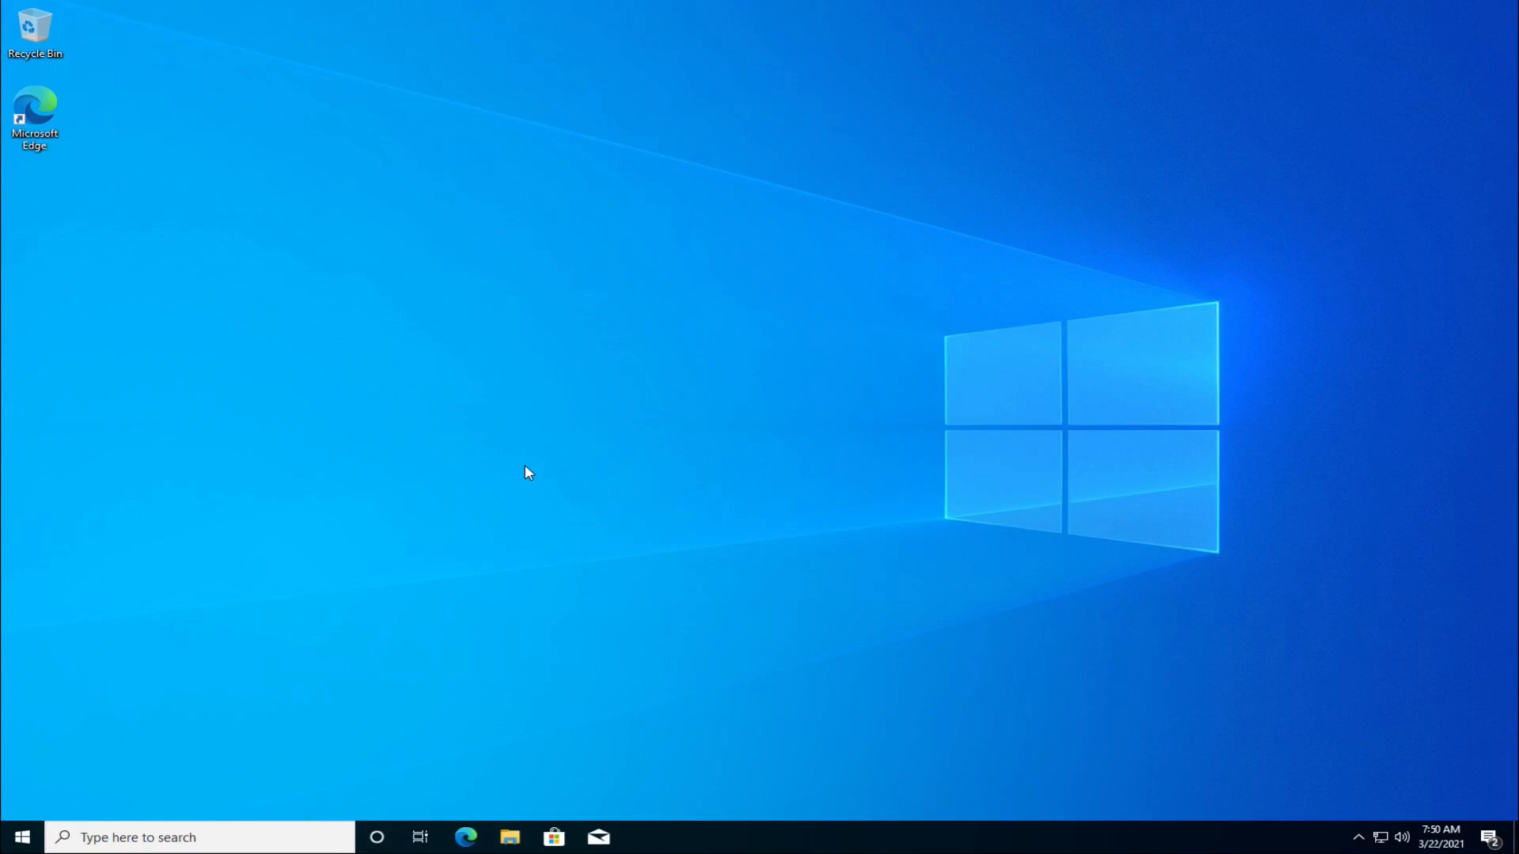
mouse_move(863, 632)
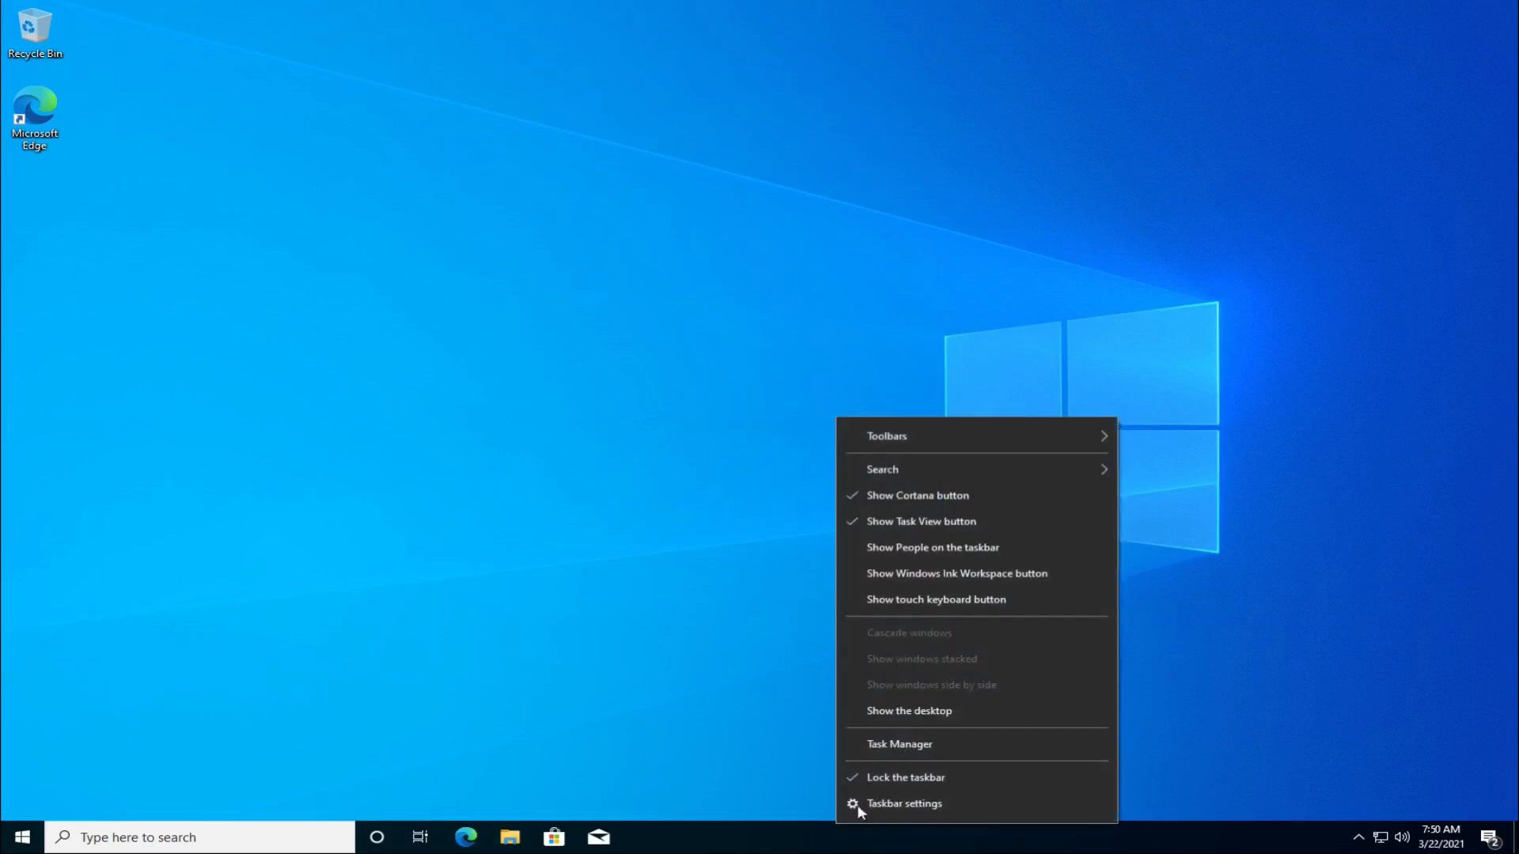
Step: Show Task Manager's CPU performance as per-logical-processor graphs, revealing 2 virtual processors
click(898, 744)
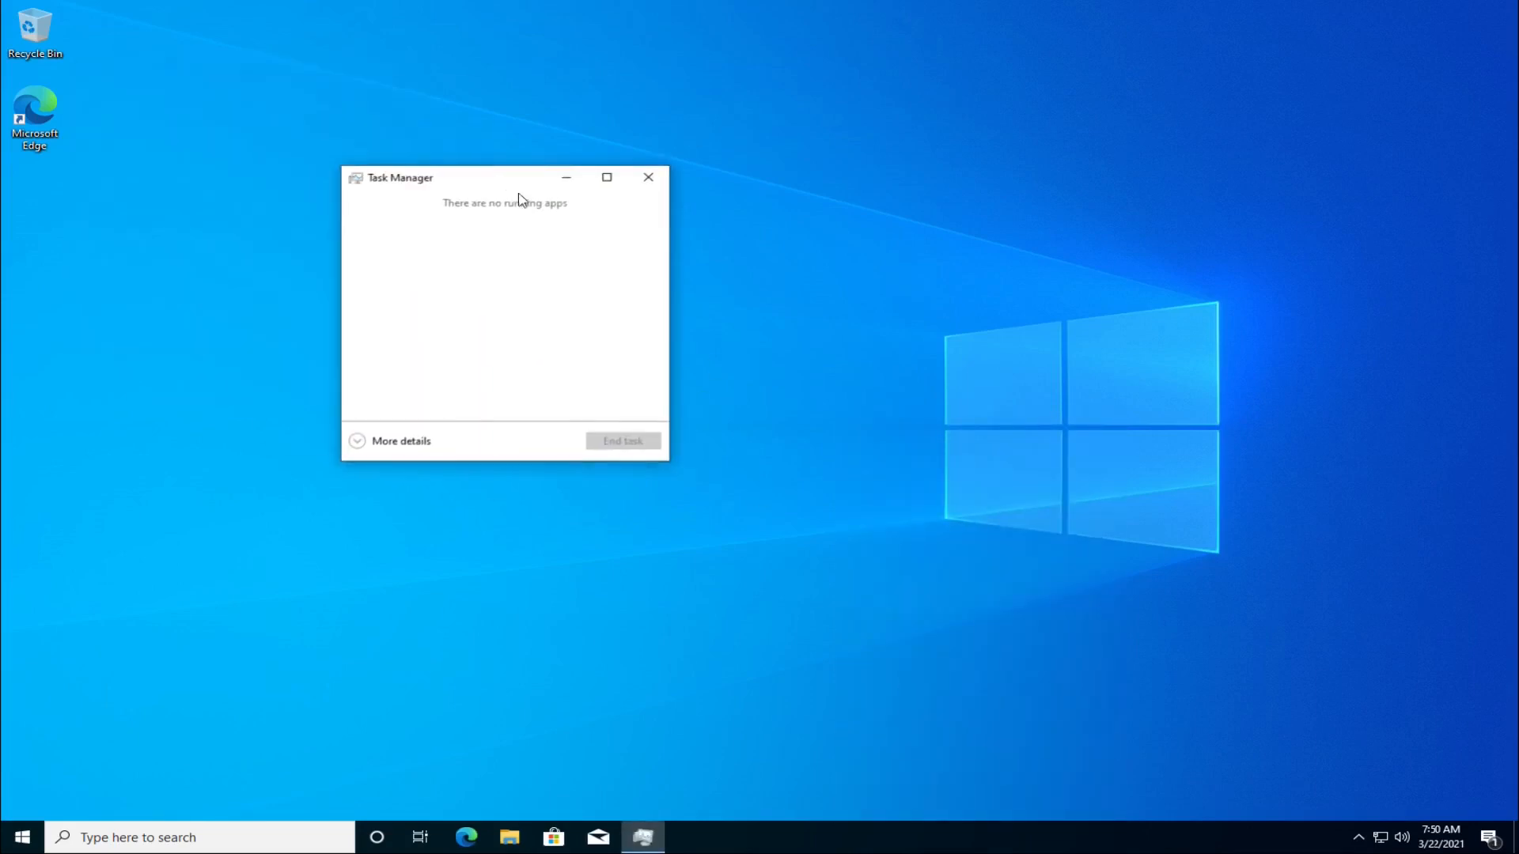
click(391, 441)
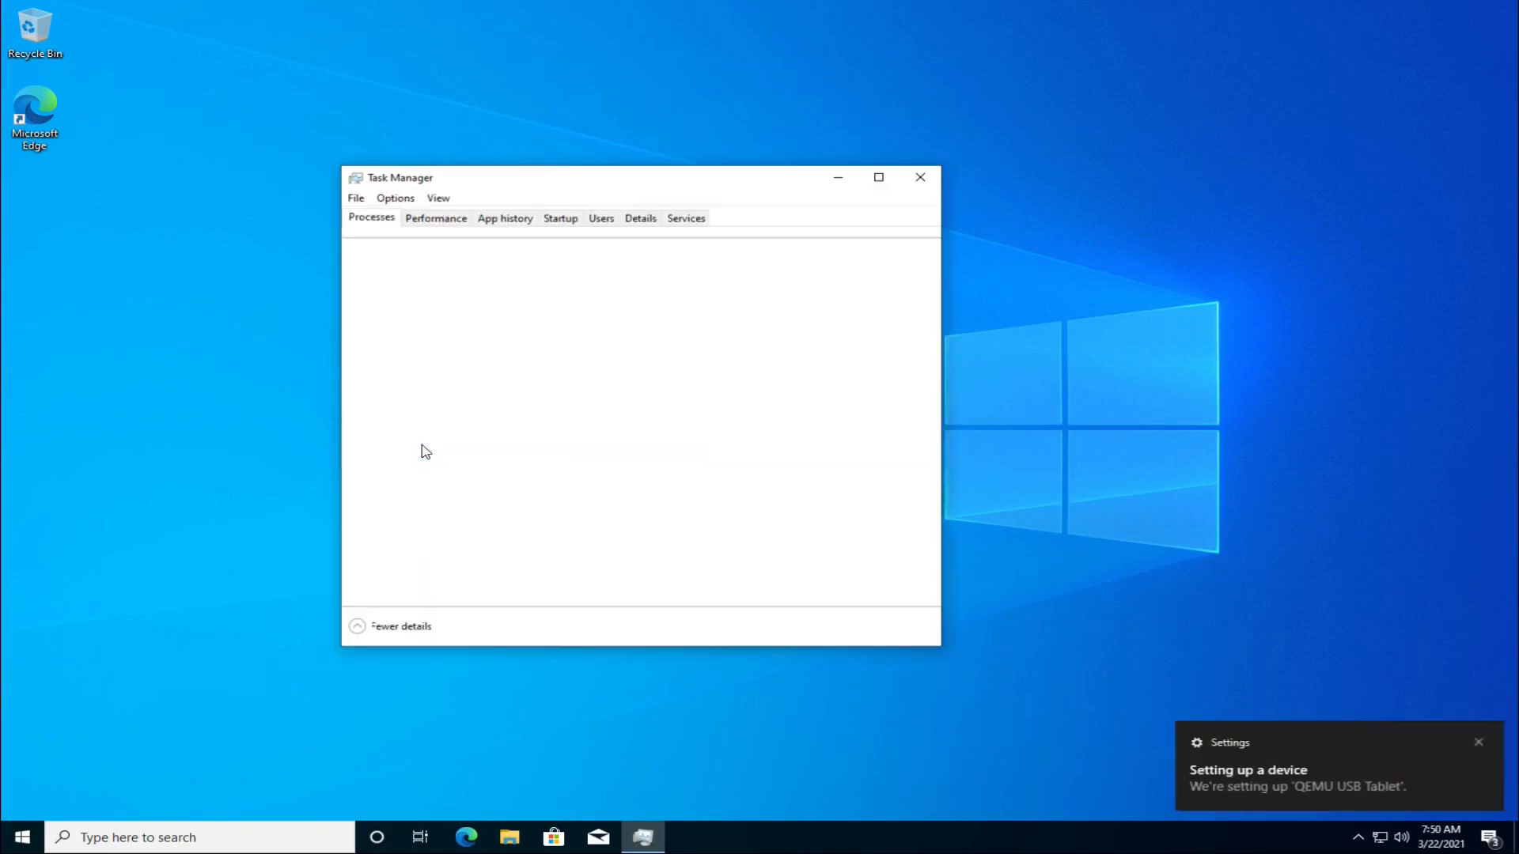
click(435, 217)
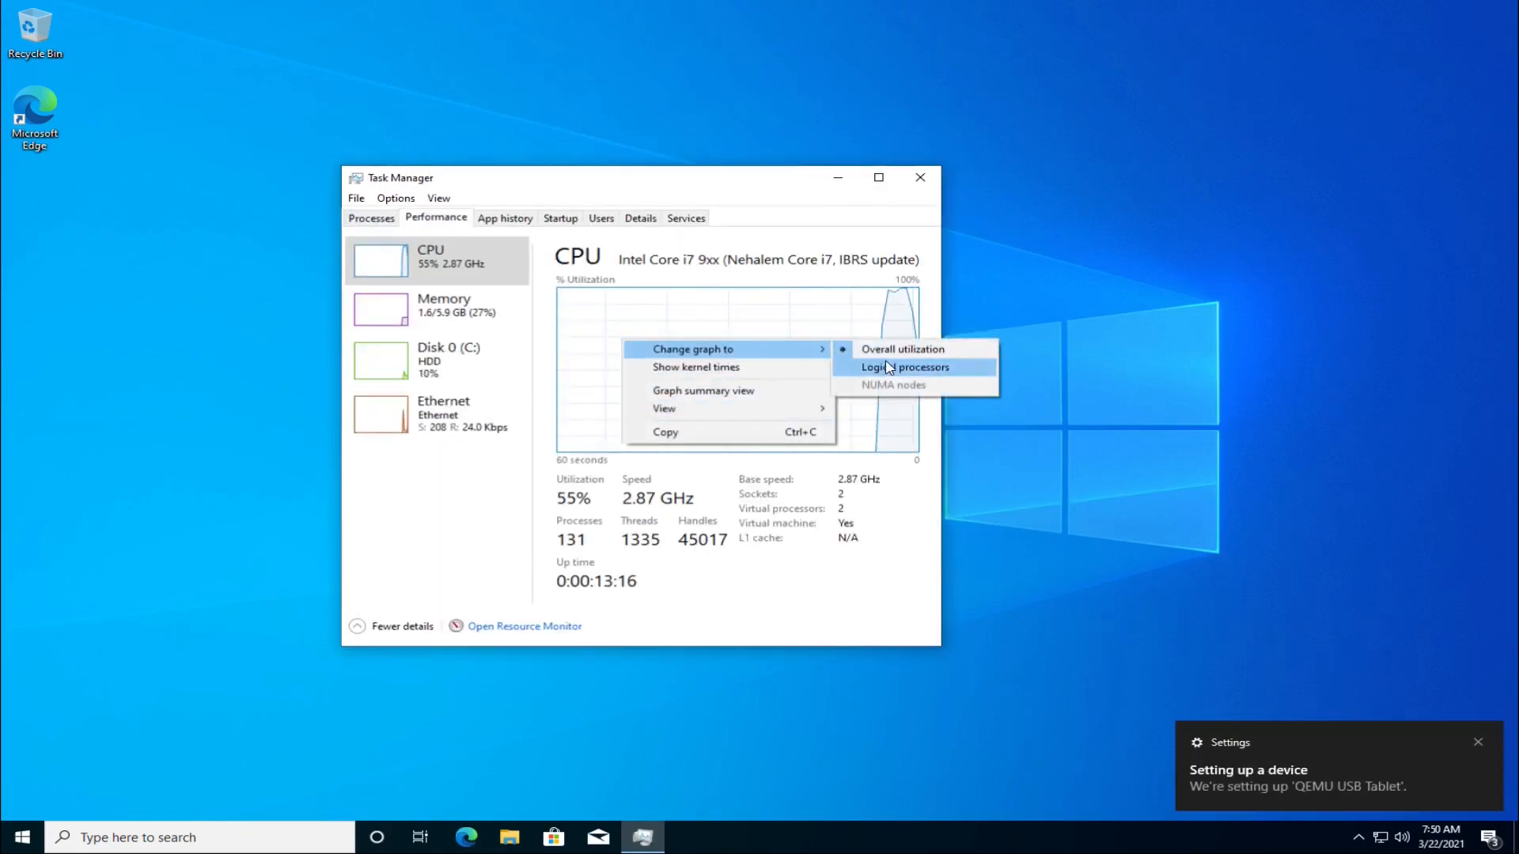
click(901, 366)
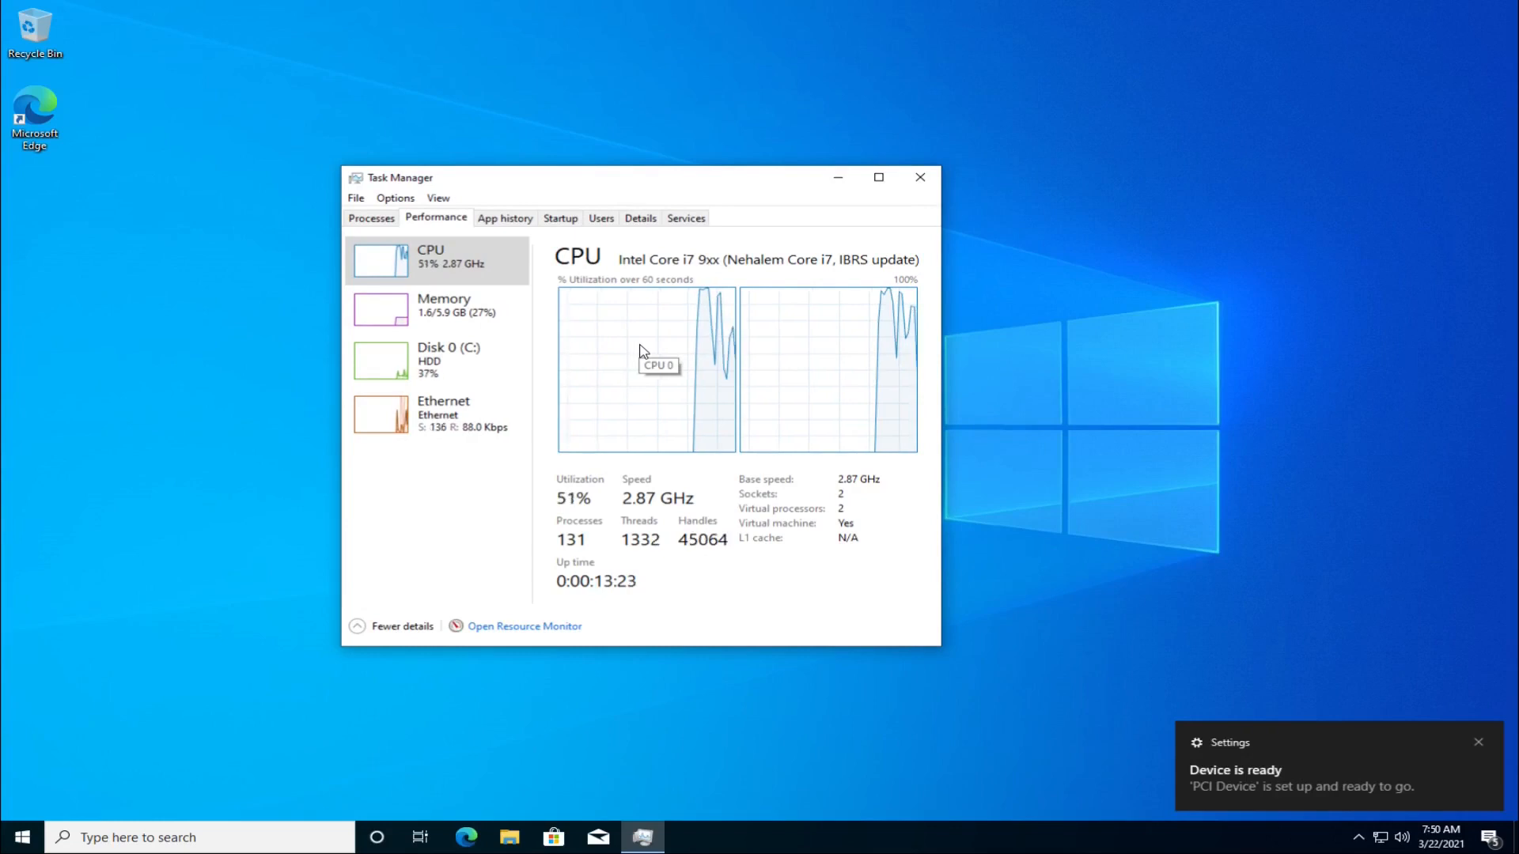
mouse_move(866, 349)
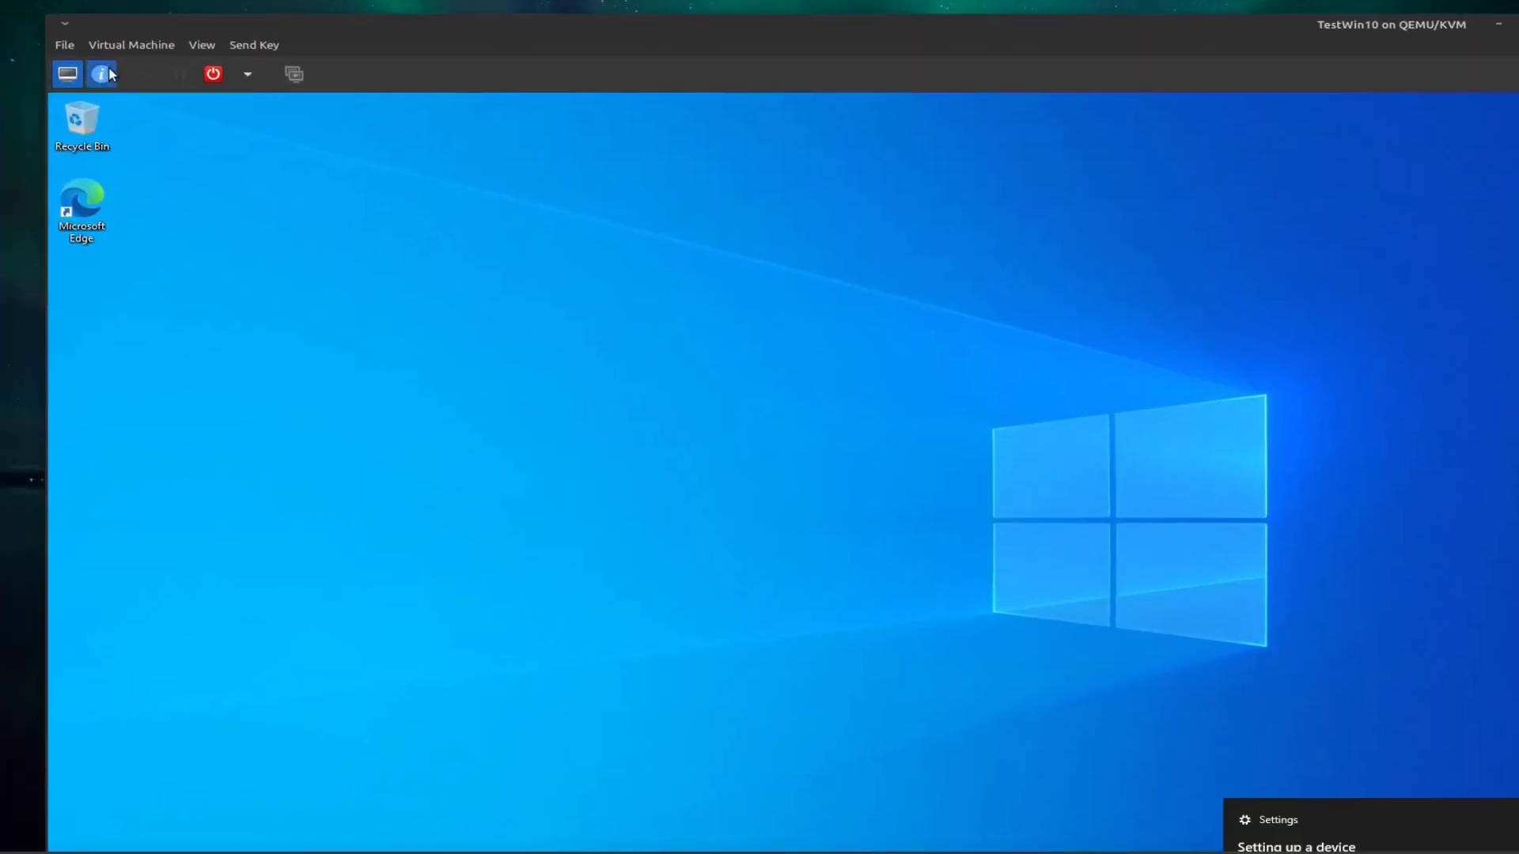
Step: Set the VM's CPU topology to 1 socket, 4 cores, 8 threads and apply it
click(101, 74)
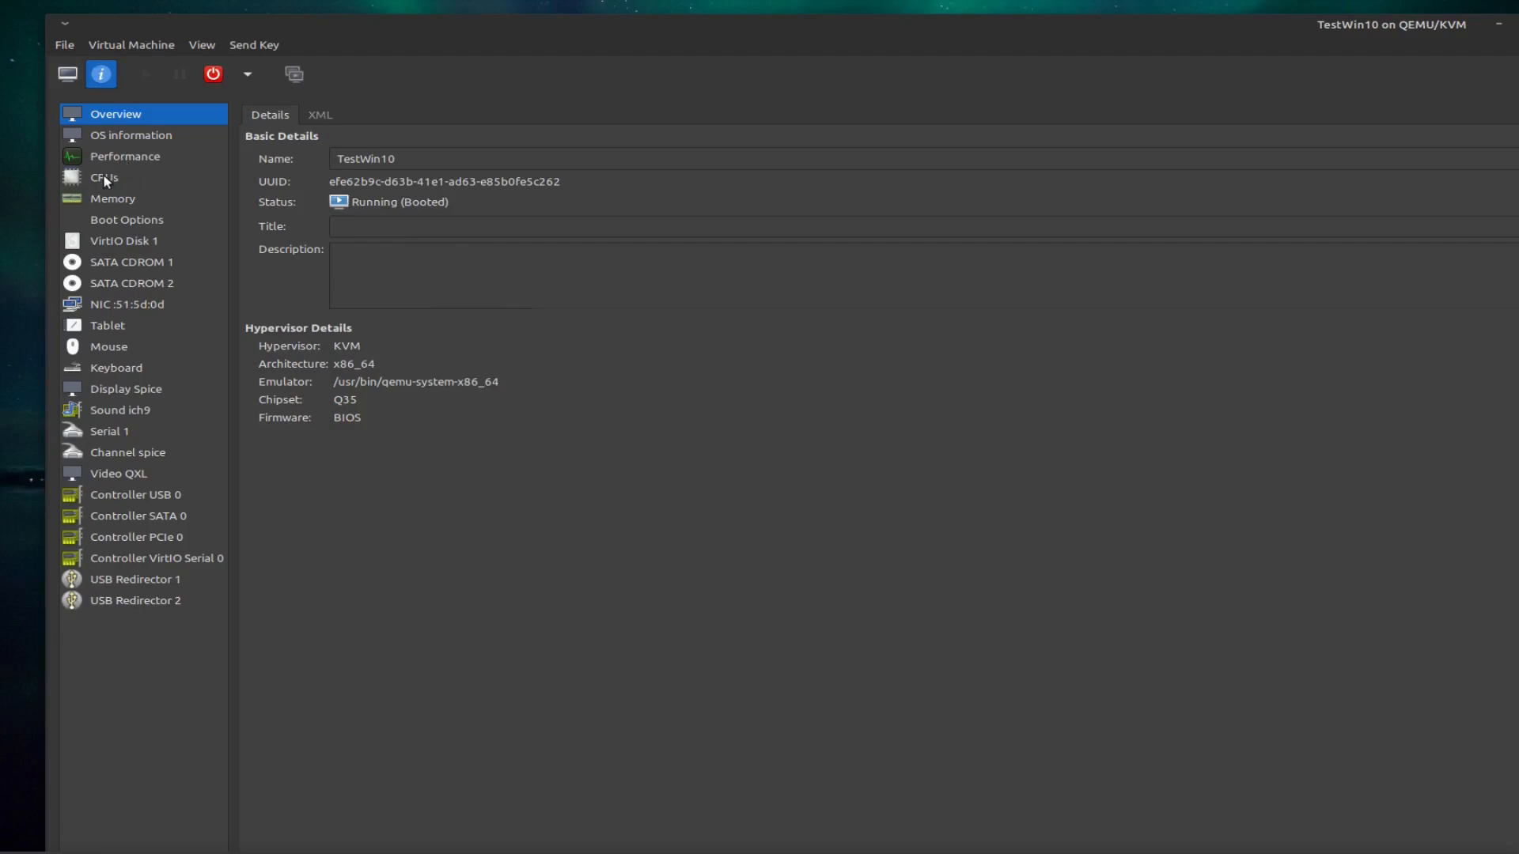
click(104, 177)
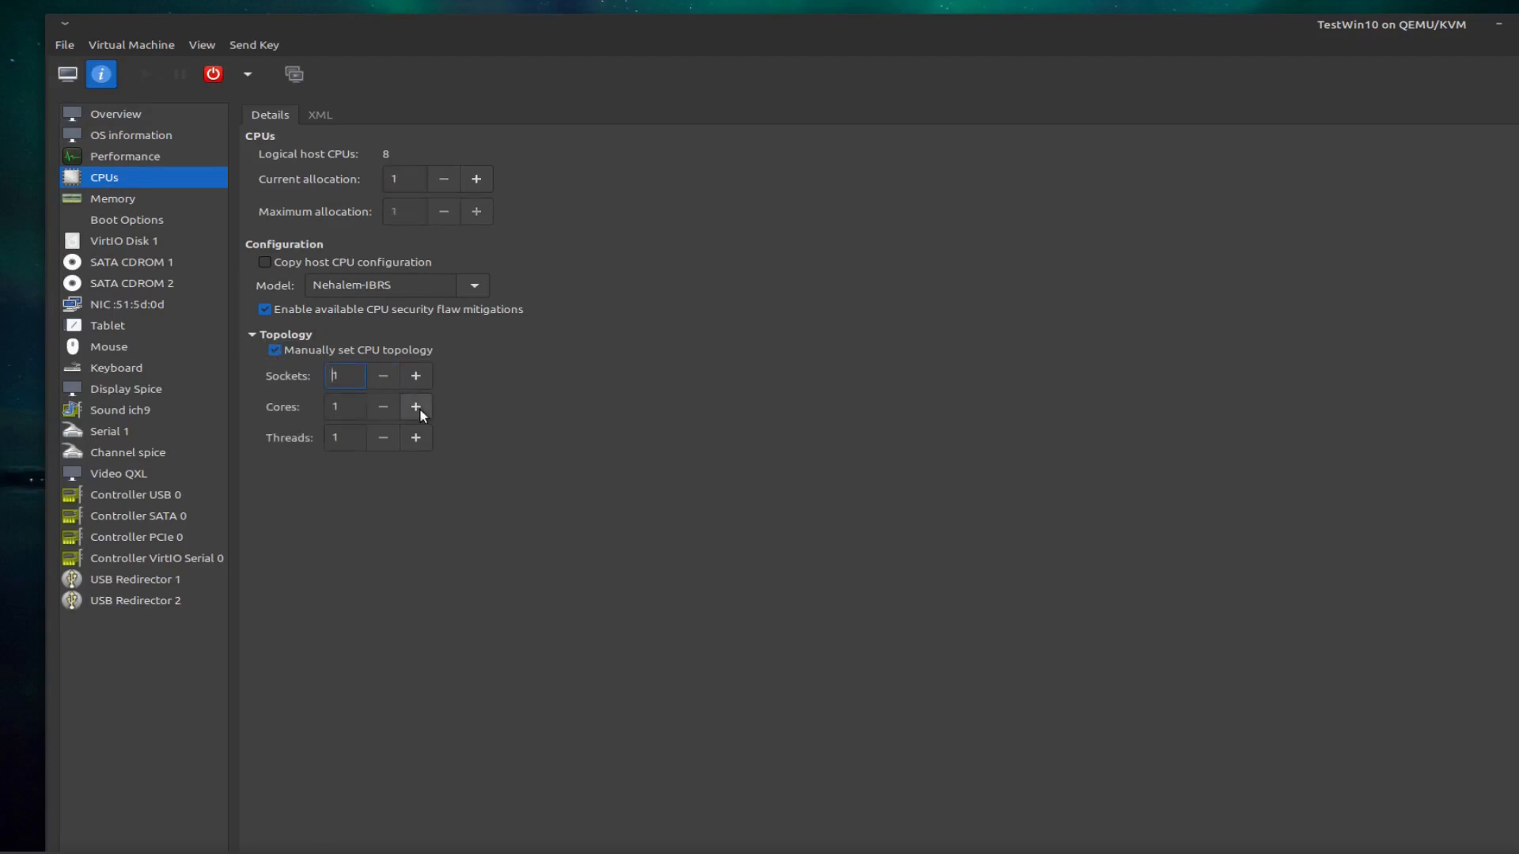
click(414, 437)
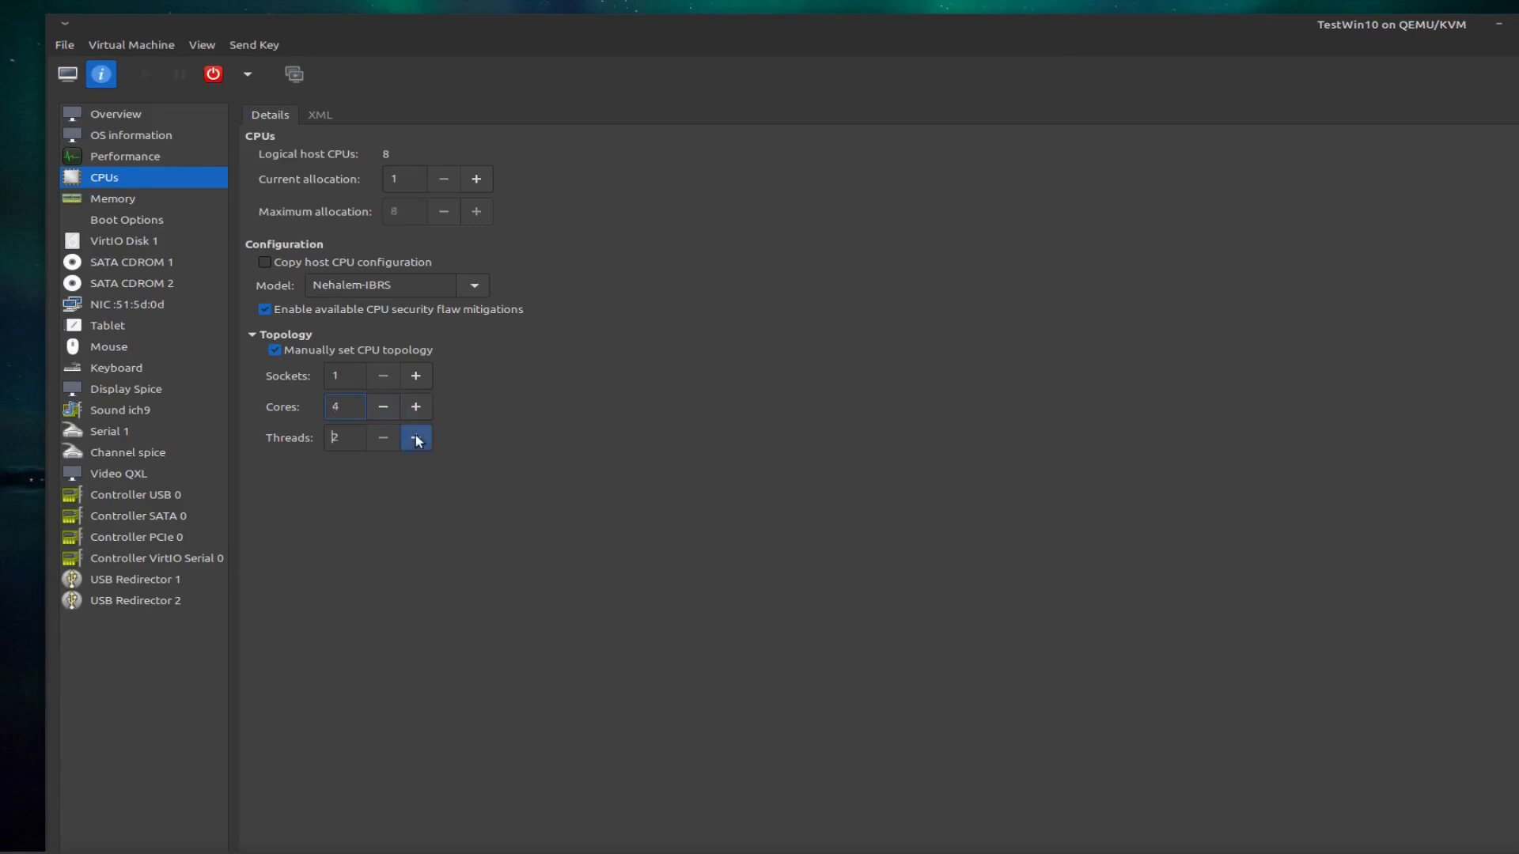
click(414, 437)
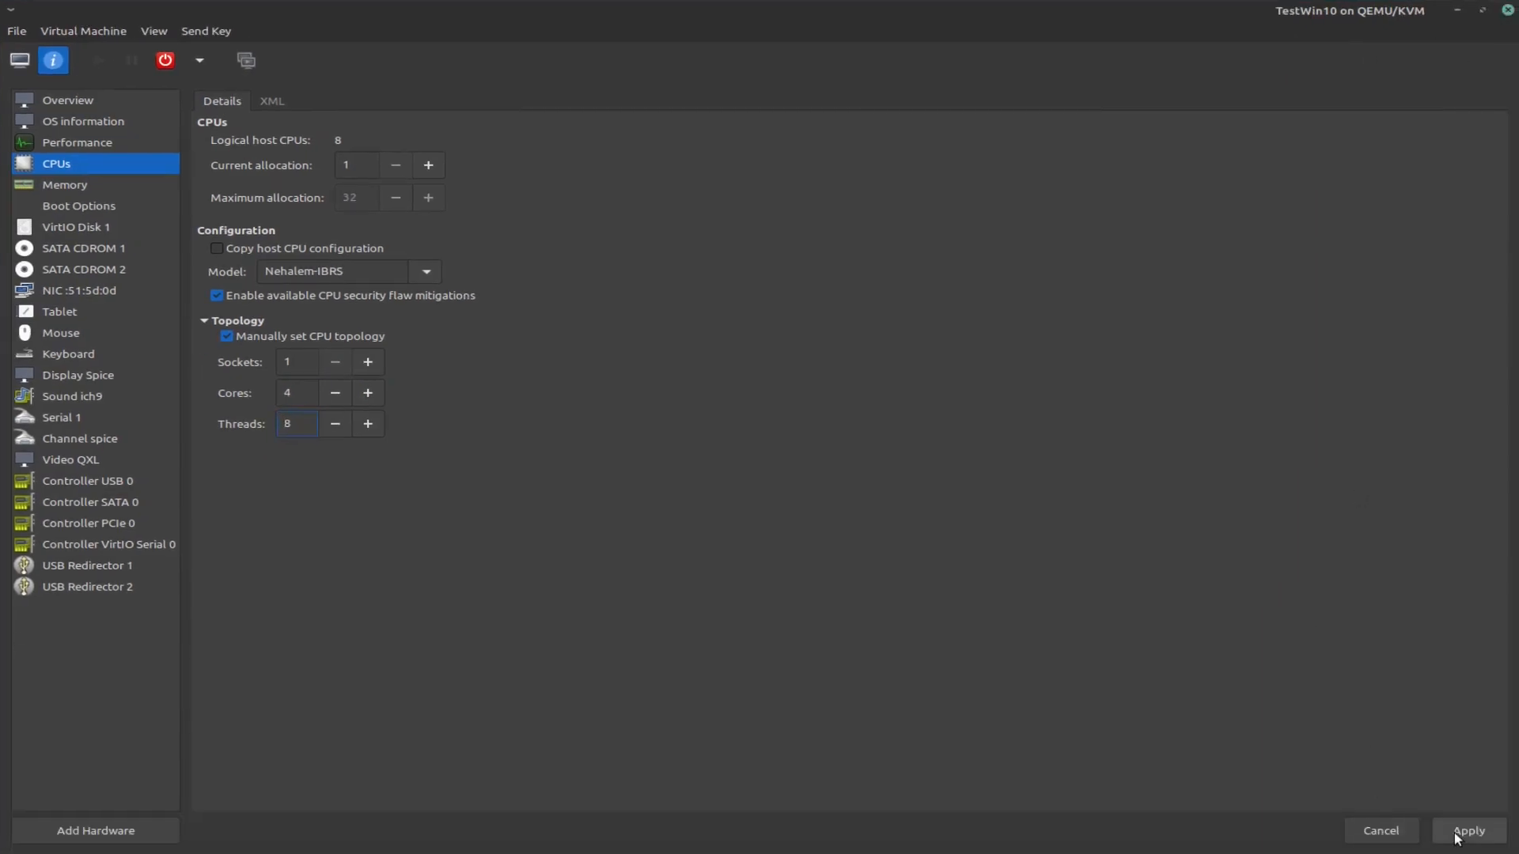
click(1468, 831)
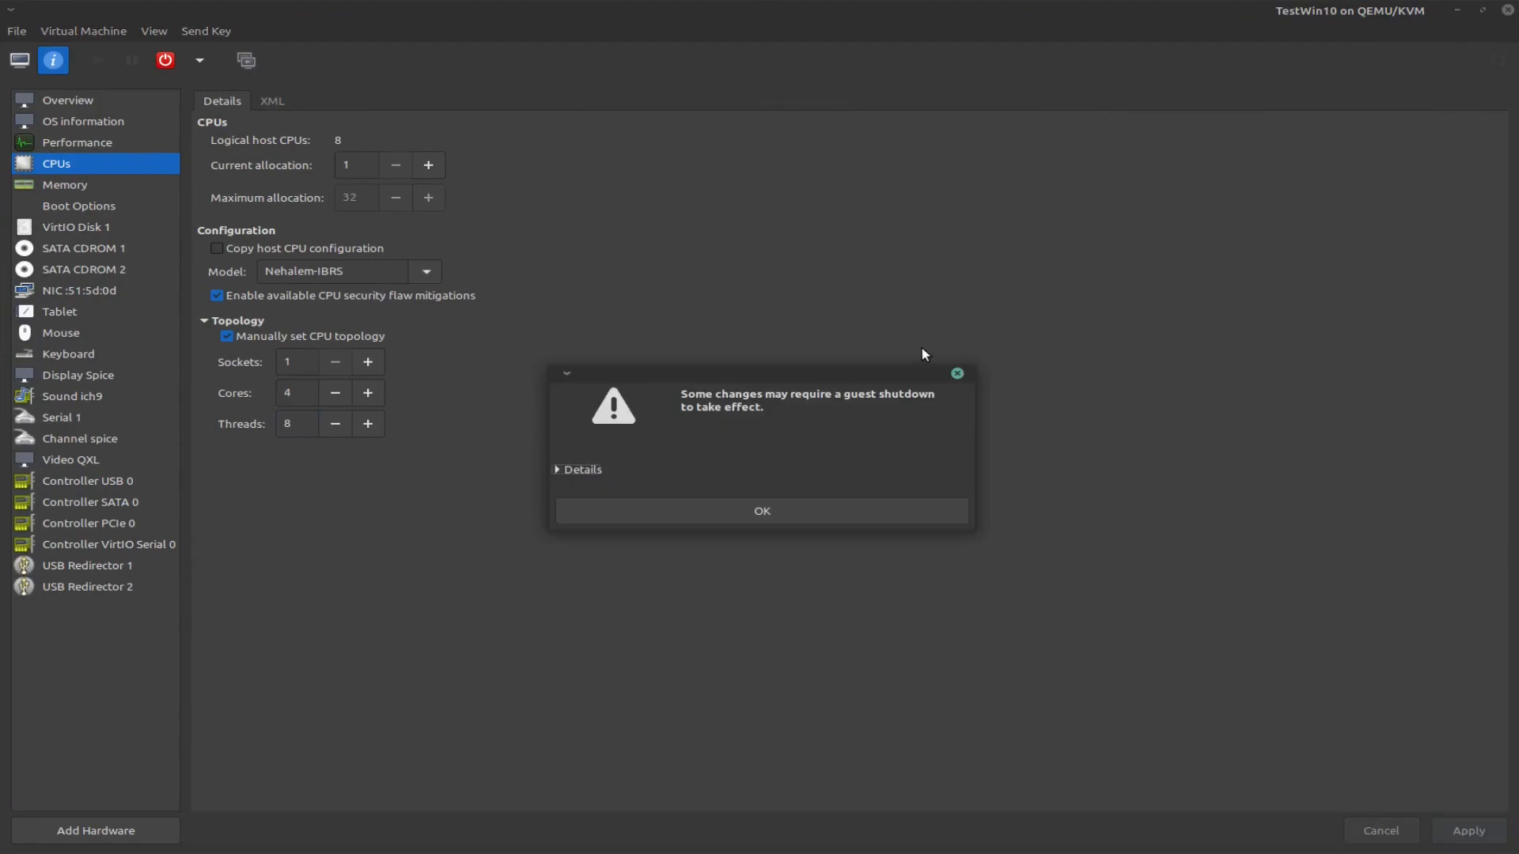
click(761, 511)
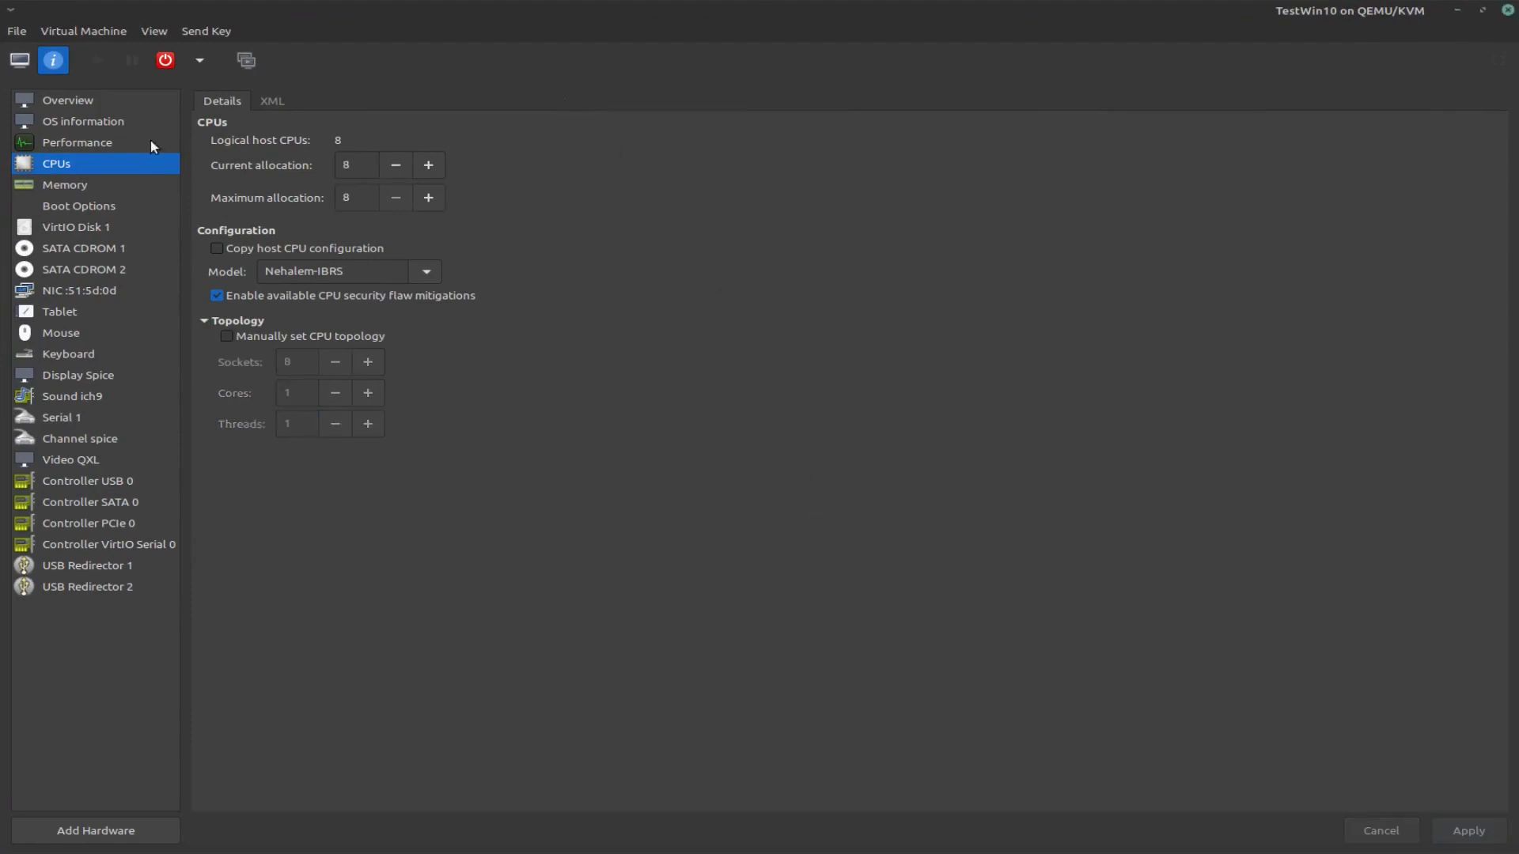
Step: Shut down the Windows guest and raise the current CPU allocation toward 8
click(19, 60)
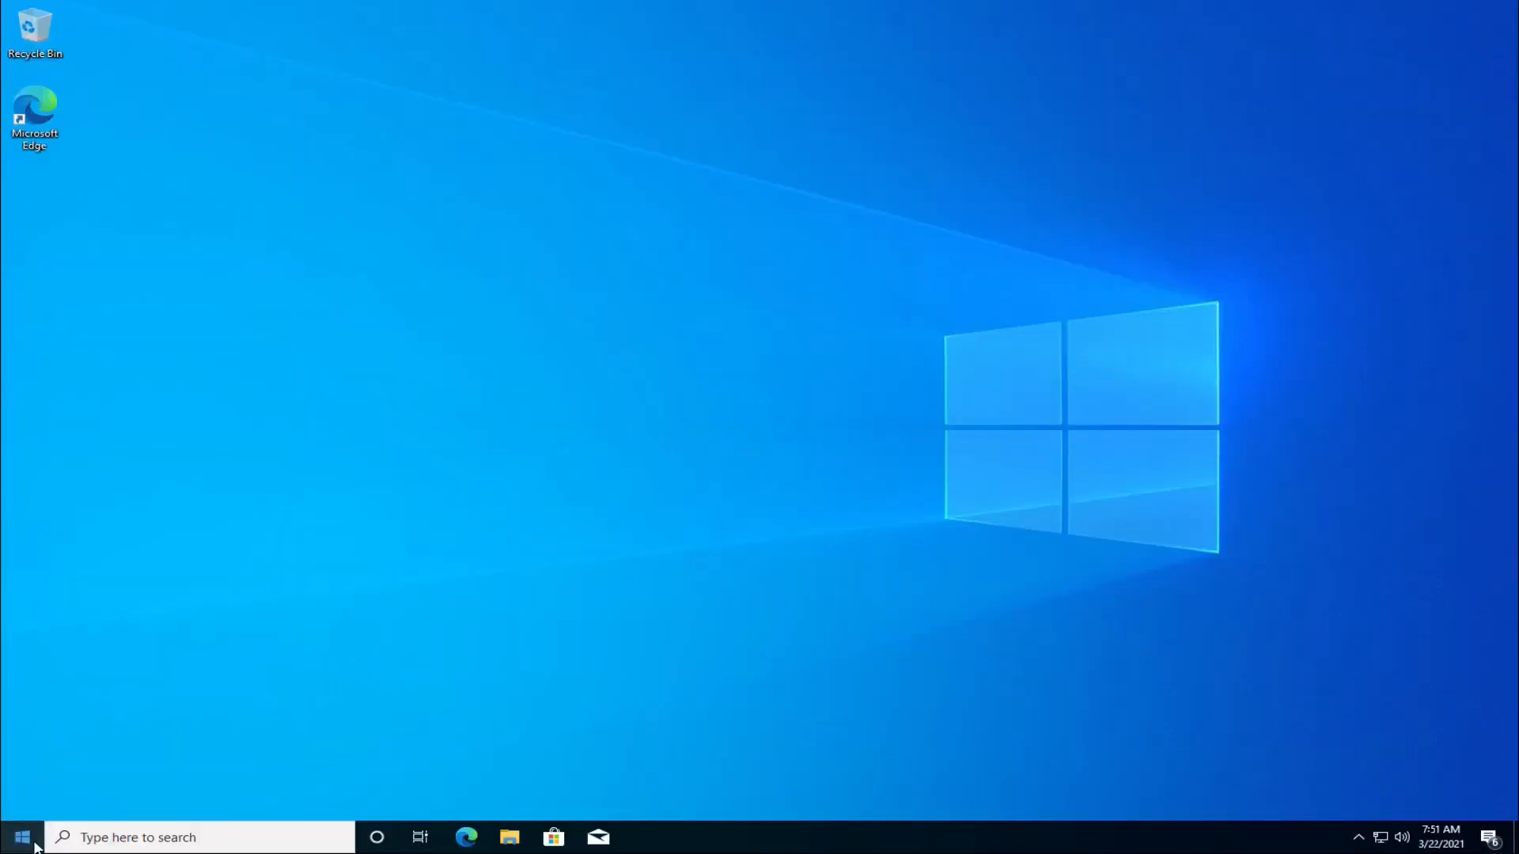
click(21, 835)
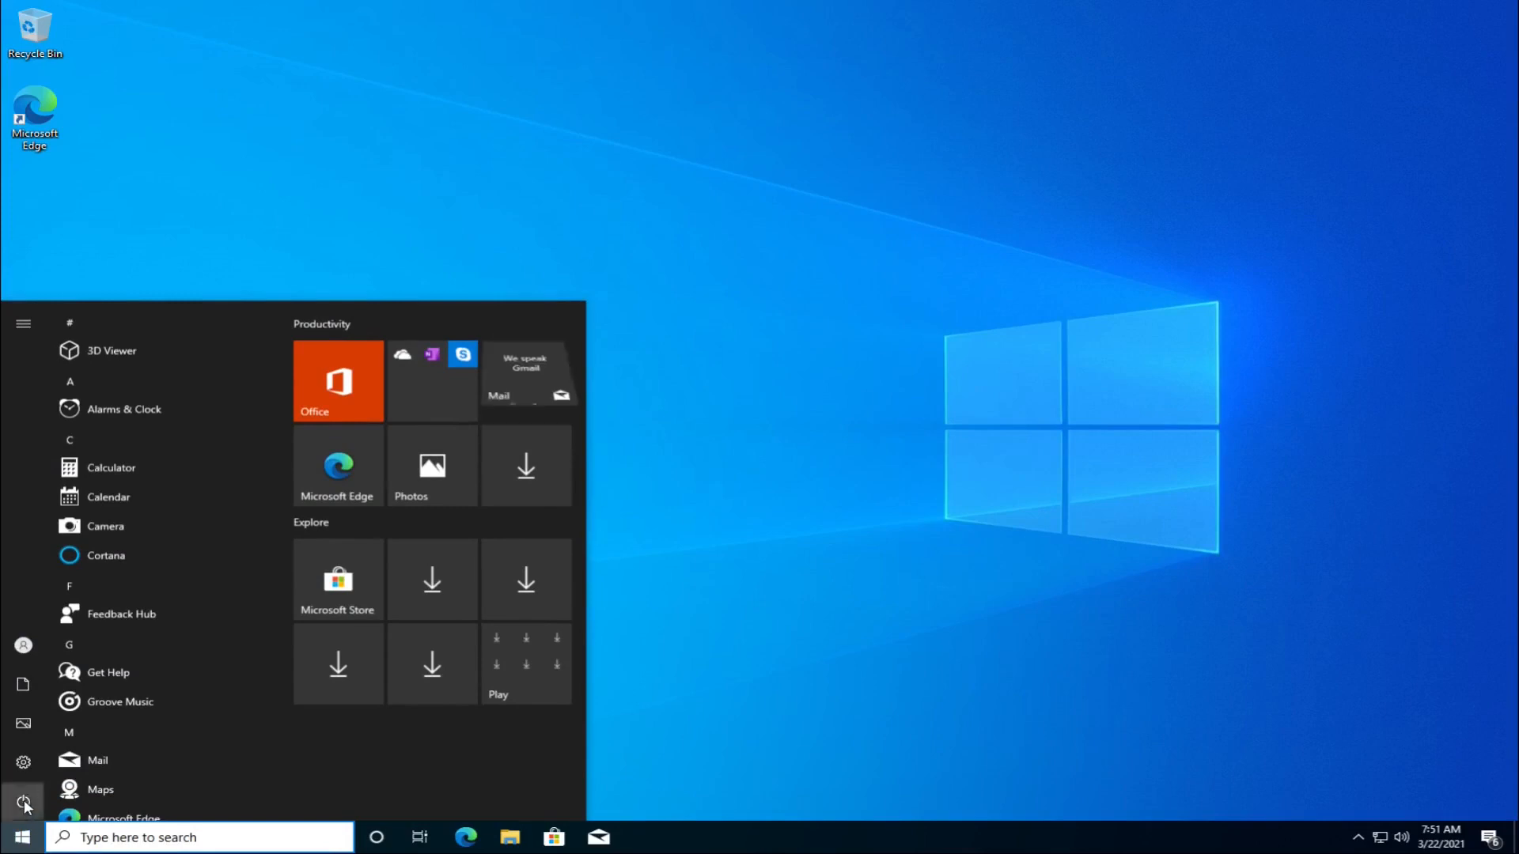
click(23, 805)
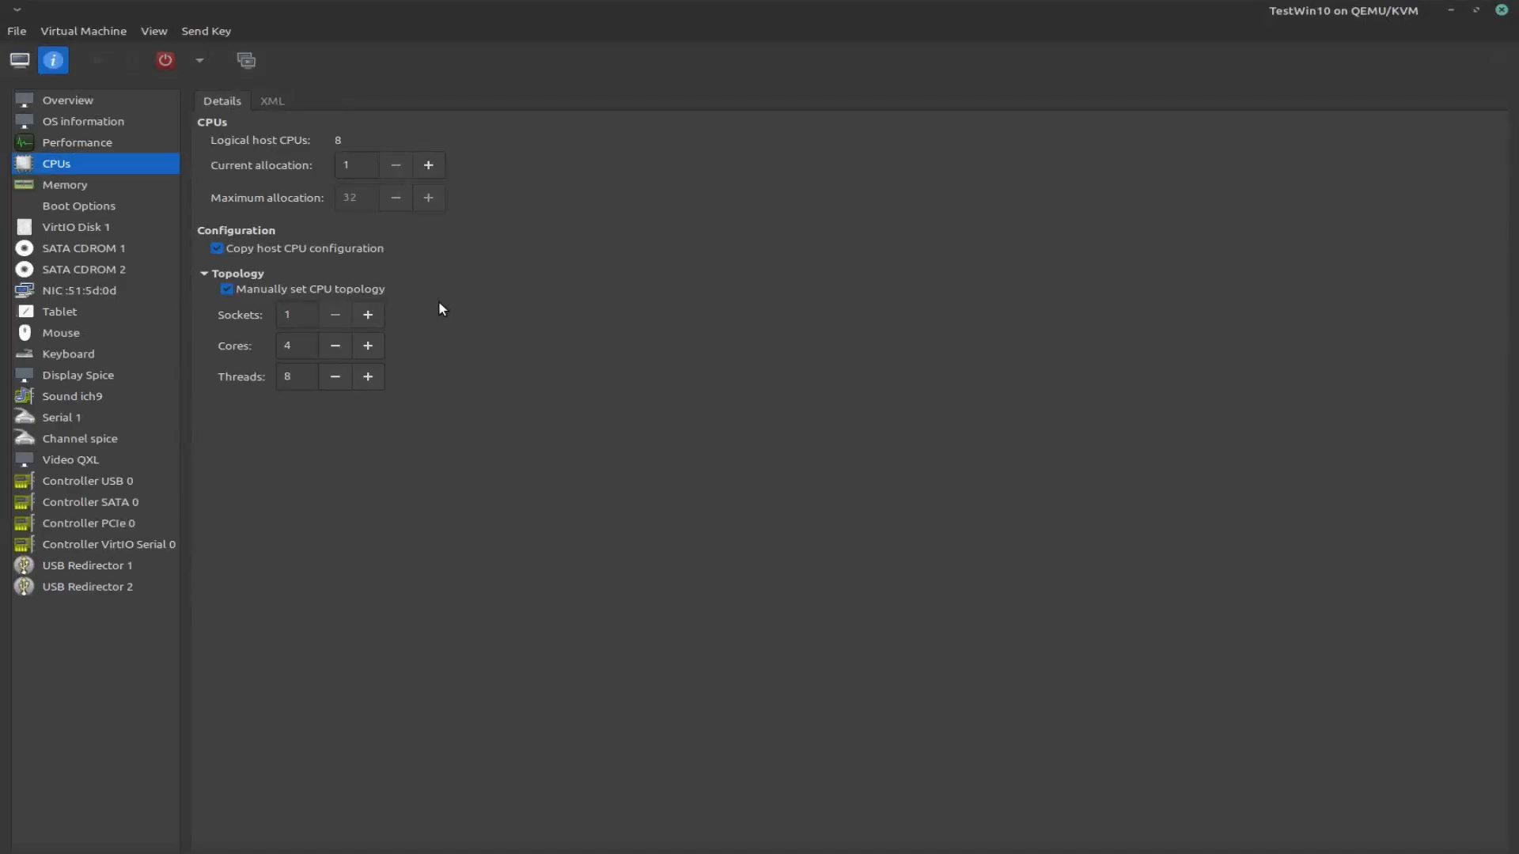
click(427, 164)
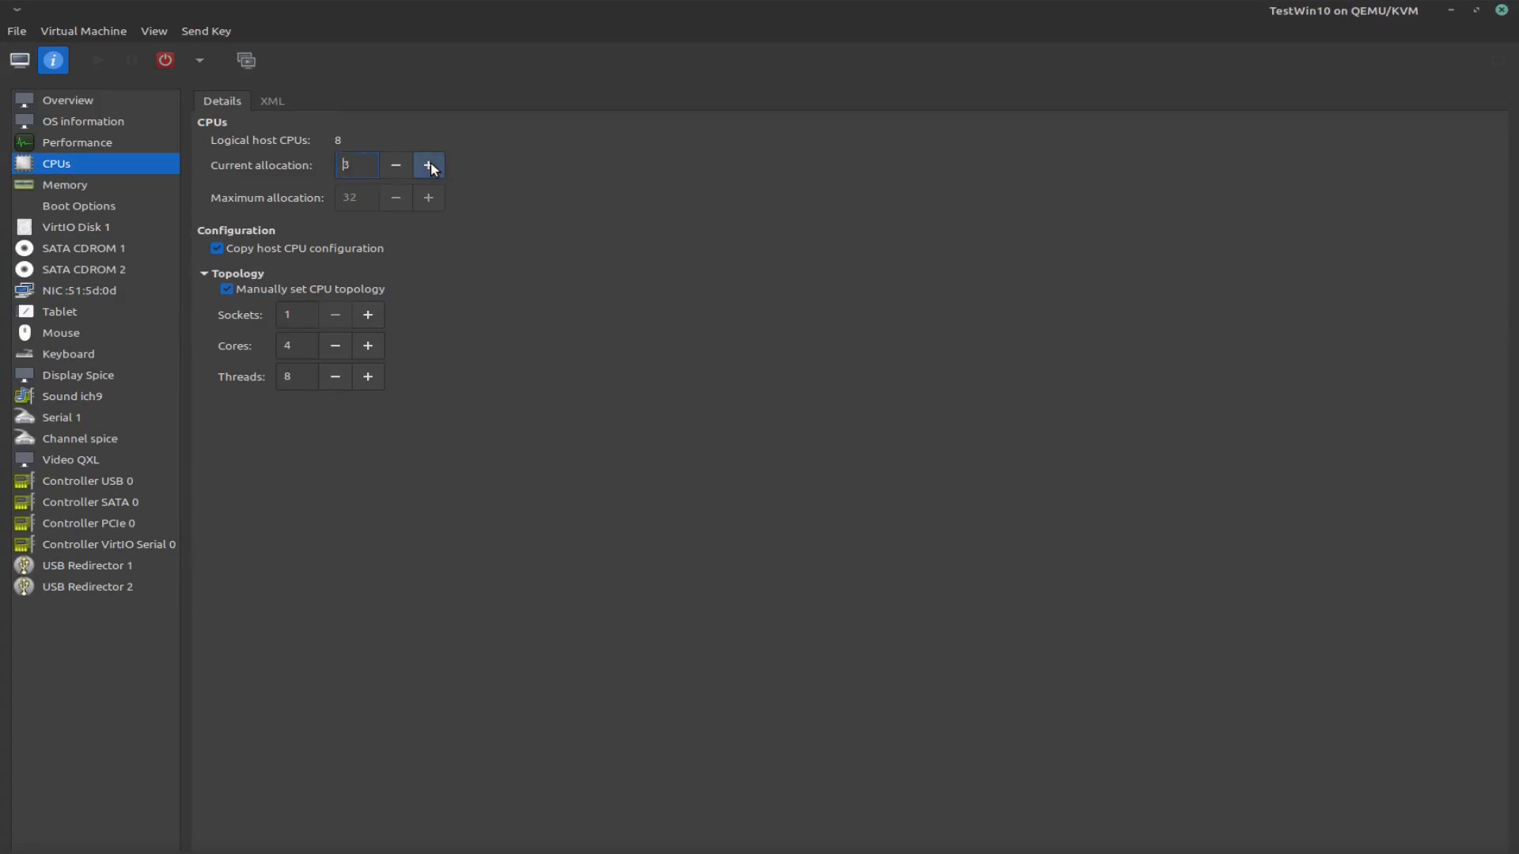
click(427, 165)
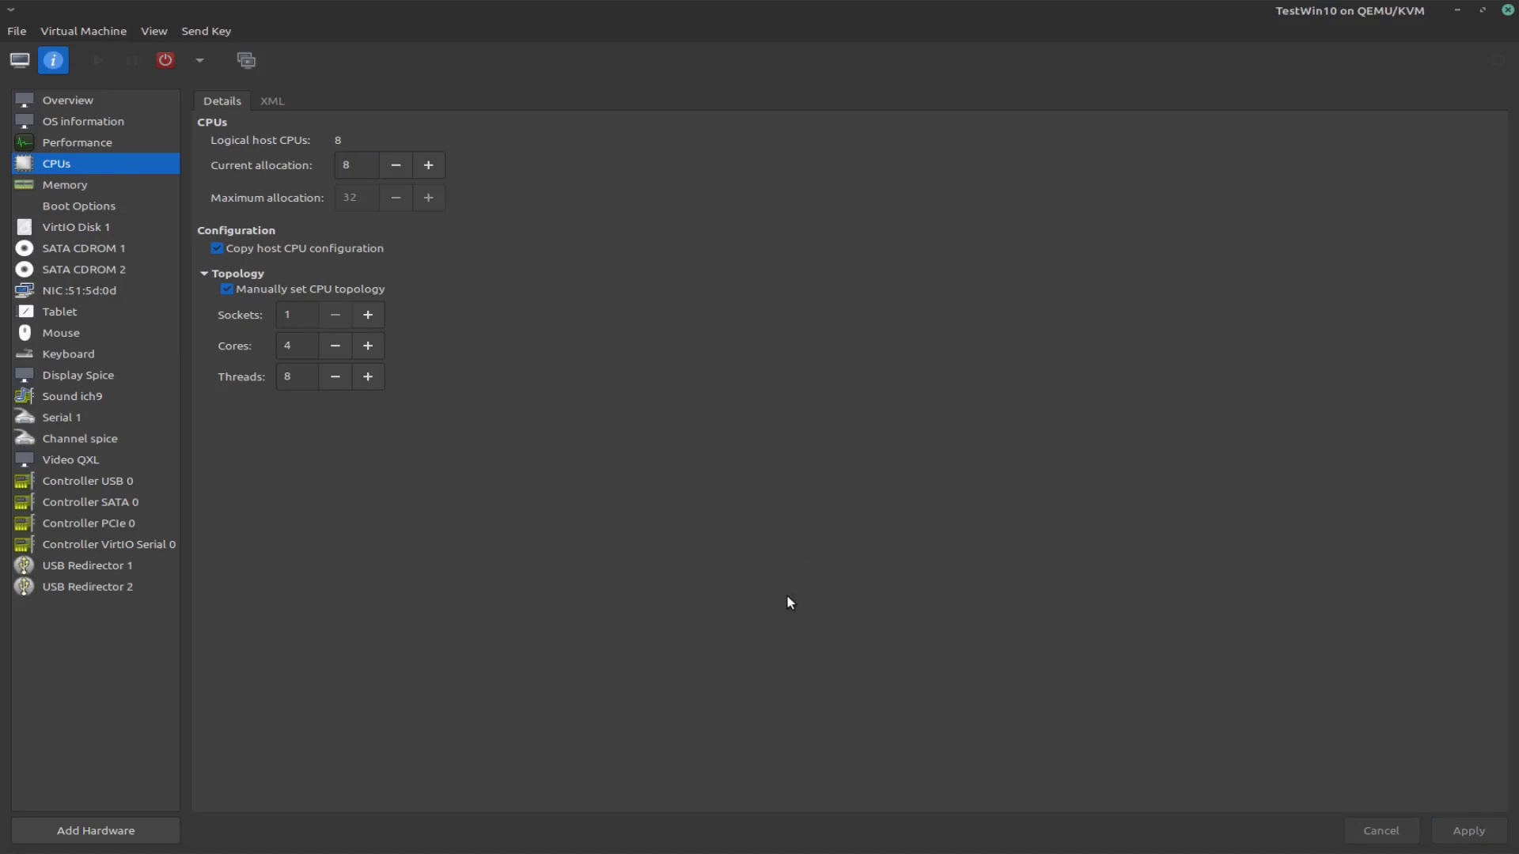
Step: Apply the 8-CPU allocation, sign back in and show 8 logical-processor graphs in Task Manager
click(217, 249)
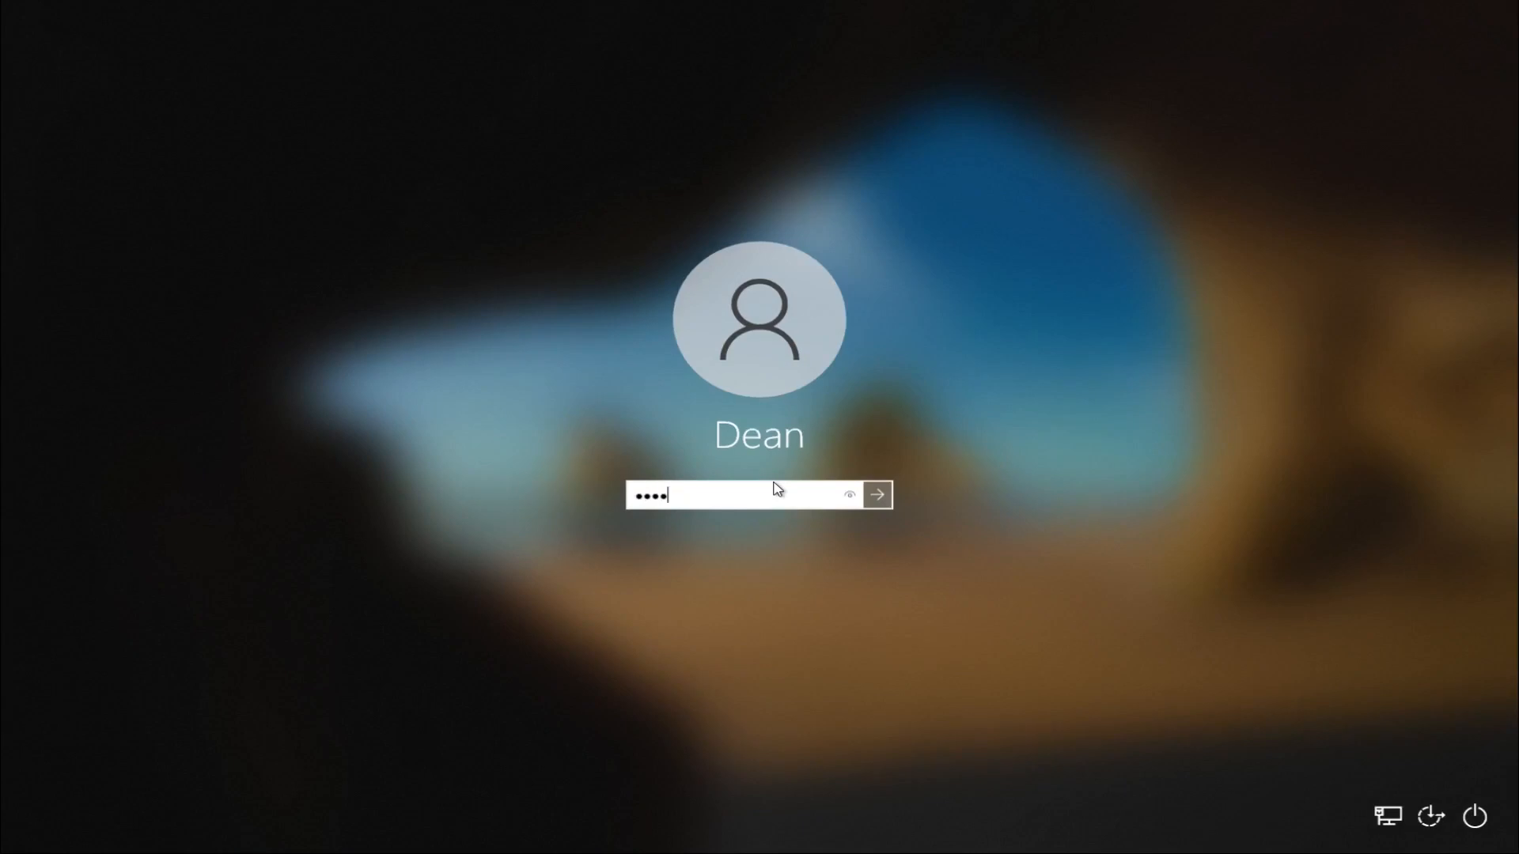
click(875, 495)
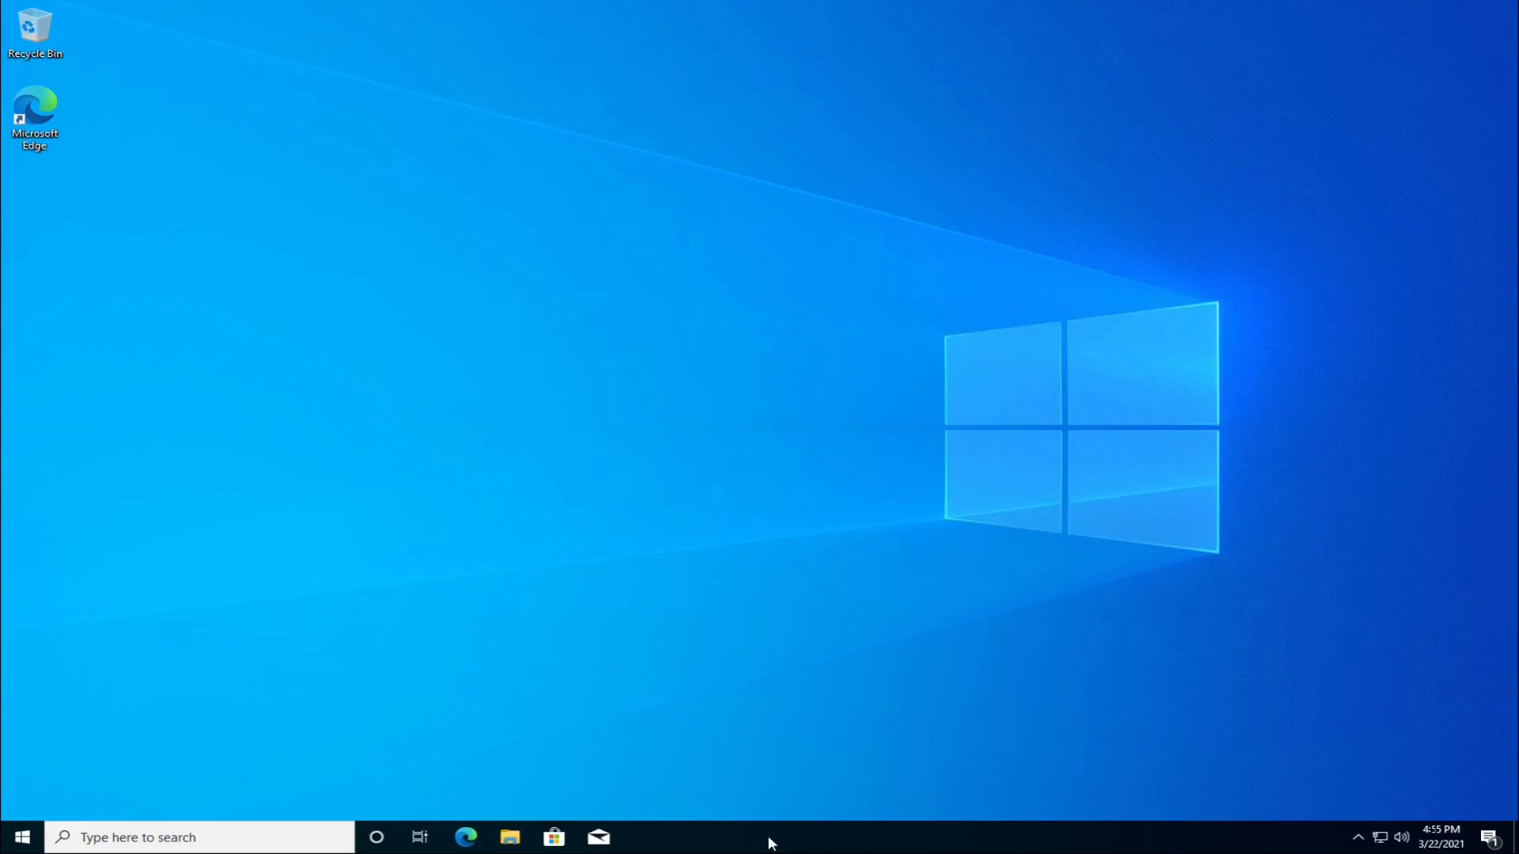
mouse_move(822, 768)
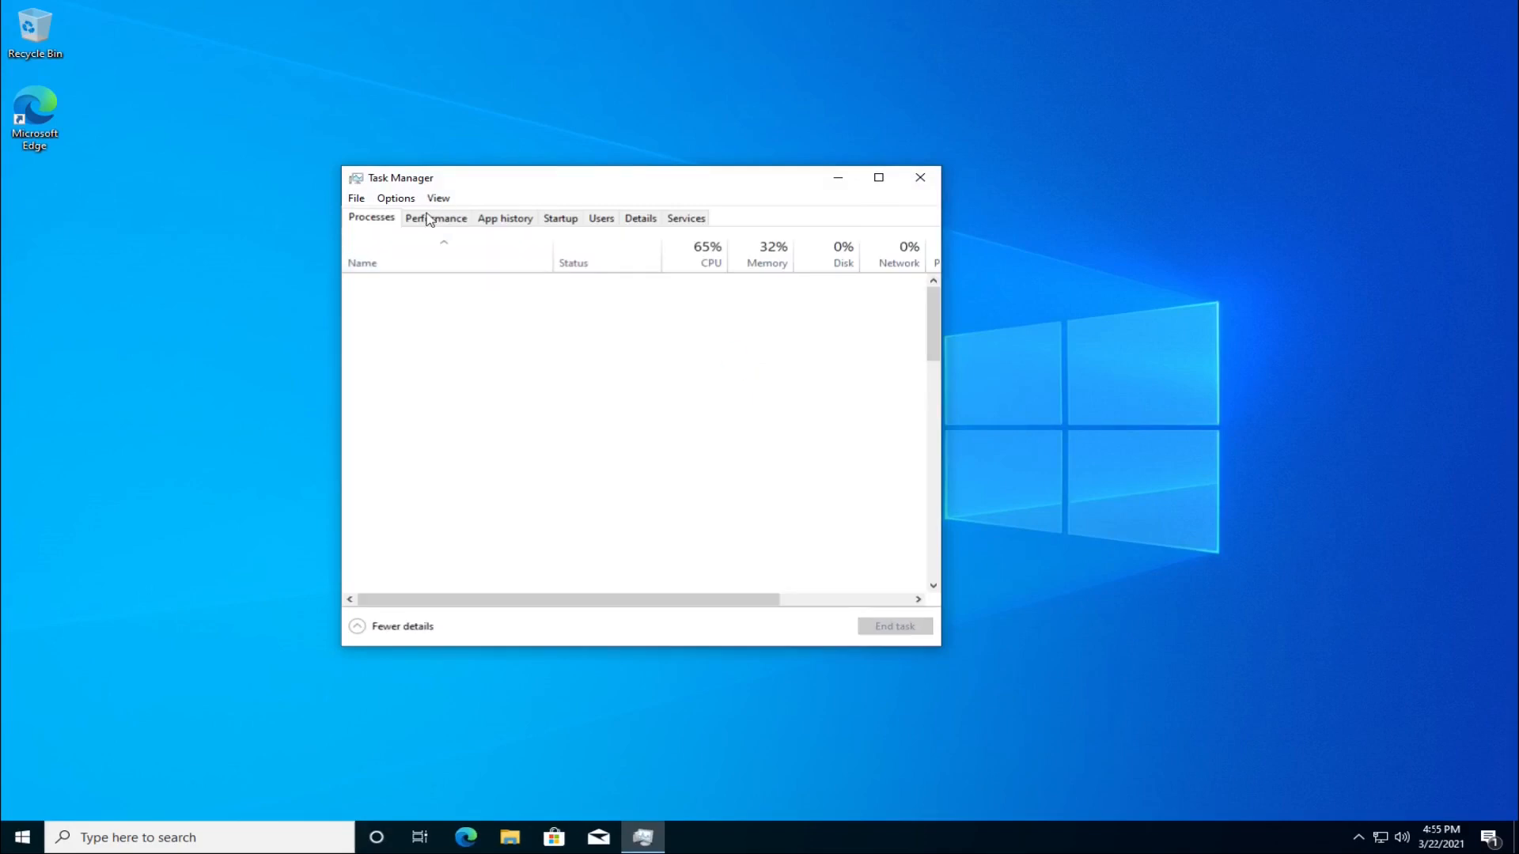
right_click(703, 361)
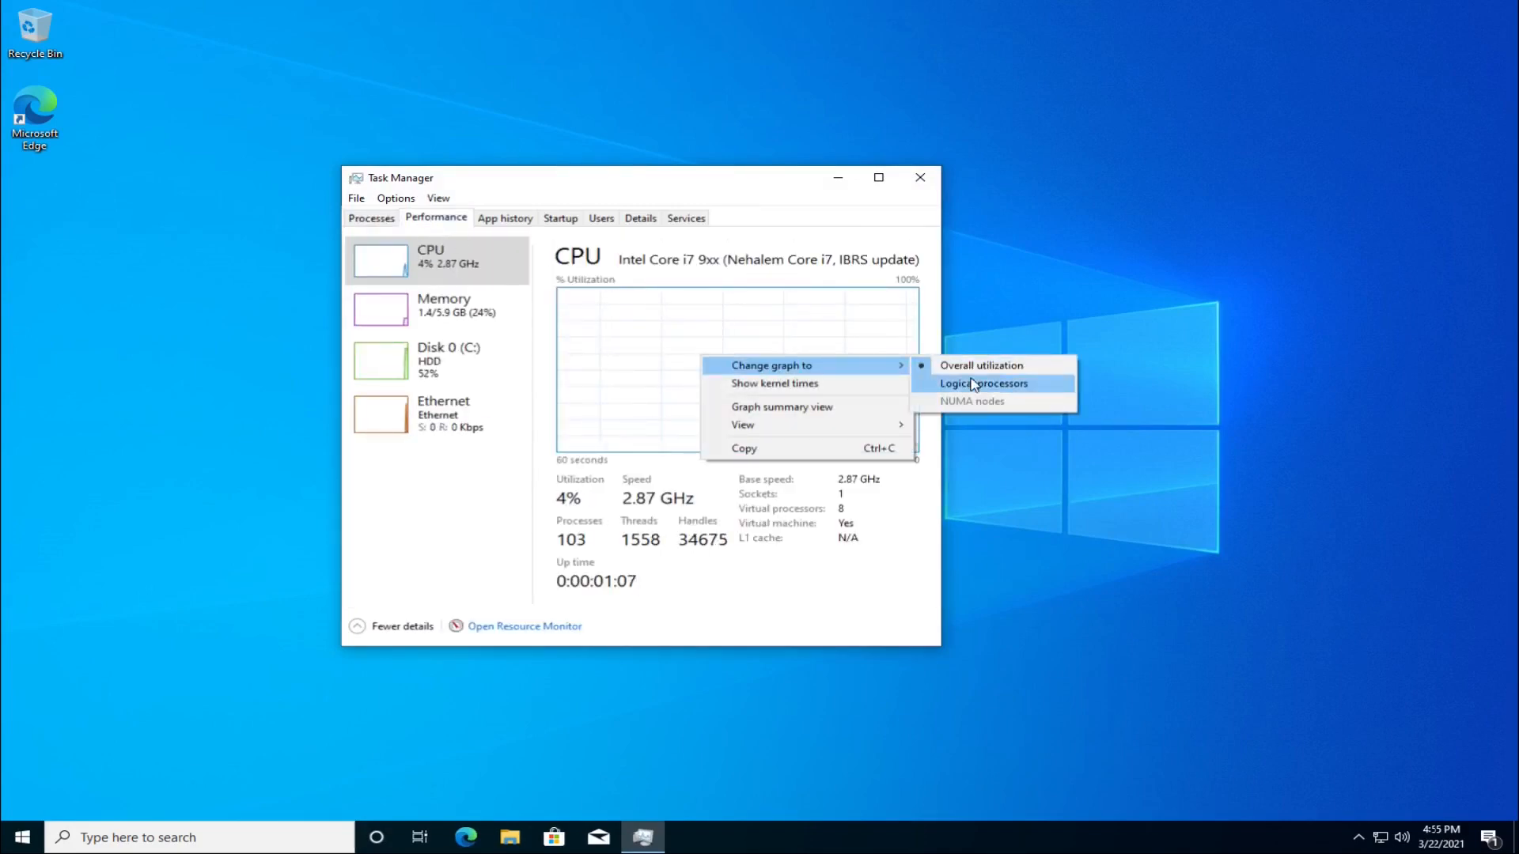
click(982, 383)
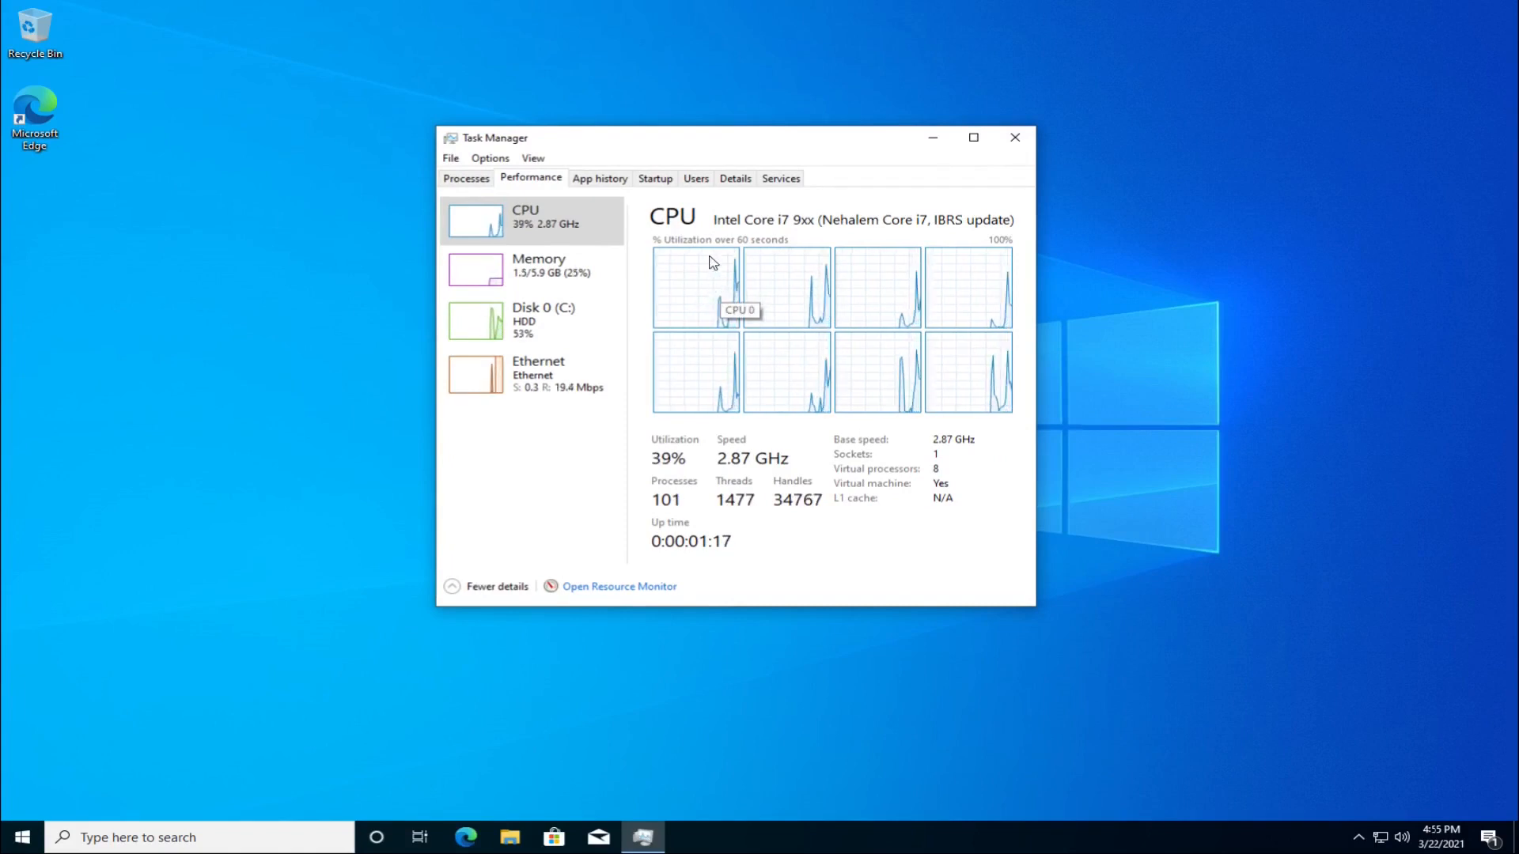
mouse_move(944, 368)
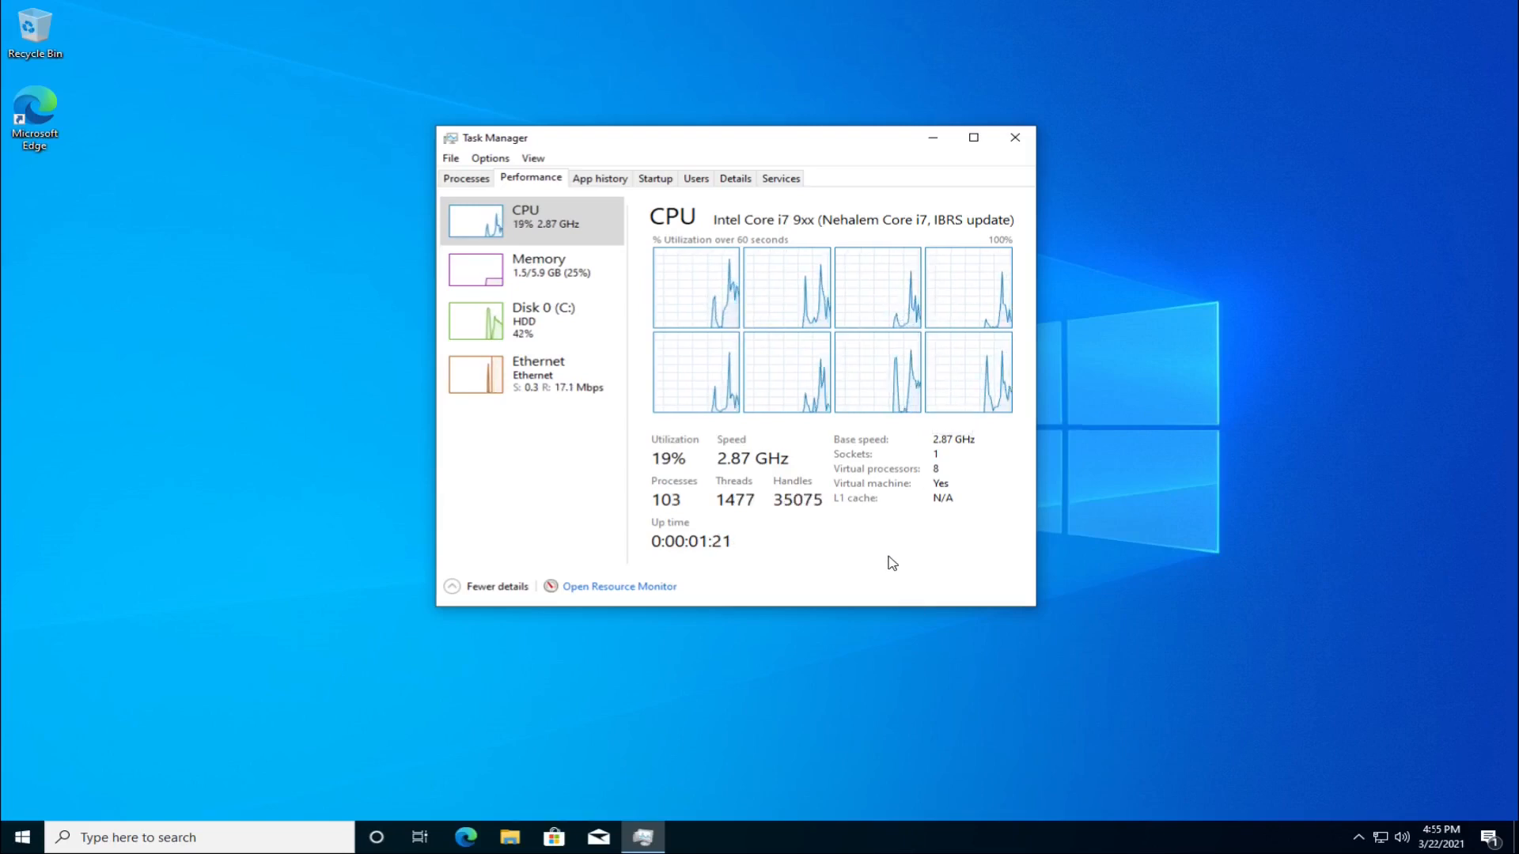
Step: Close Task Manager and bring up the Start menu for the power options
click(1014, 138)
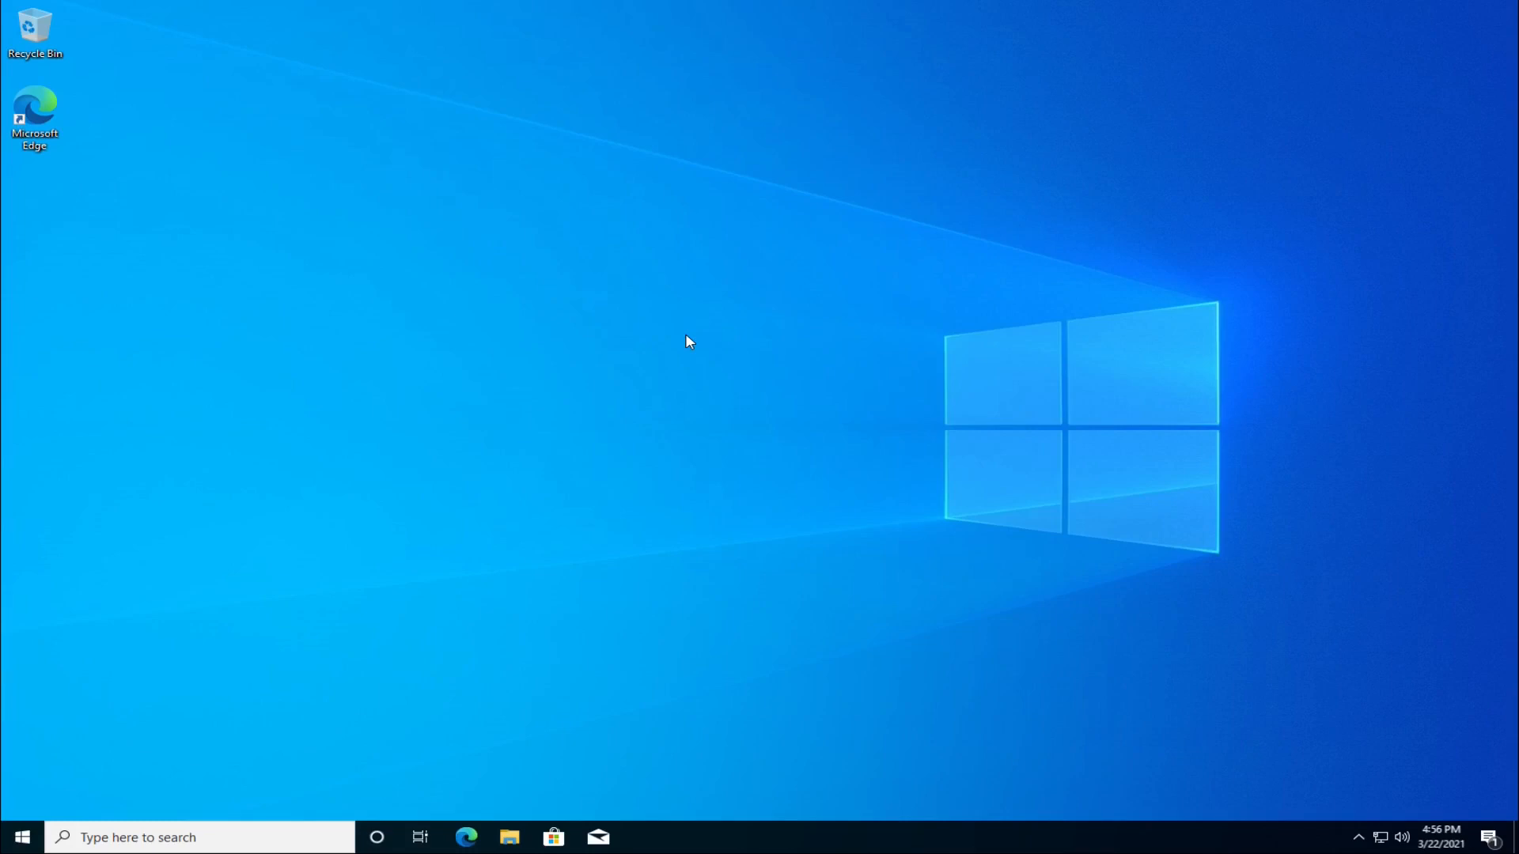
mouse_move(693, 351)
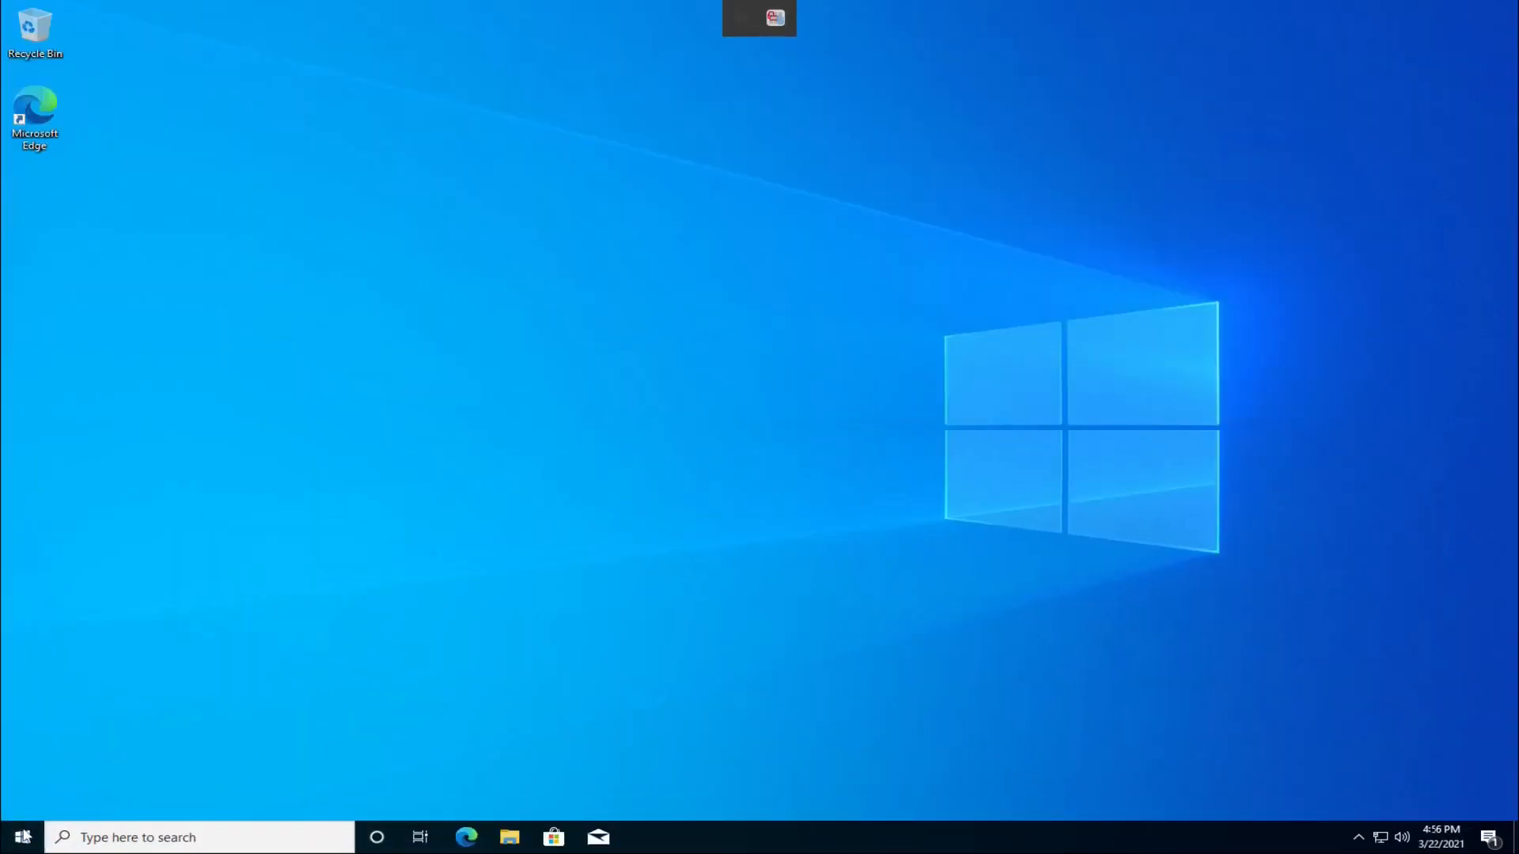
click(16, 837)
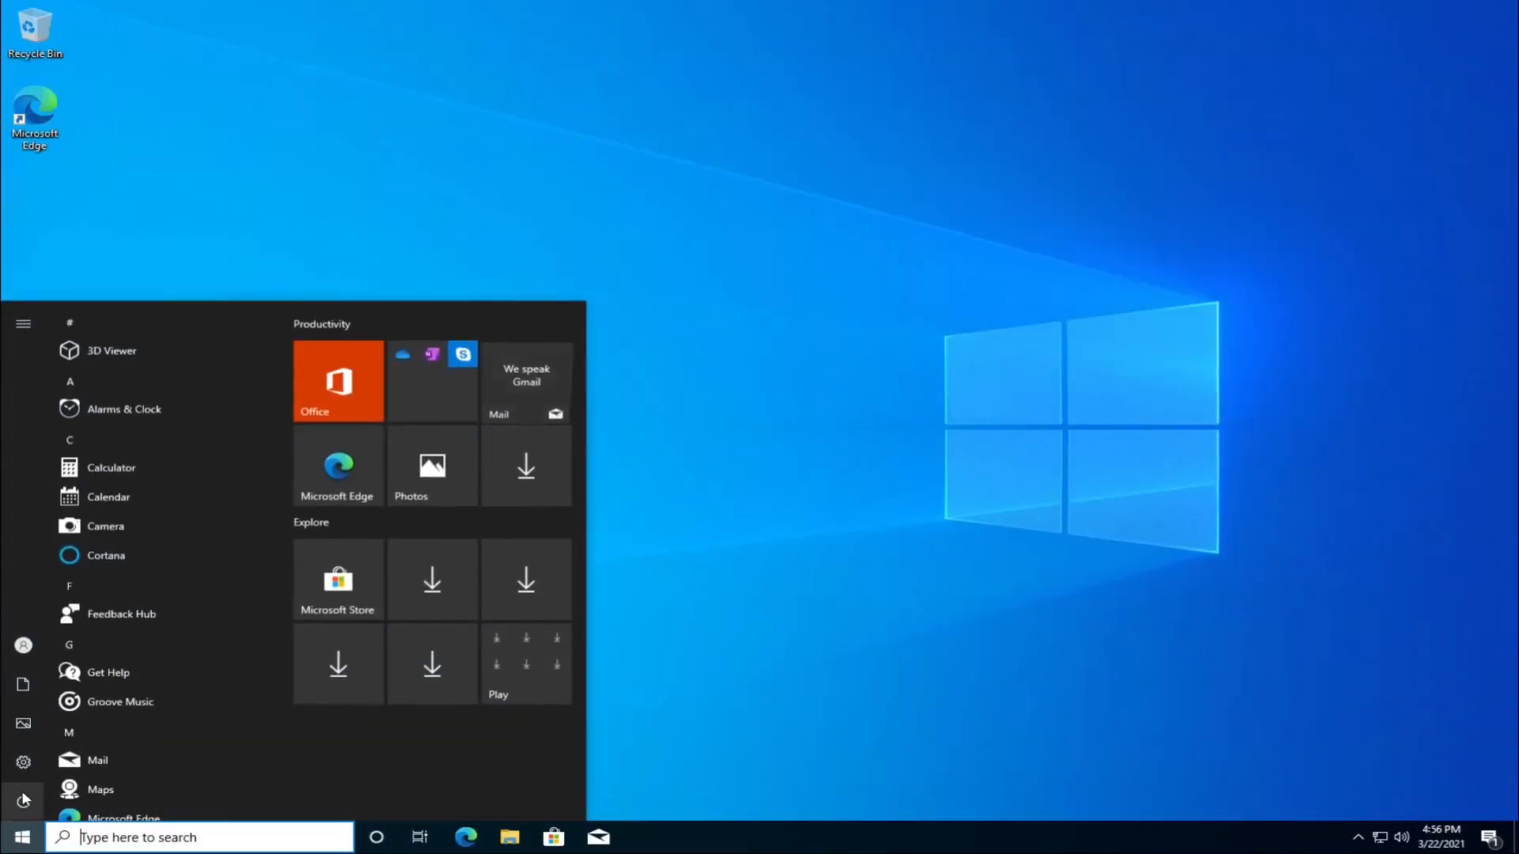